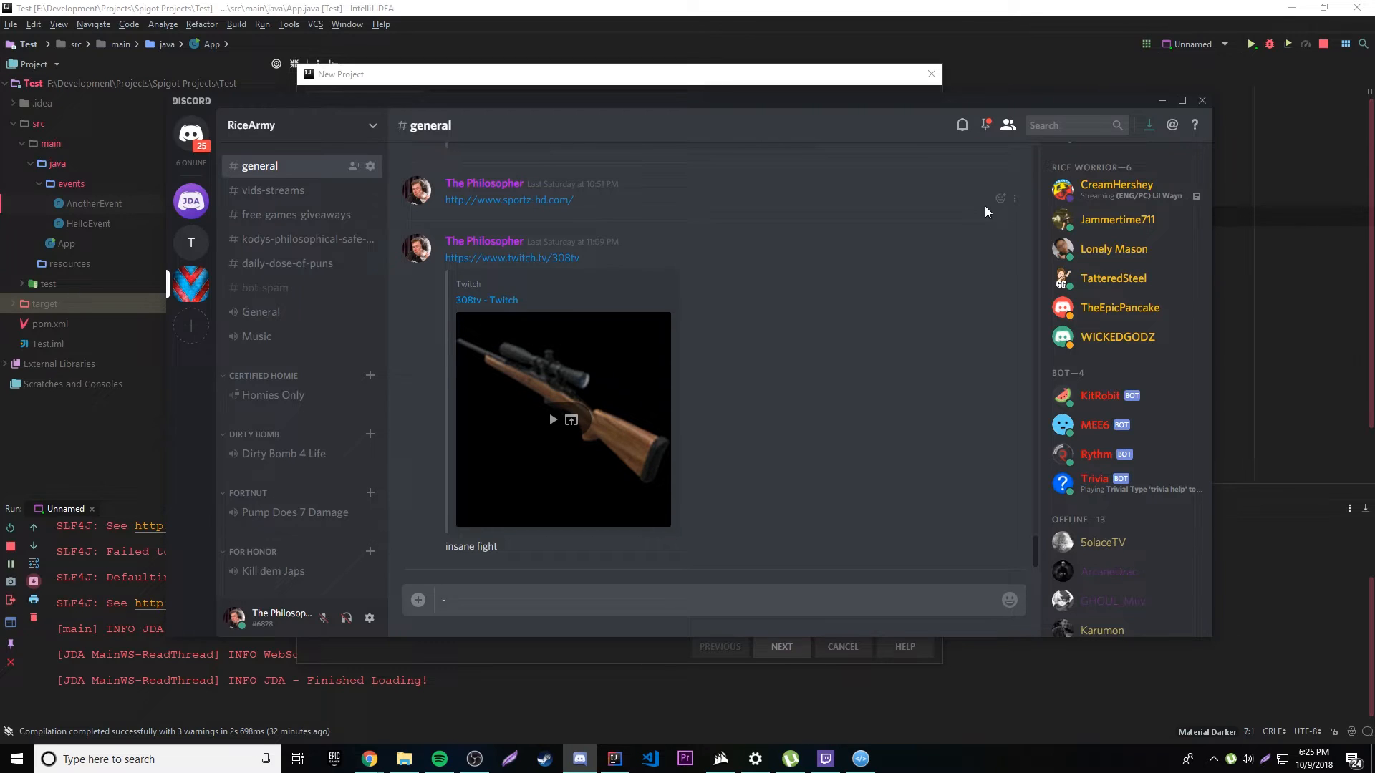
pyautogui.moveTo(1124, 396)
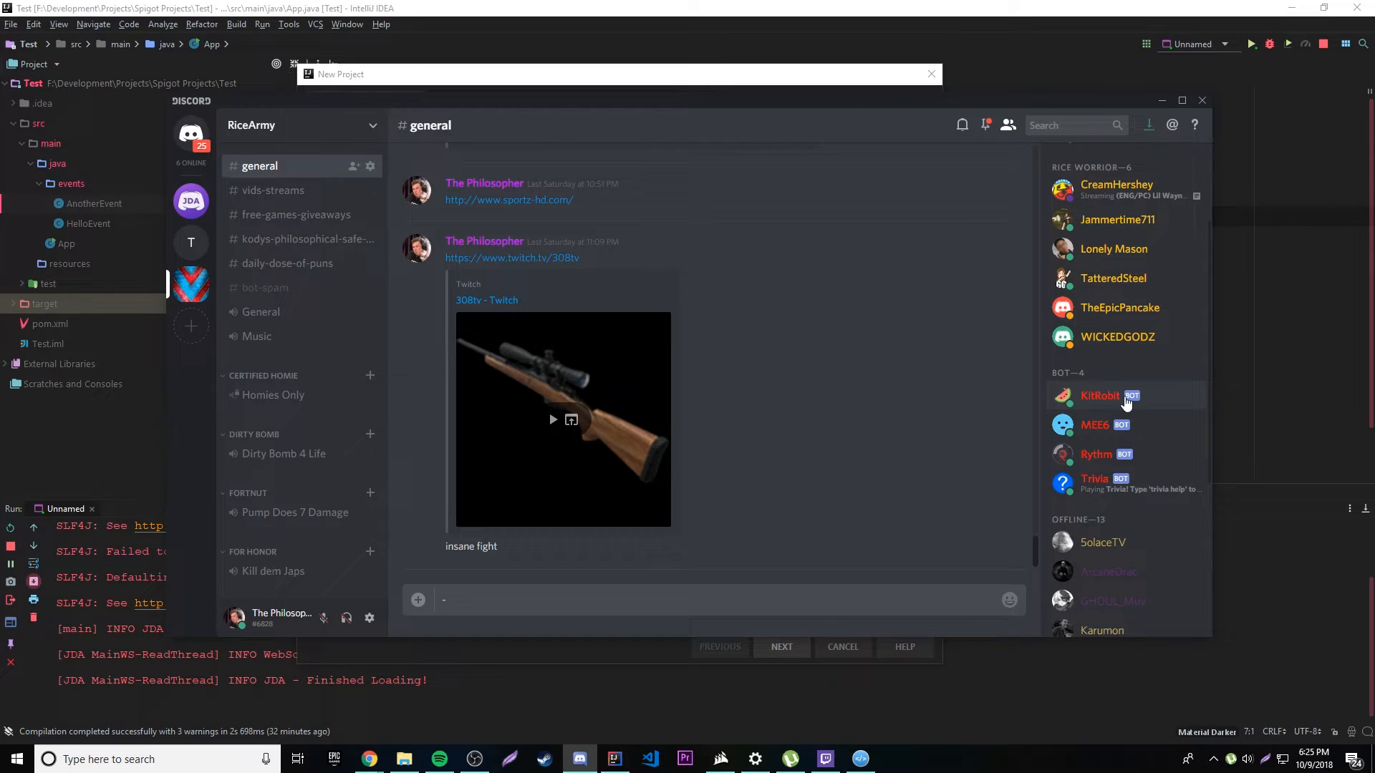
pyautogui.moveTo(1116, 357)
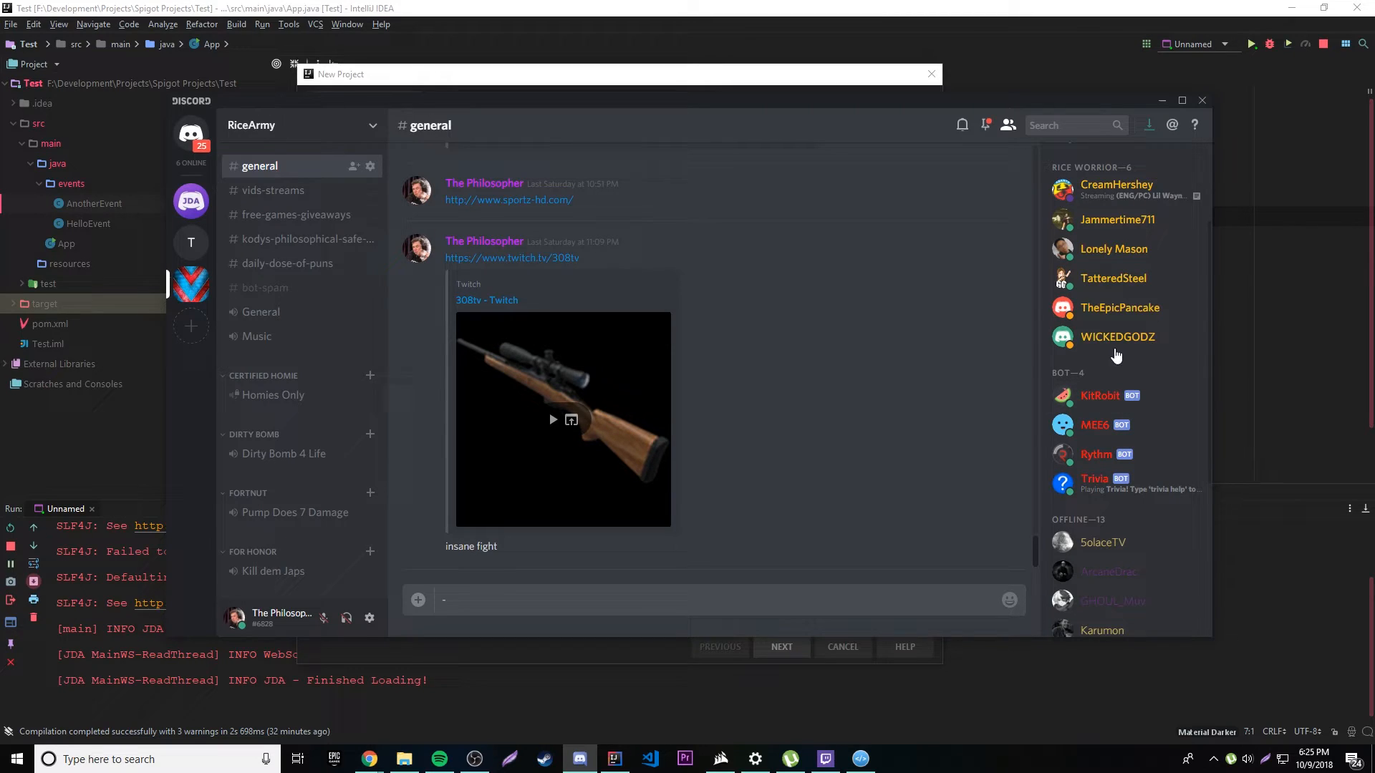
pyautogui.moveTo(1117, 341)
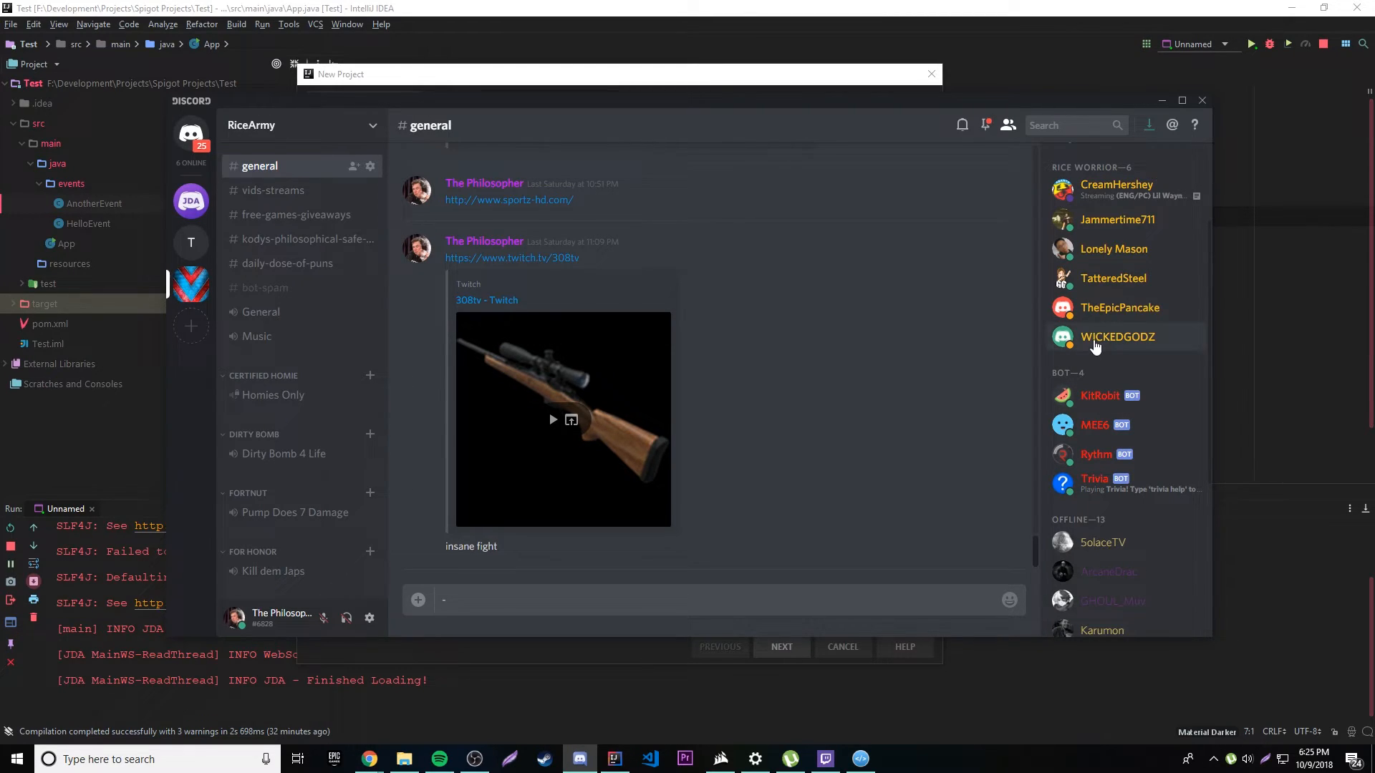
pyautogui.moveTo(1098, 395)
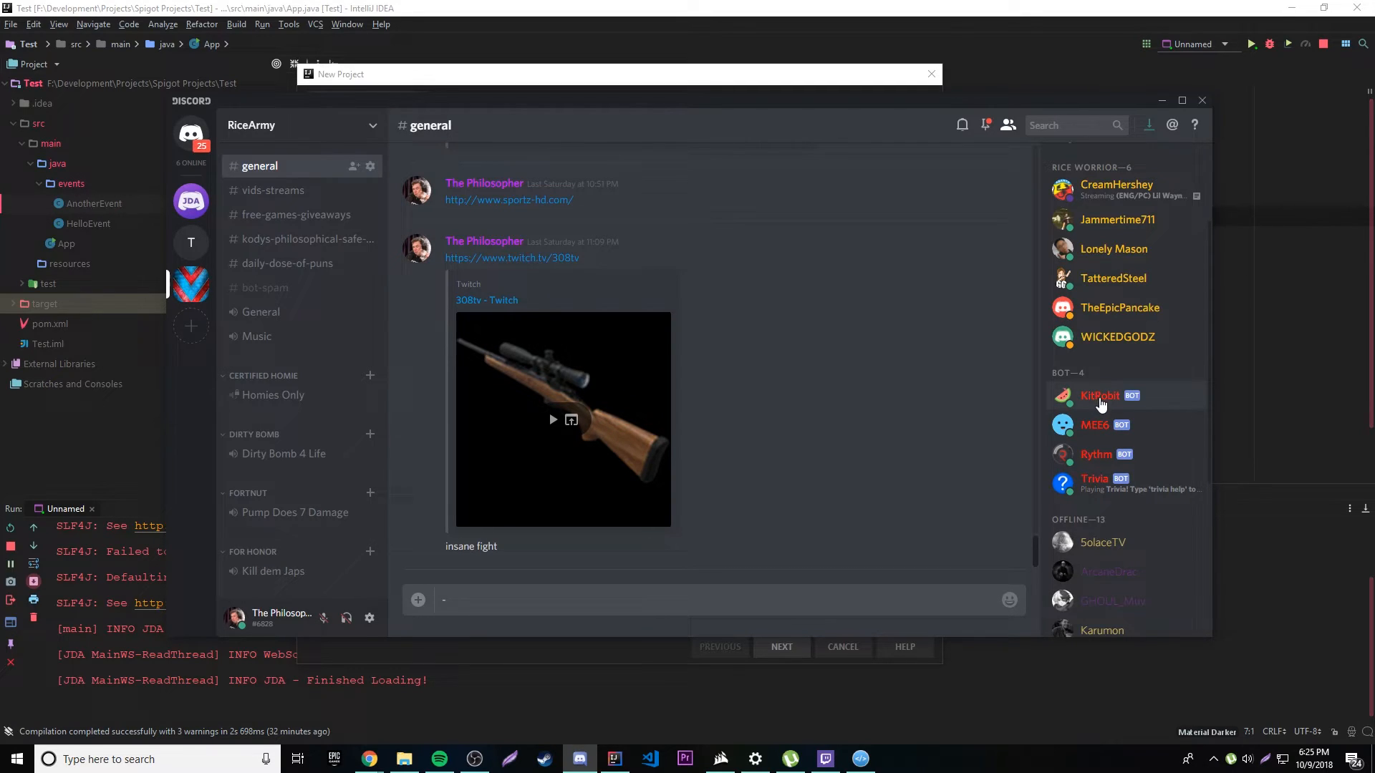
# - Create a Discord server named 'Kody's Test Server' and dismiss the voice-disconnected banner
pyautogui.scroll(-3)
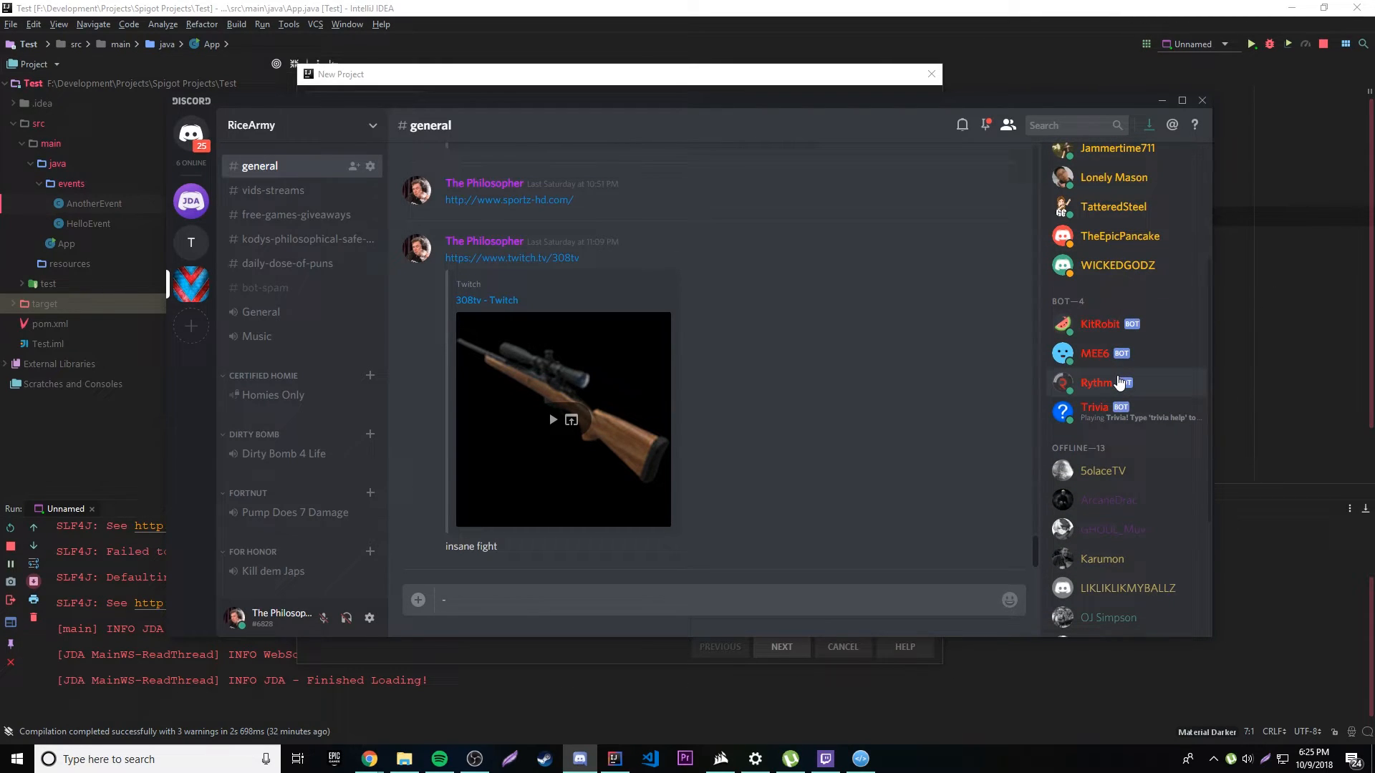
pyautogui.moveTo(1123, 324)
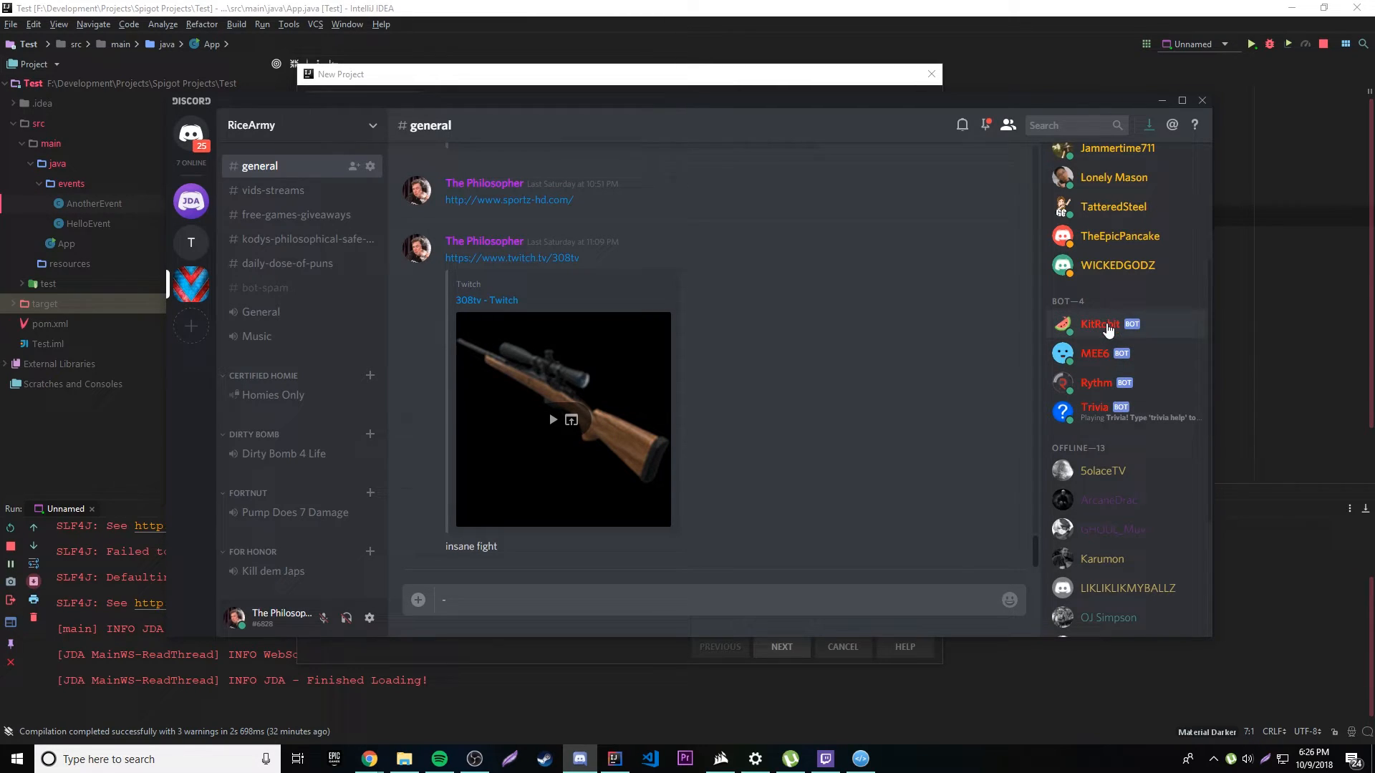
pyautogui.moveTo(1096, 335)
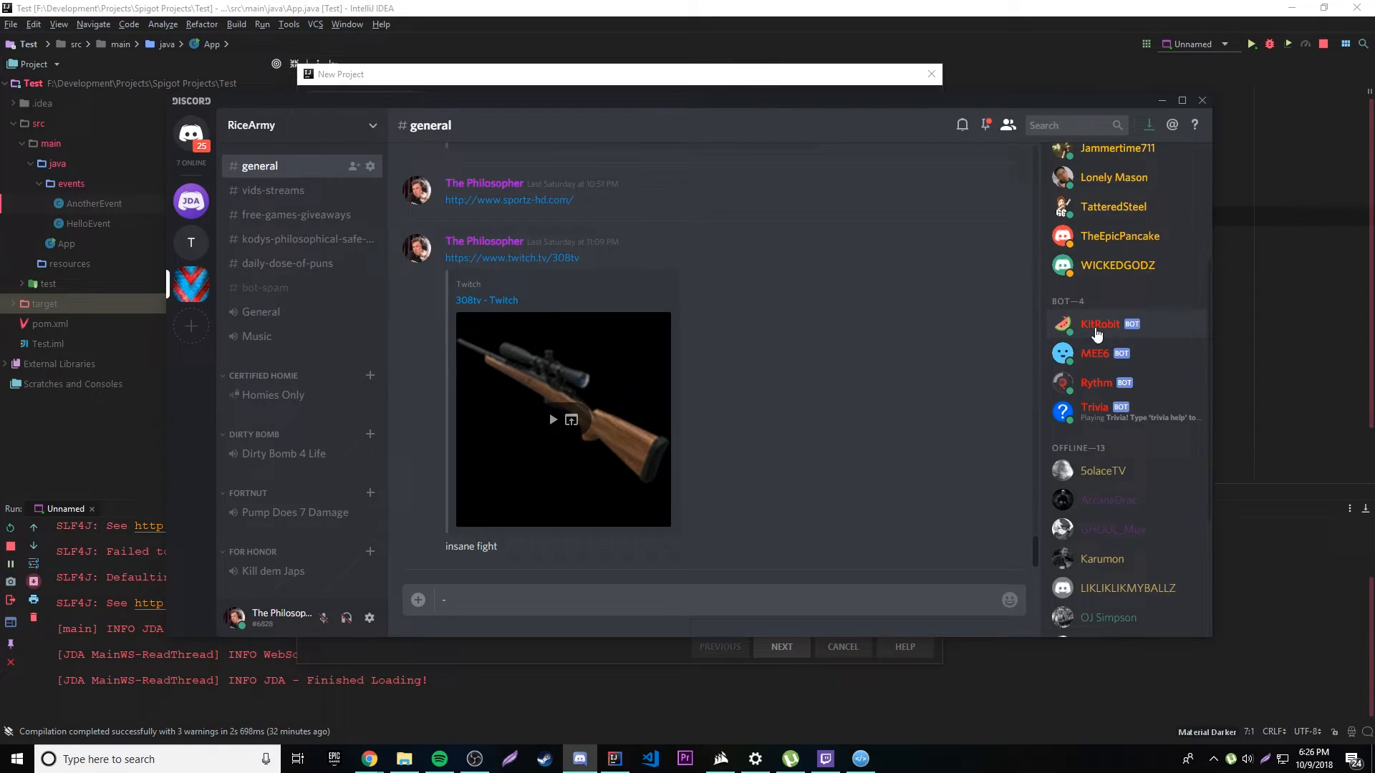
pyautogui.moveTo(211, 171)
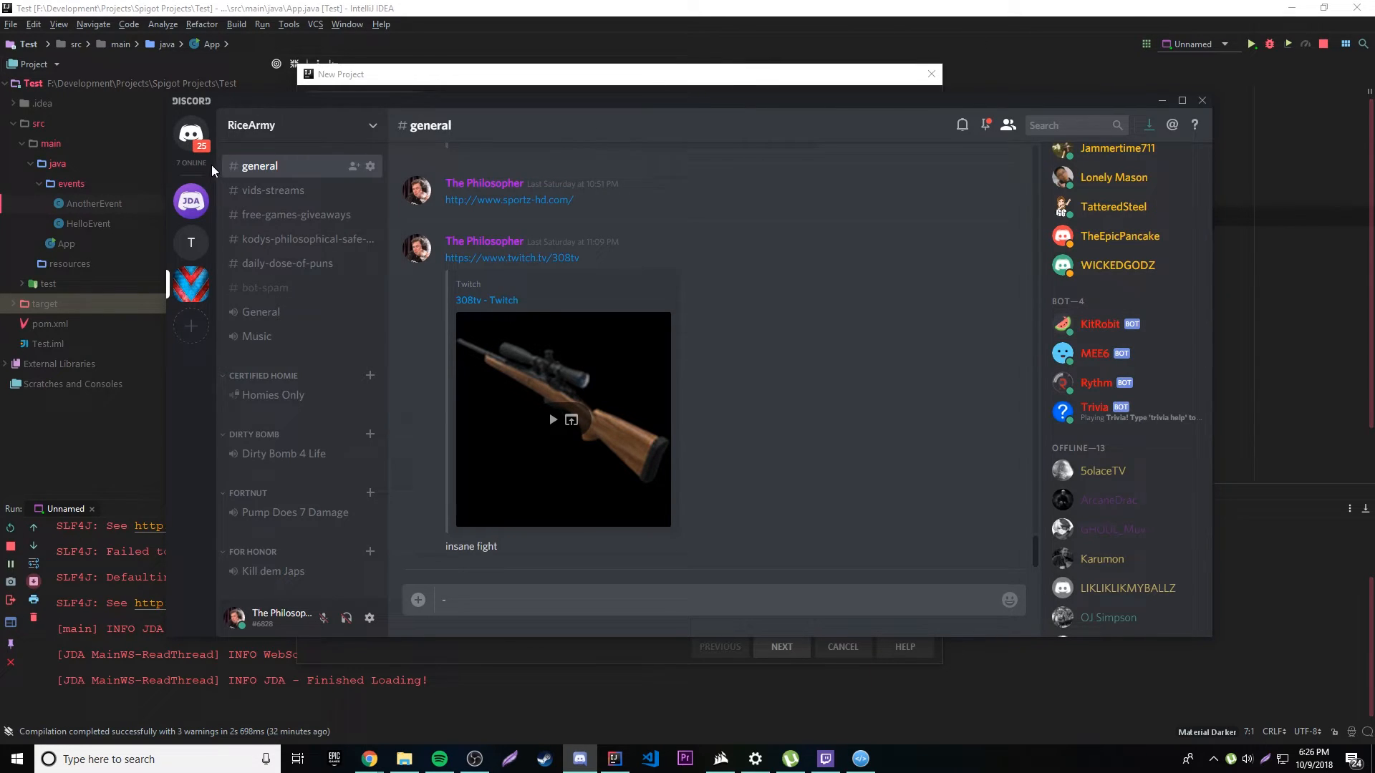
pyautogui.moveTo(333, 335)
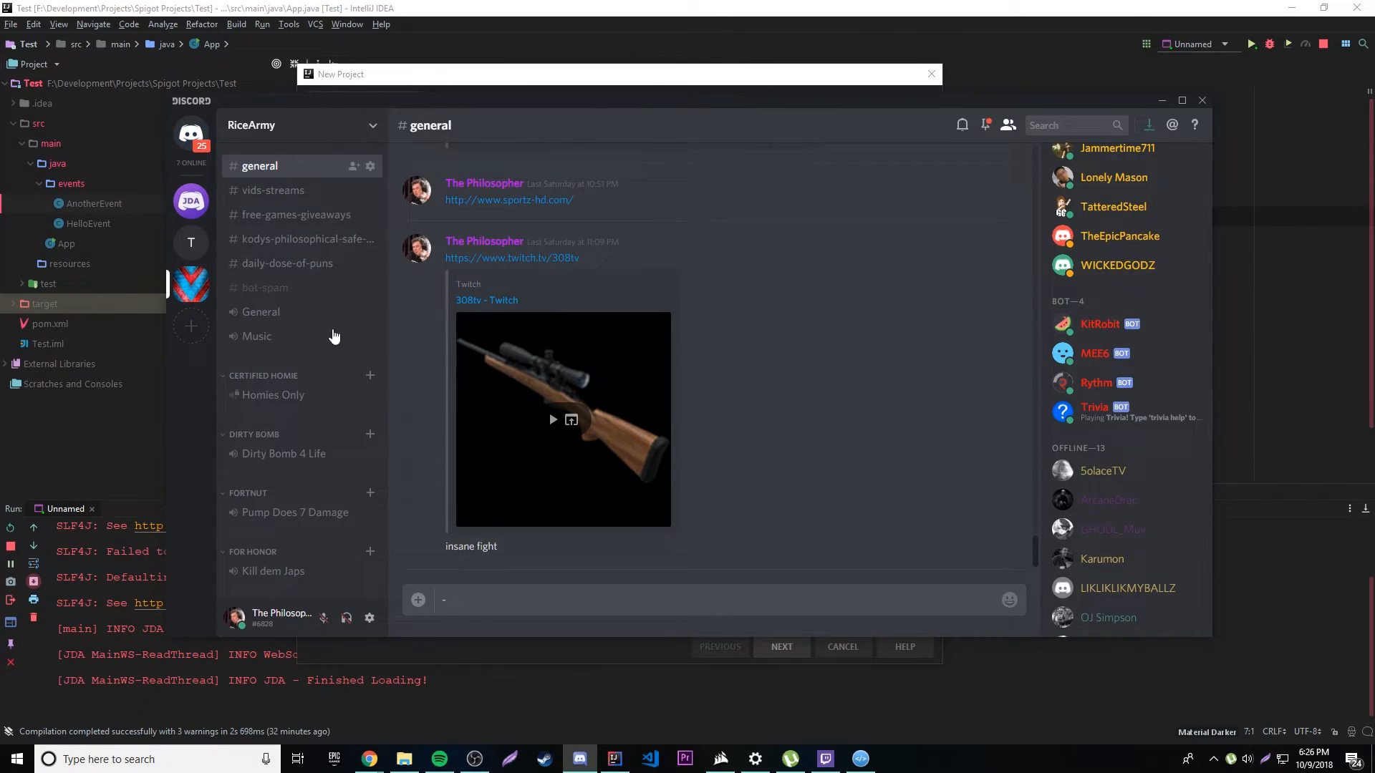
pyautogui.moveTo(748, 351)
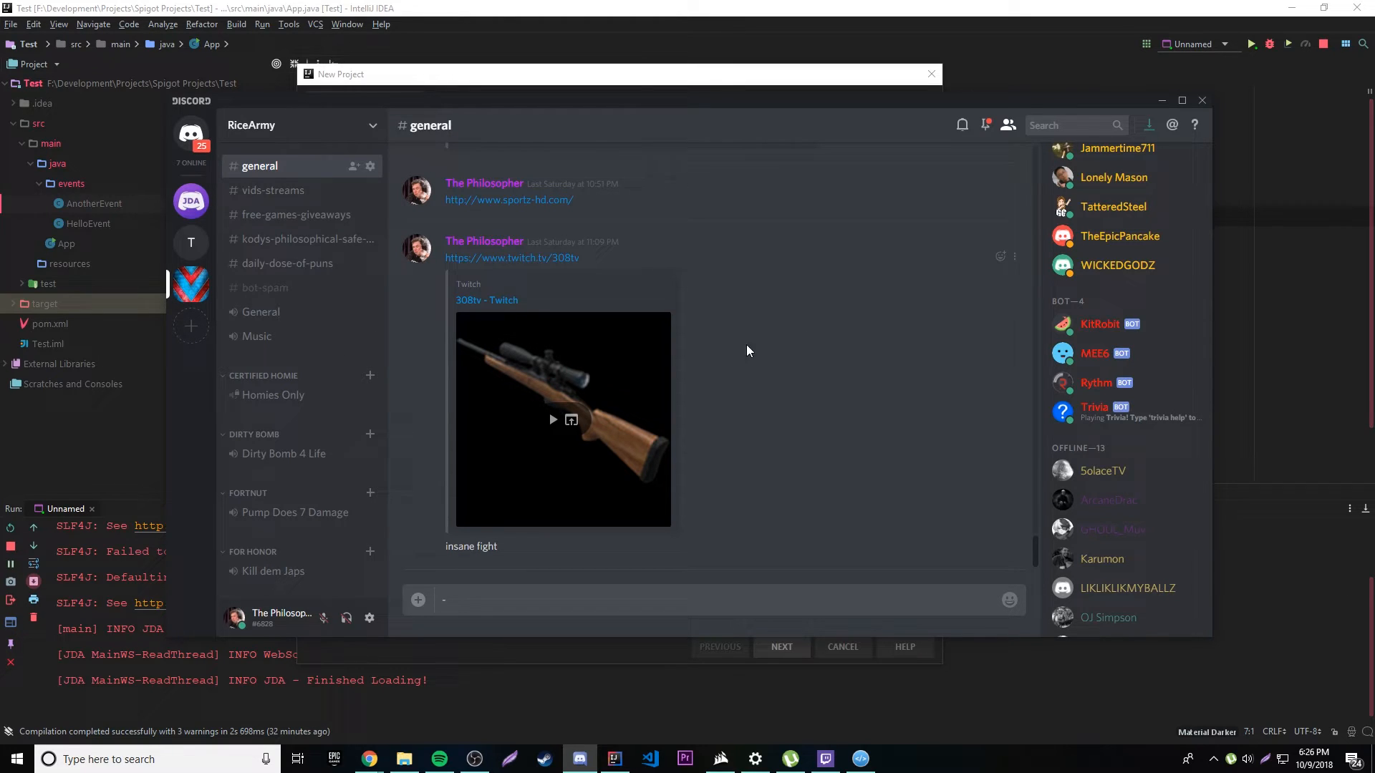
pyautogui.click(190, 325)
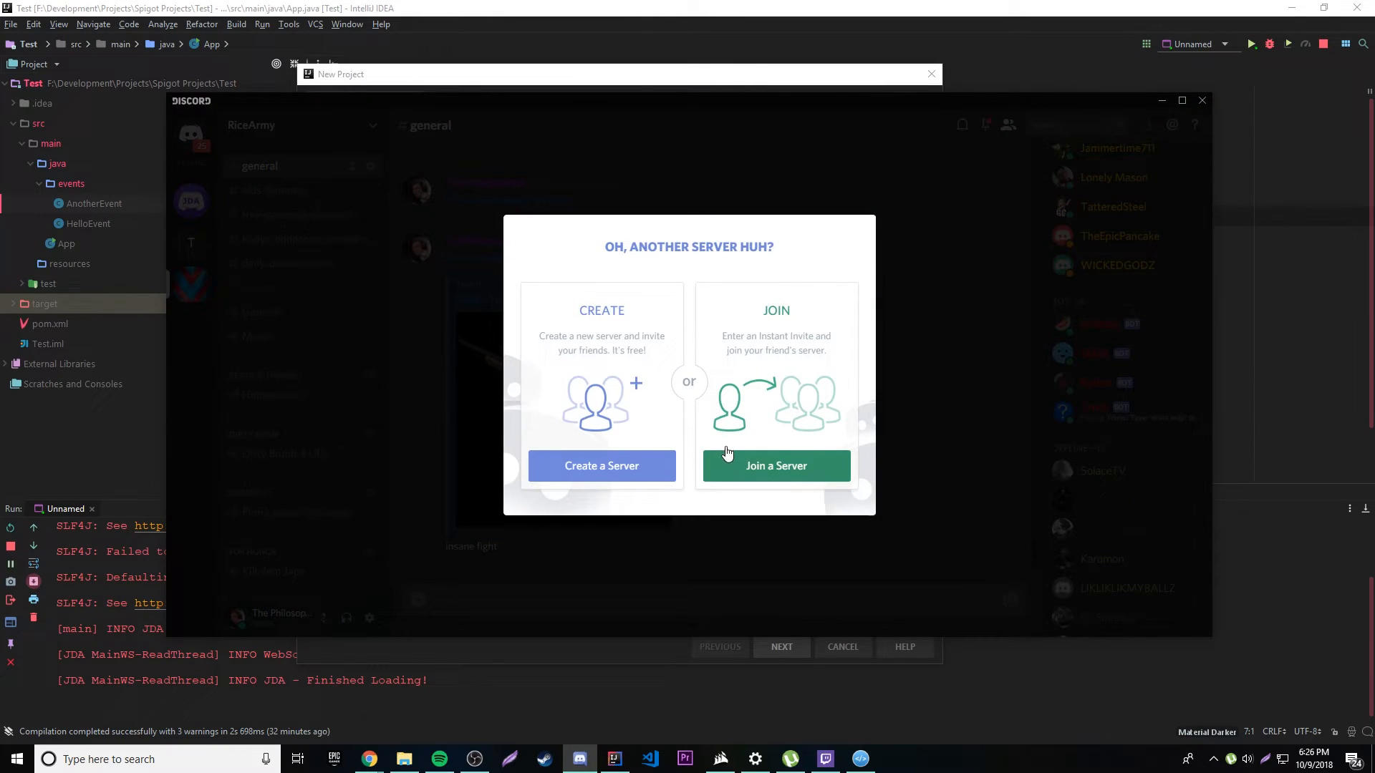
pyautogui.click(601, 465)
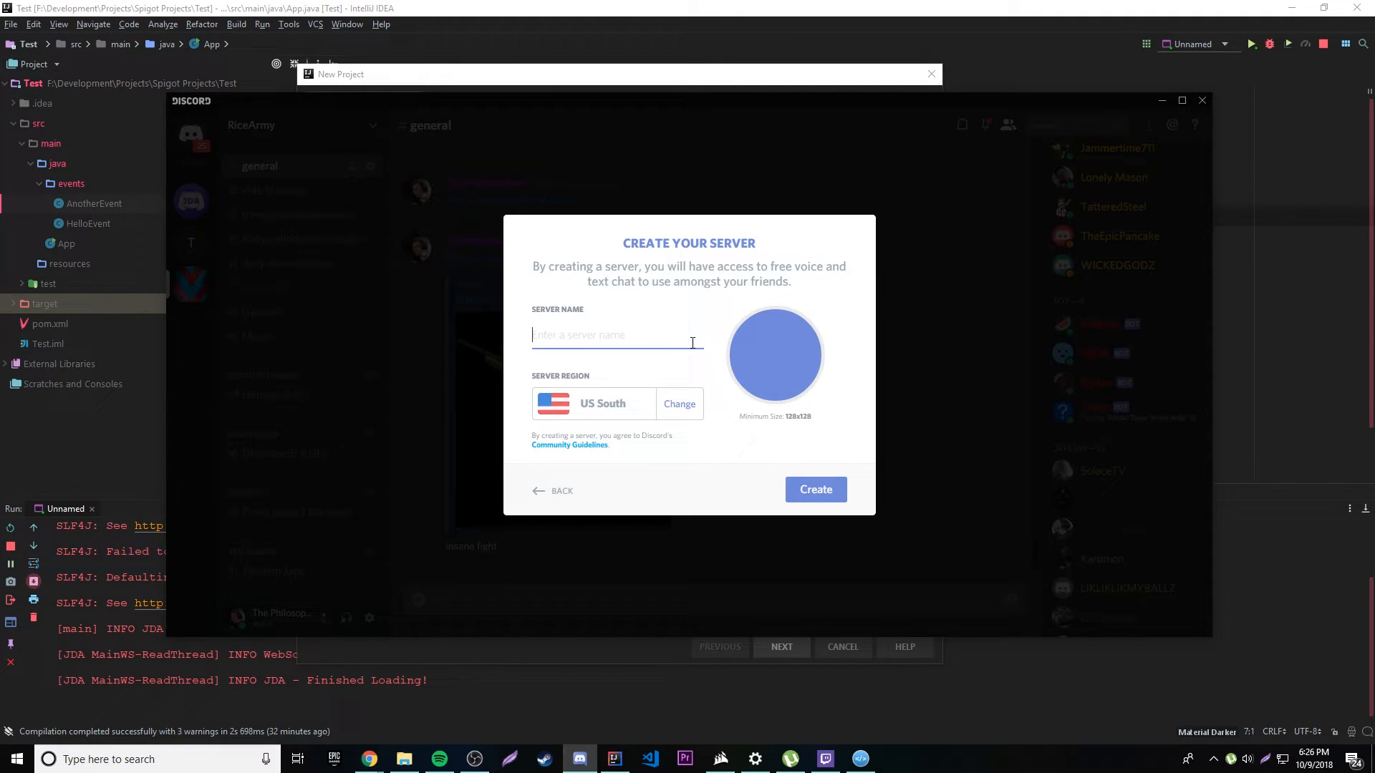
pyautogui.write('D')
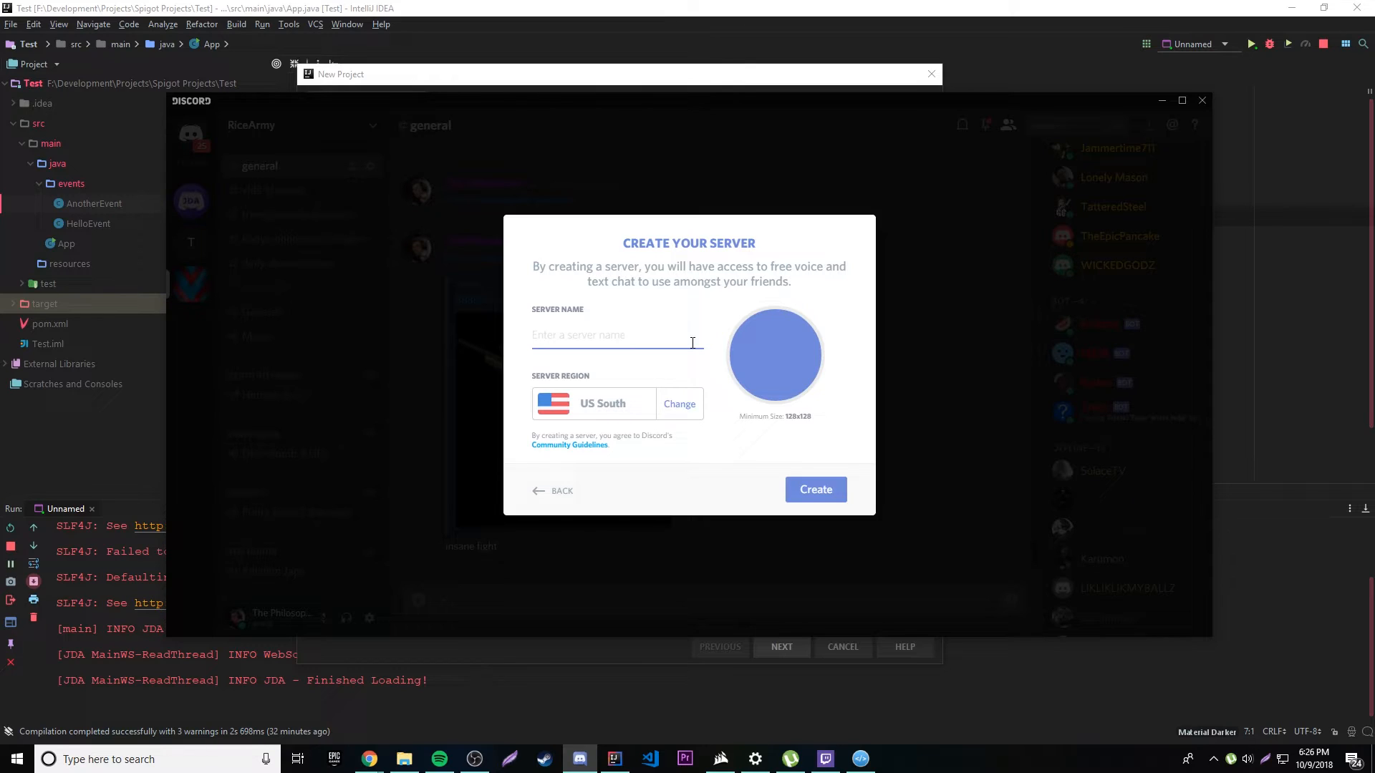
pyautogui.write('Kody')
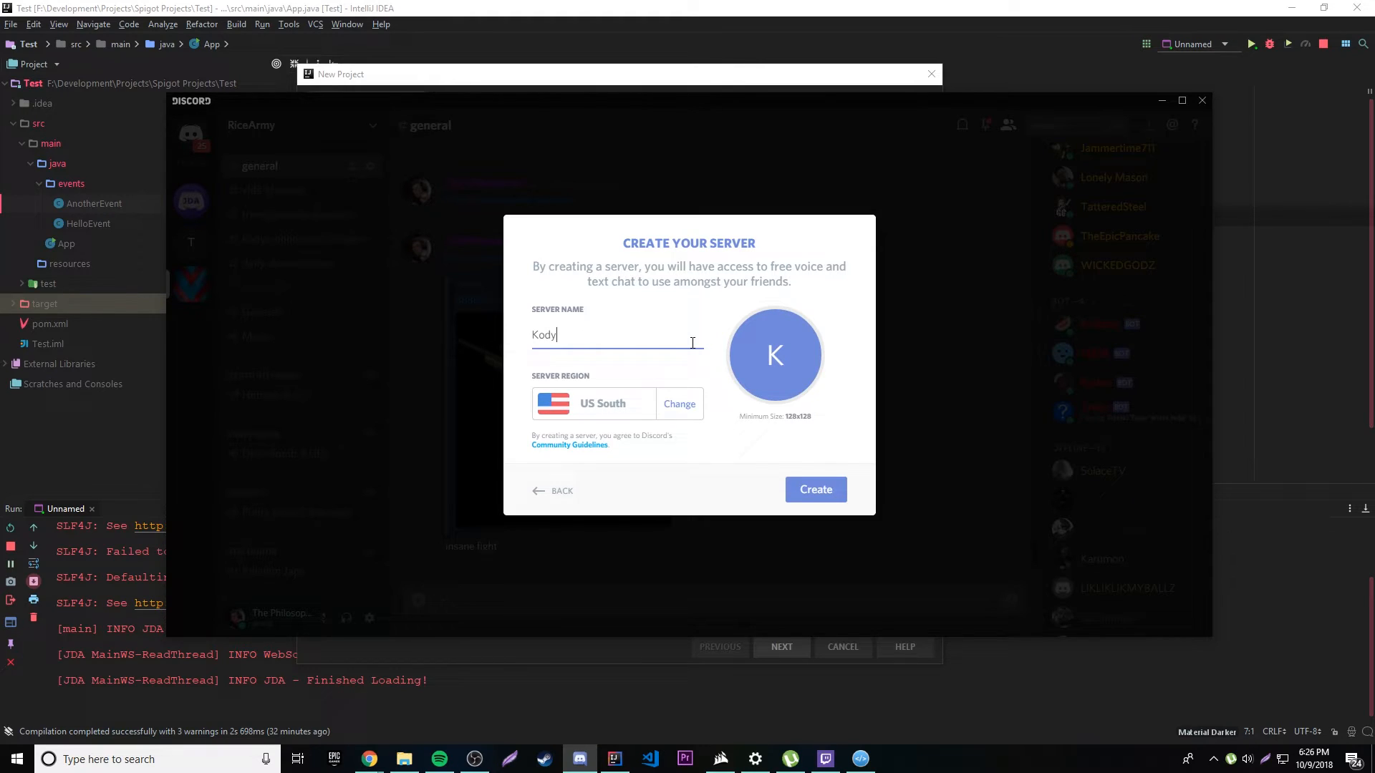
pyautogui.write("'s Test")
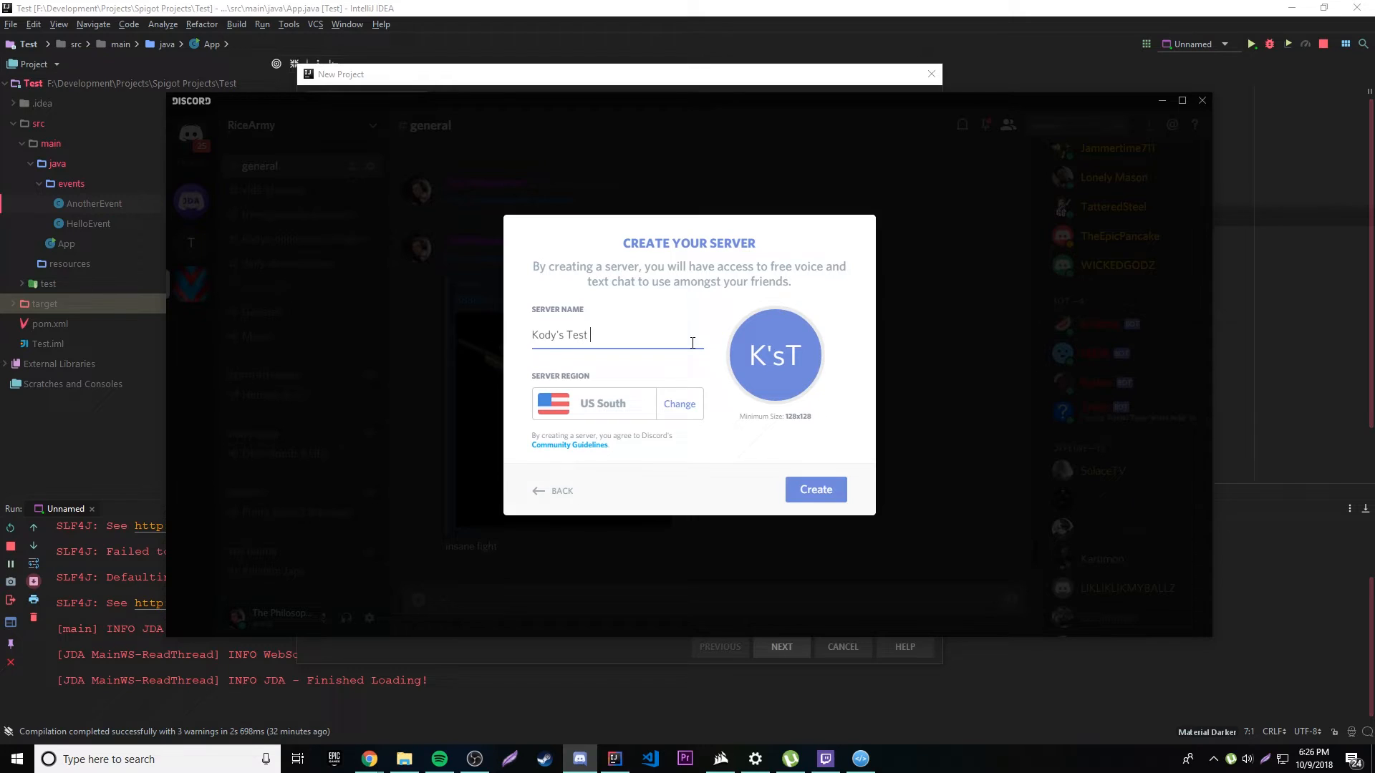
pyautogui.write('Server')
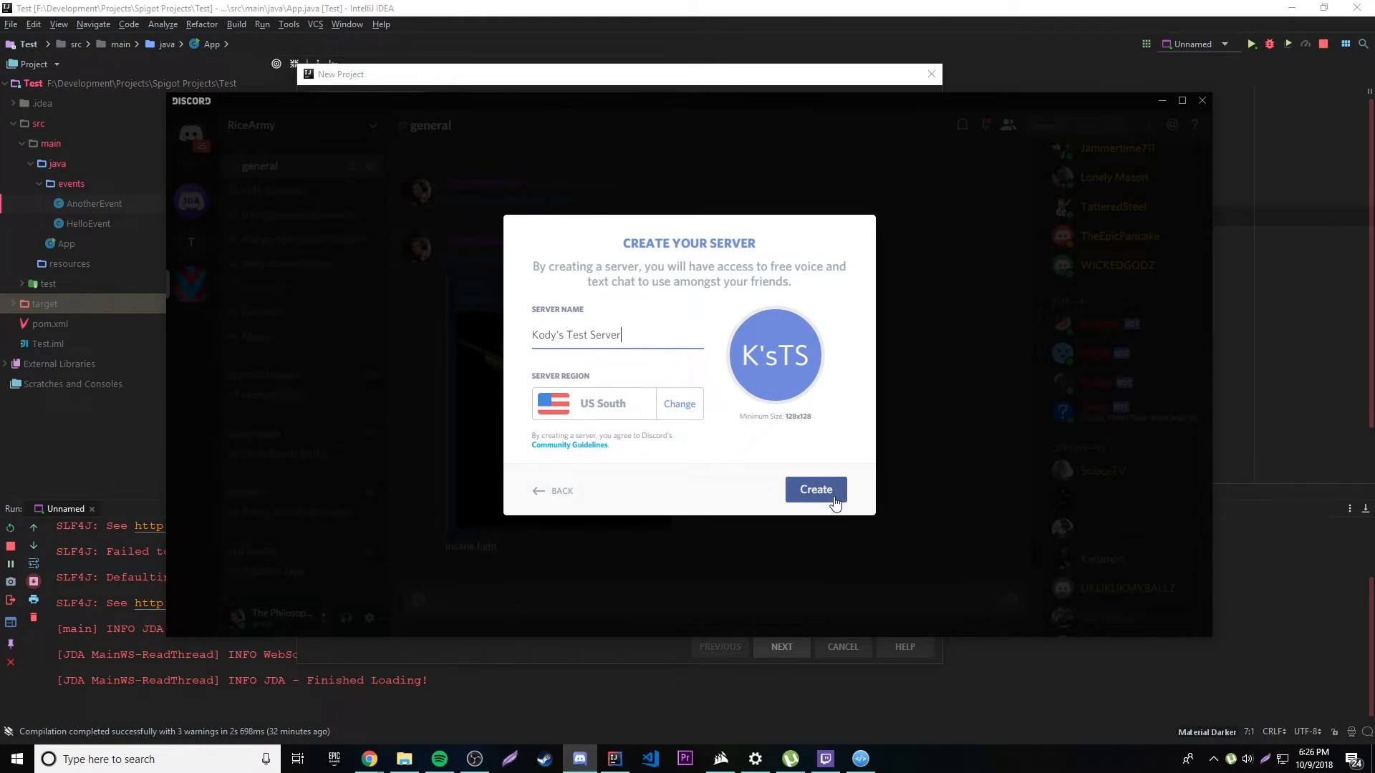
pyautogui.click(813, 489)
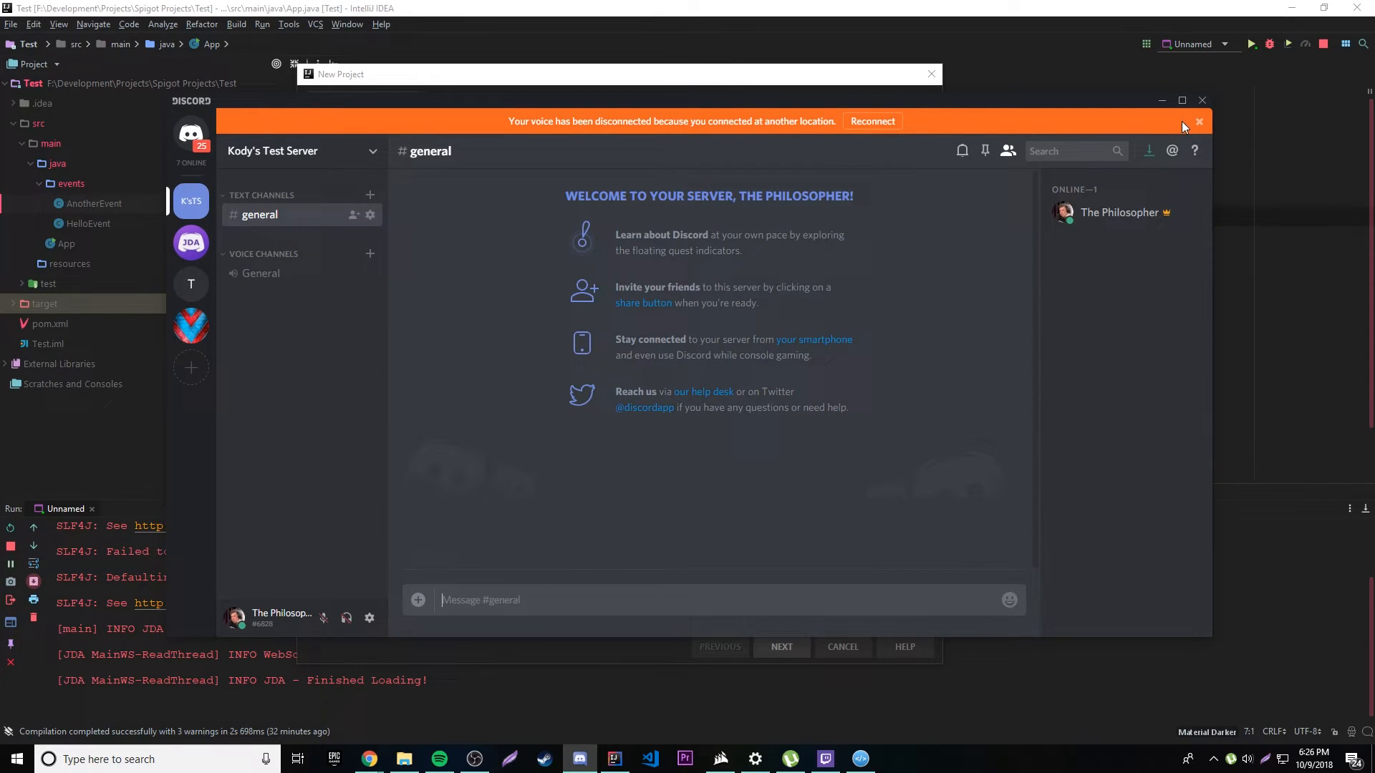
pyautogui.click(1199, 121)
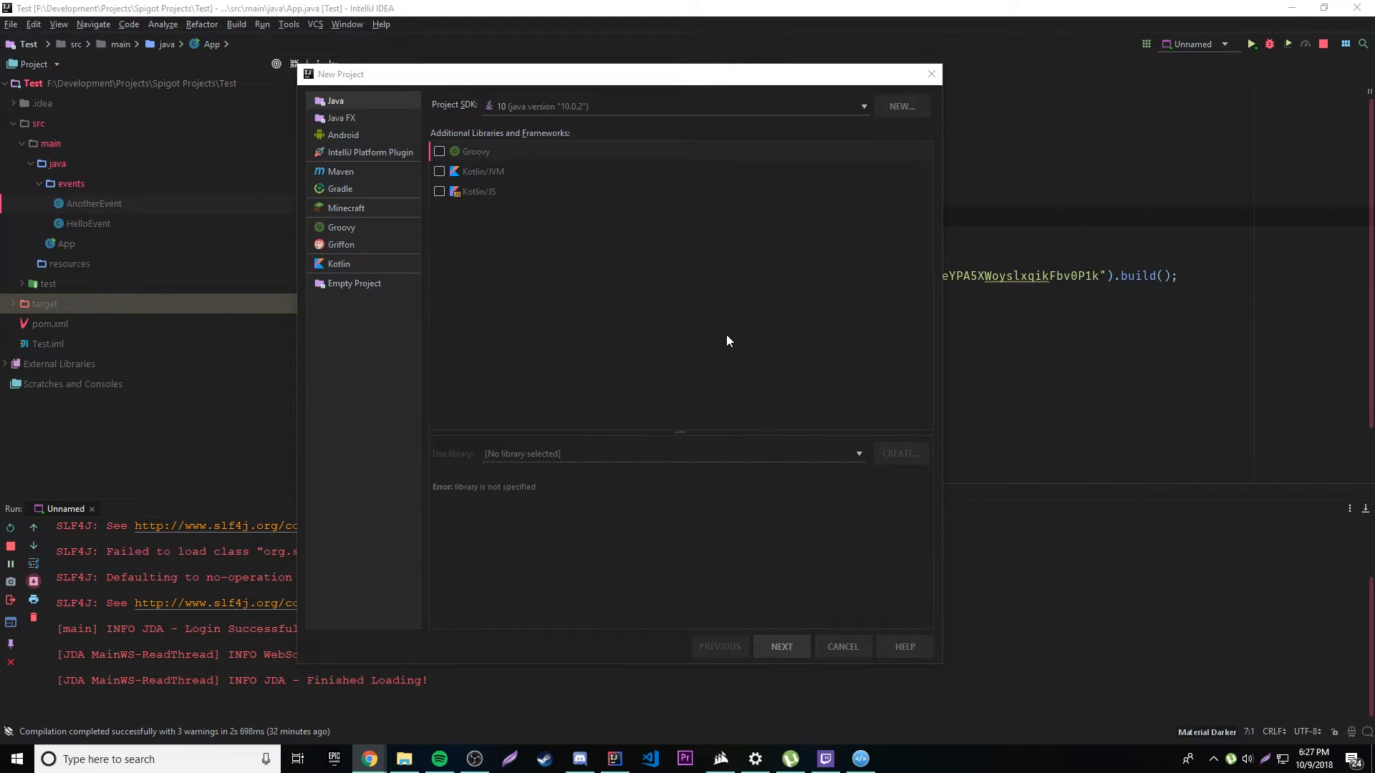
pyautogui.moveTo(348, 171)
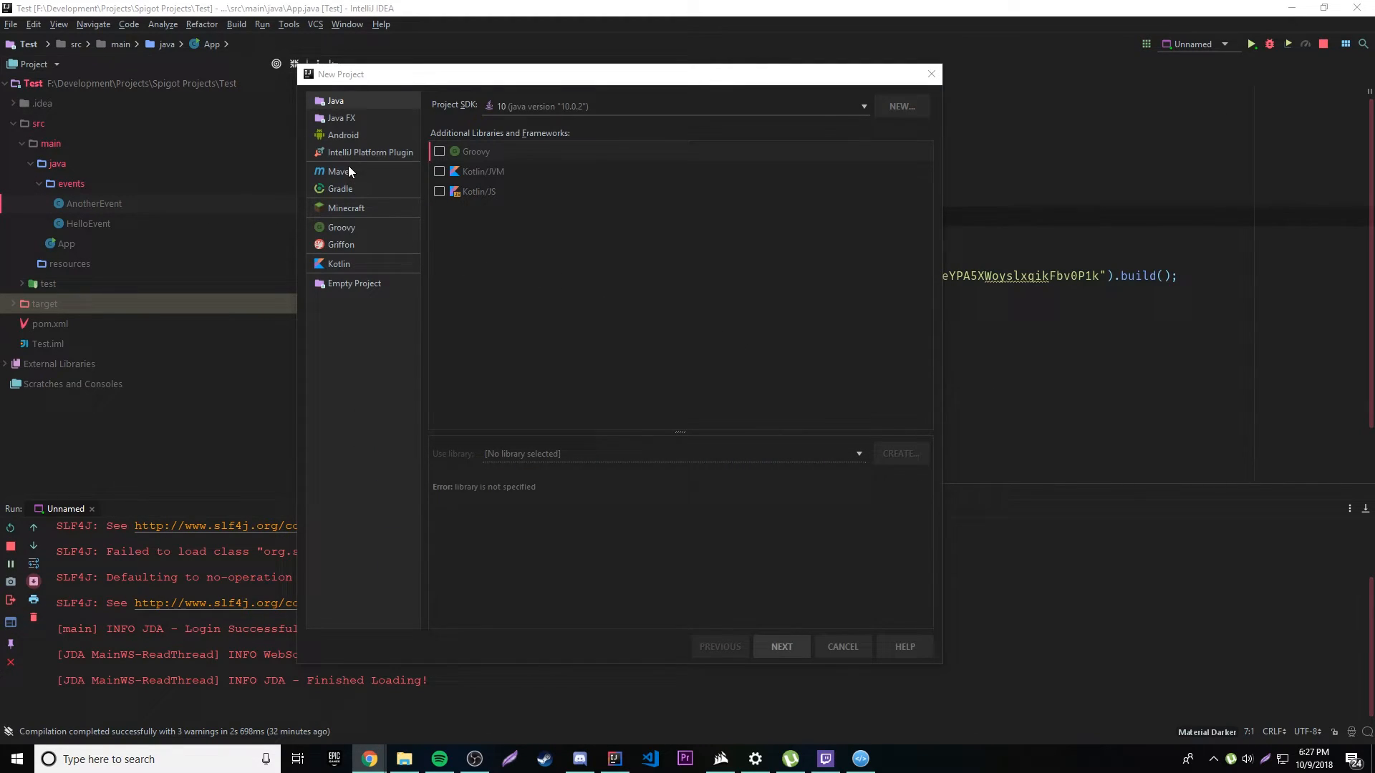
pyautogui.moveTo(423, 254)
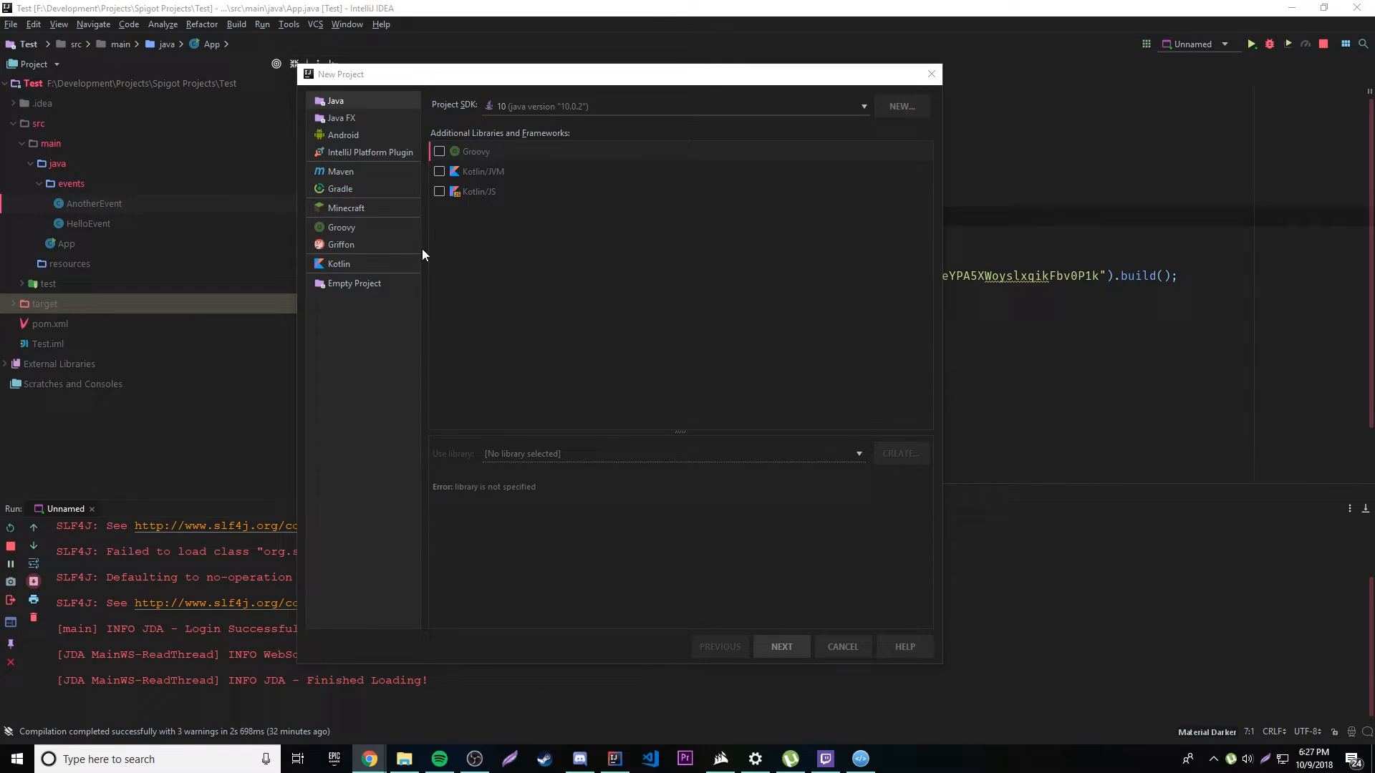
pyautogui.moveTo(292, 67)
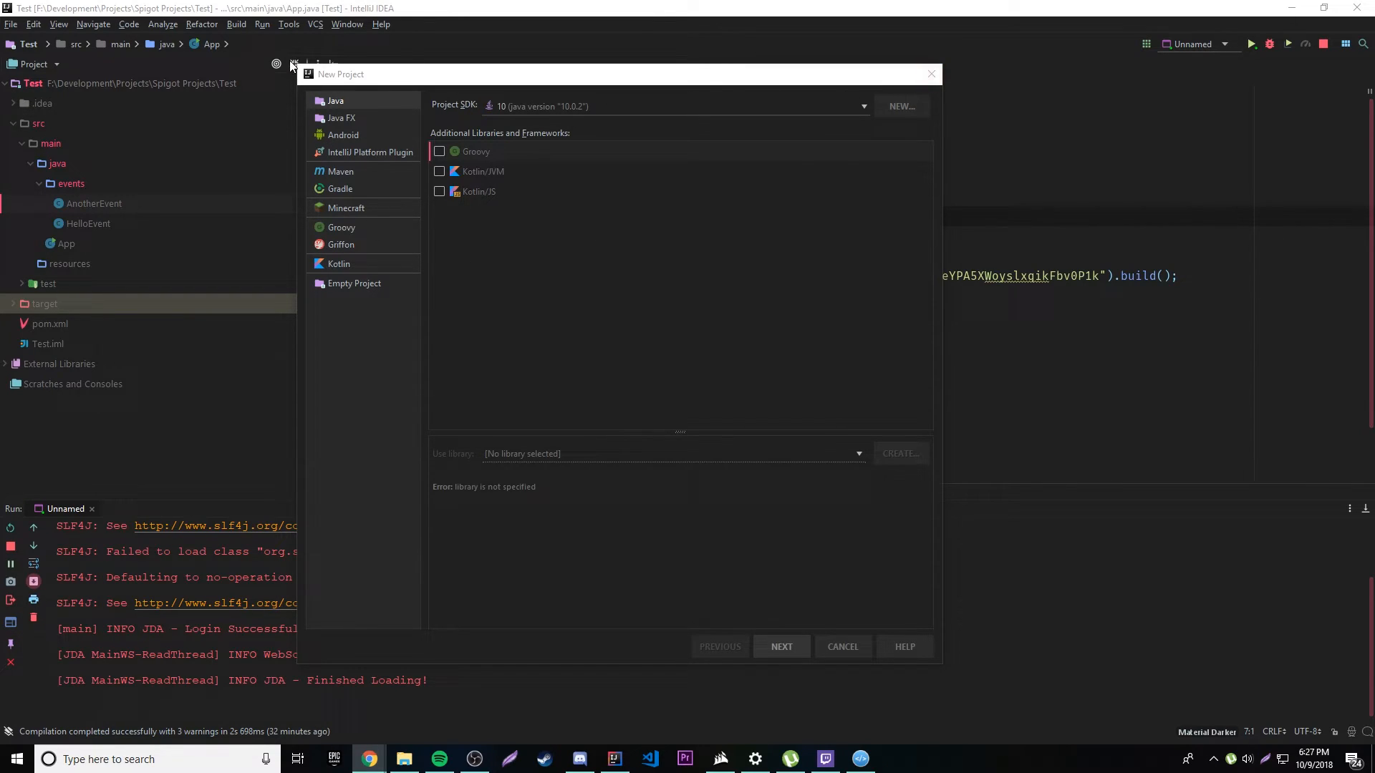
pyautogui.moveTo(471, 116)
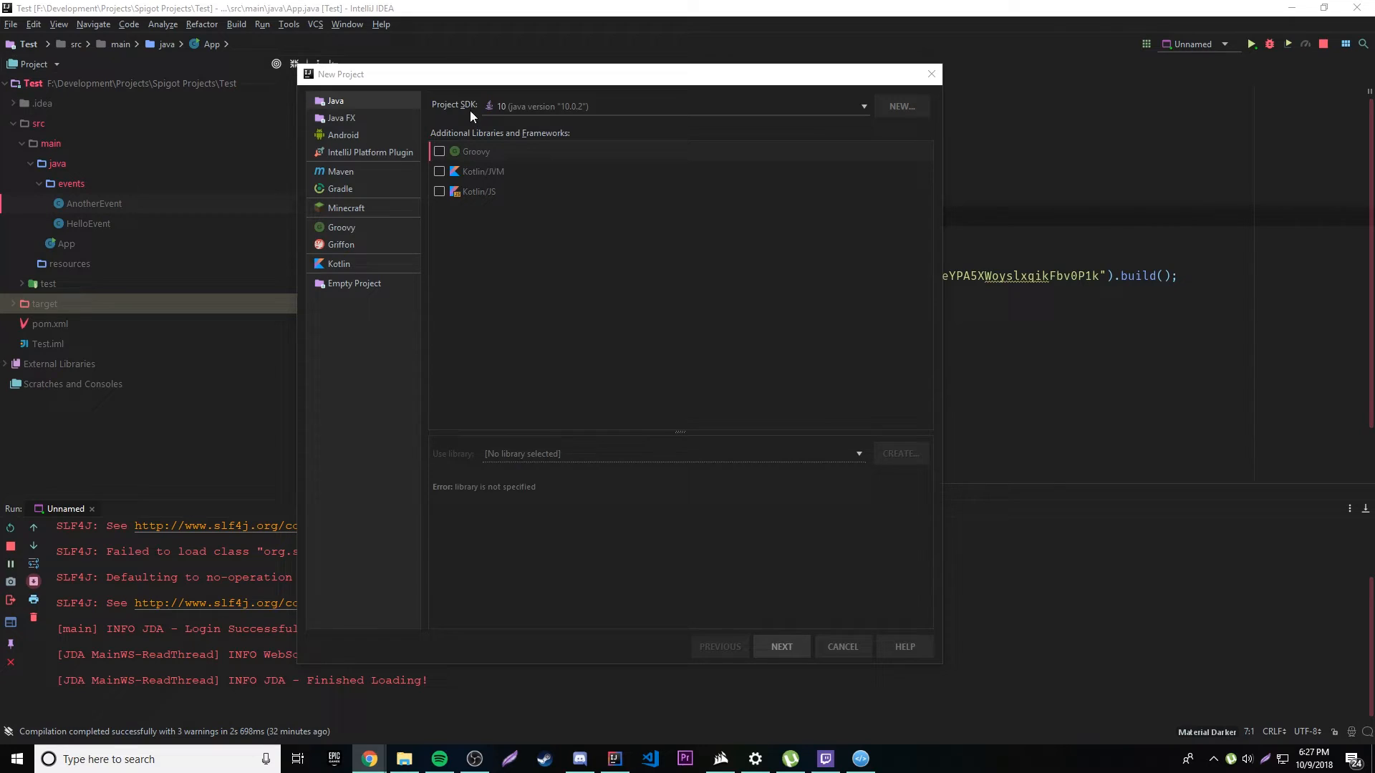
pyautogui.moveTo(331, 203)
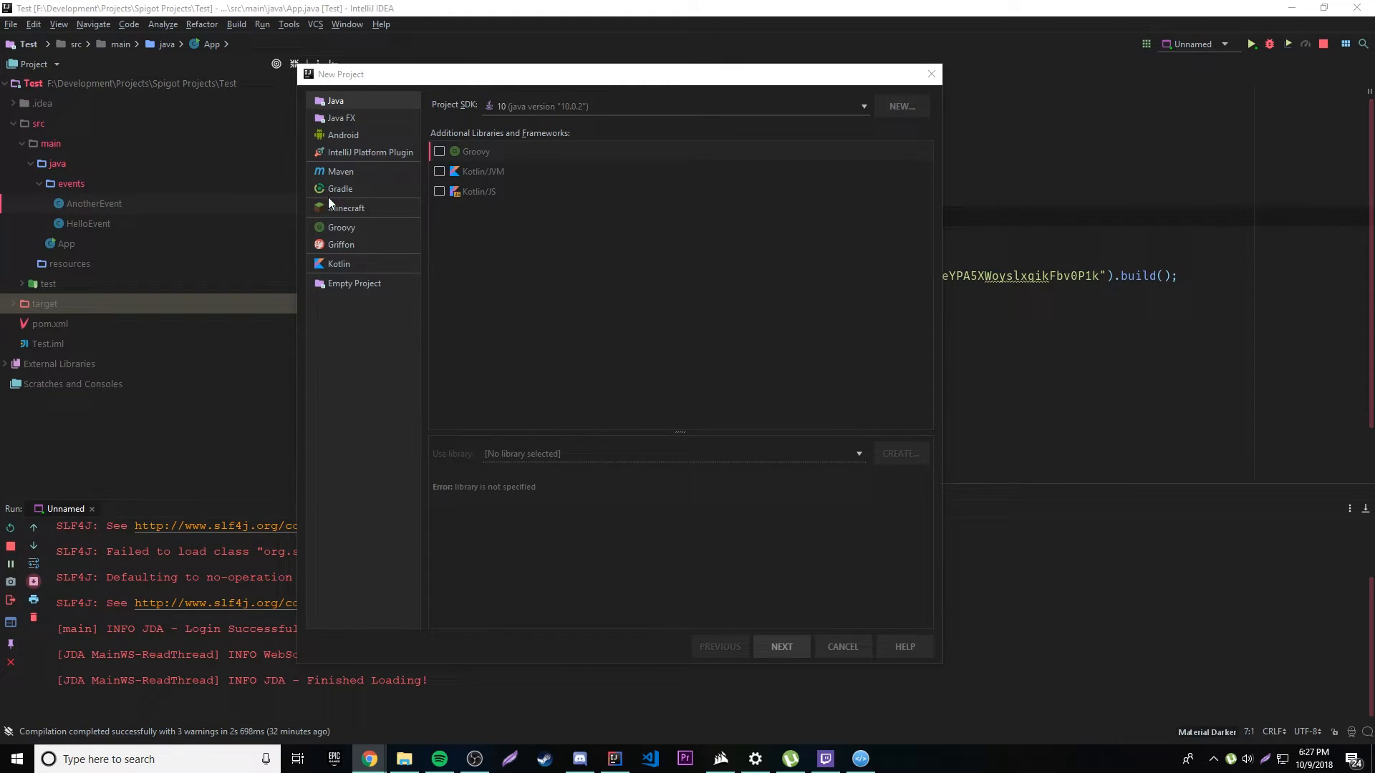
# - Choose Maven as the new project type, keeping SDK 10 and no archetype
pyautogui.click(340, 171)
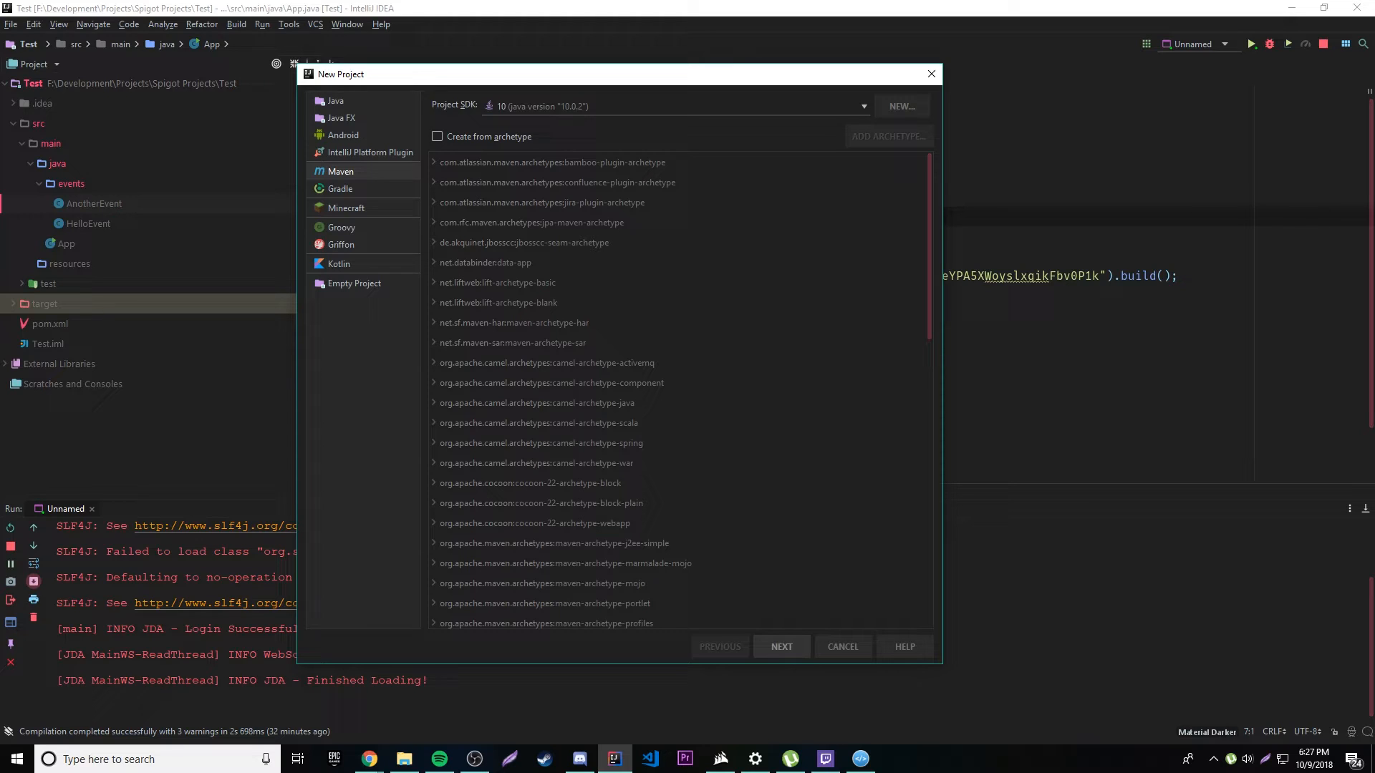
pyautogui.click(353, 283)
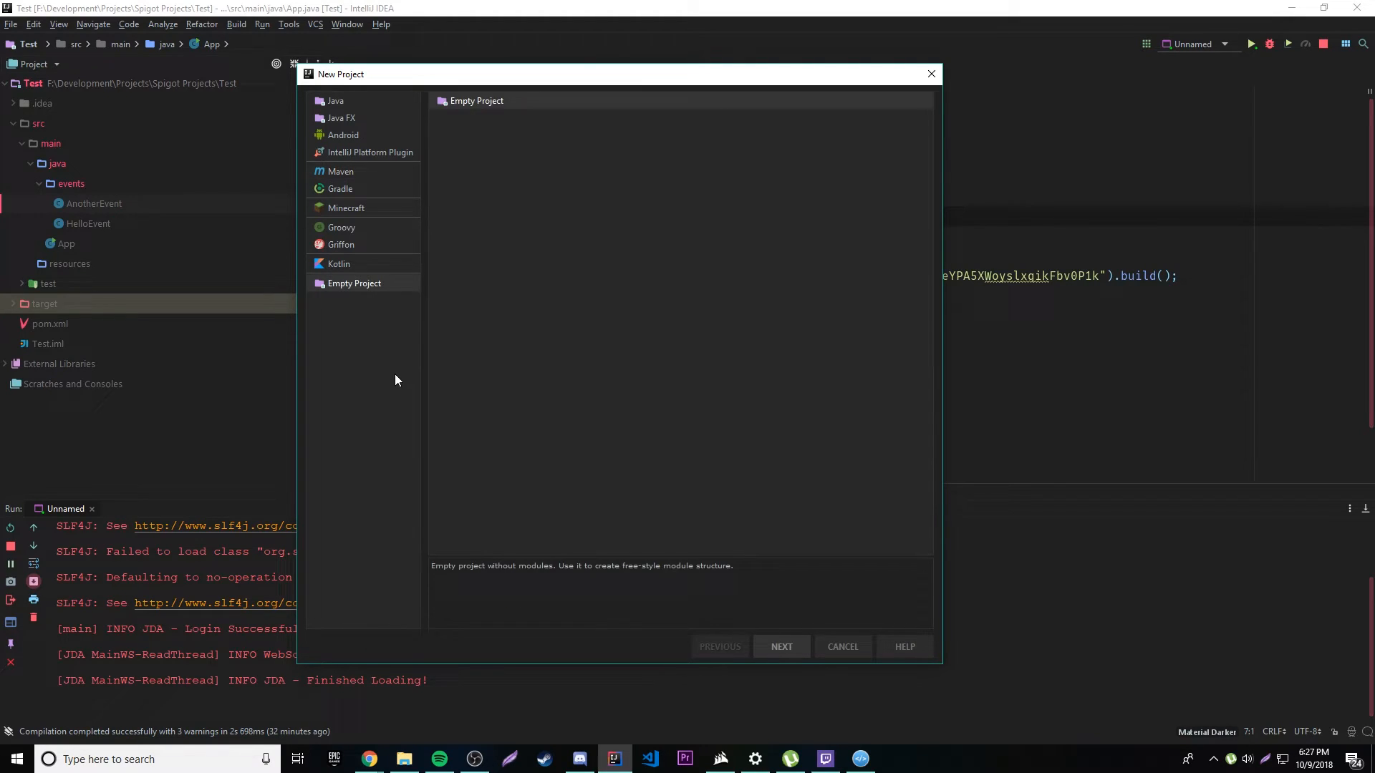
pyautogui.click(340, 171)
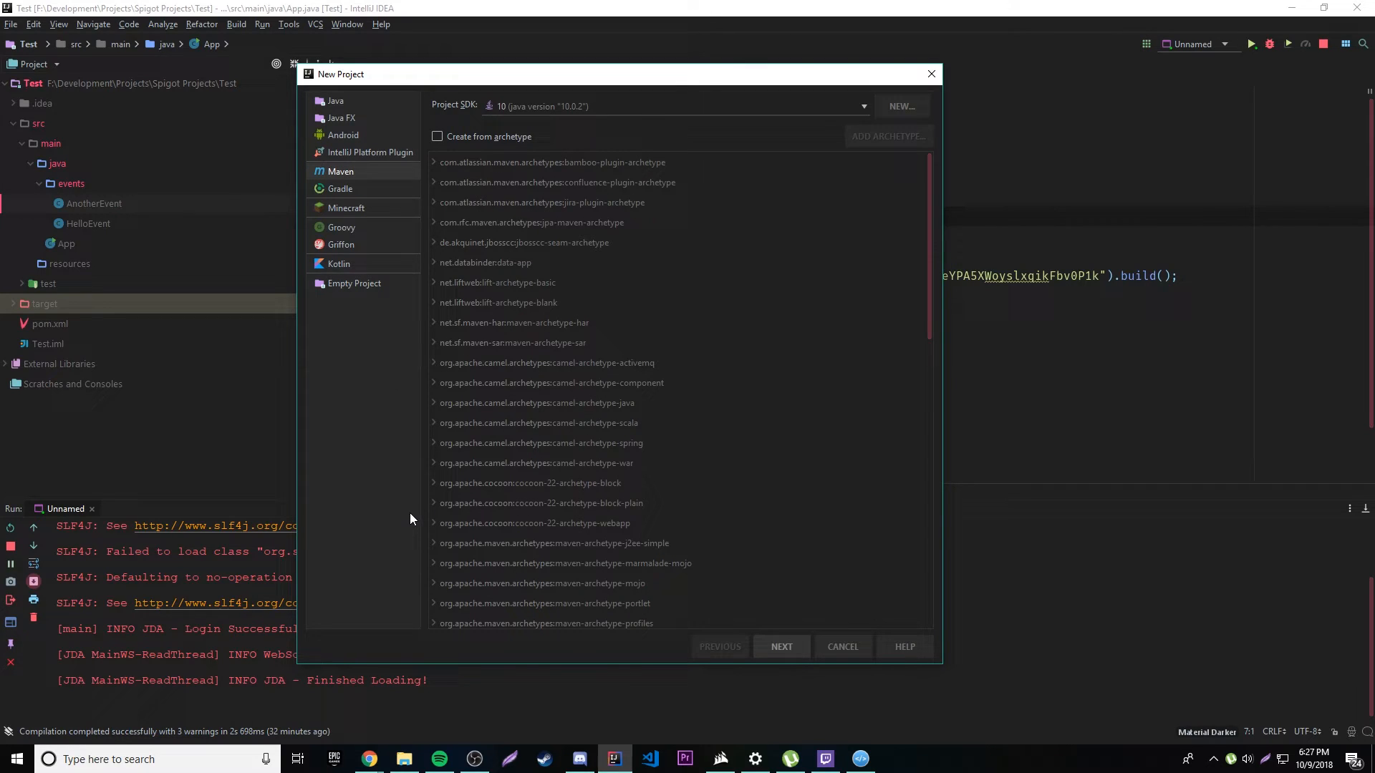
pyautogui.moveTo(421, 434)
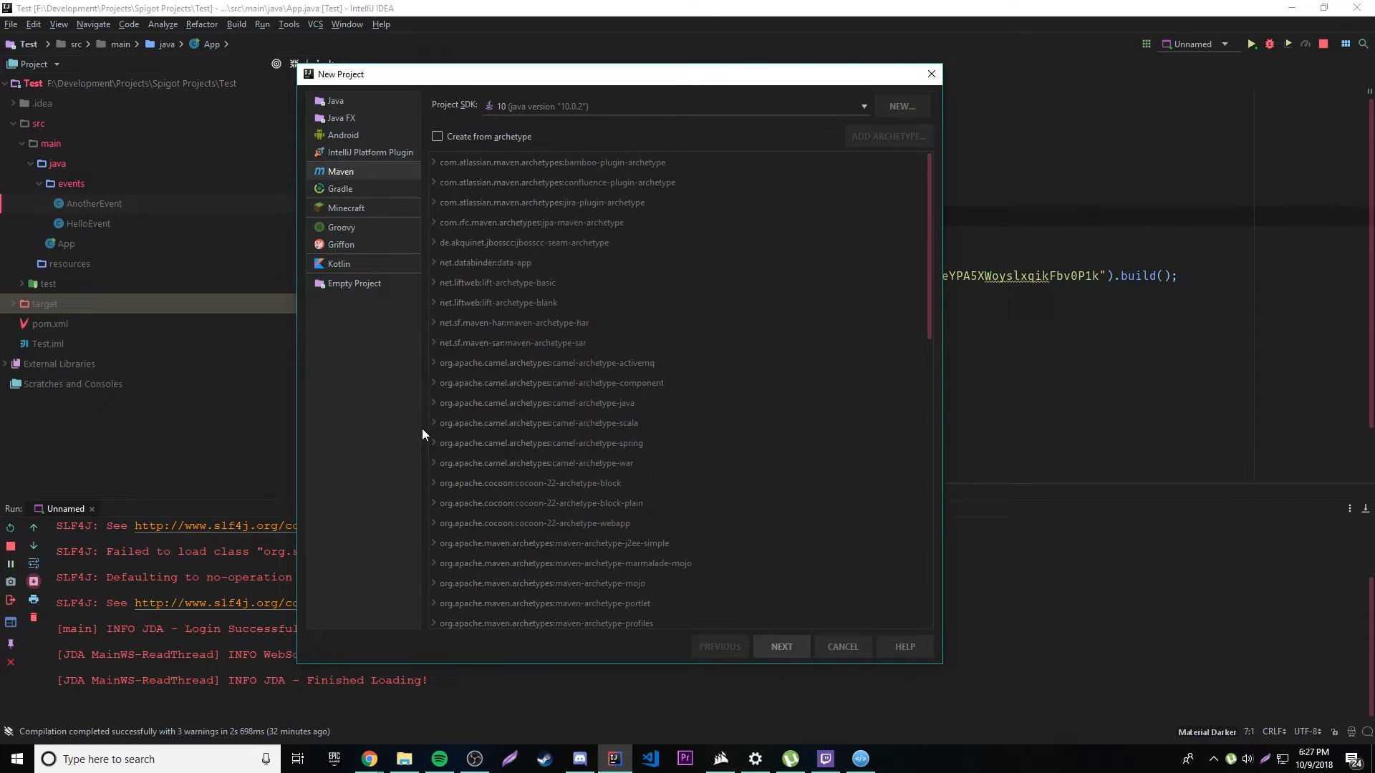
pyautogui.moveTo(505, 469)
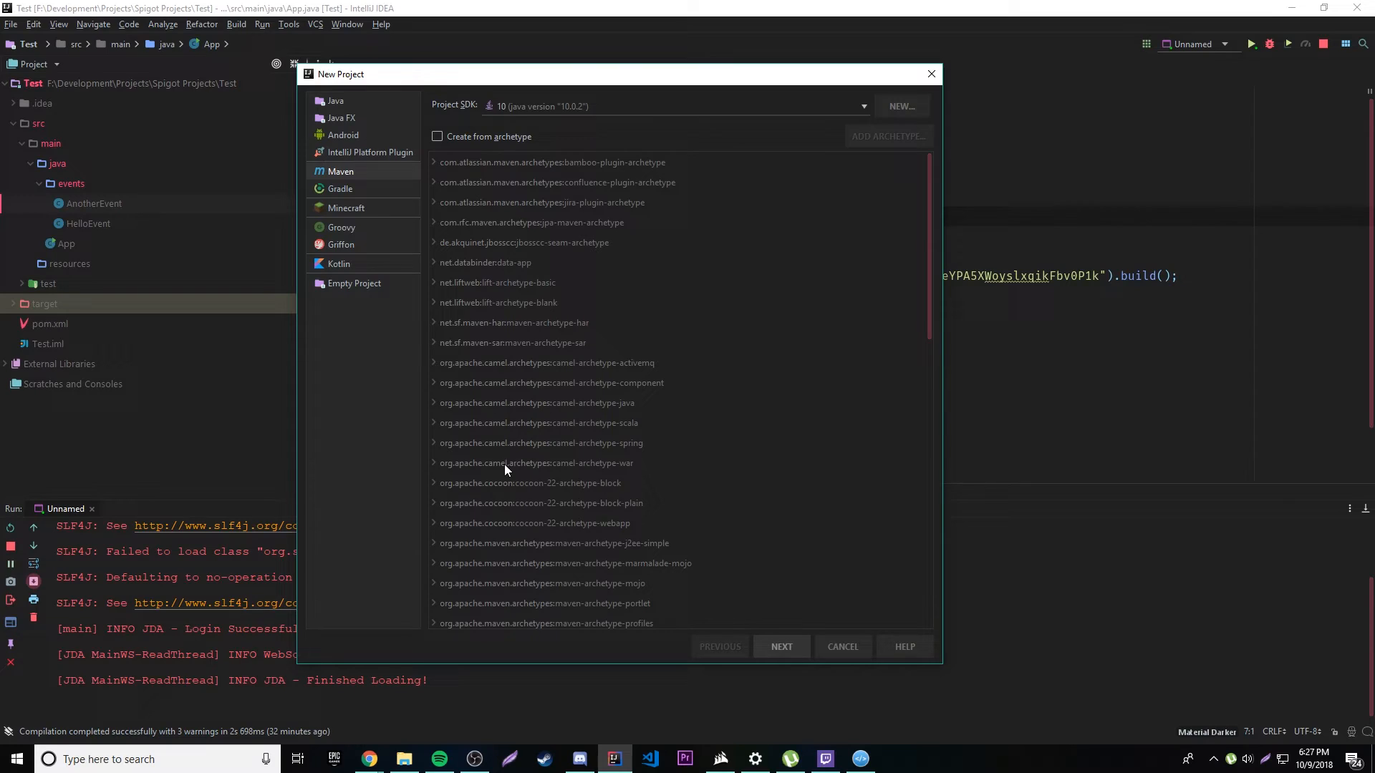
pyautogui.moveTo(762, 635)
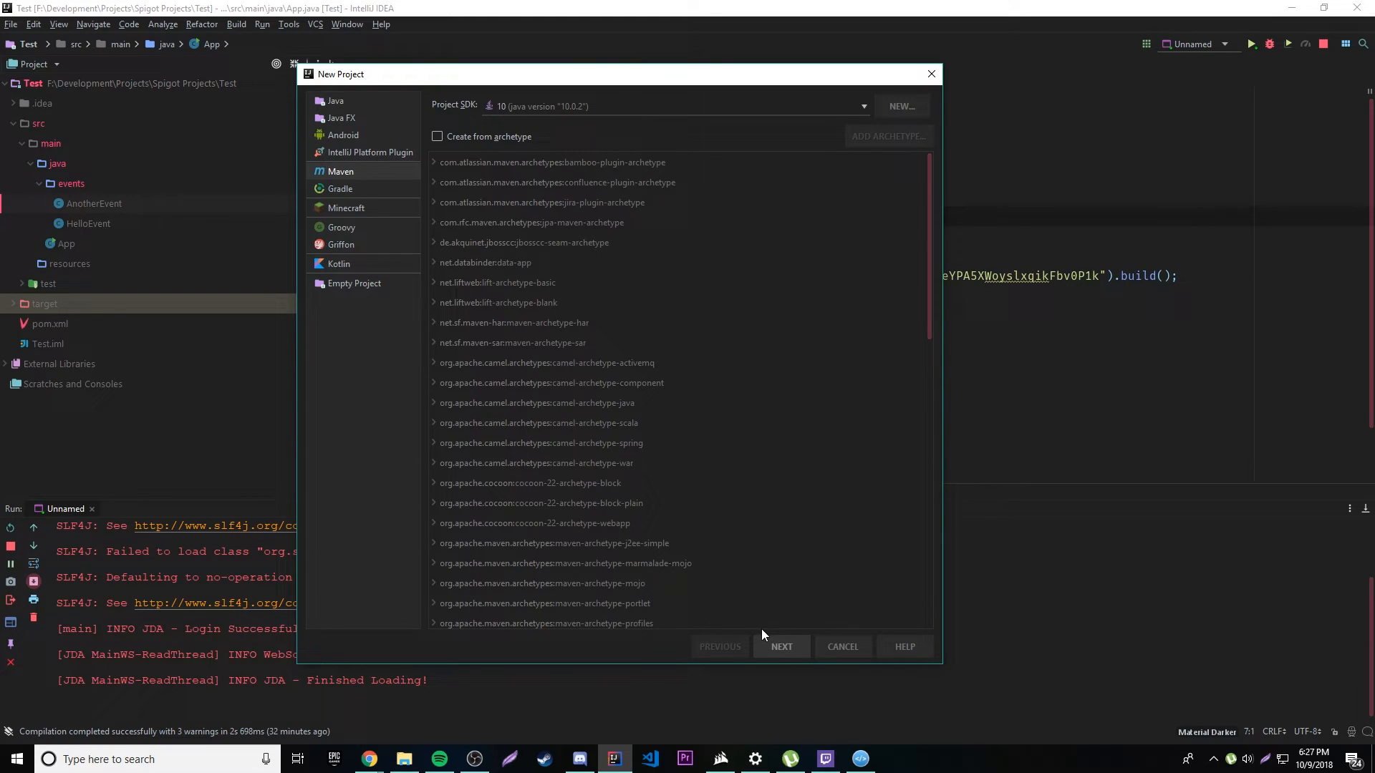
# - Enter GroupId 'me.illuminatiproductions' and ArtifactId 'BotOne' for the Maven project
pyautogui.click(779, 647)
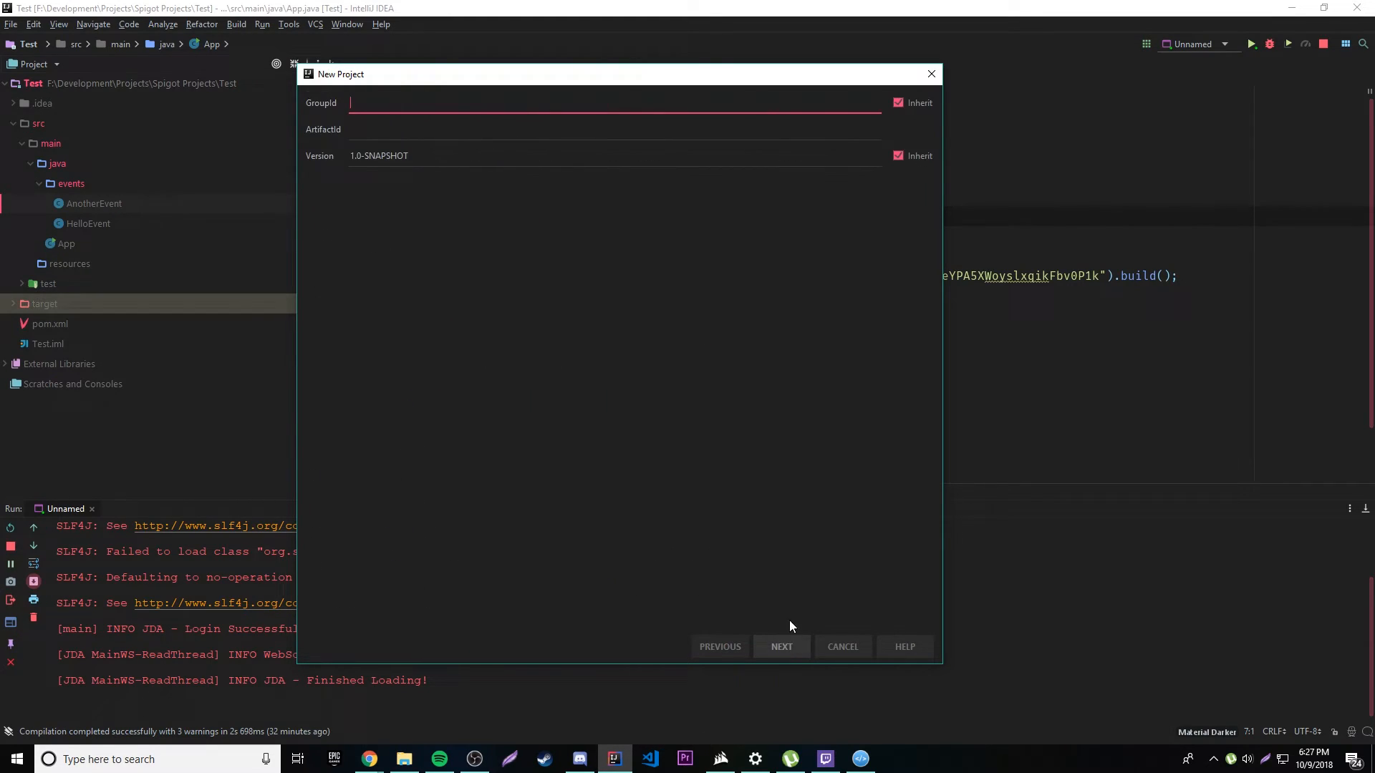
pyautogui.moveTo(814, 352)
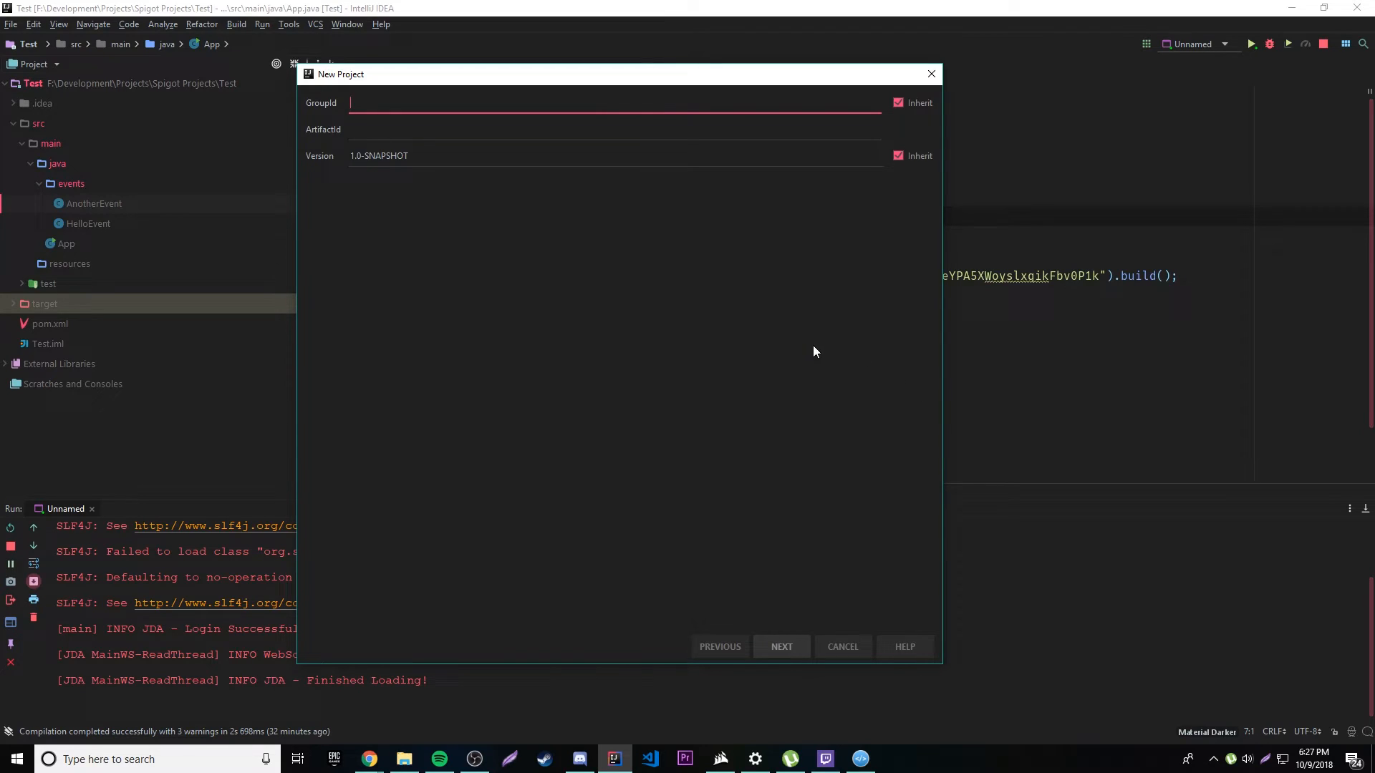
pyautogui.moveTo(675, 325)
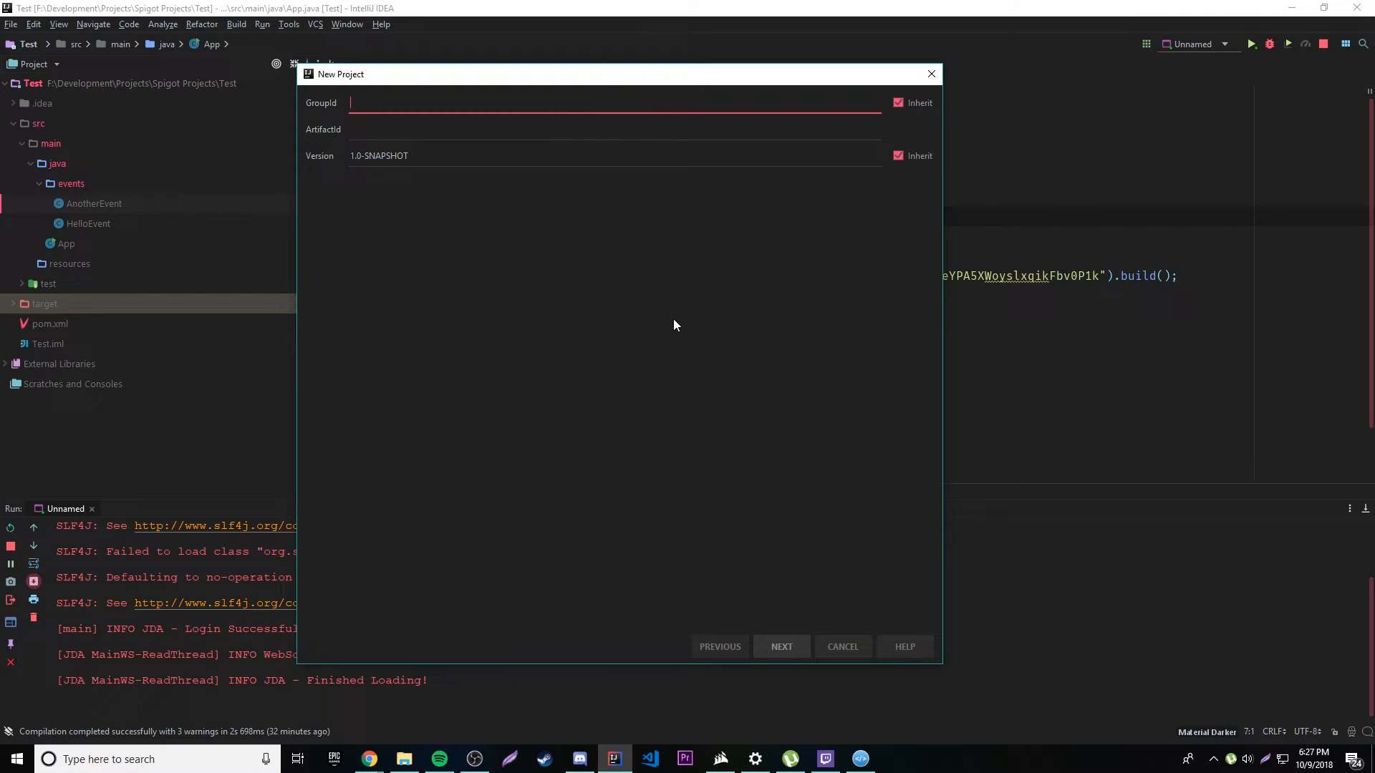
pyautogui.write('me.illuminatpo')
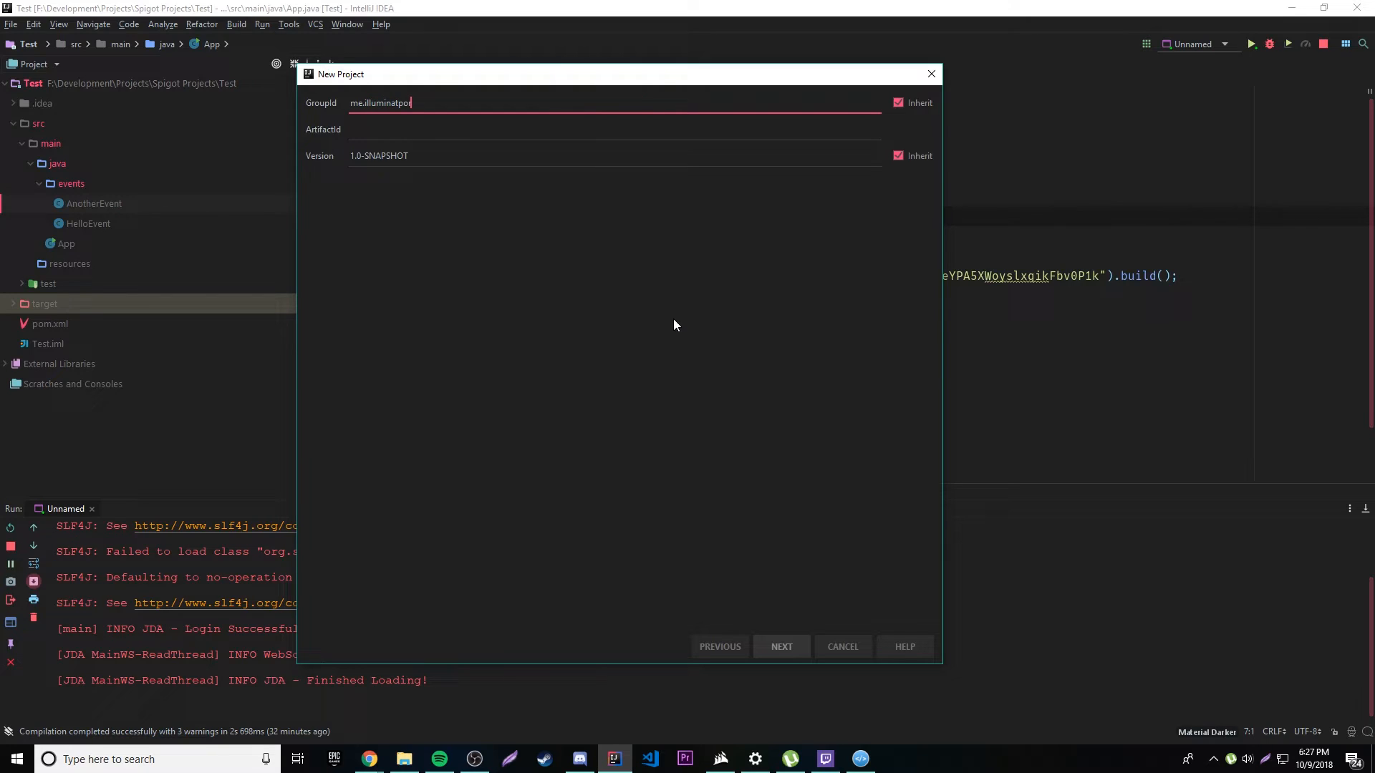
pyautogui.write('roductions')
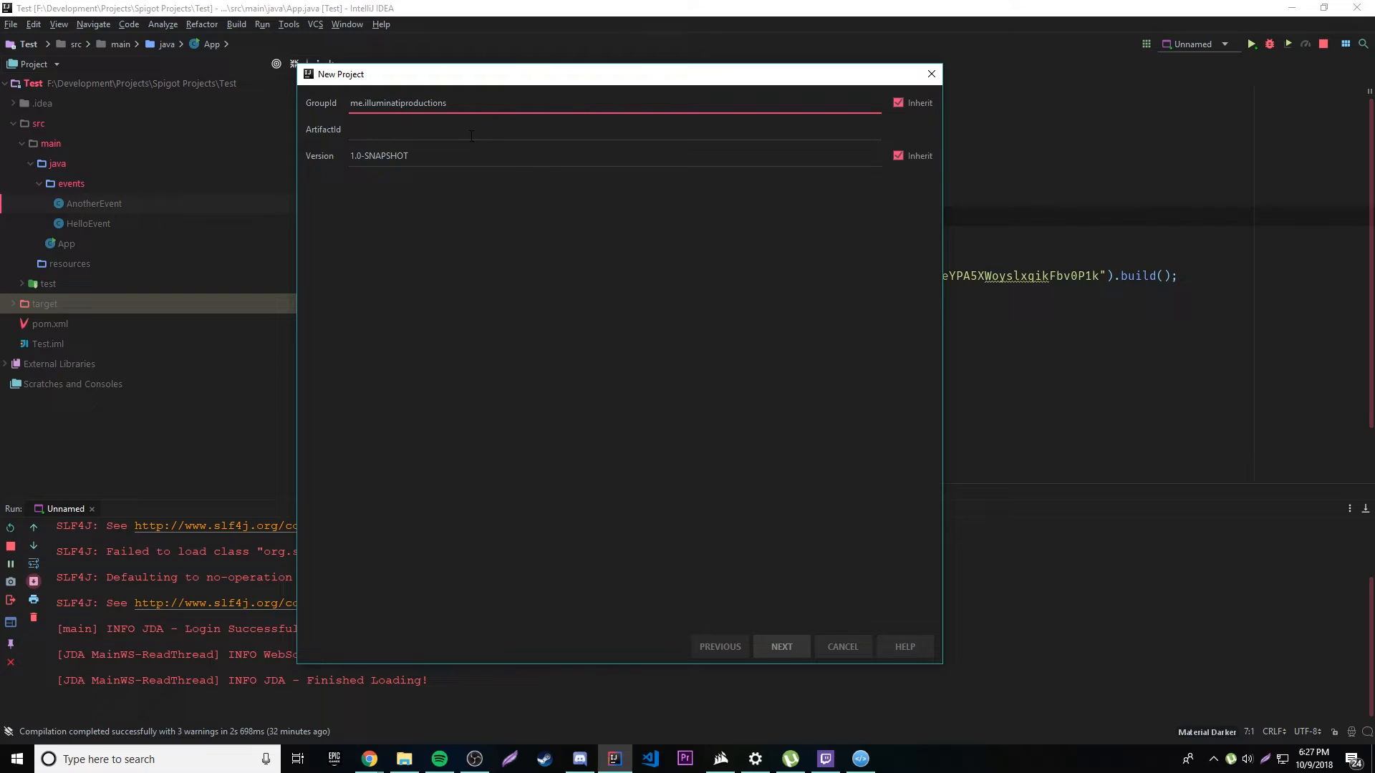
pyautogui.click(613, 129)
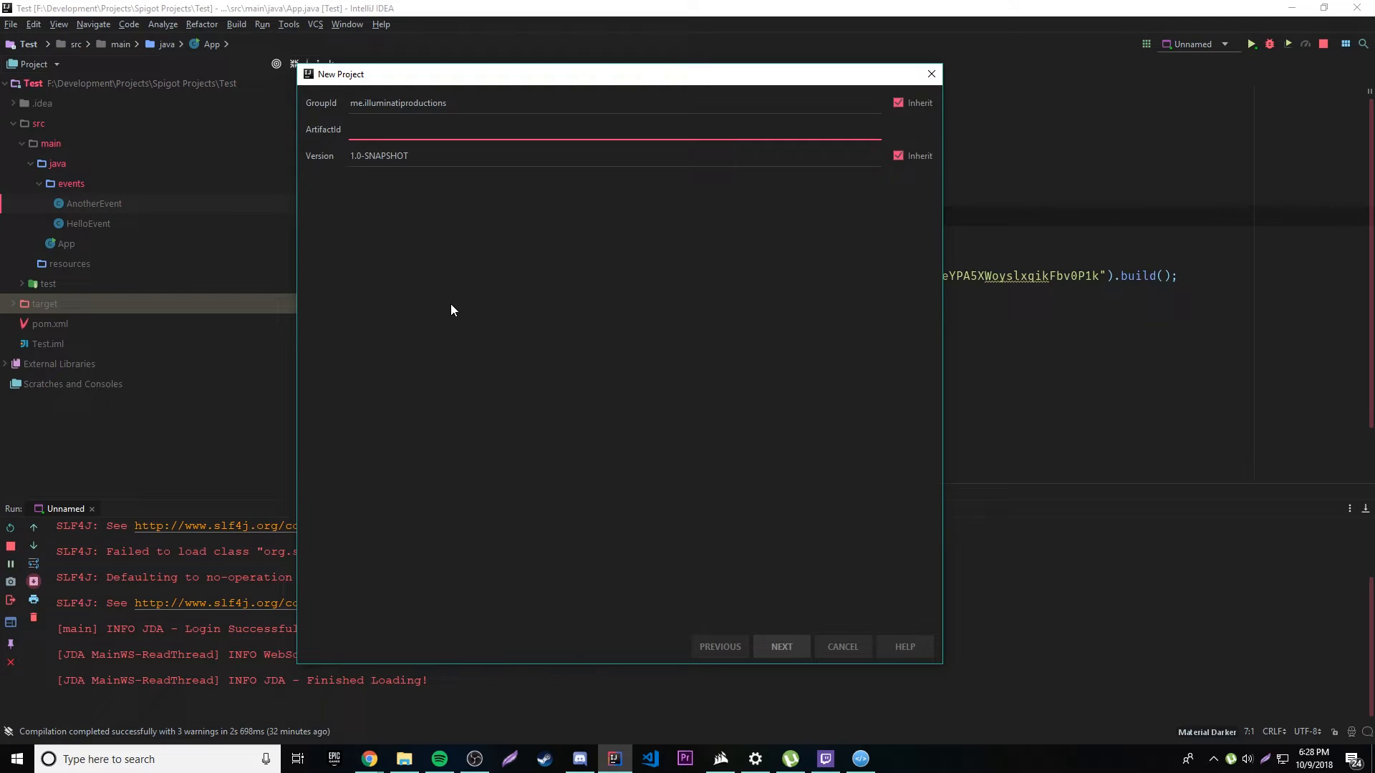
pyautogui.write('BotOne')
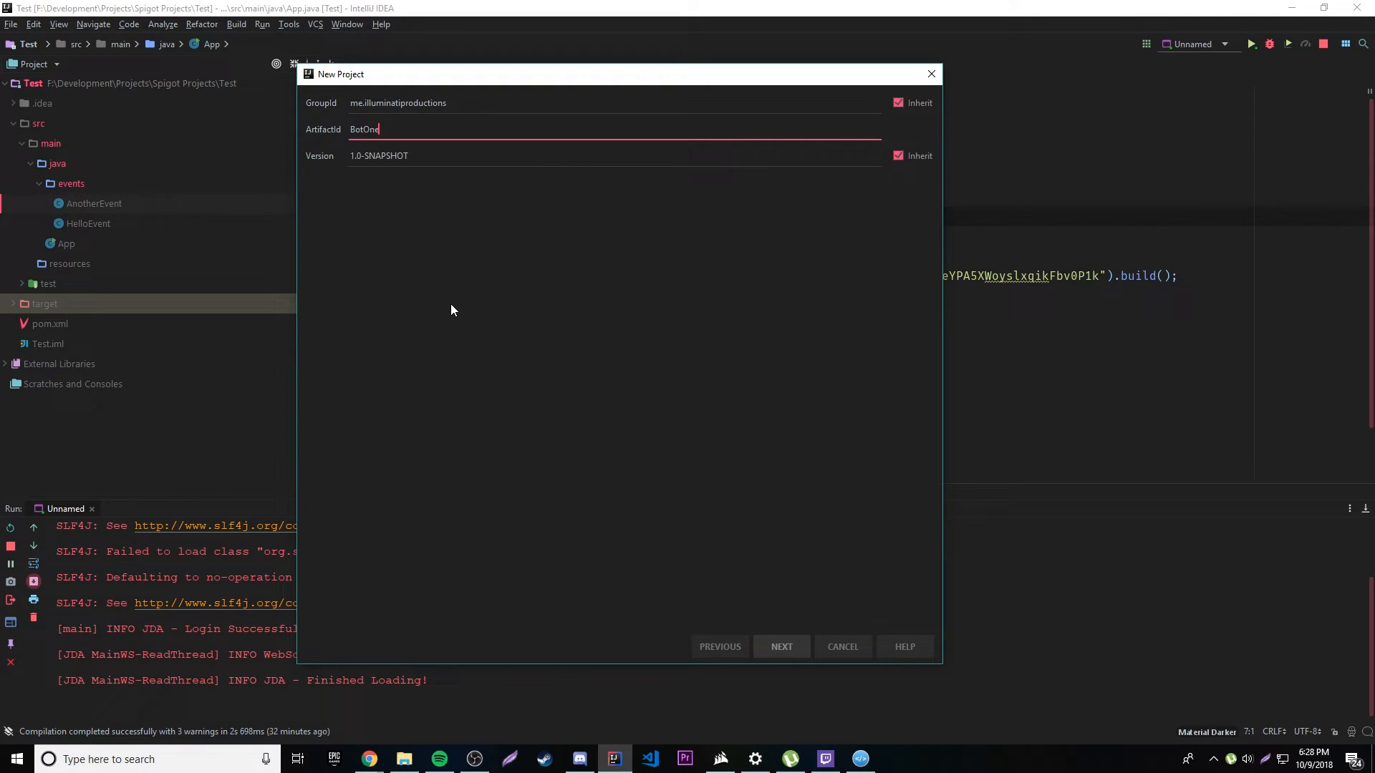
pyautogui.moveTo(567, 415)
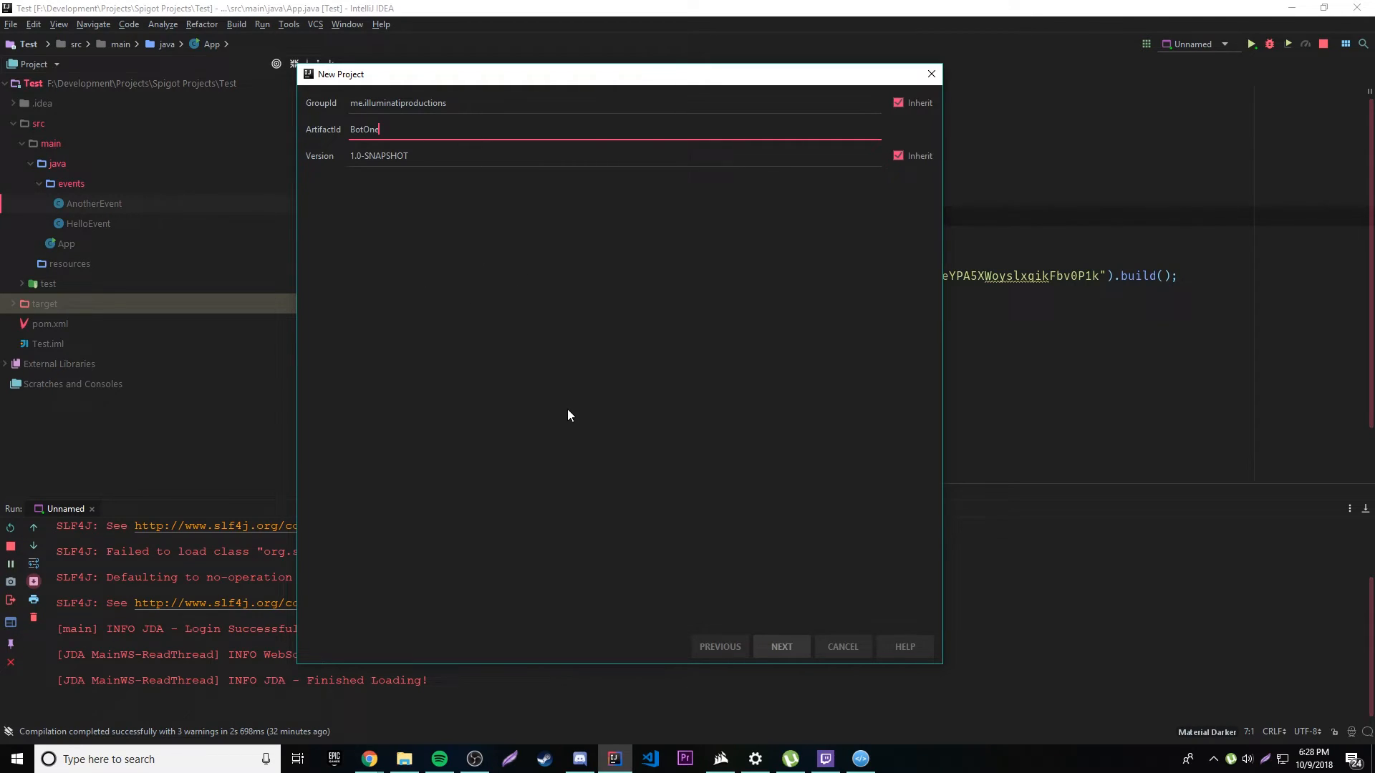
# - Set the project location to F:\Development\Projects\BotOne, finish, and approve creating the directory
pyautogui.click(780, 645)
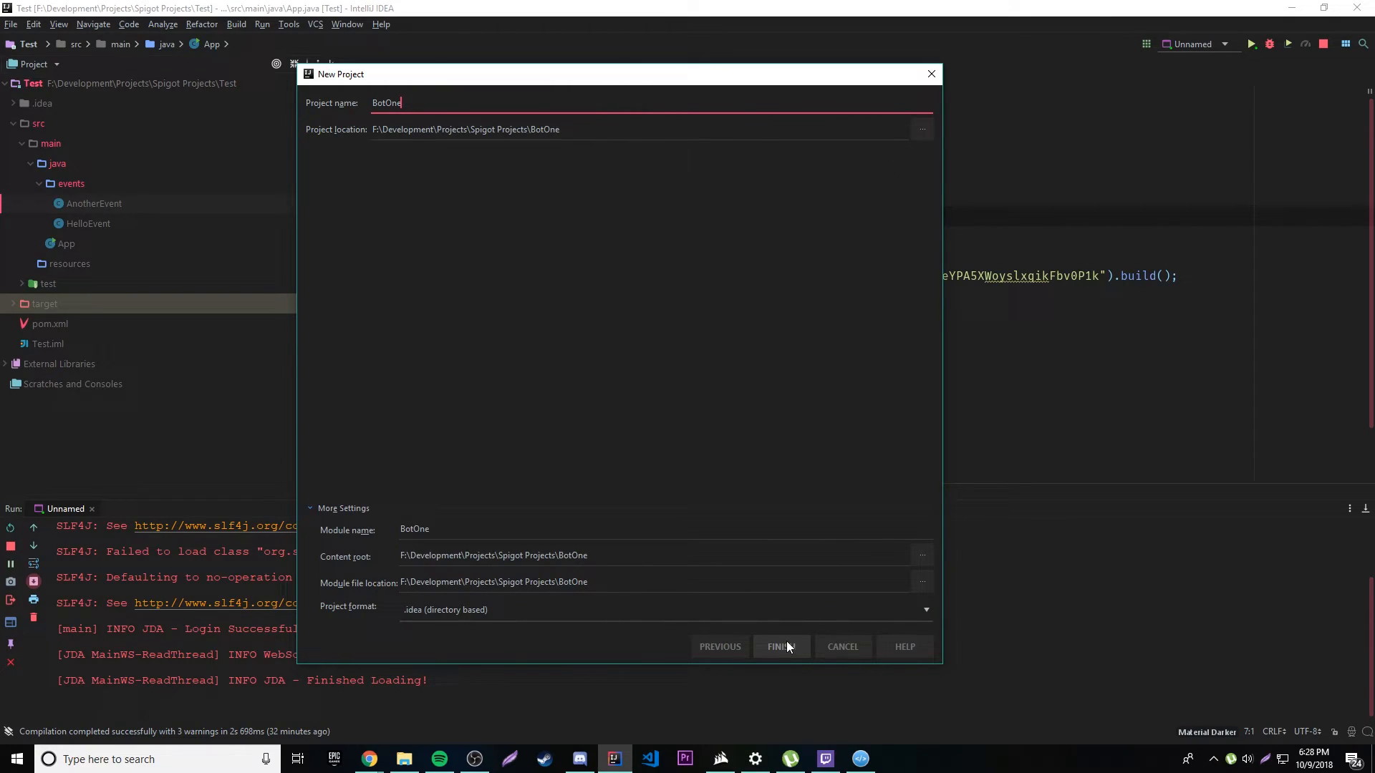
pyautogui.moveTo(579, 153)
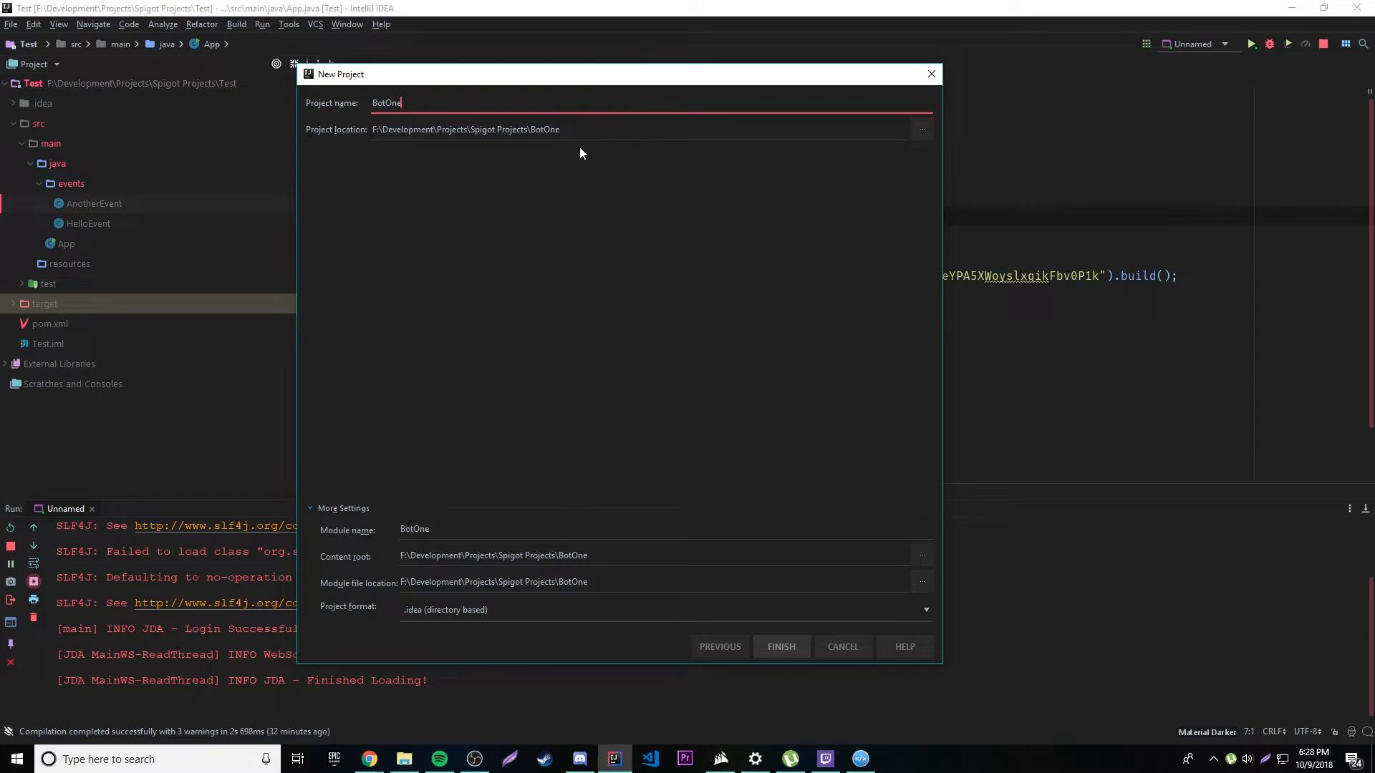
pyautogui.click(613, 129)
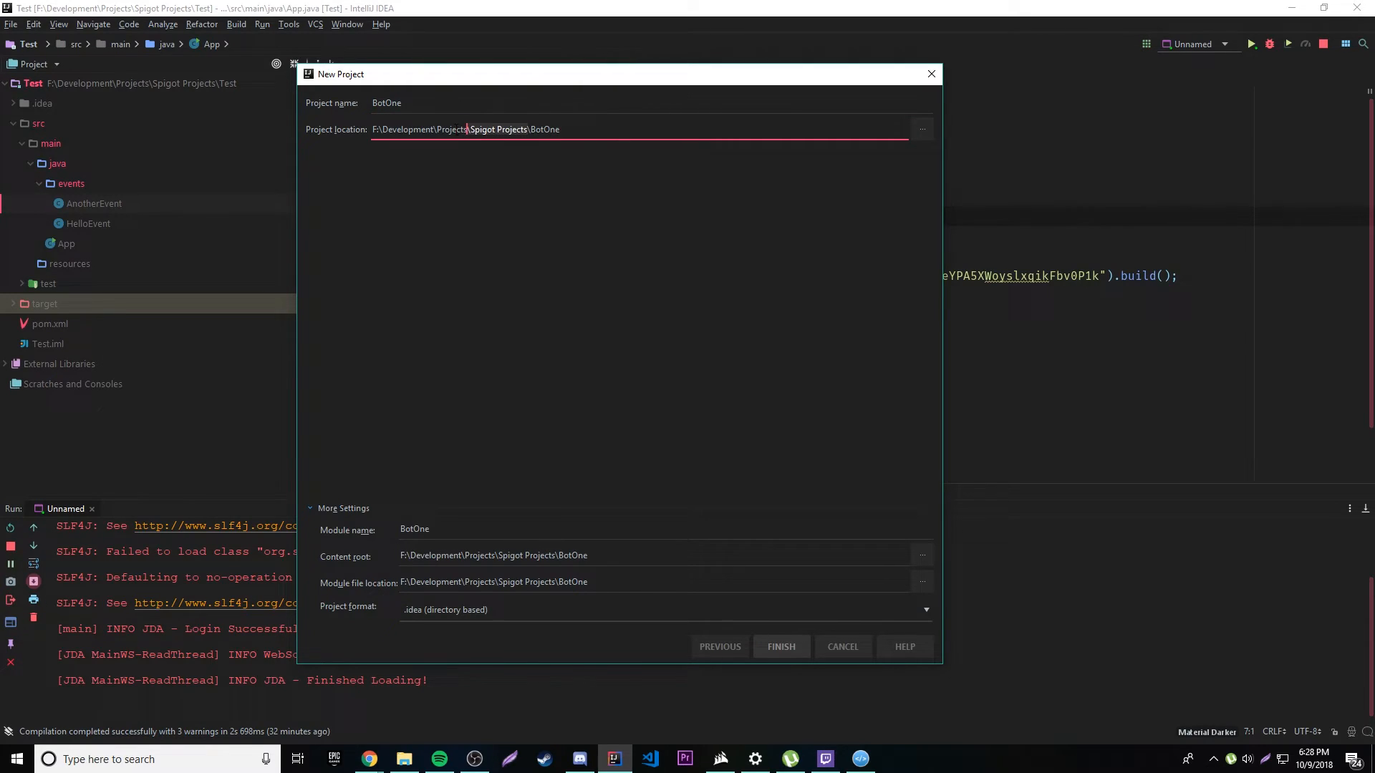
pyautogui.write('F:\\Development\\Projects\\BotOne')
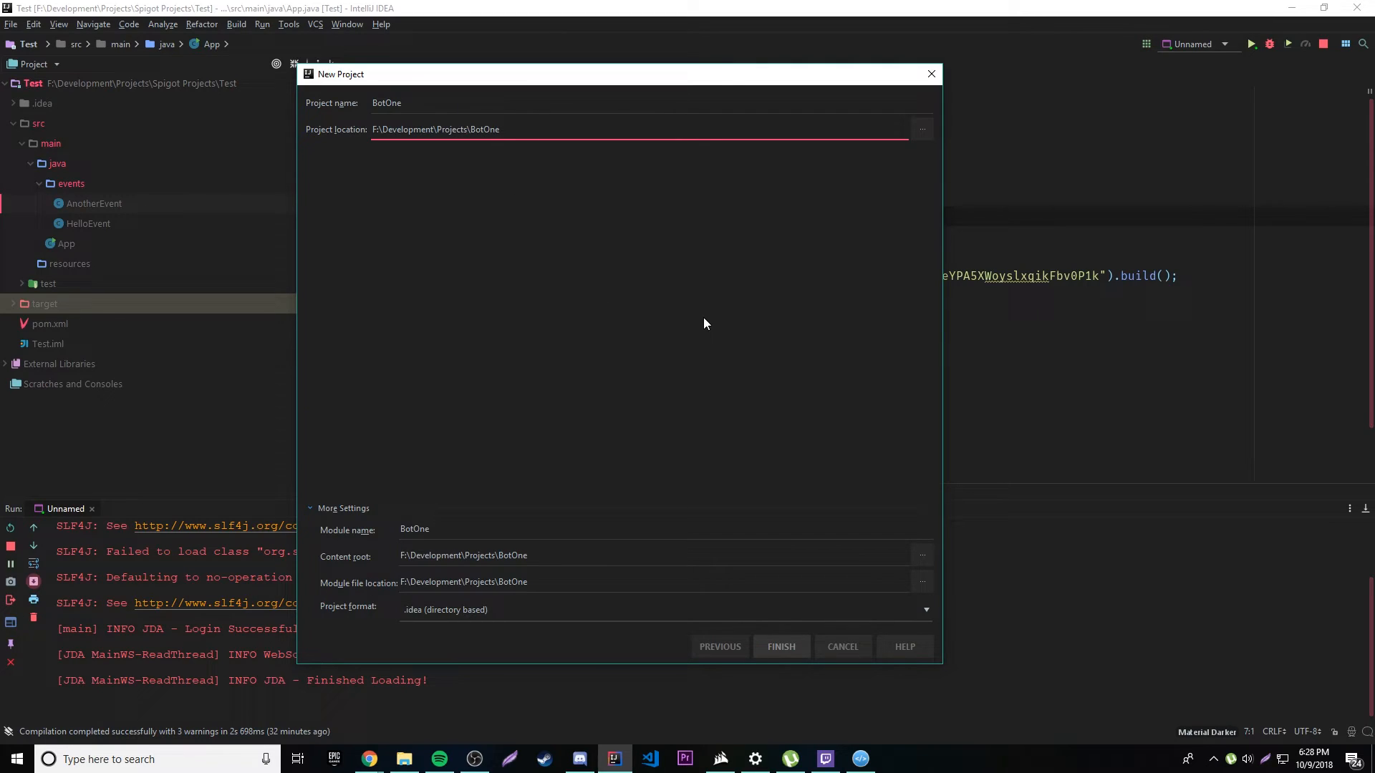
pyautogui.click(778, 646)
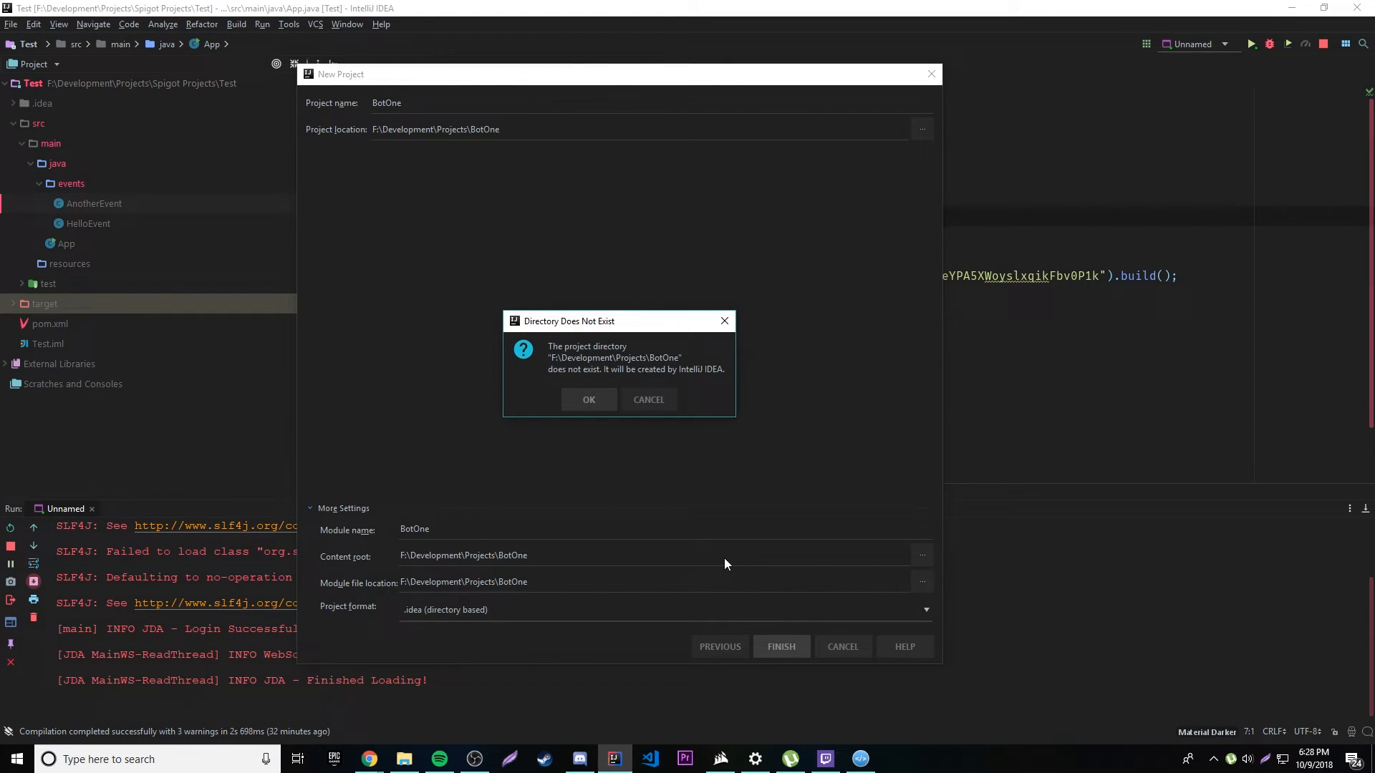
pyautogui.moveTo(579, 360)
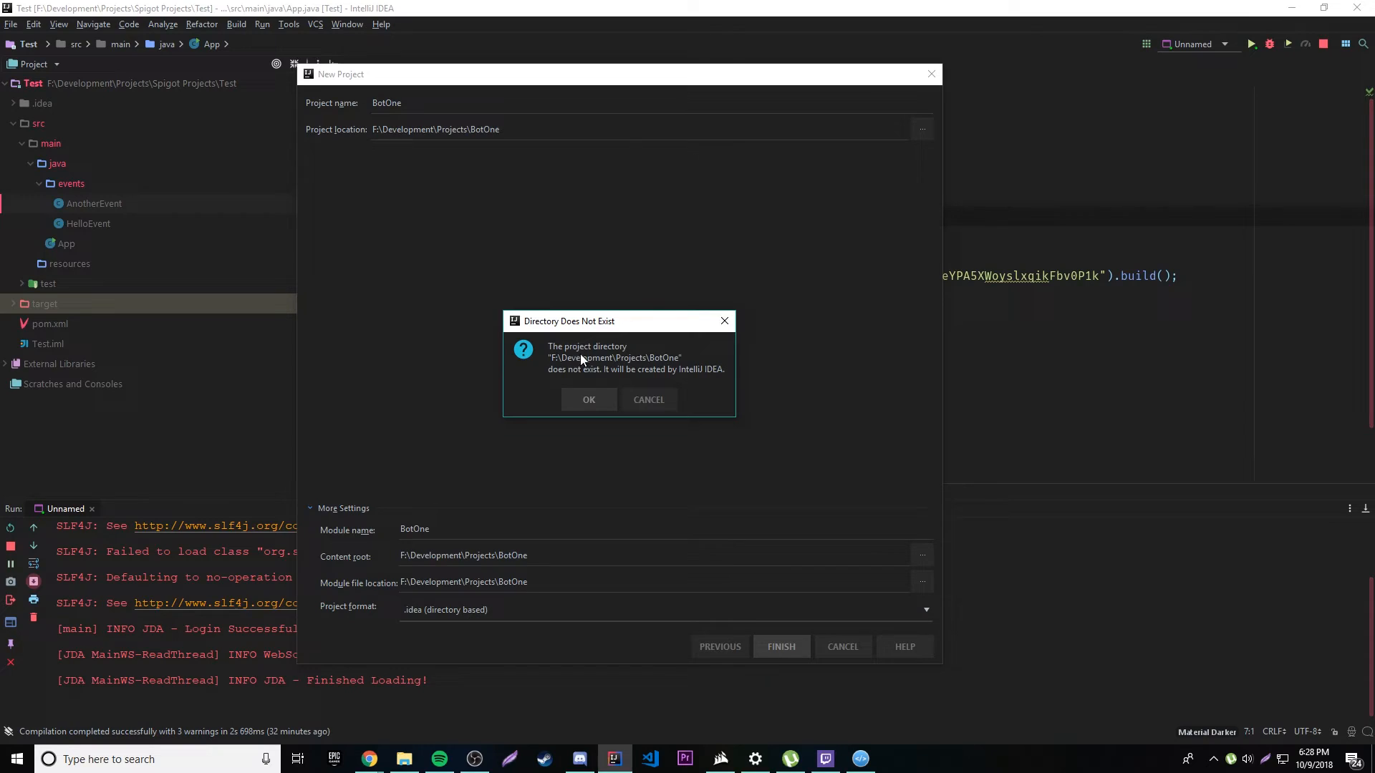
pyautogui.moveTo(671, 371)
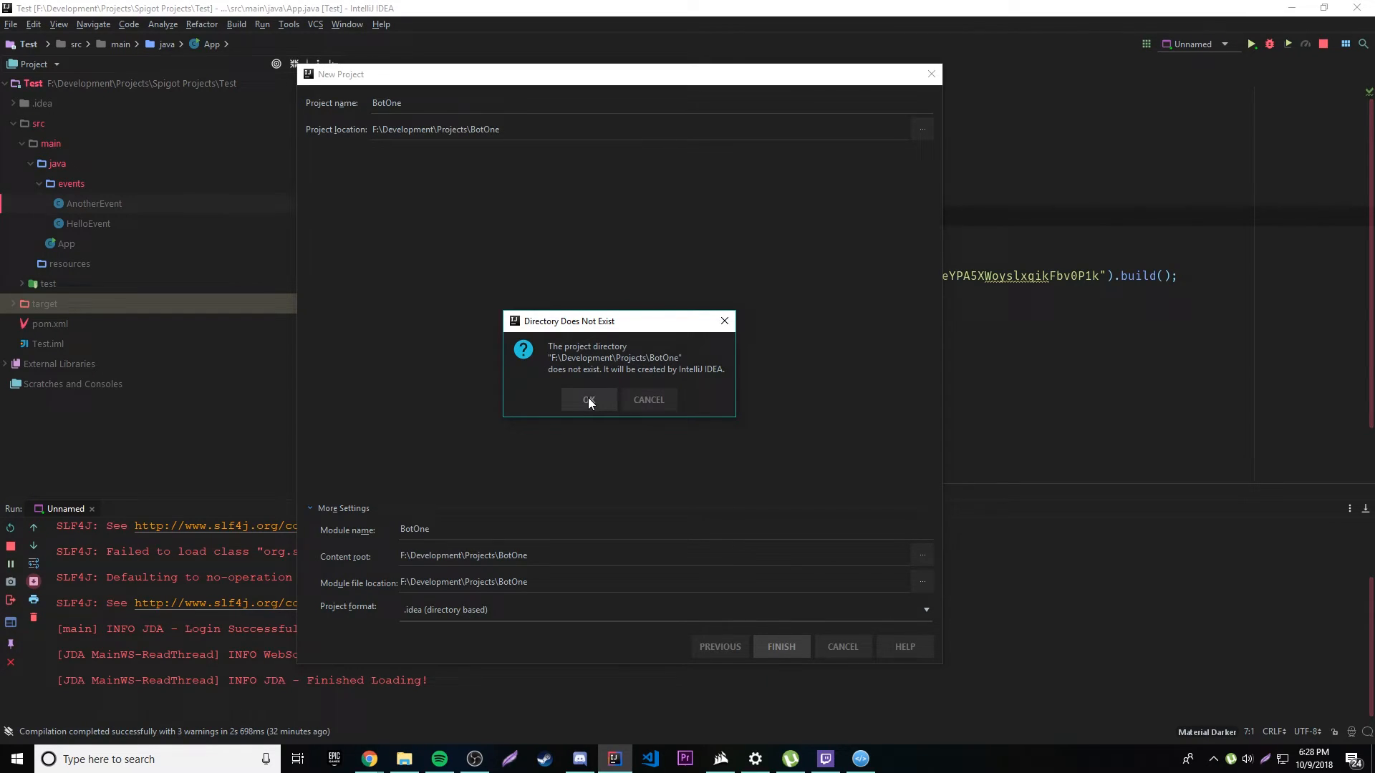
pyautogui.click(589, 399)
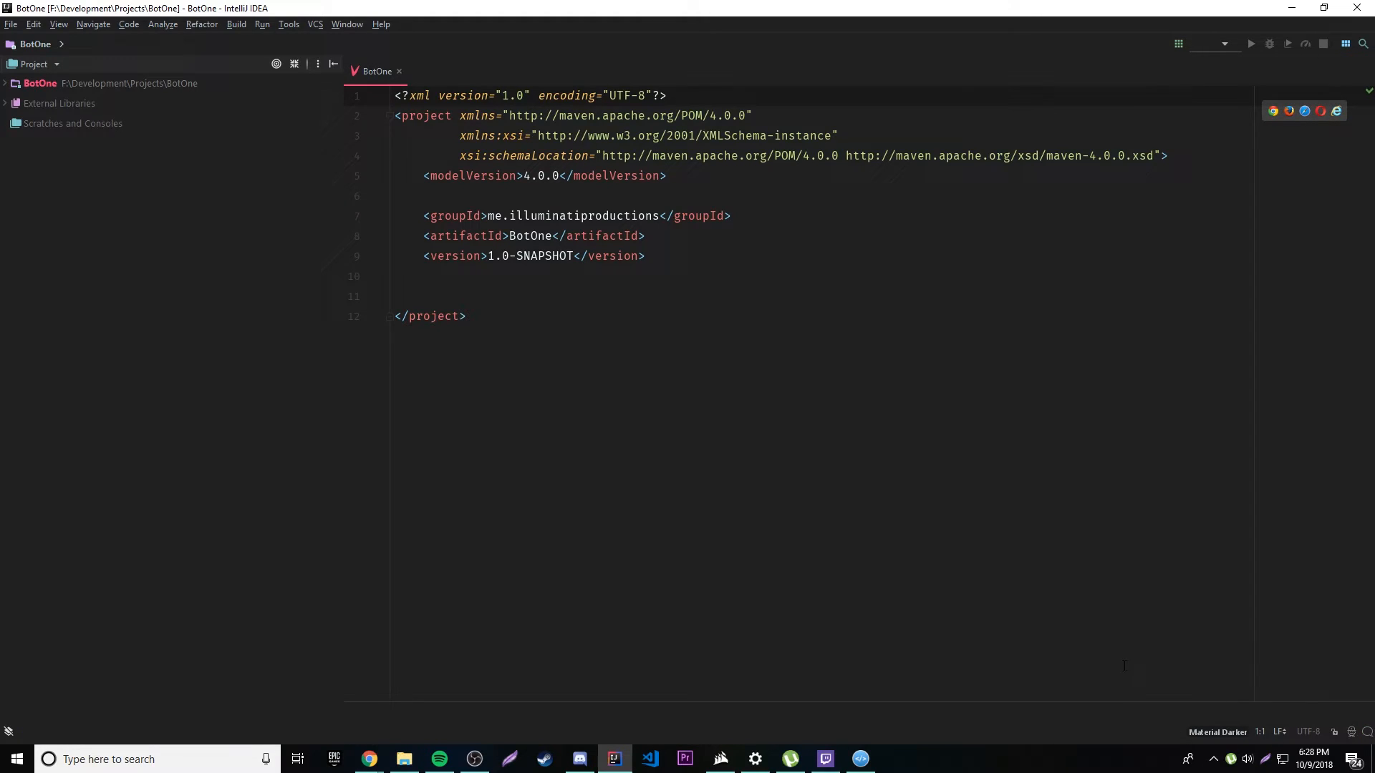
# - Place the cursor at the end of the version line in BotOne's pom.xml
pyautogui.click(645, 256)
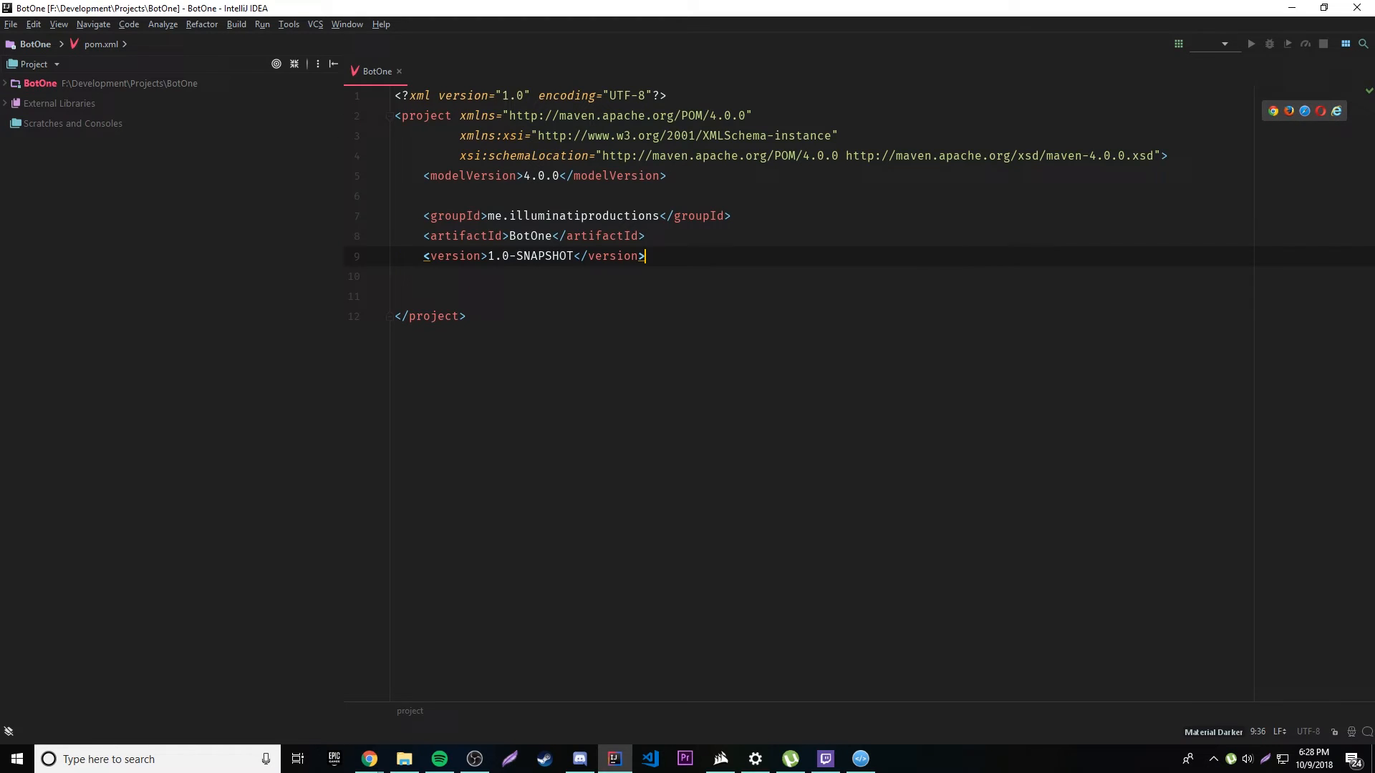
# - Find and select the Maven dependency snippet in the JDA GitHub README
pyautogui.click(368, 759)
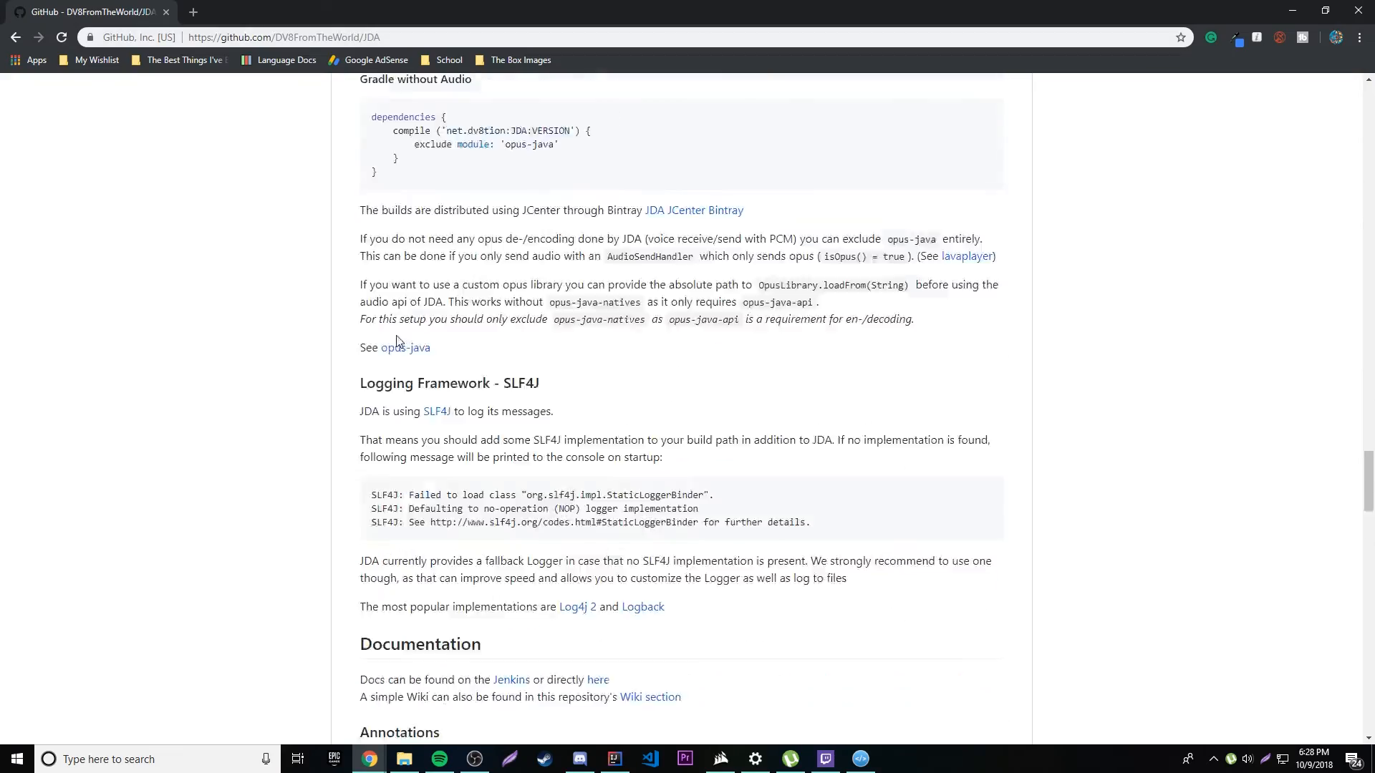
pyautogui.scroll(3)
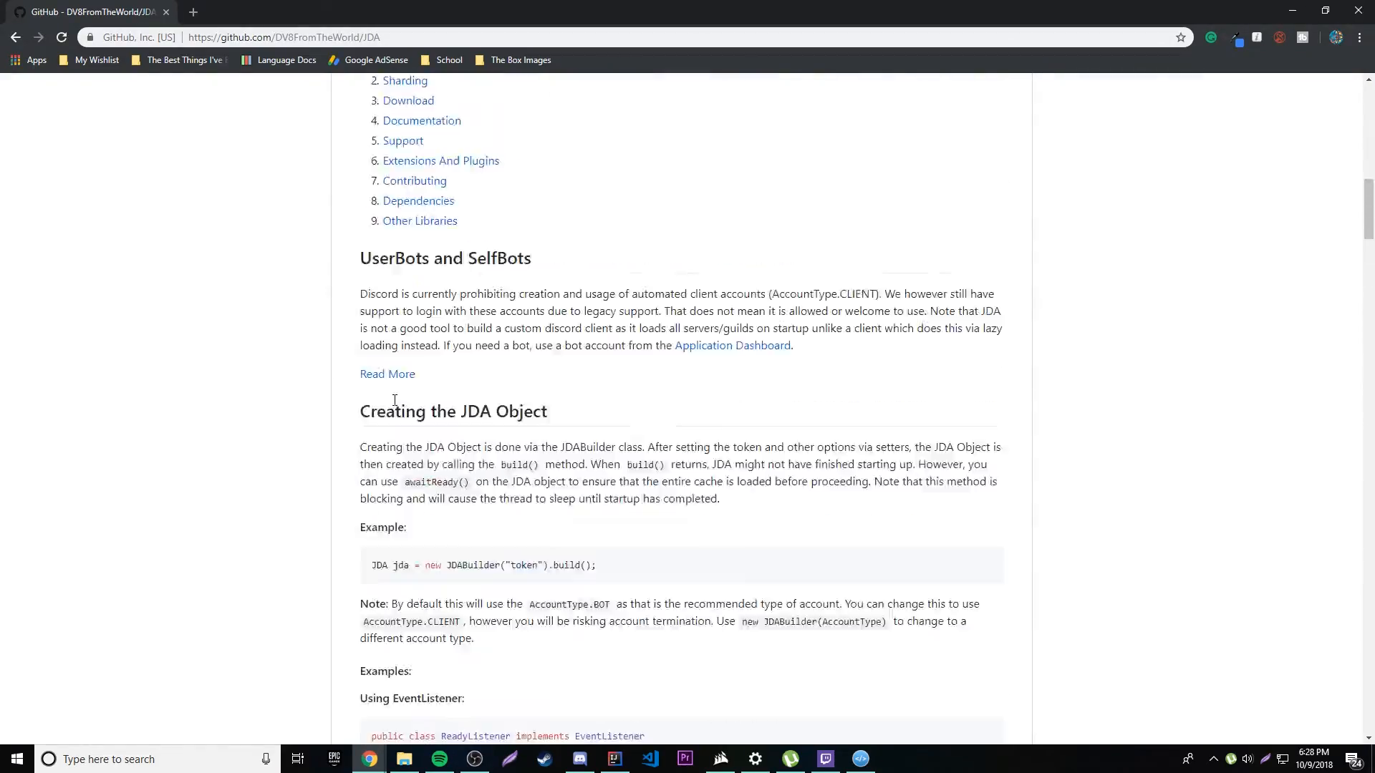
pyautogui.scroll(-3)
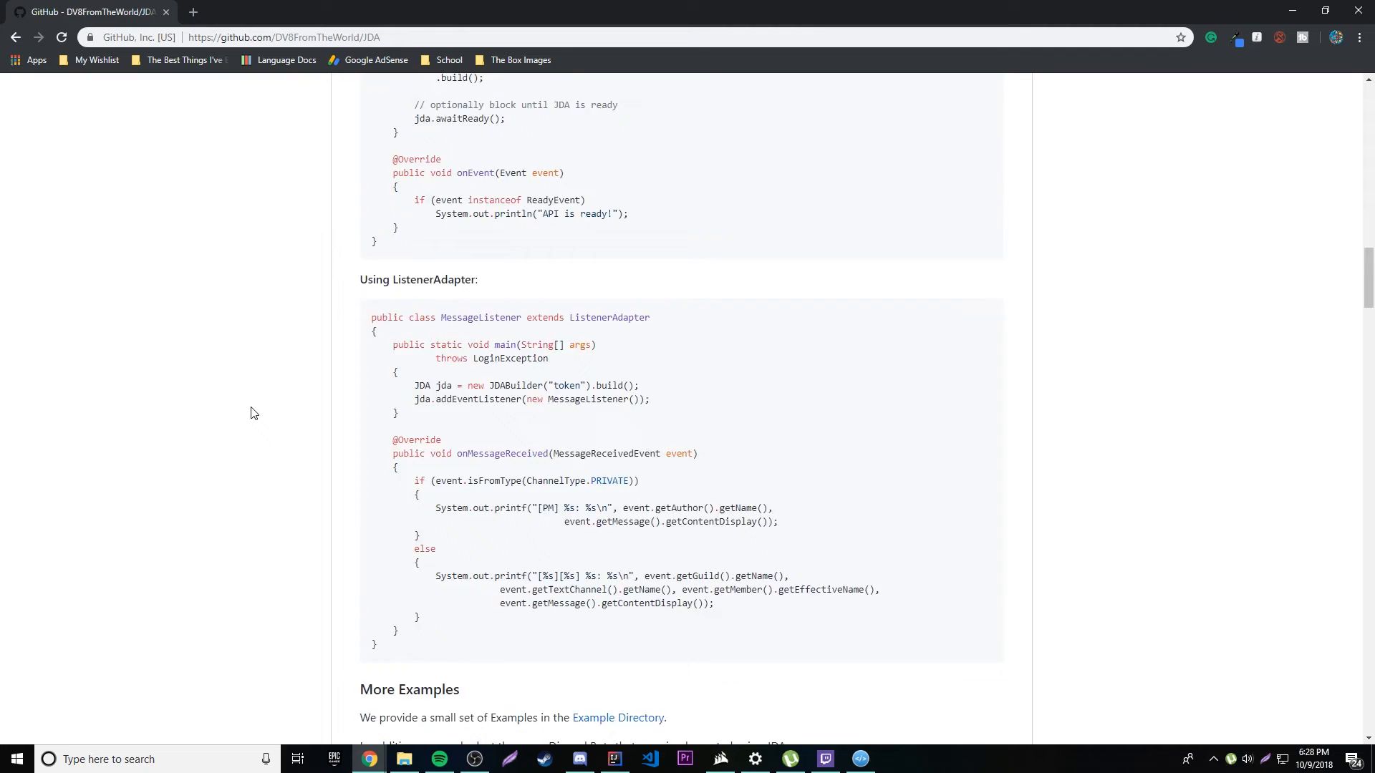
pyautogui.scroll(3)
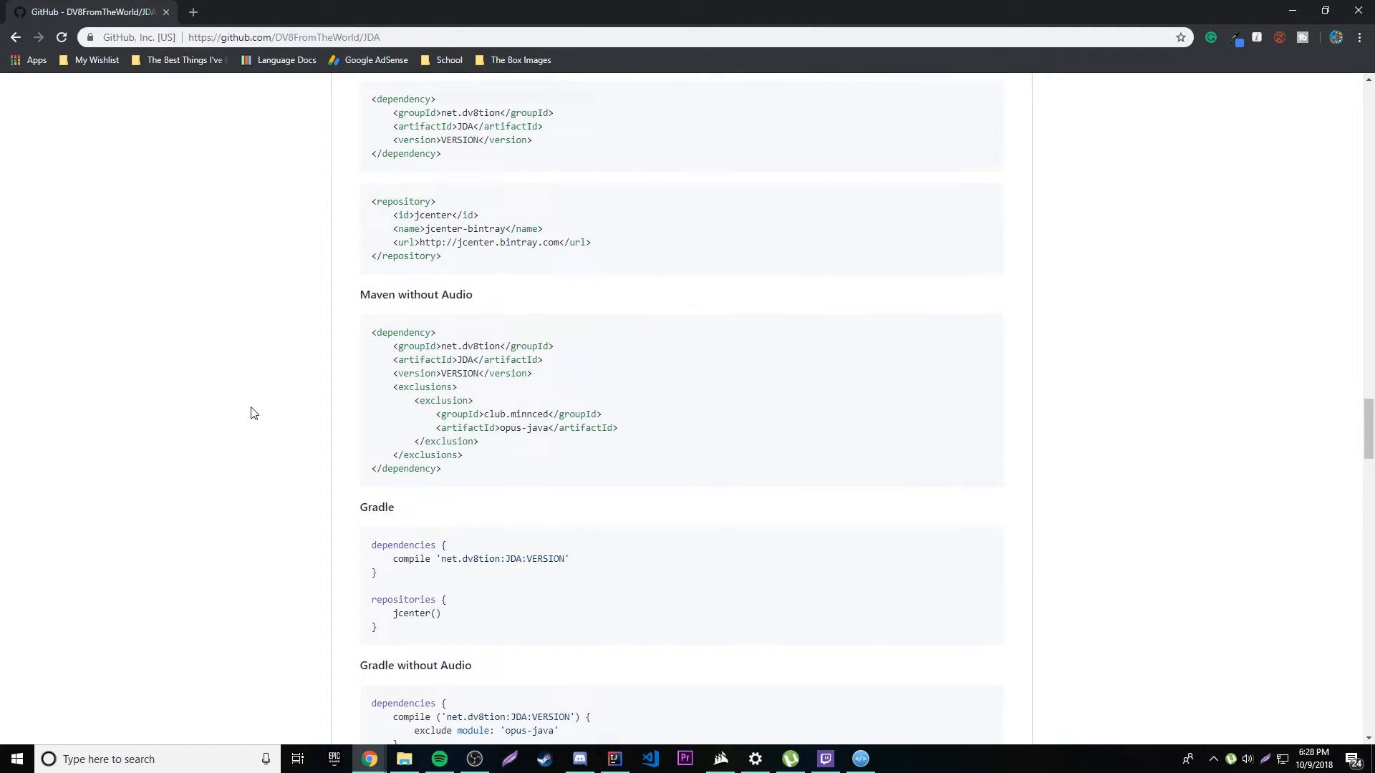
pyautogui.scroll(3)
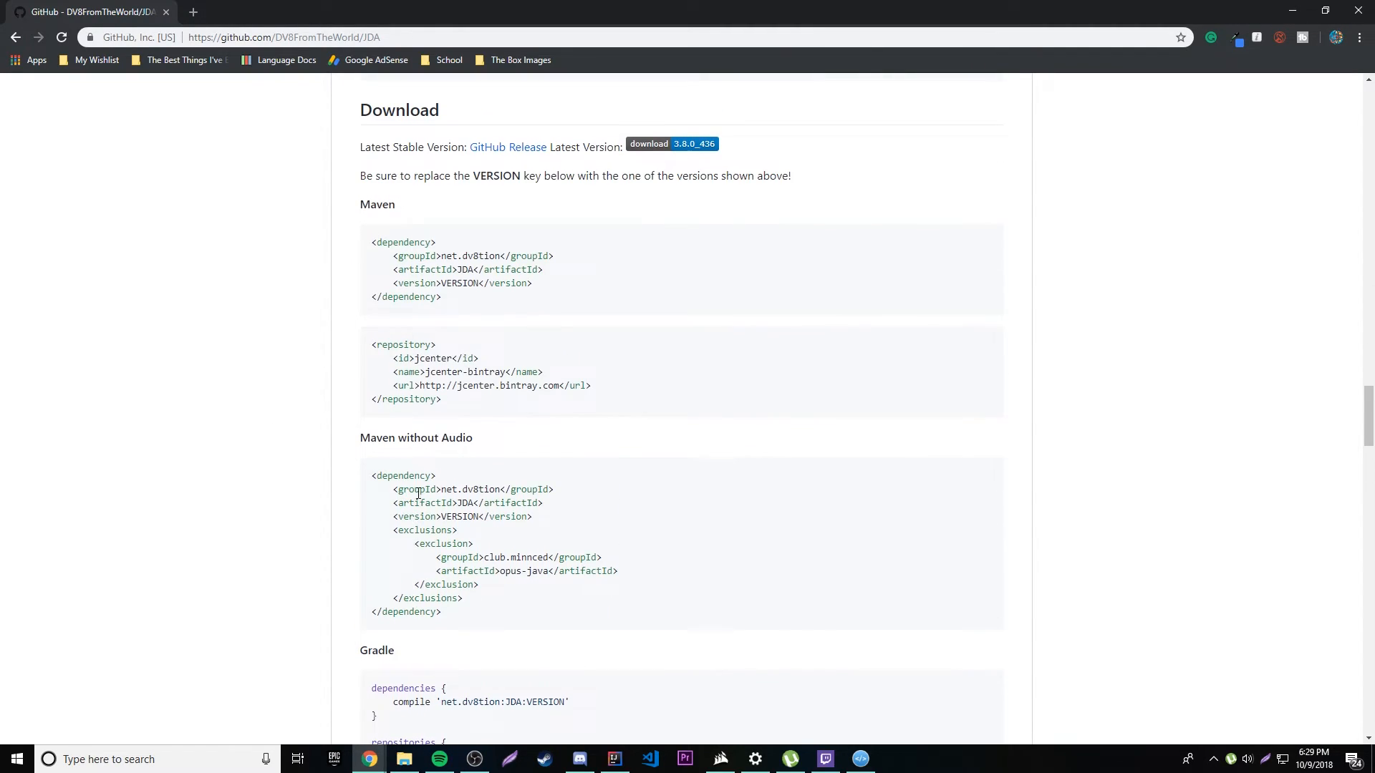
pyautogui.moveTo(351, 340)
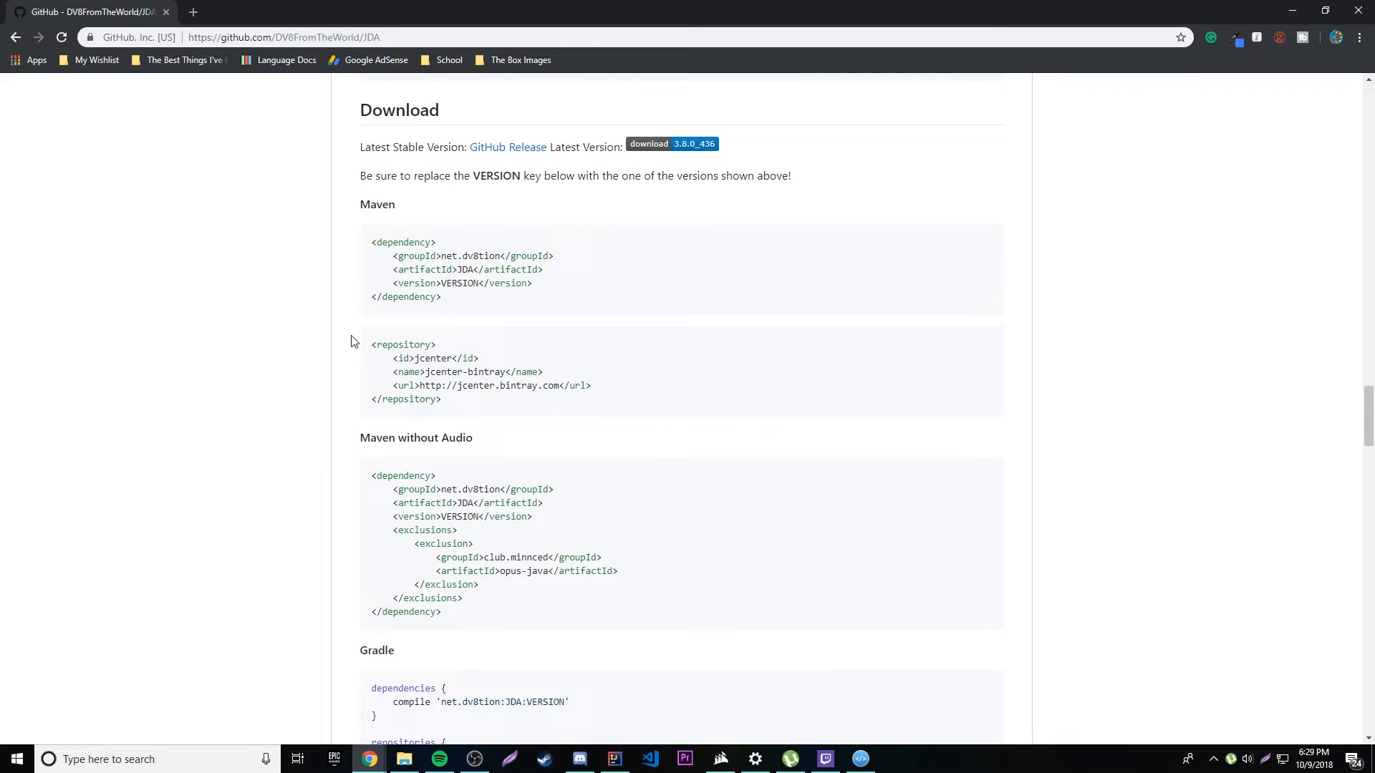
pyautogui.moveTo(508, 279)
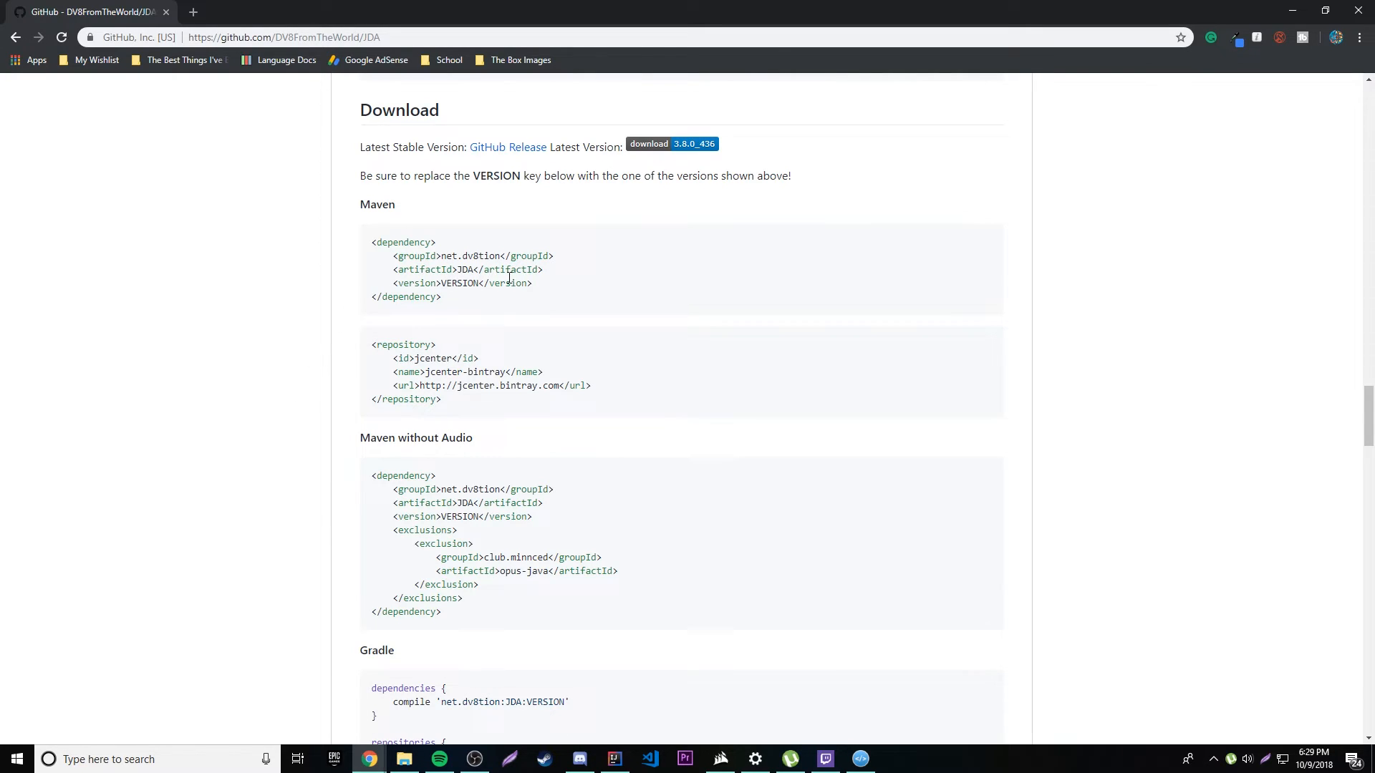
pyautogui.moveTo(489, 312)
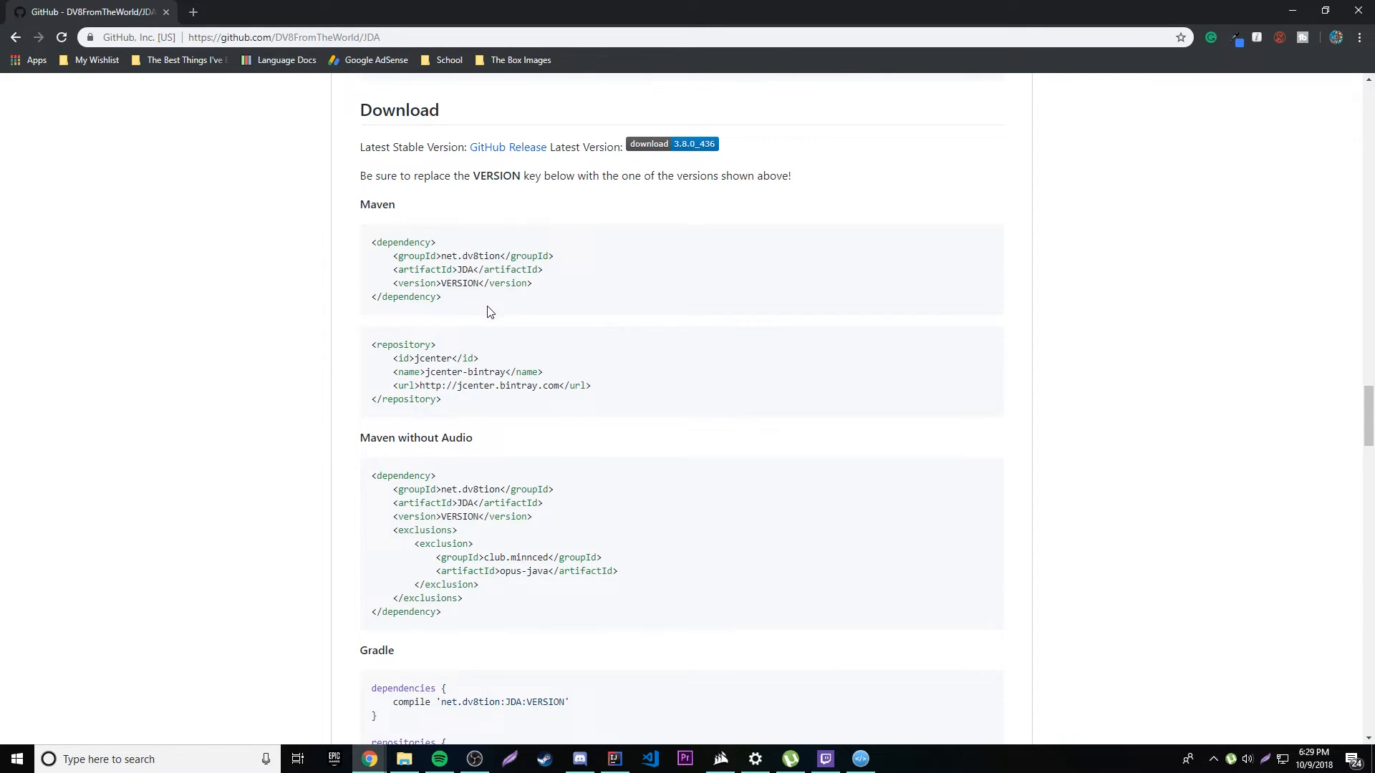
pyautogui.doubleClick(423, 297)
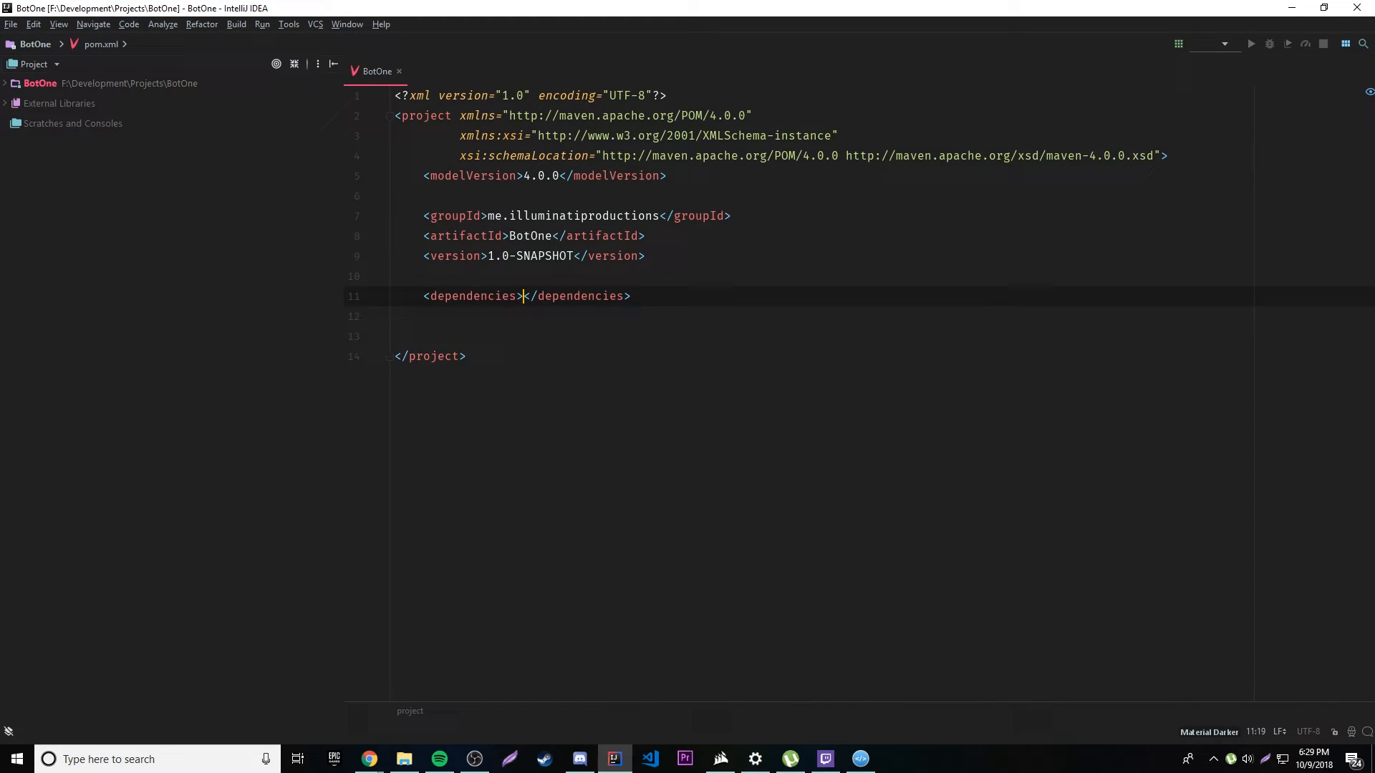
# - Paste the JDA dependency and the jcenter repository block into pom.xml
pyautogui.press('Return')
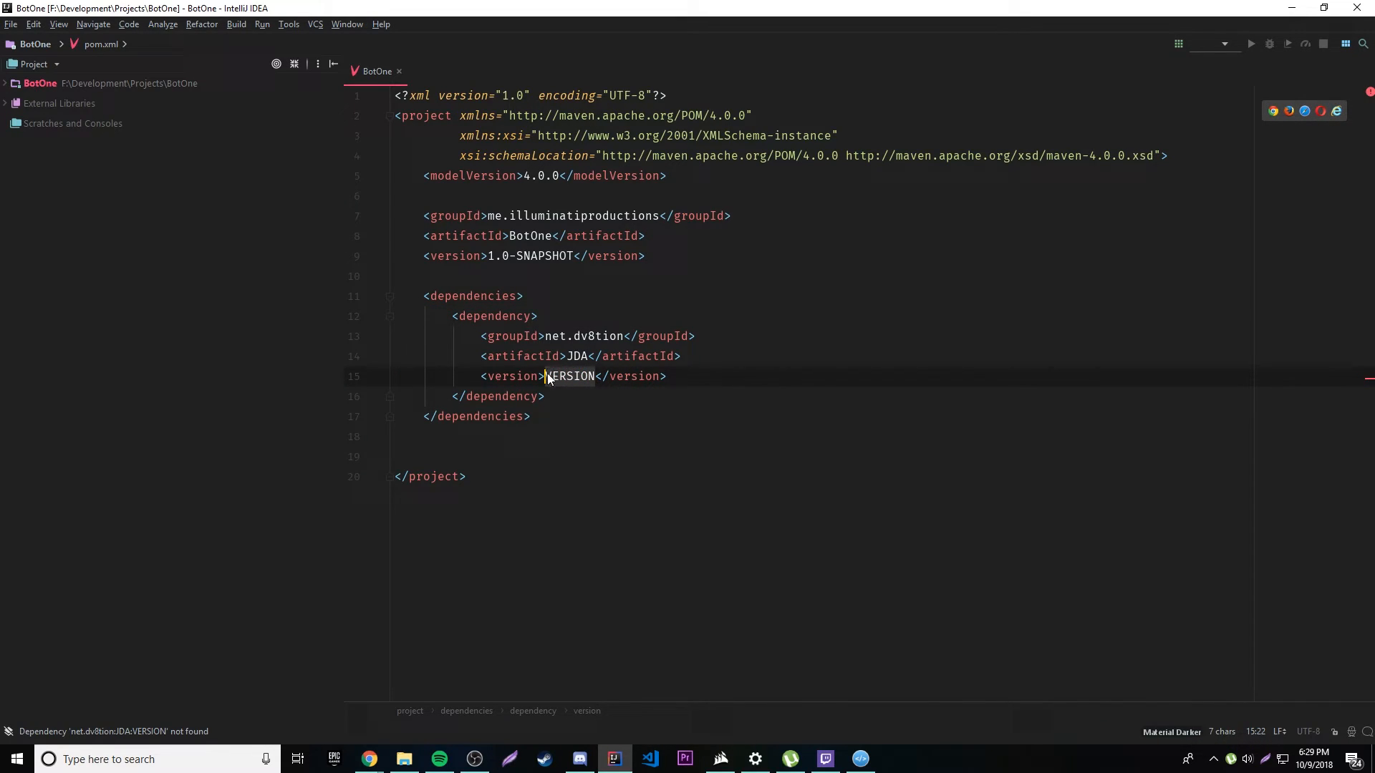
pyautogui.press('enter')
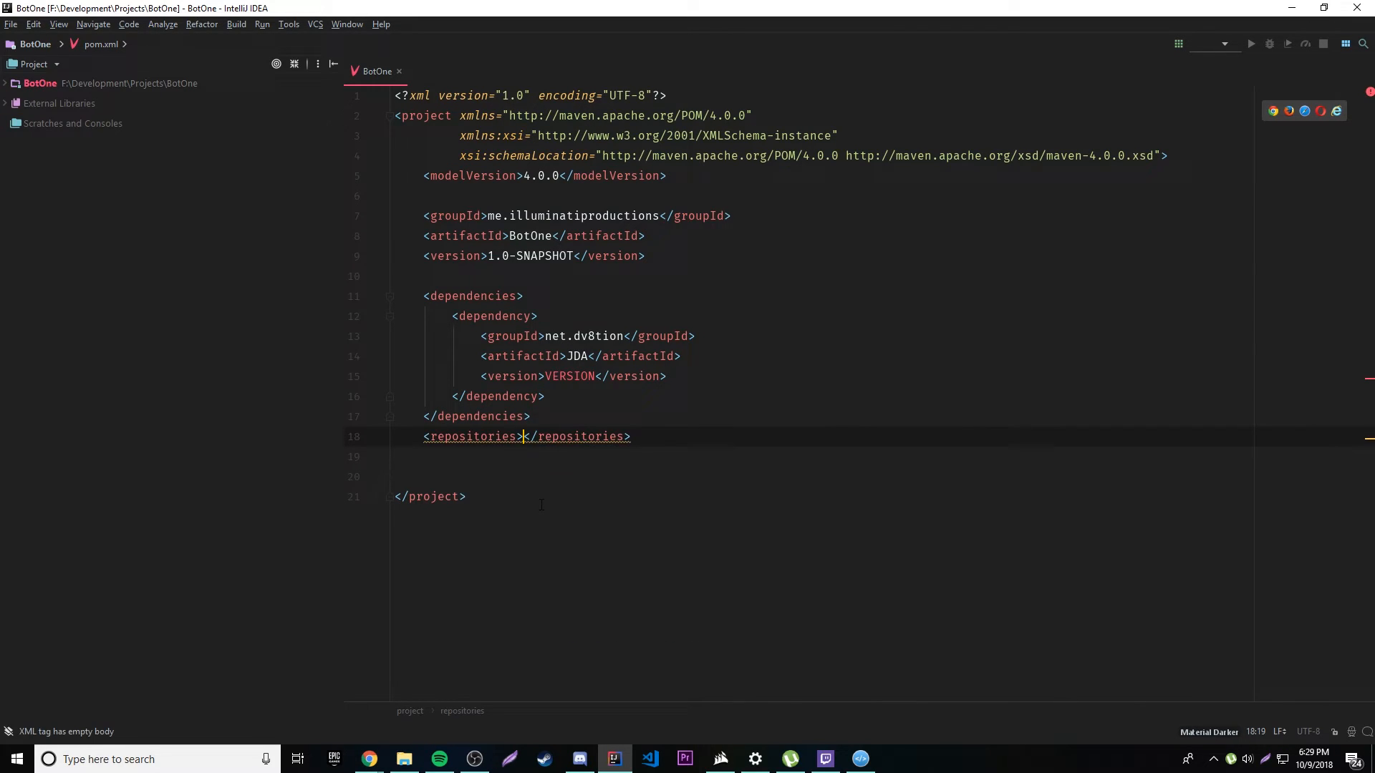
pyautogui.click(368, 758)
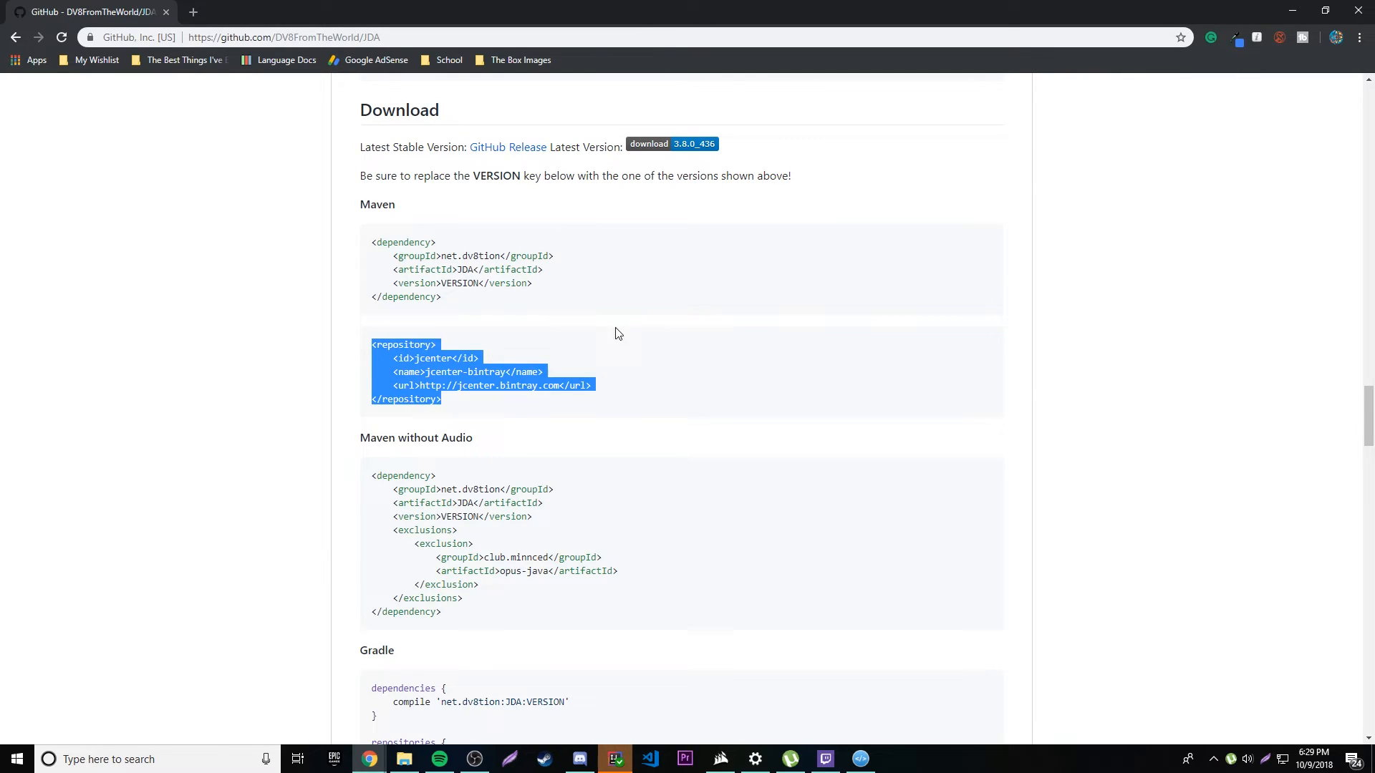
pyautogui.click(613, 759)
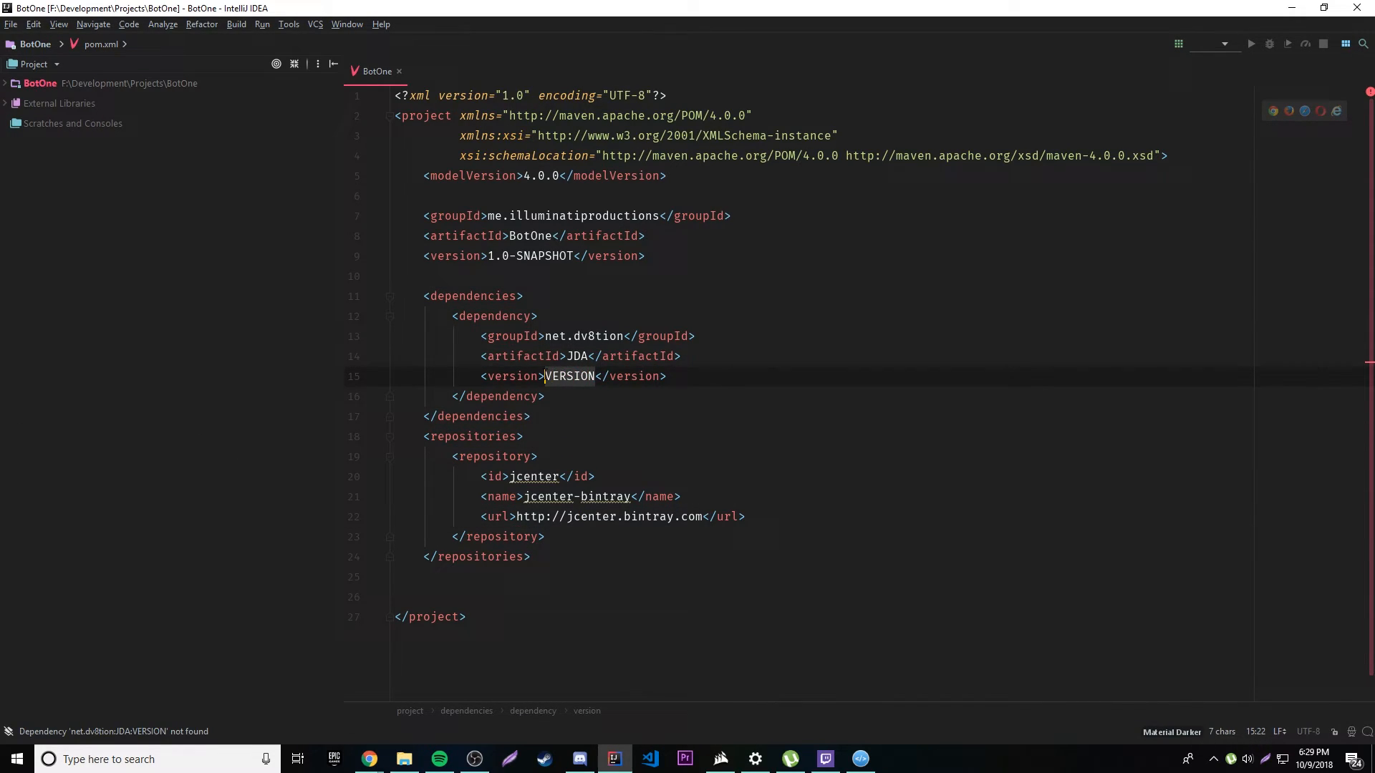
# - Replace the dependency VERSION placeholder with 3.8.0_436
pyautogui.click(368, 759)
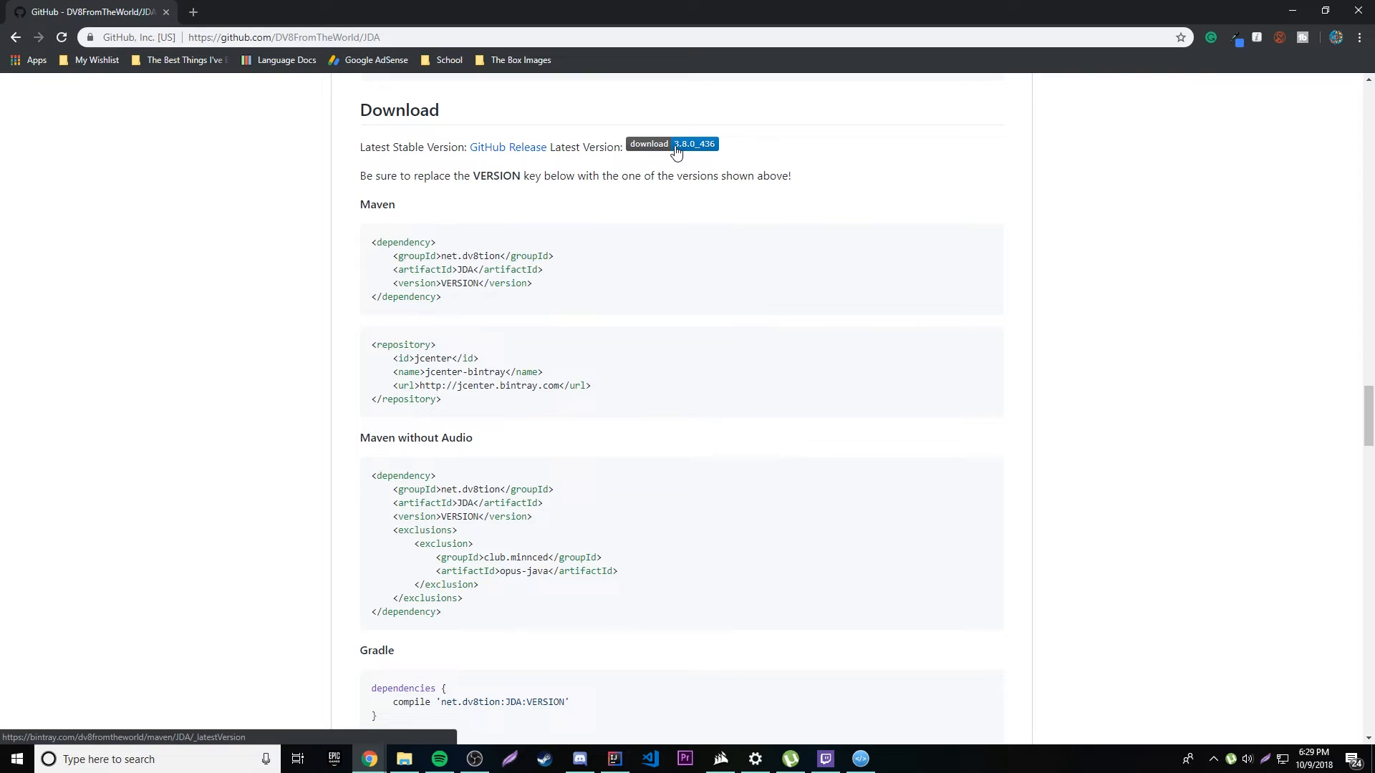
pyautogui.moveTo(703, 165)
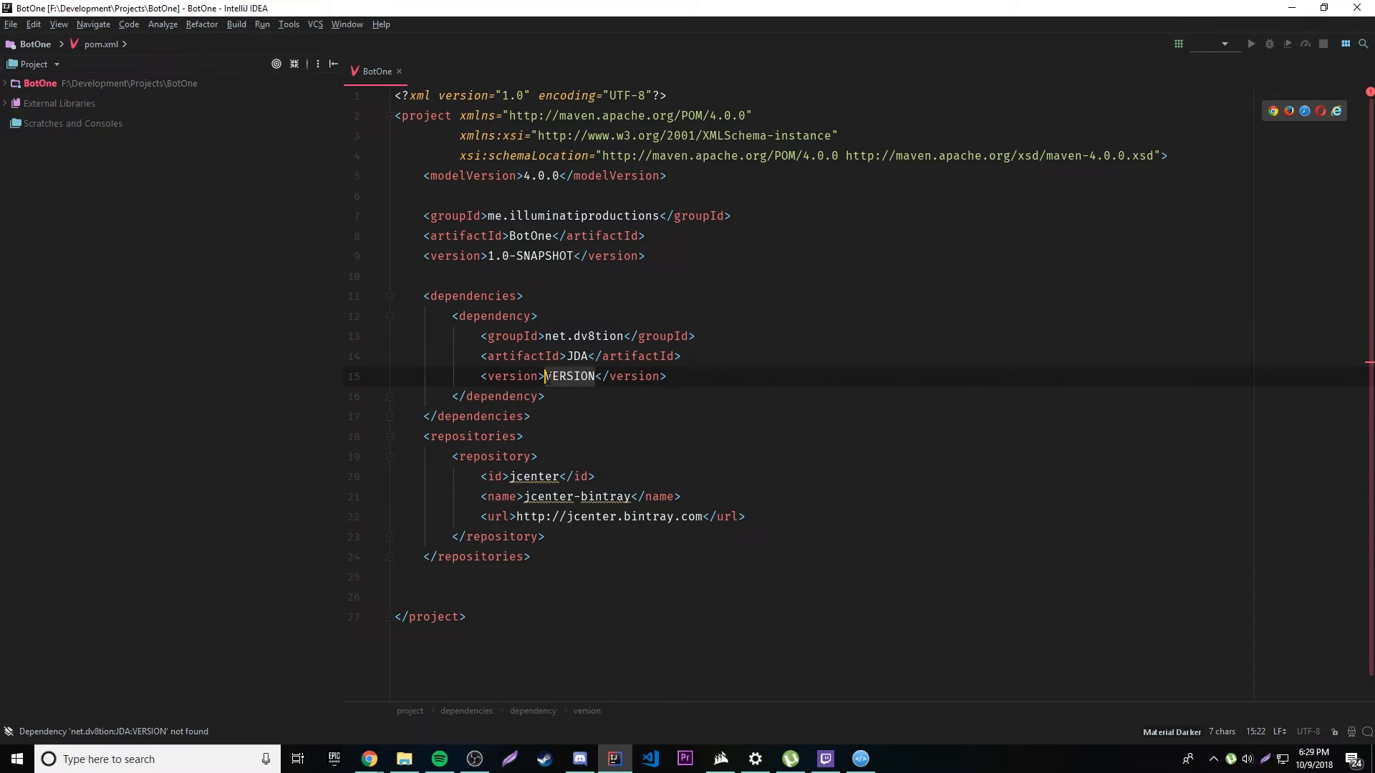
pyautogui.write('3.8')
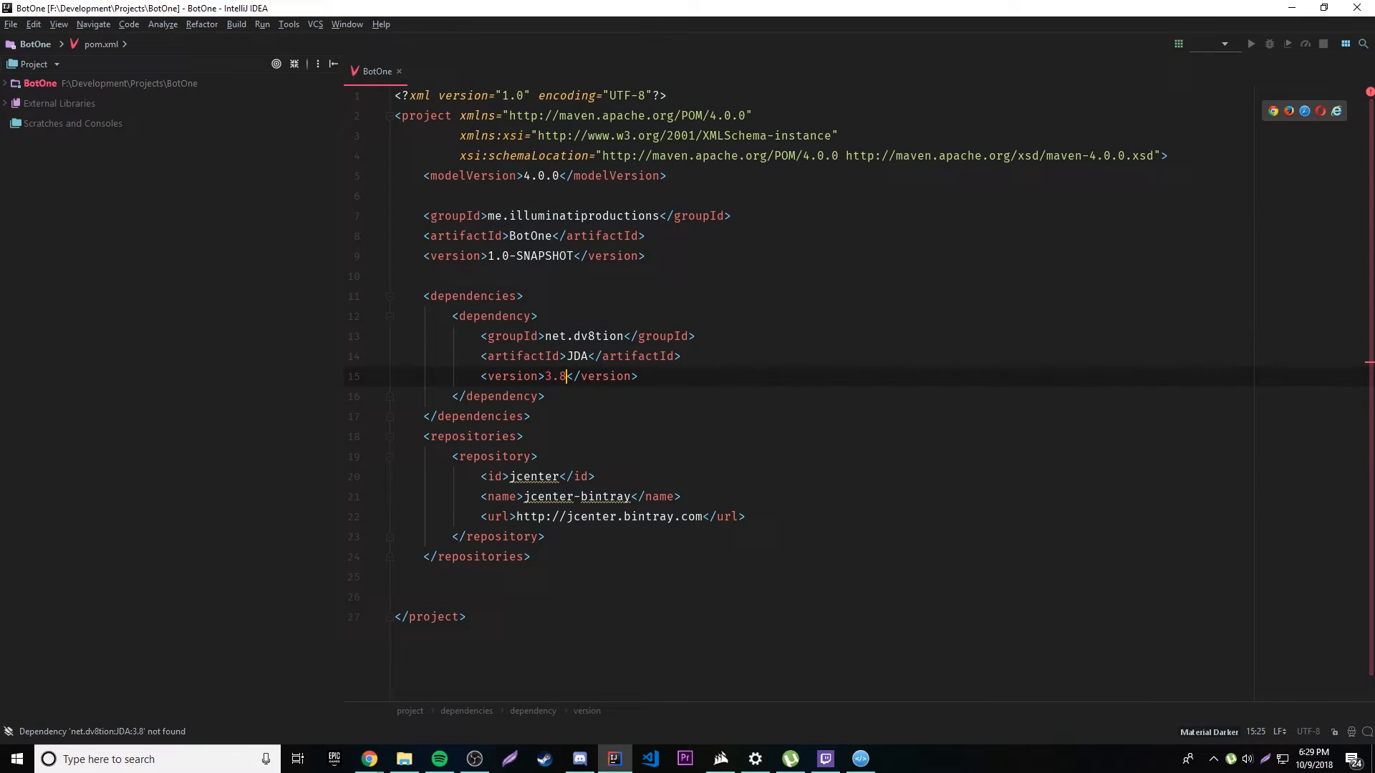
pyautogui.write('.0')
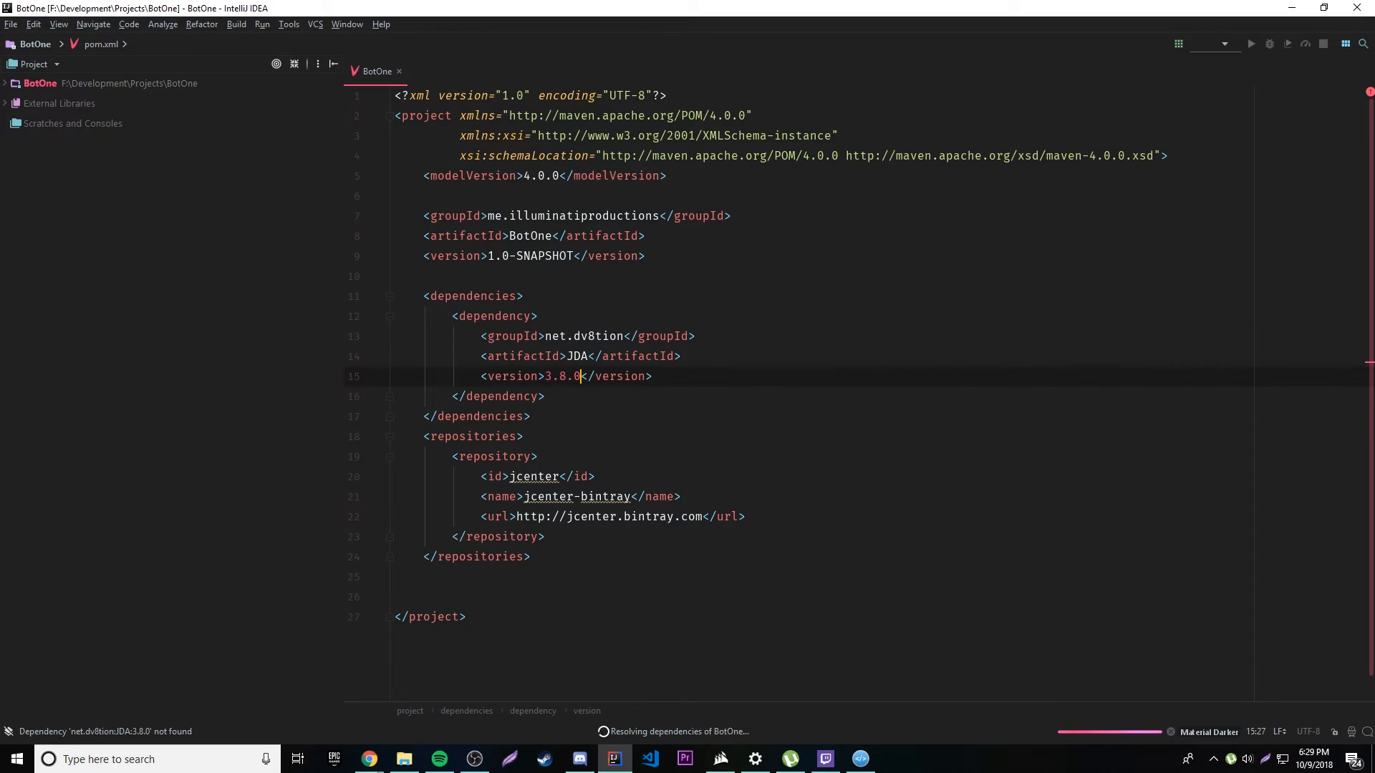
pyautogui.write('_436')
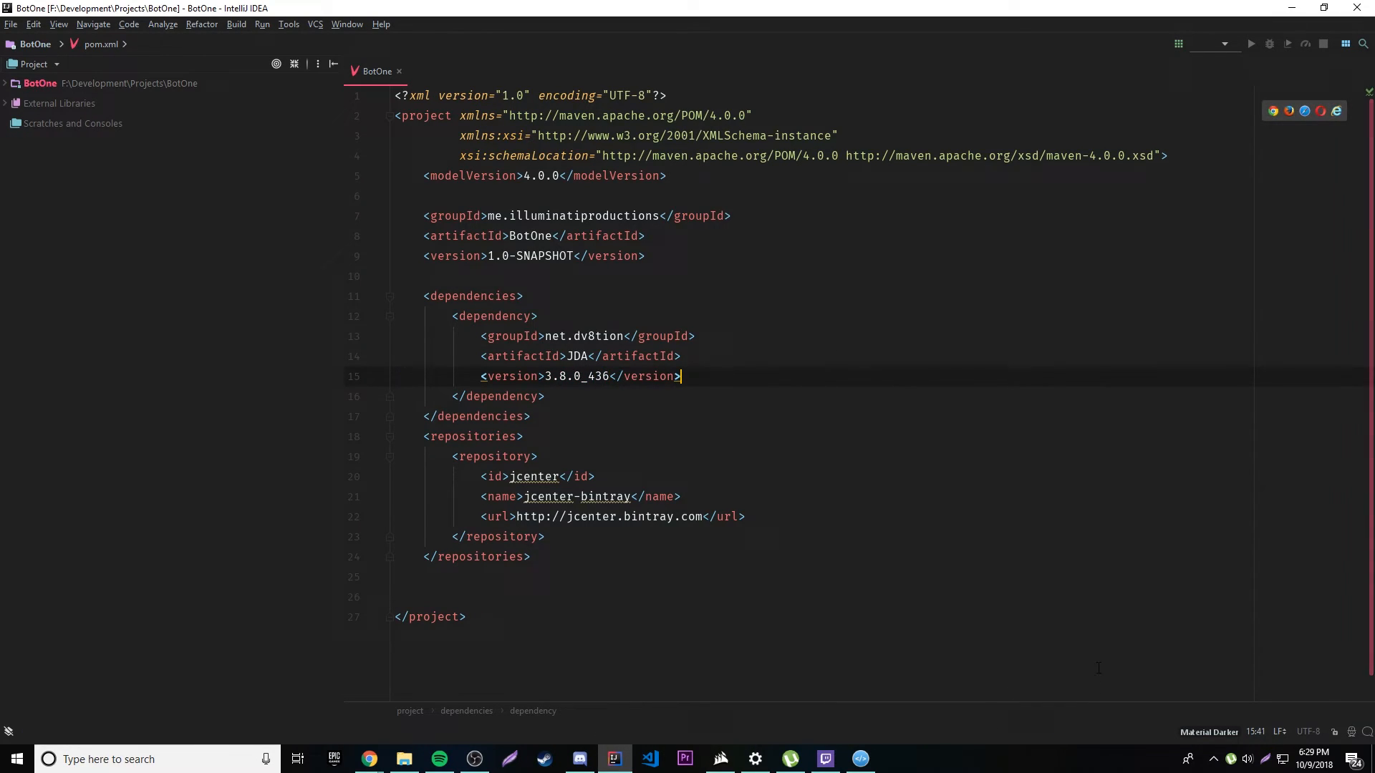
pyautogui.click(745, 516)
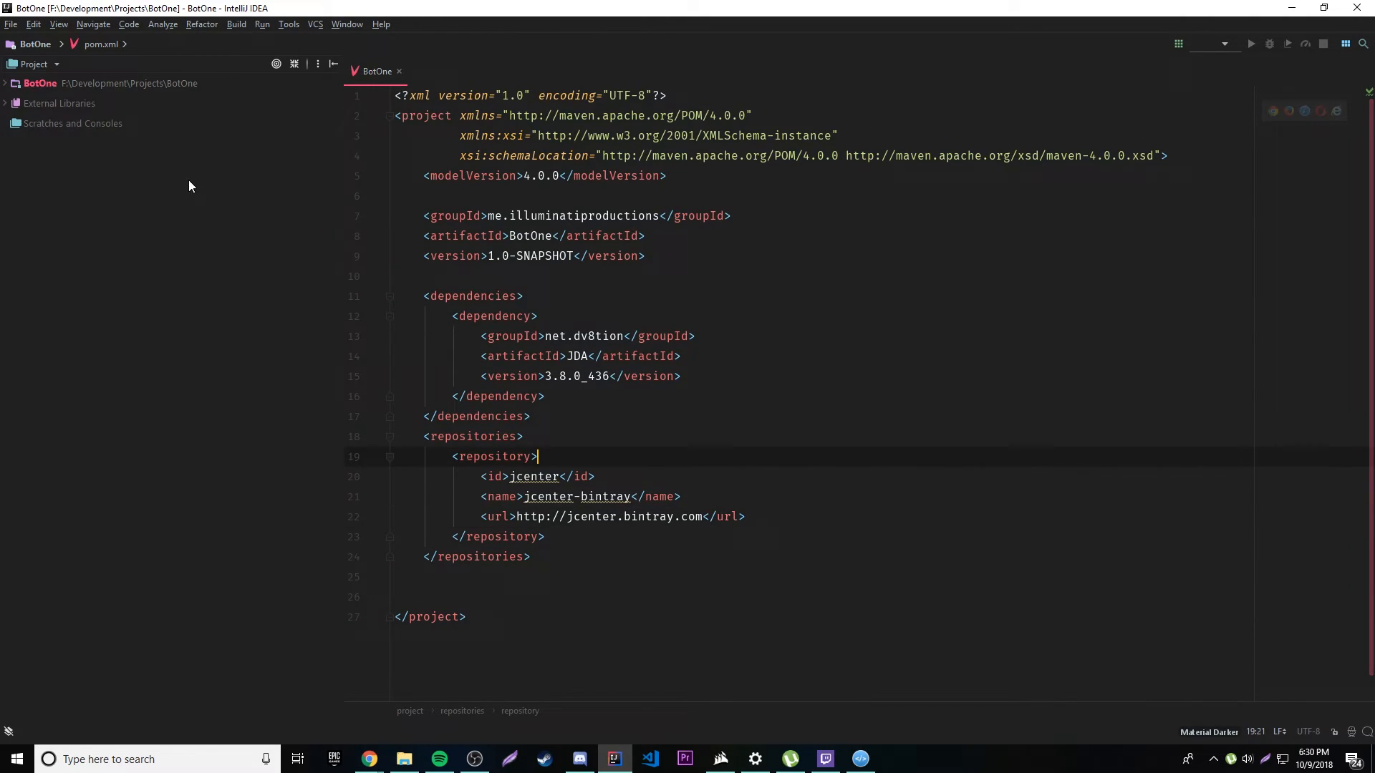
# - Create a Java class named Bot under src/main/java and open space in its body
pyautogui.click(5, 83)
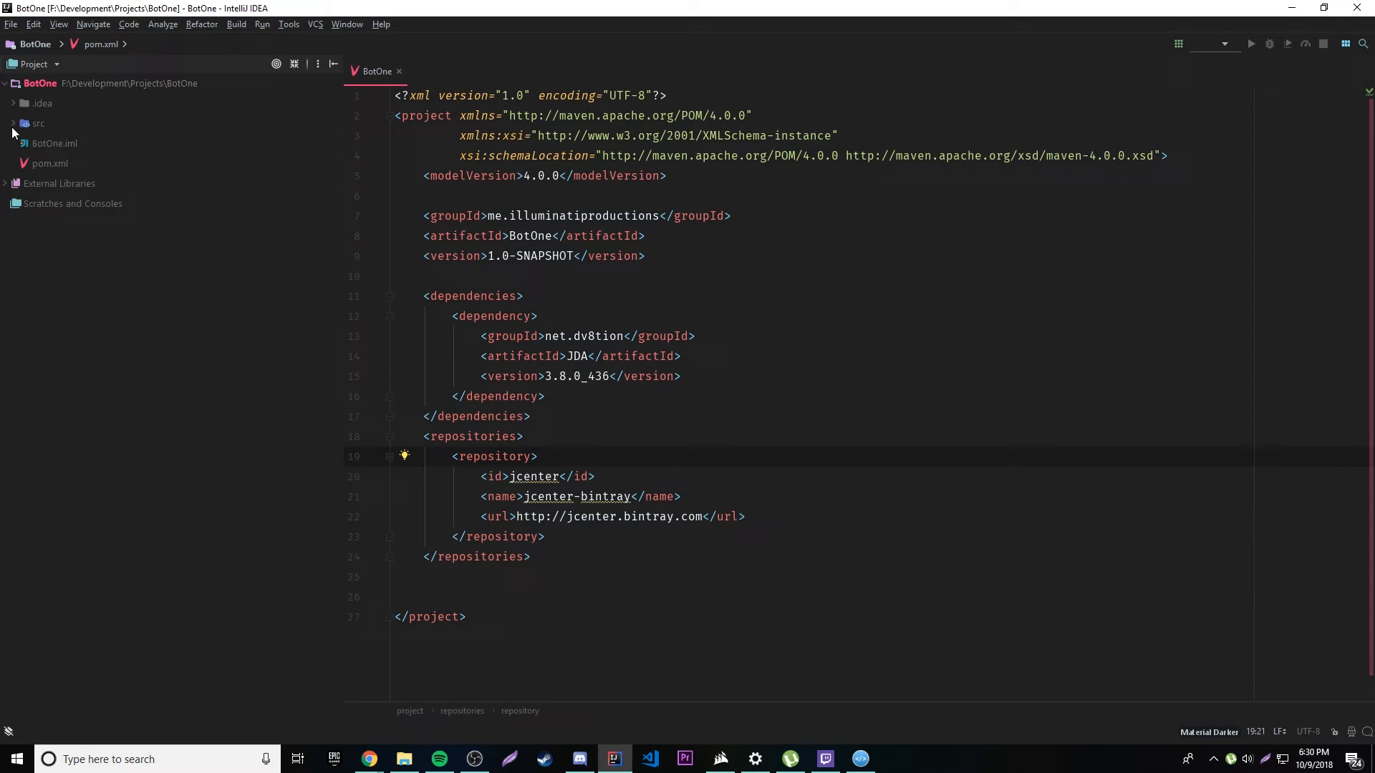
pyautogui.click(38, 123)
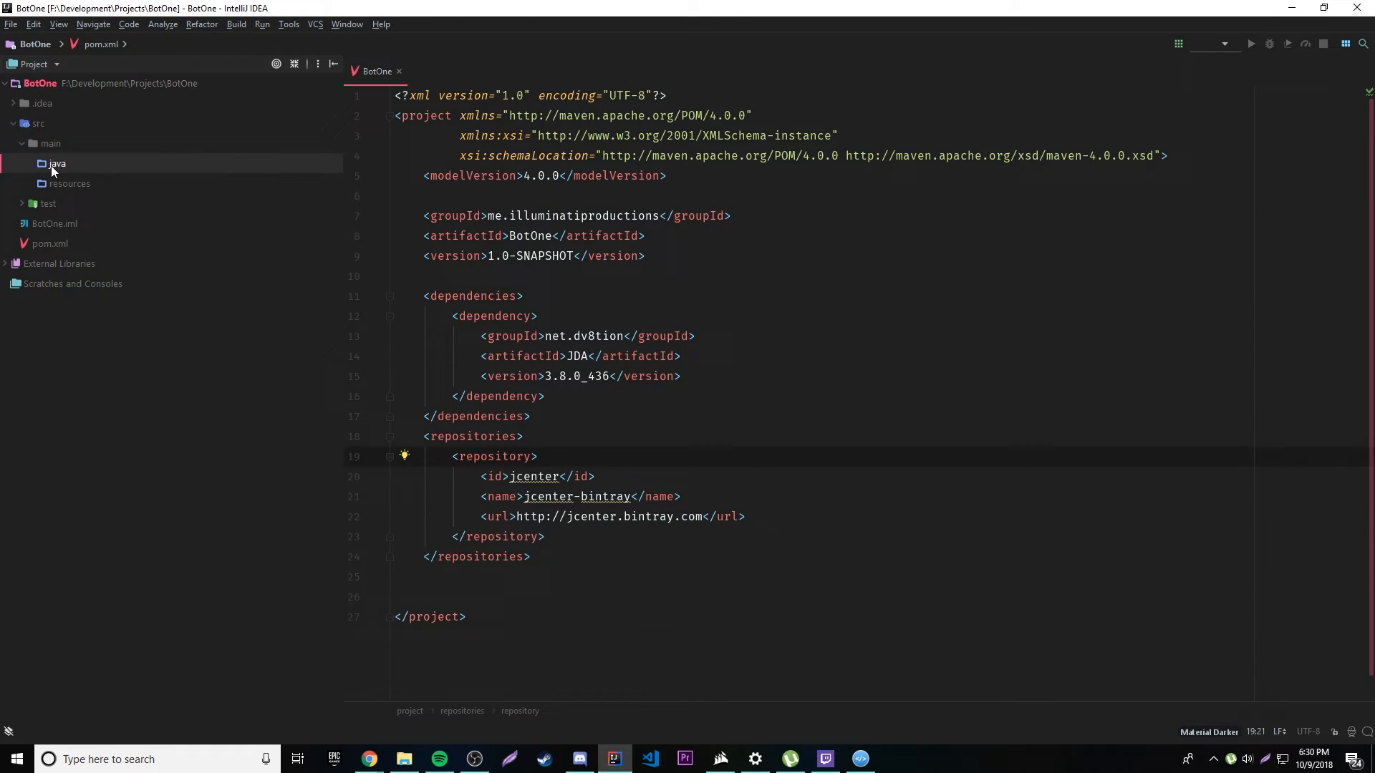
pyautogui.rightClick(56, 164)
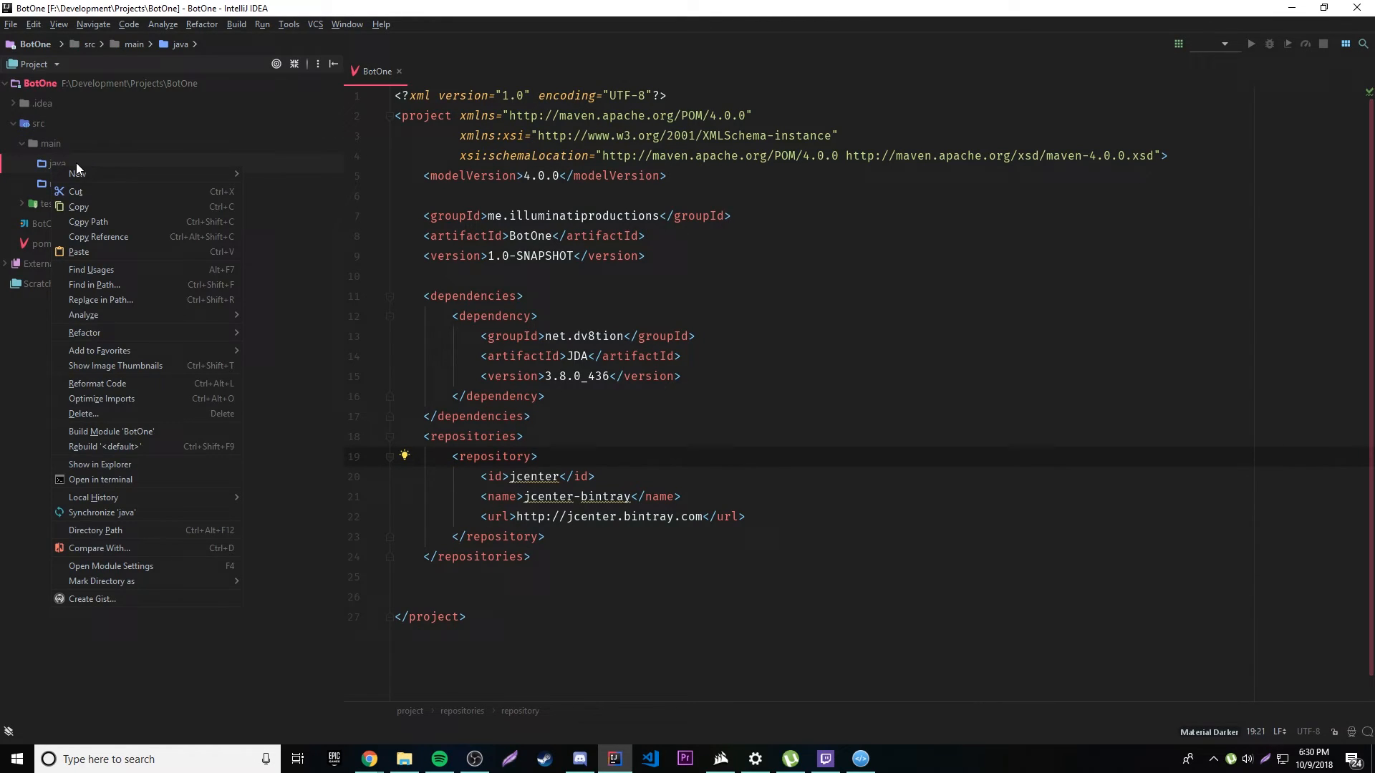
pyautogui.moveTo(97, 173)
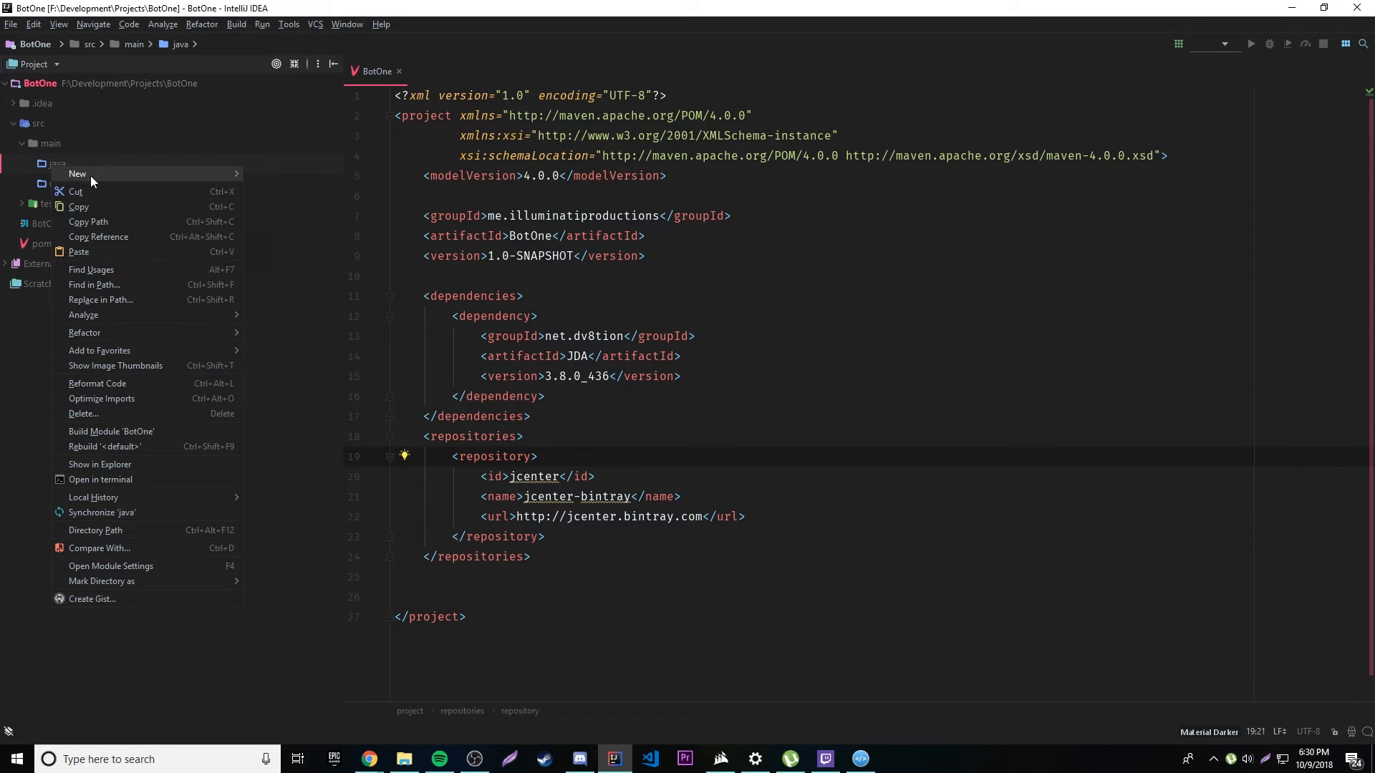
pyautogui.click(77, 173)
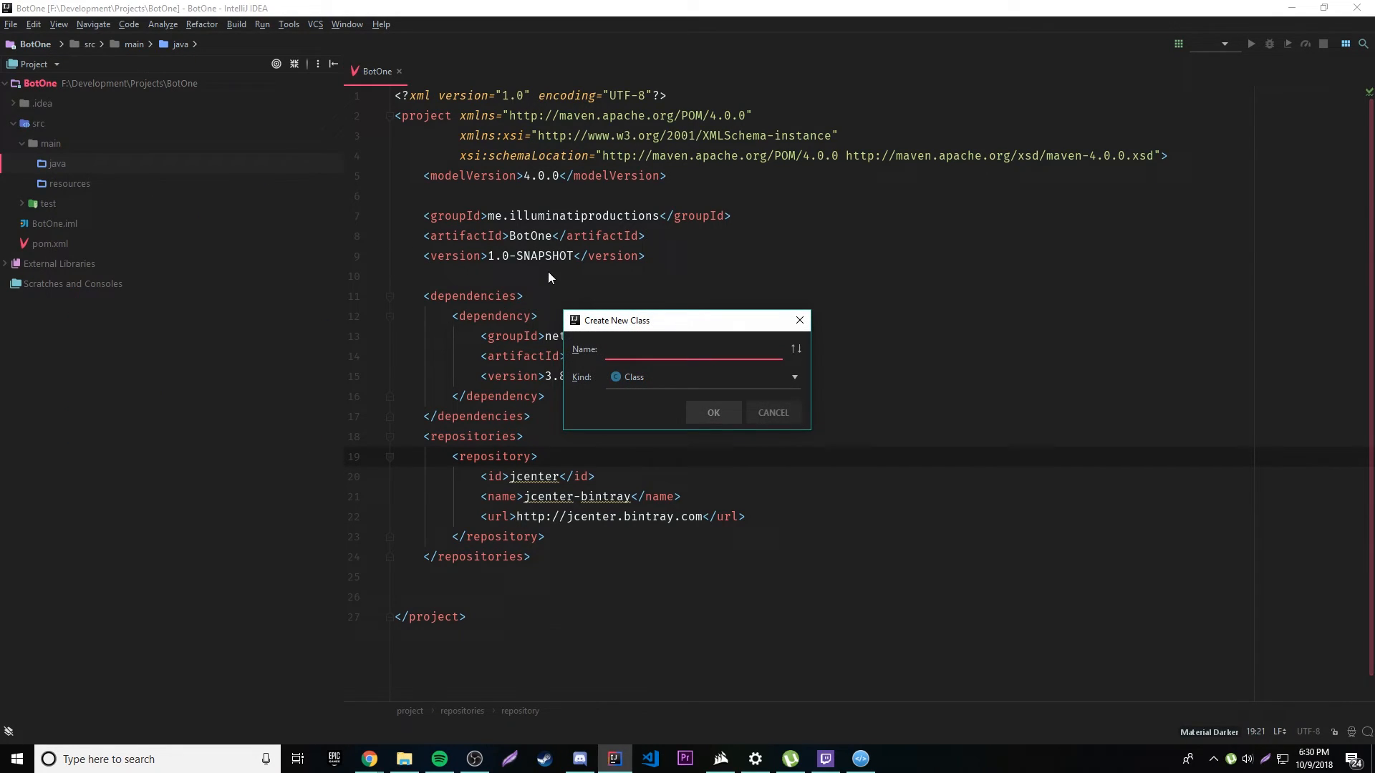
pyautogui.write('Bo')
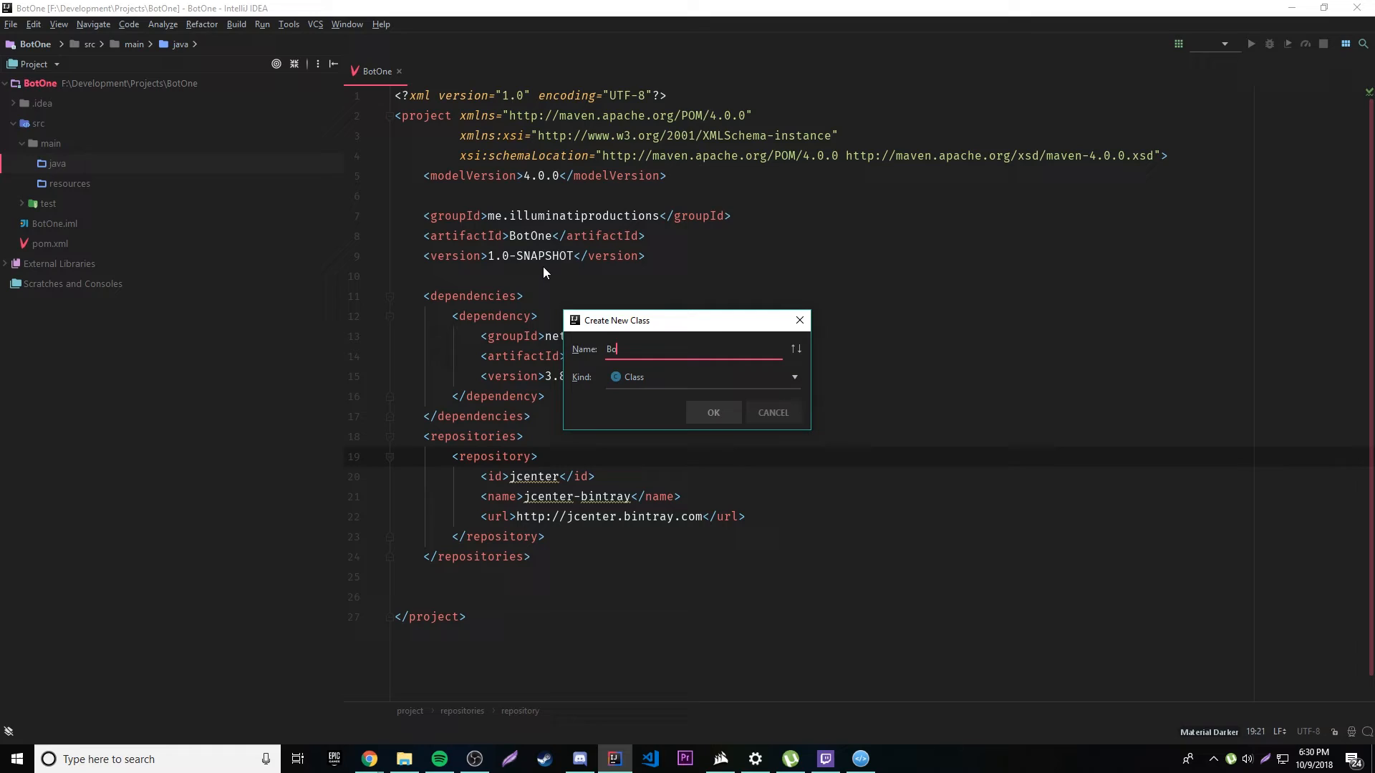
pyautogui.click(713, 412)
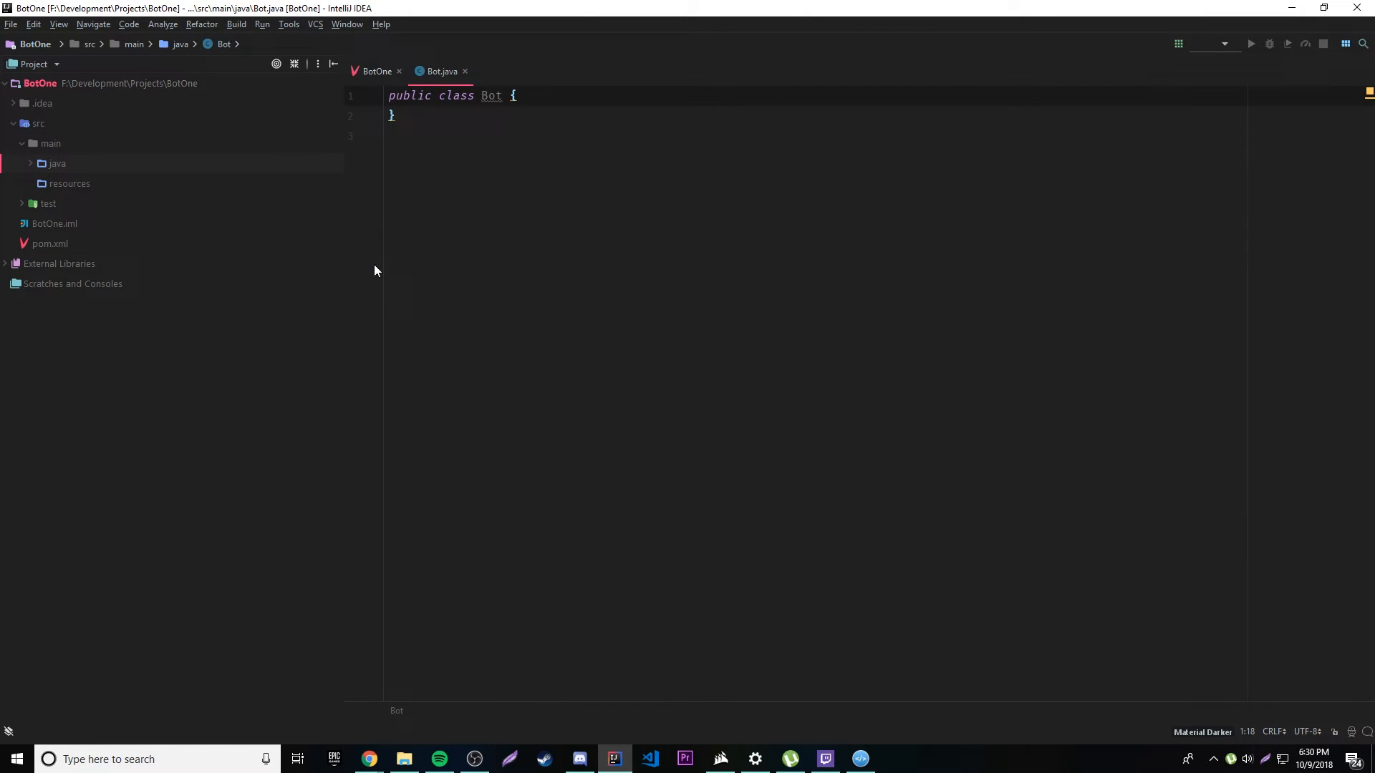
pyautogui.press('enter')
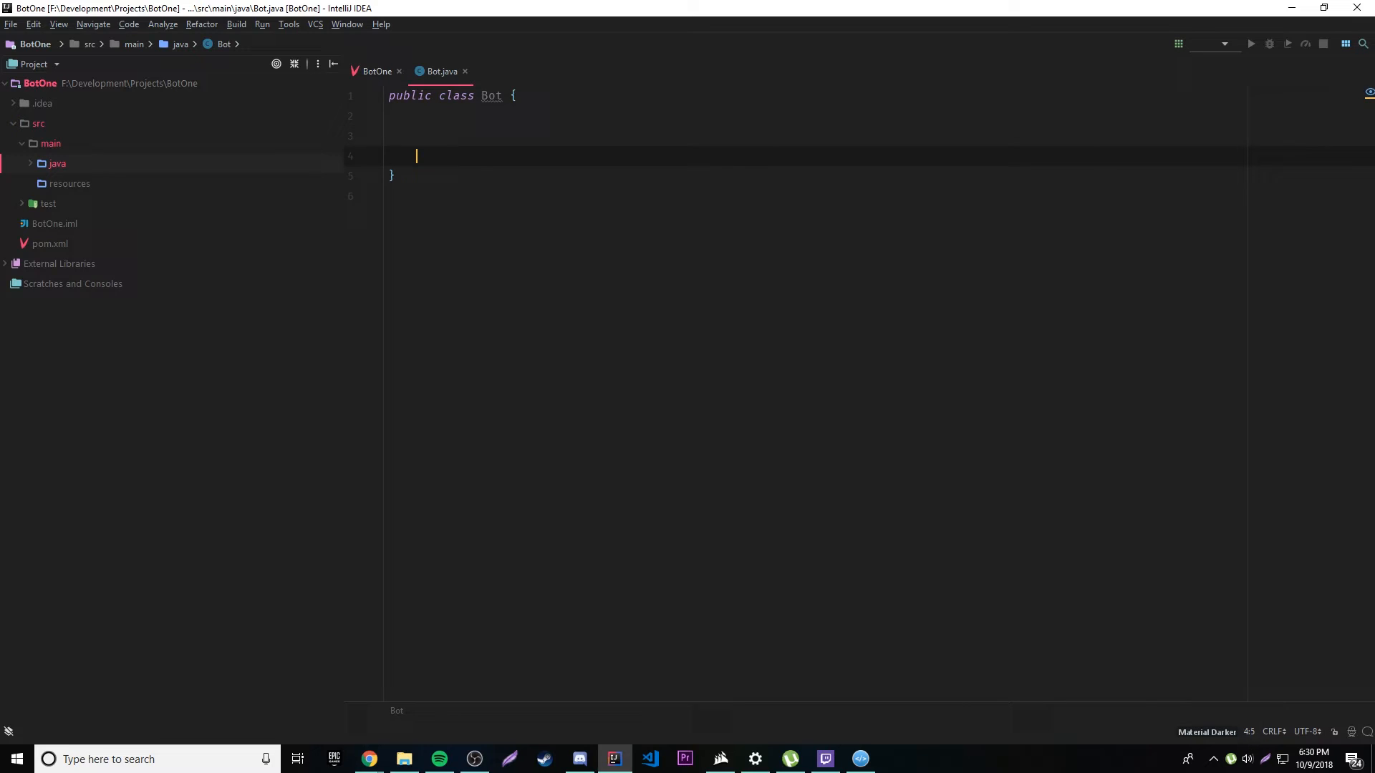
# - Write 'public static void main(String args[])' in Bot, trim blank lines, and start a JDA variable
pyautogui.press('Up')
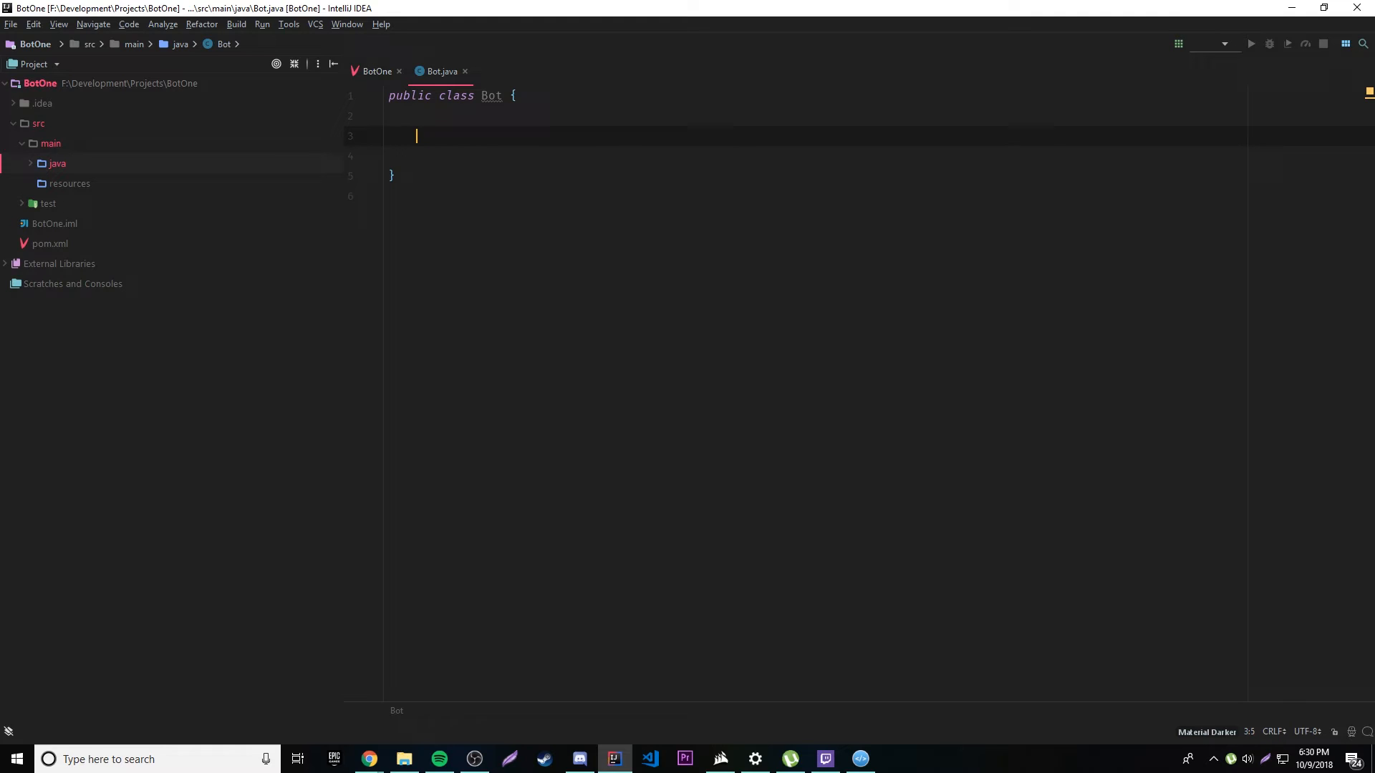
pyautogui.write('public static void')
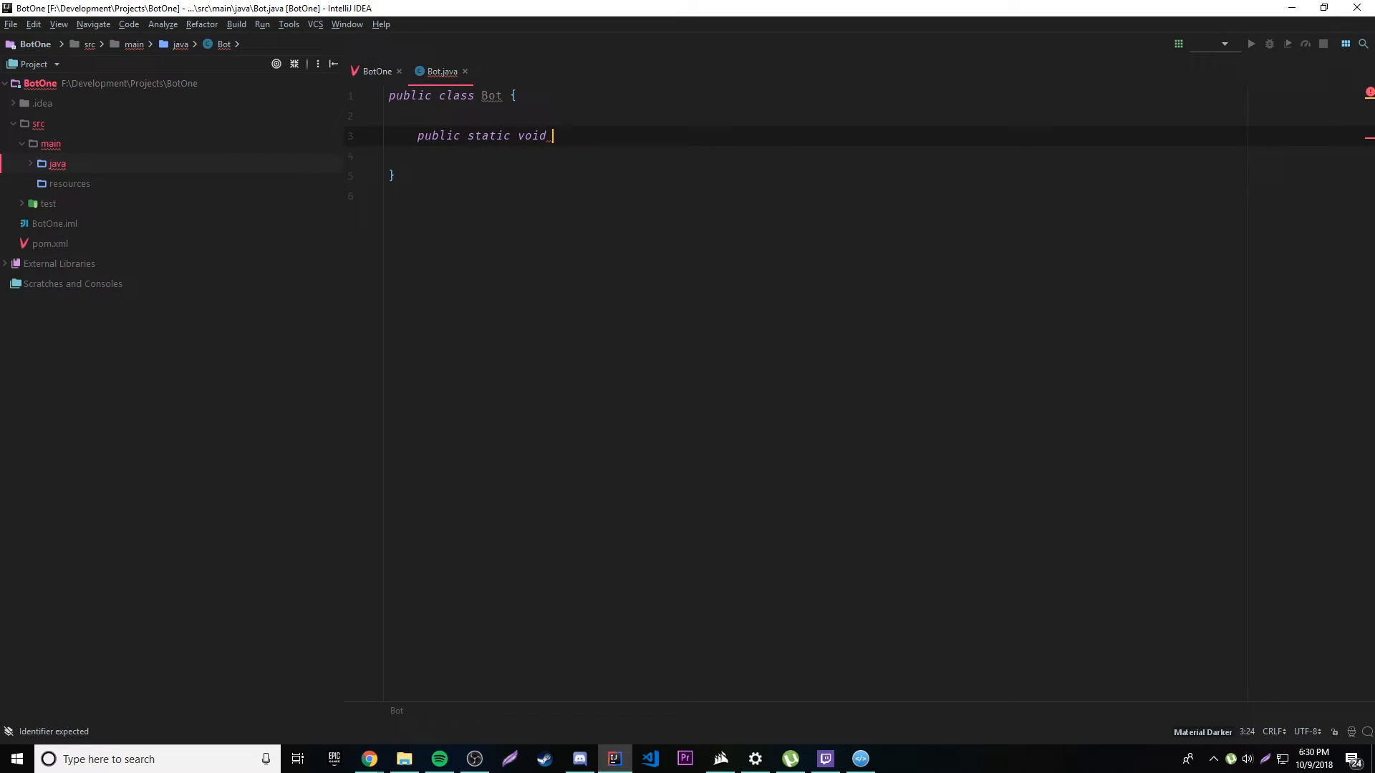
pyautogui.write('main(D')
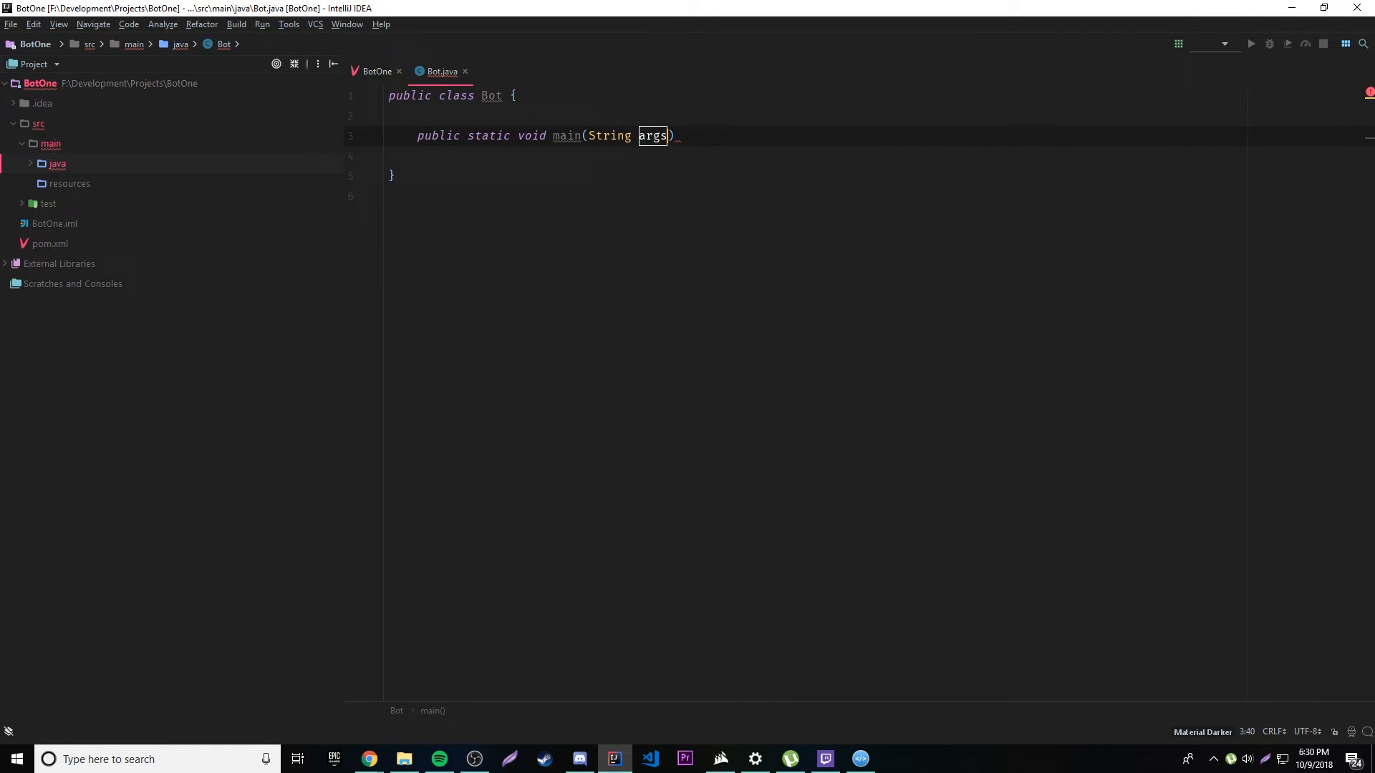
pyautogui.write('[]')
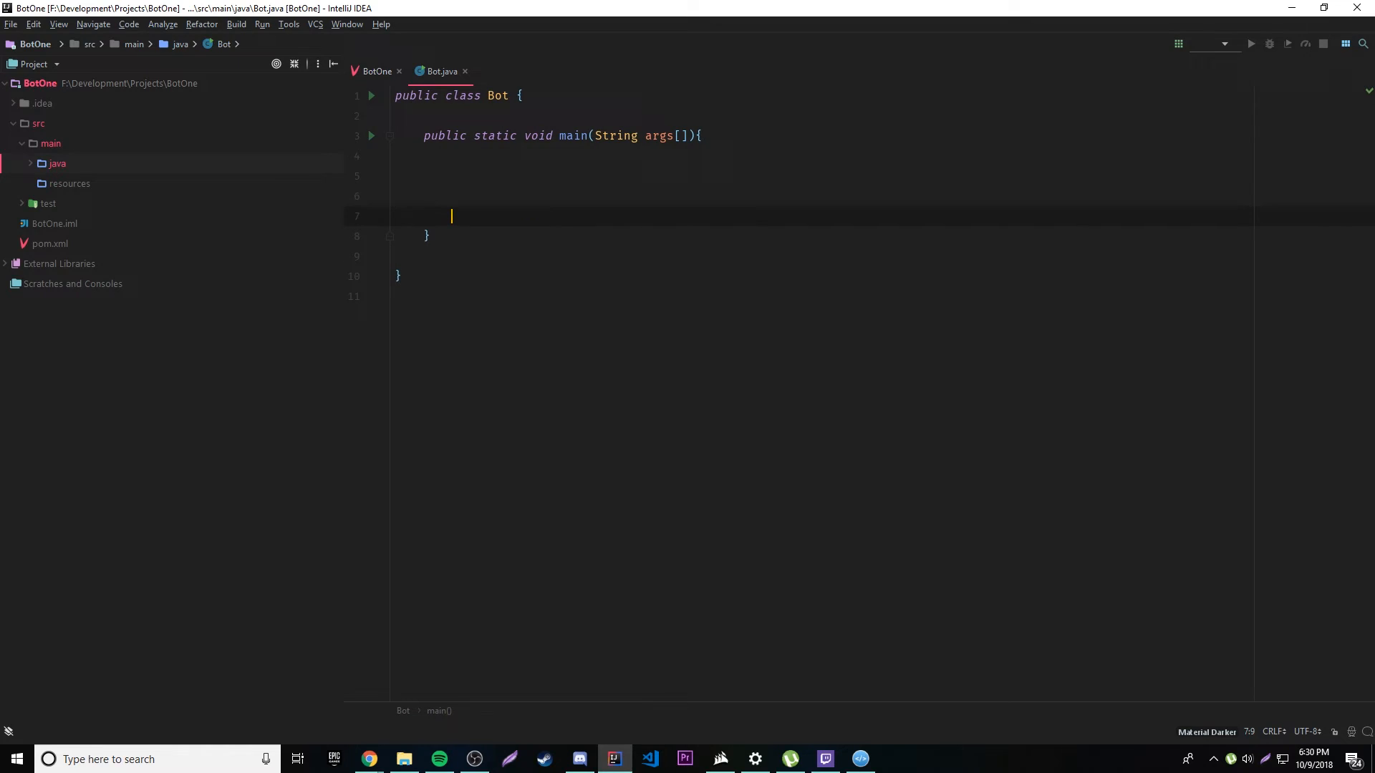
pyautogui.press('Up')
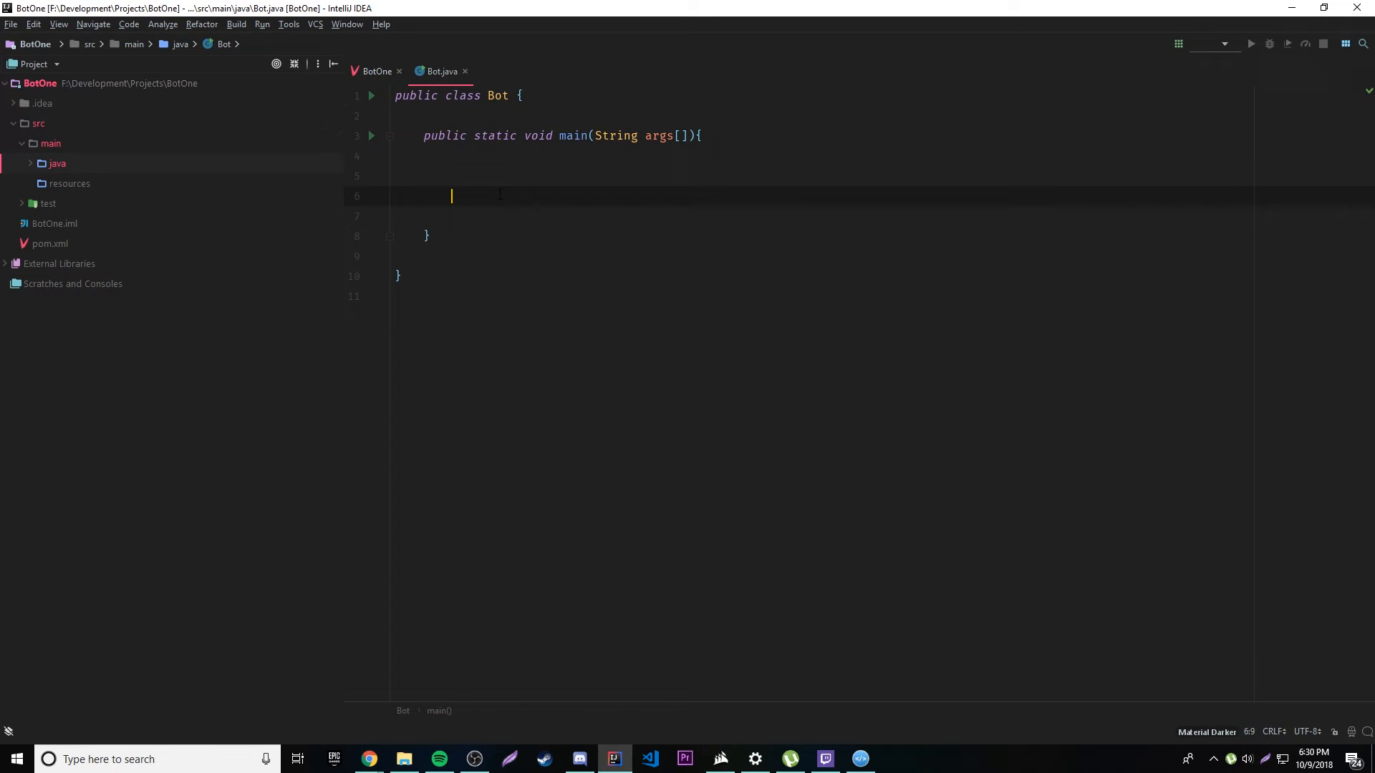
pyautogui.press('Backspace')
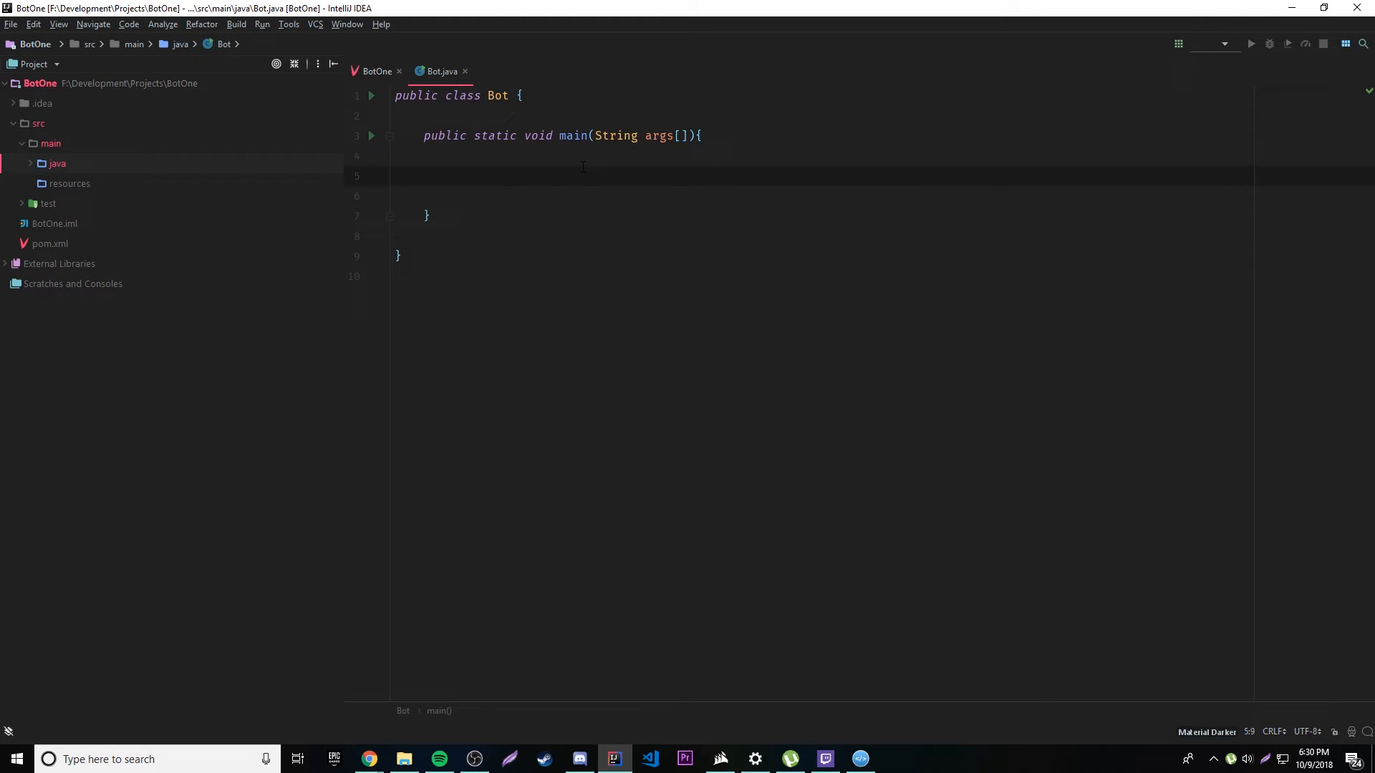
pyautogui.write(']')
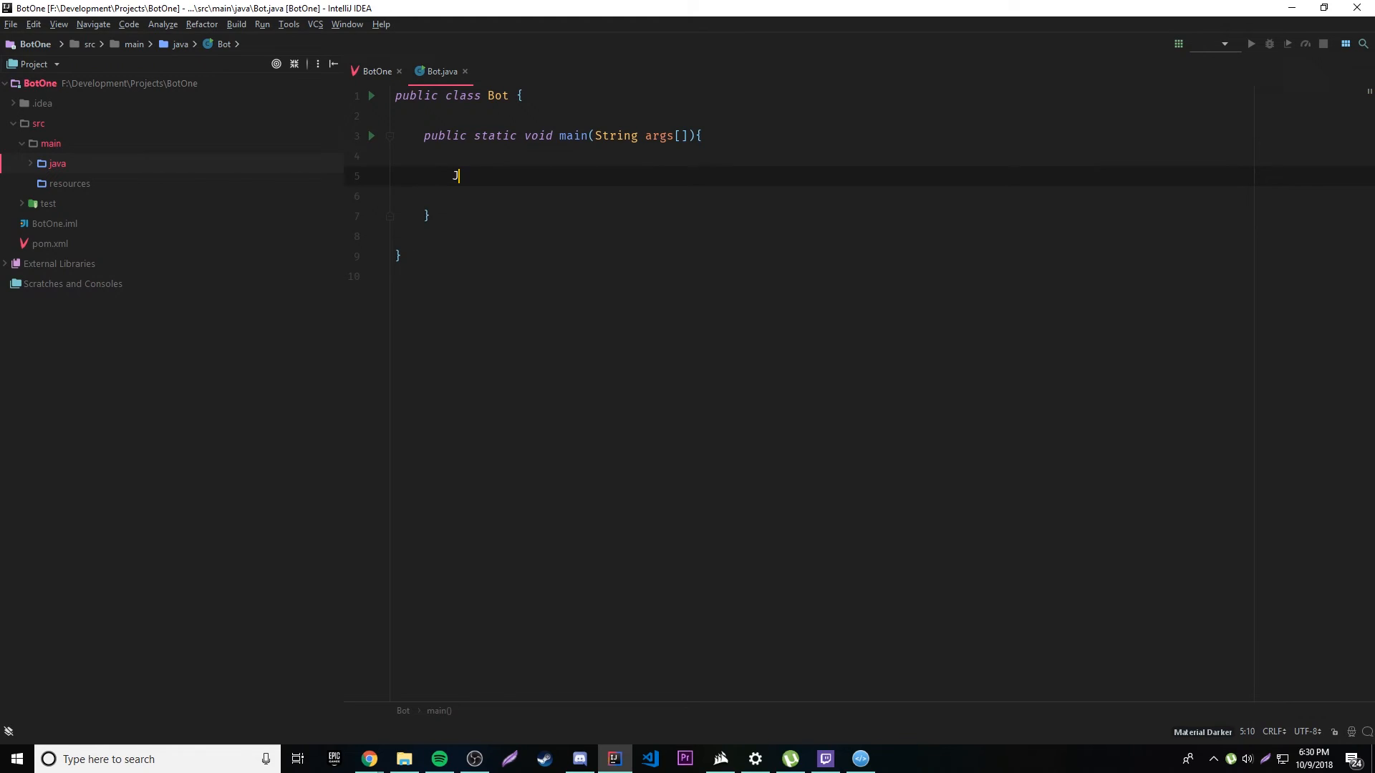
pyautogui.write('JDA_j')
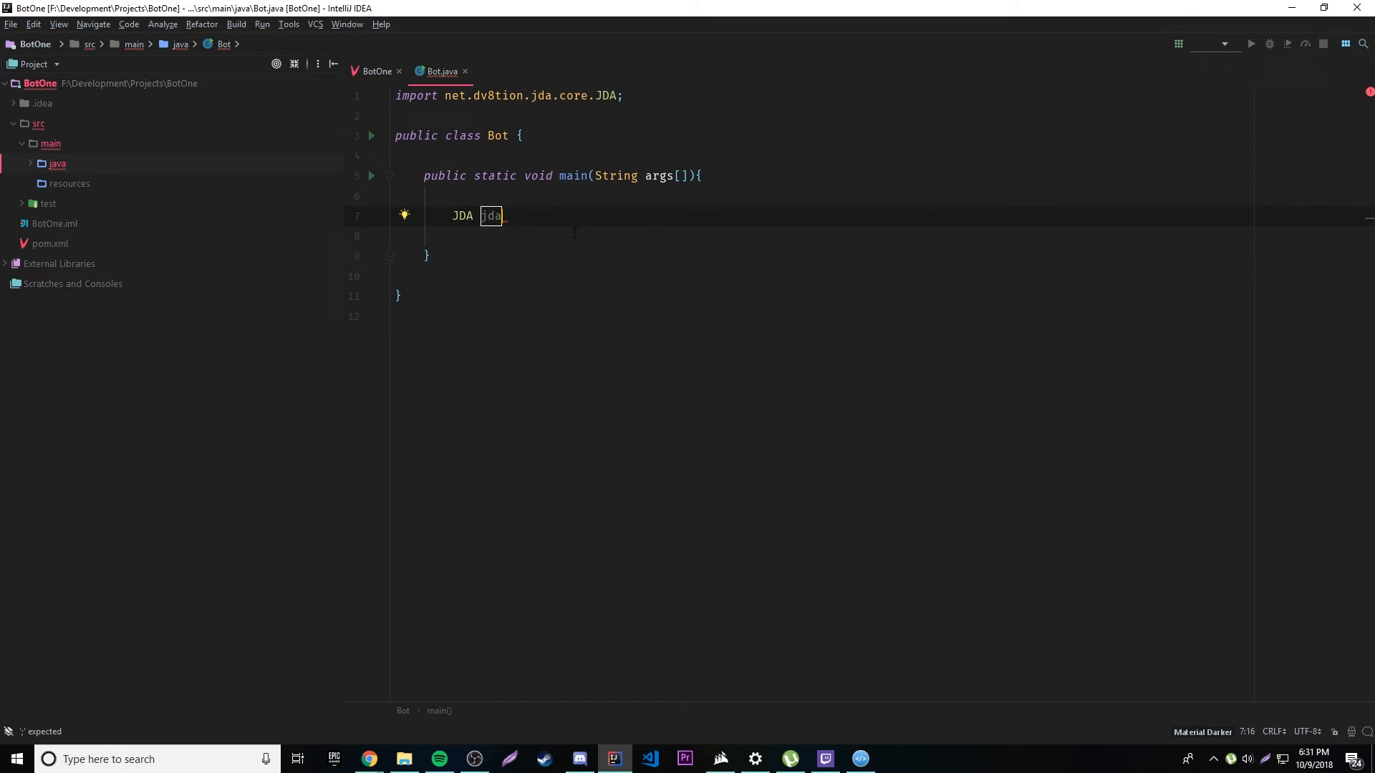
# - Complete the line 'JDA jda = new JDABuilder("").build();' in main
pyautogui.write('= new')
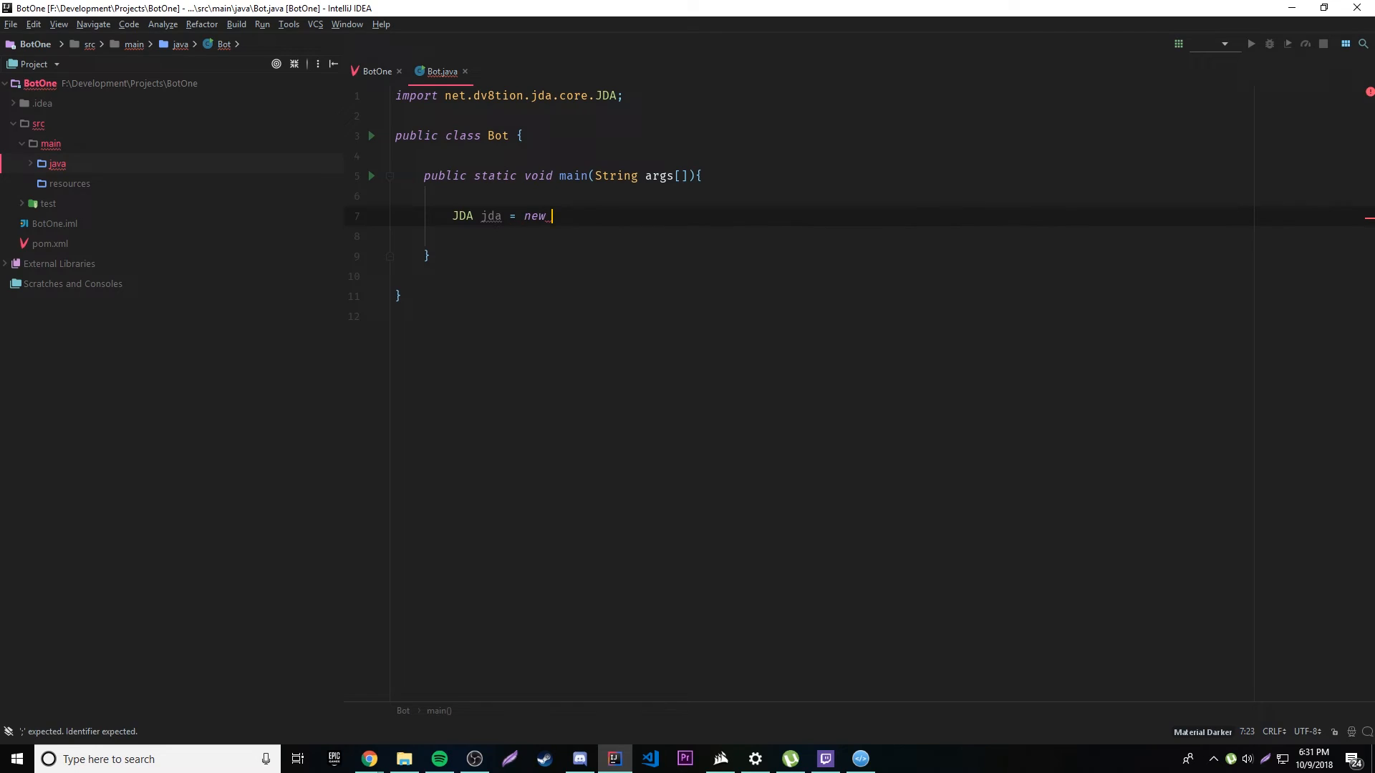
pyautogui.write('JDABuilder(')
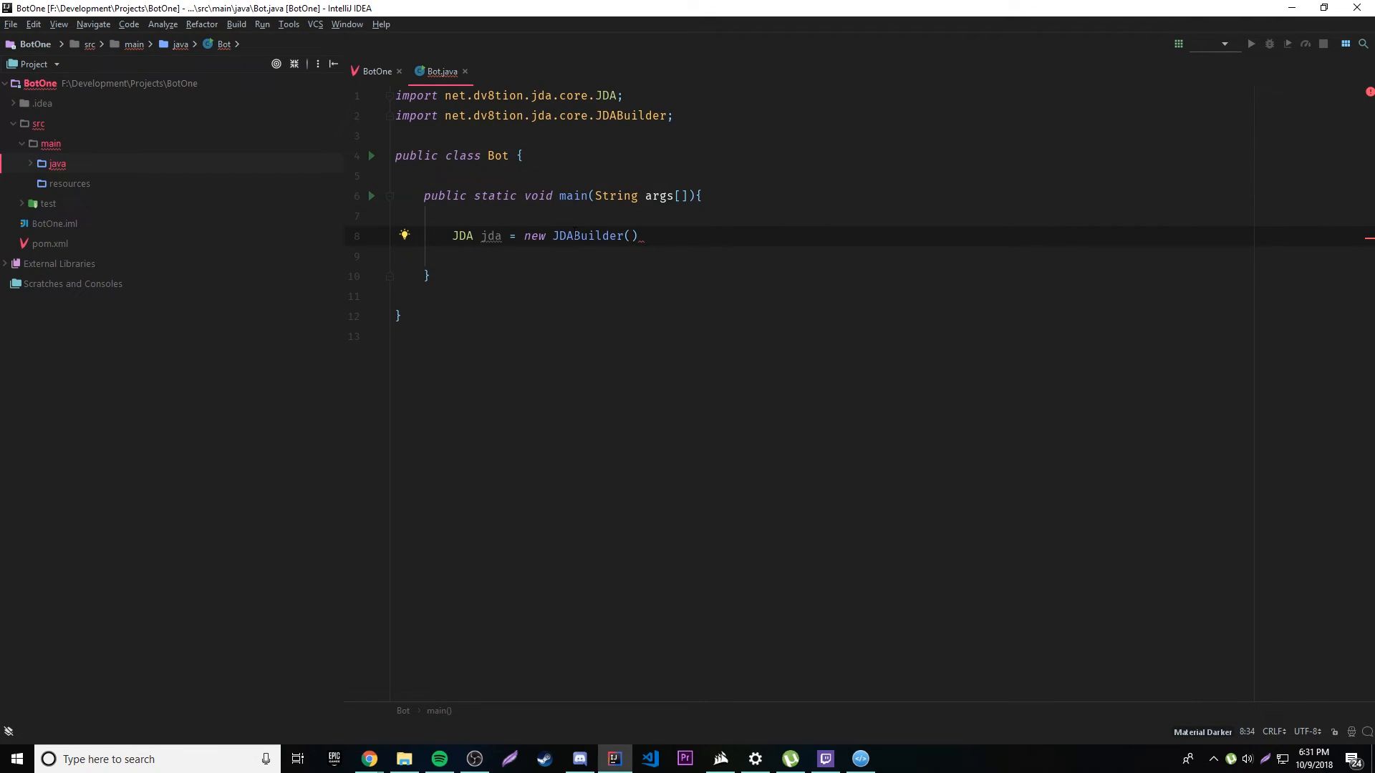
pyautogui.write('"')
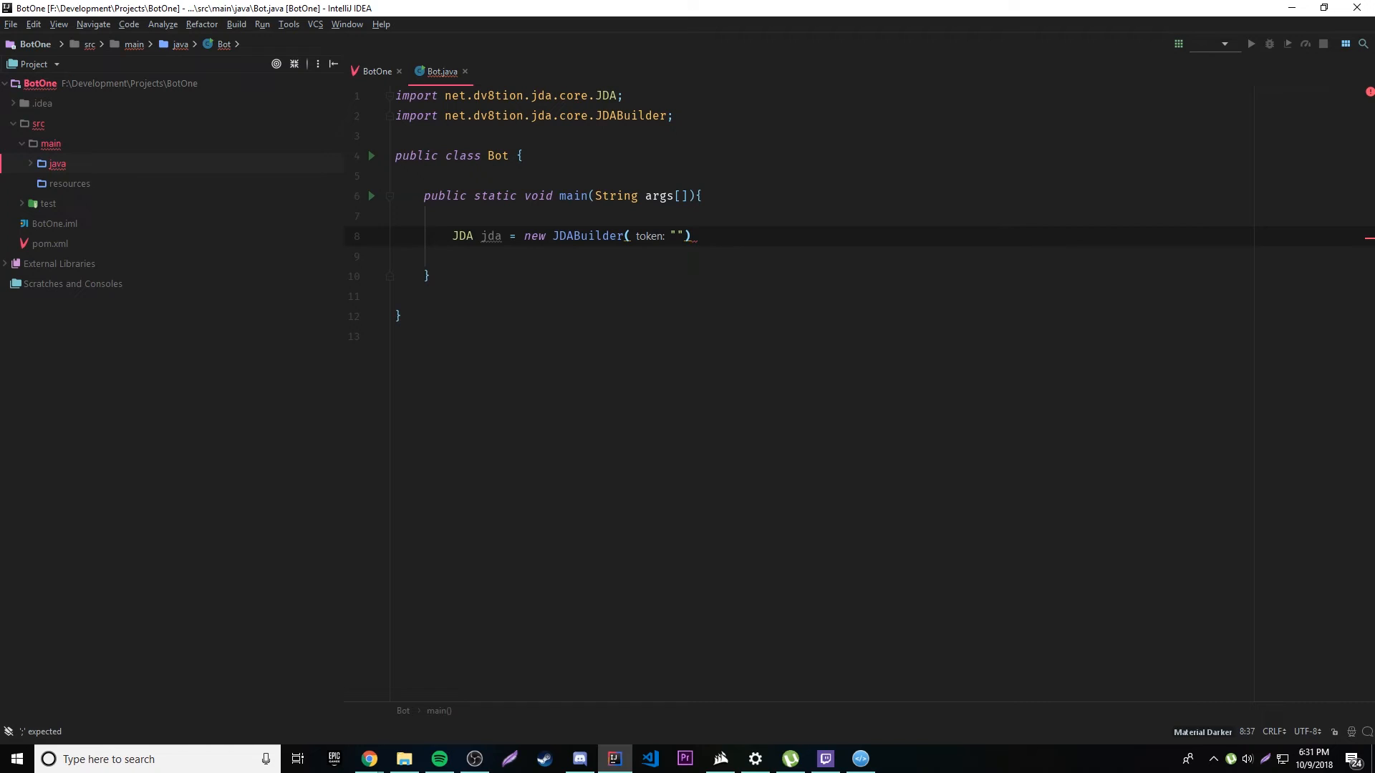
pyautogui.write('.build(')
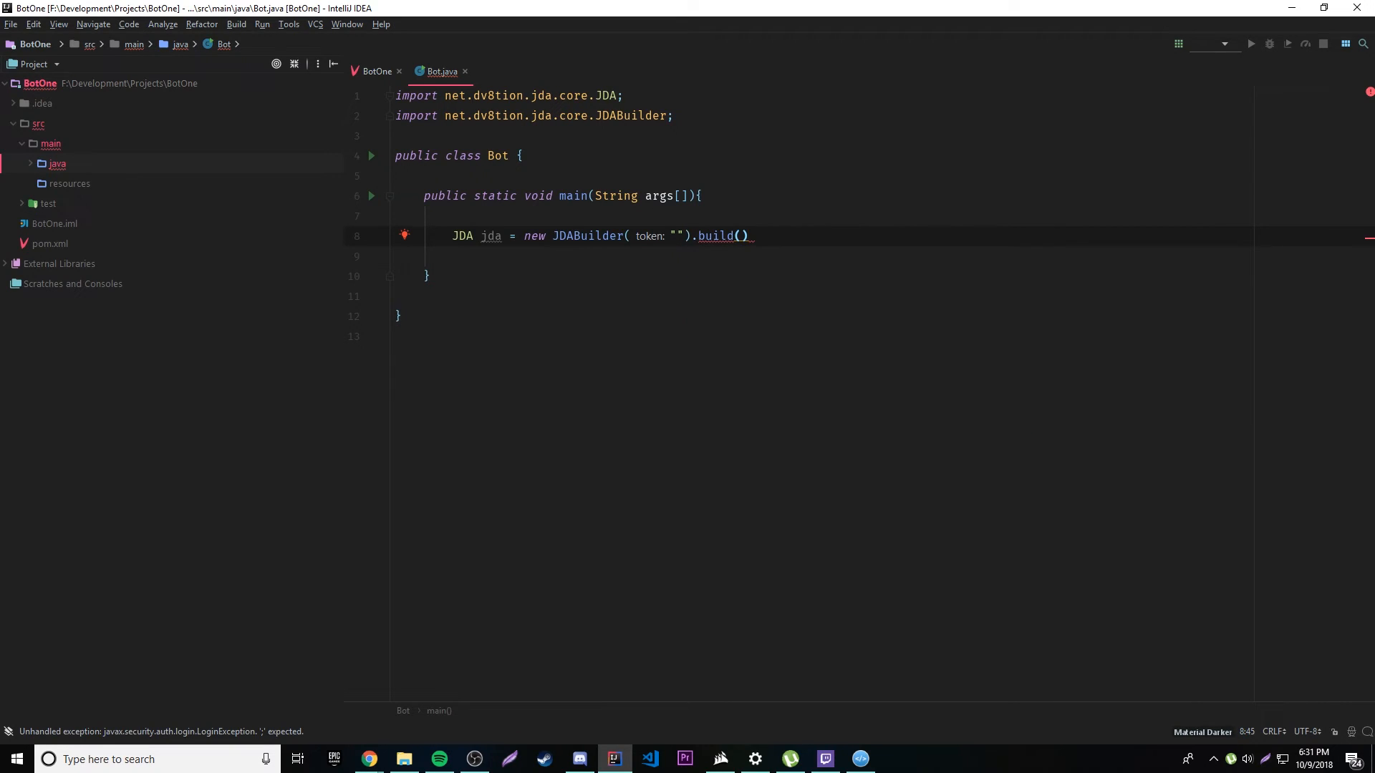
pyautogui.write(';')
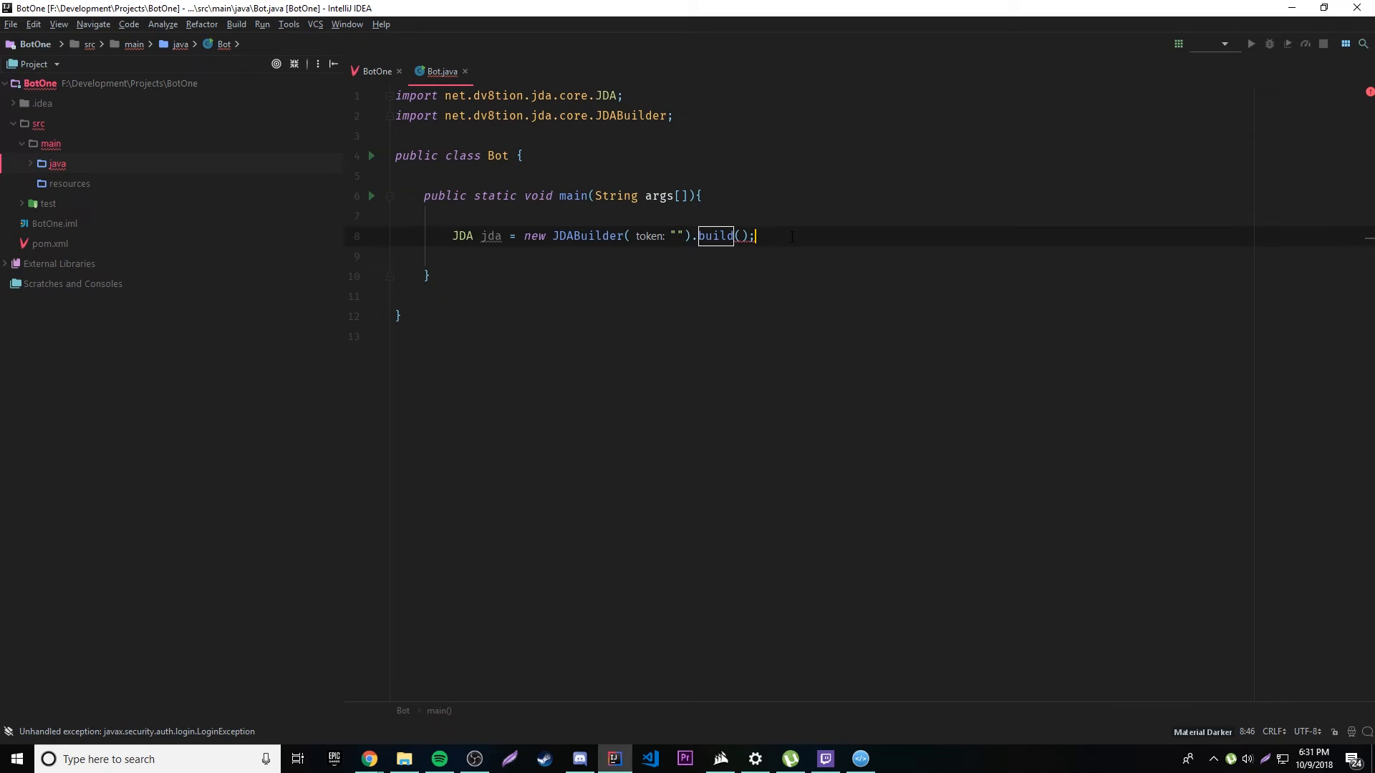
# - Add 'throws Exception' to main's signature and switch to the Discord developer portal
pyautogui.click(692, 196)
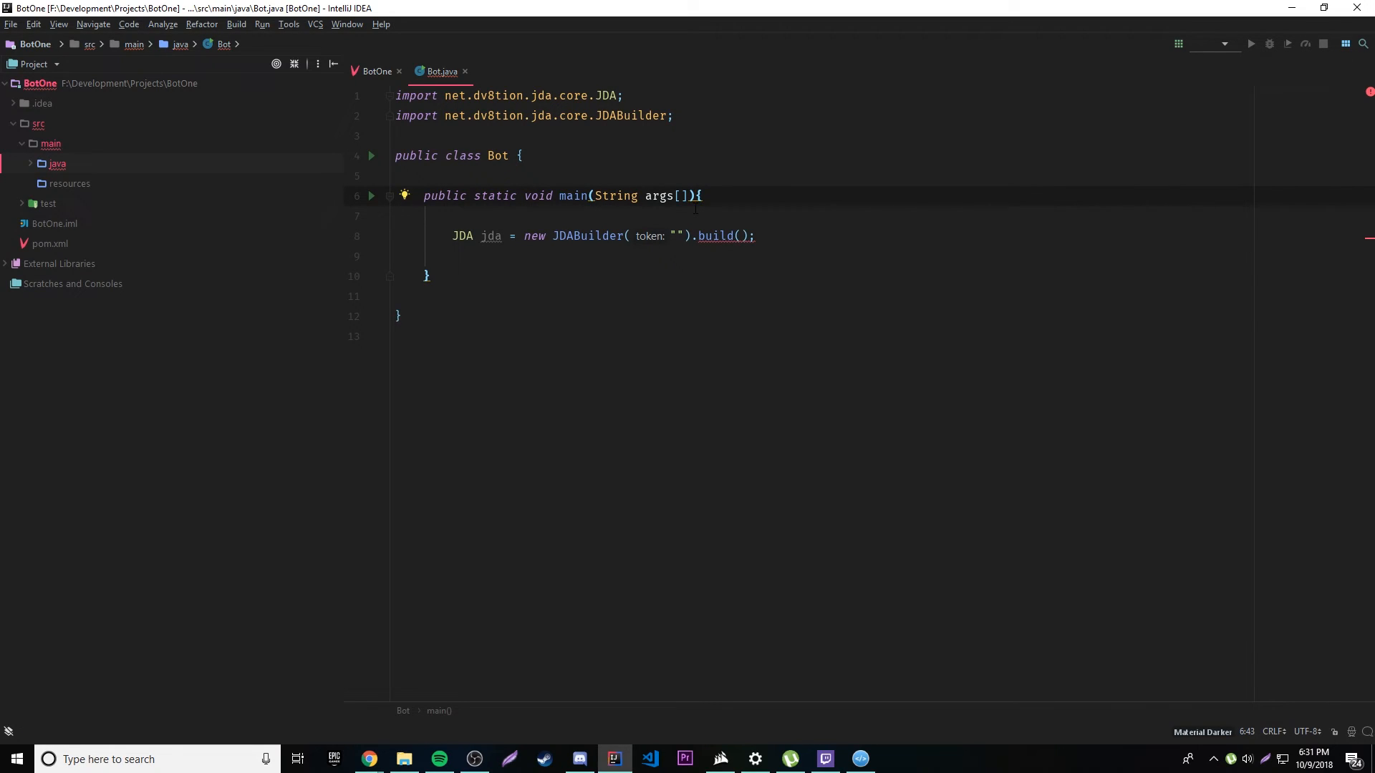
pyautogui.write('throws Exception')
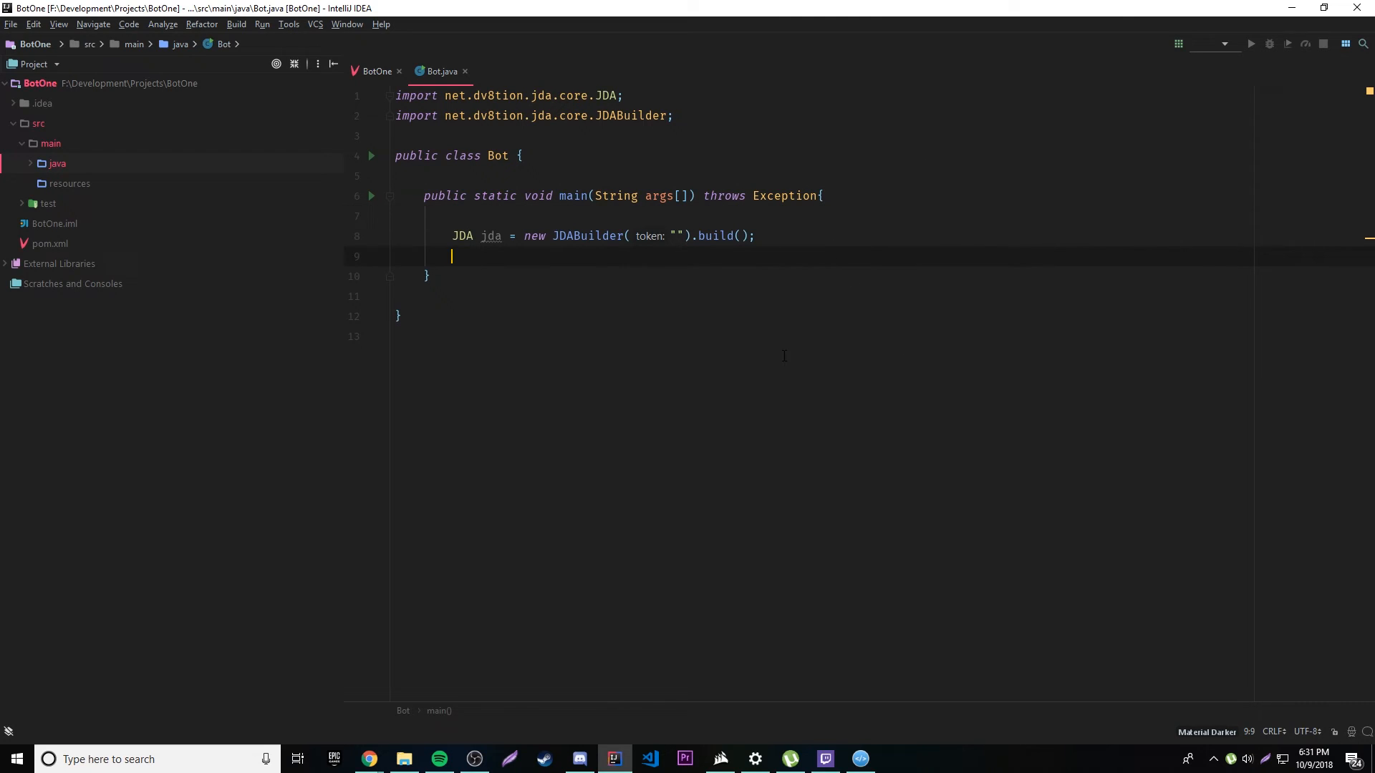
pyautogui.moveTo(710, 364)
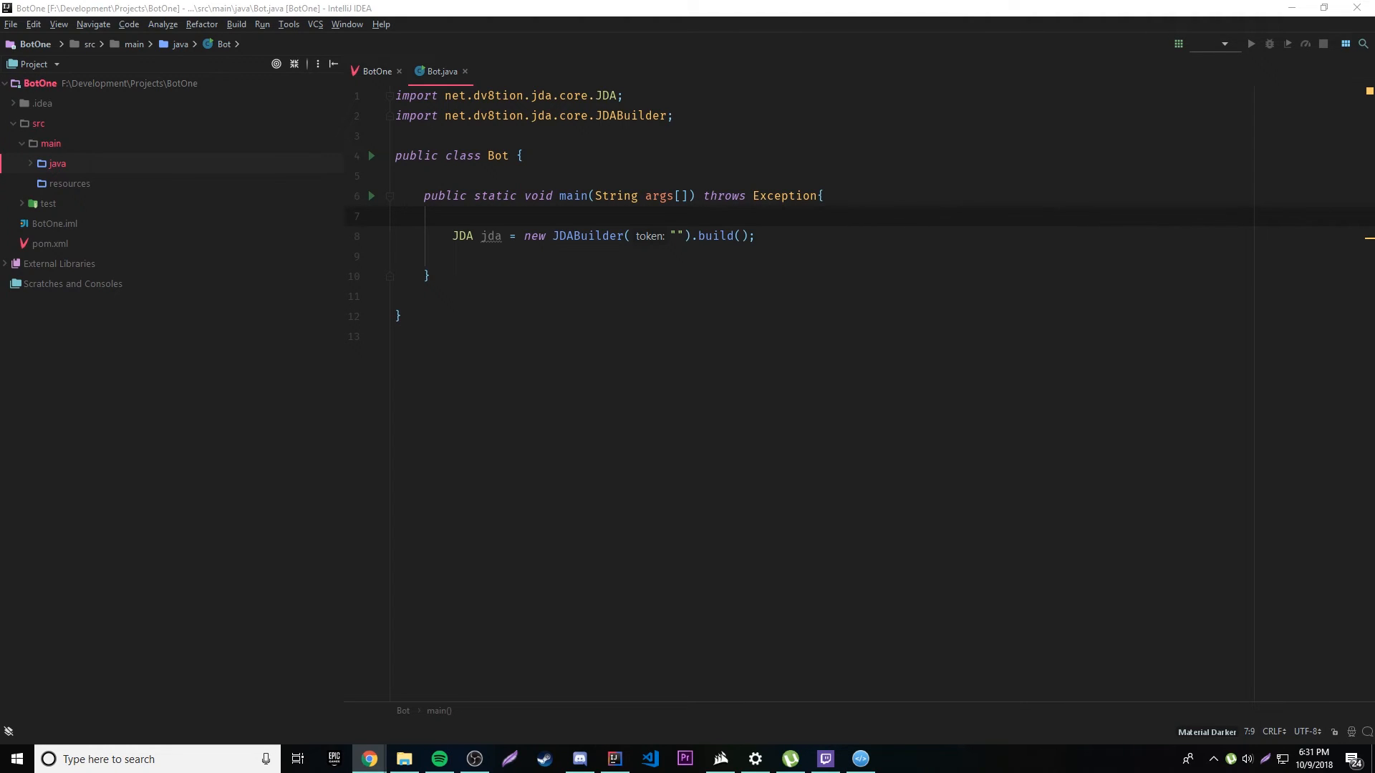
pyautogui.click(367, 759)
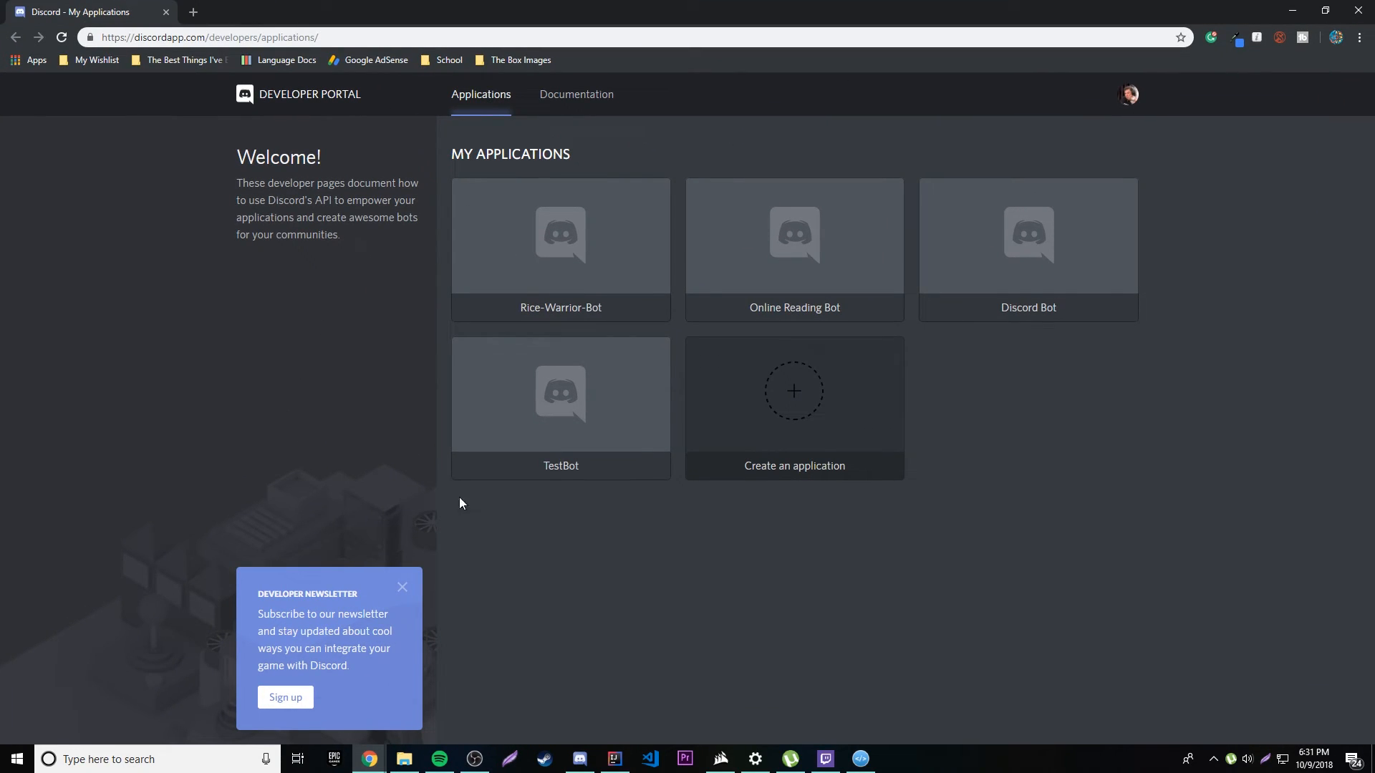
pyautogui.moveTo(224, 421)
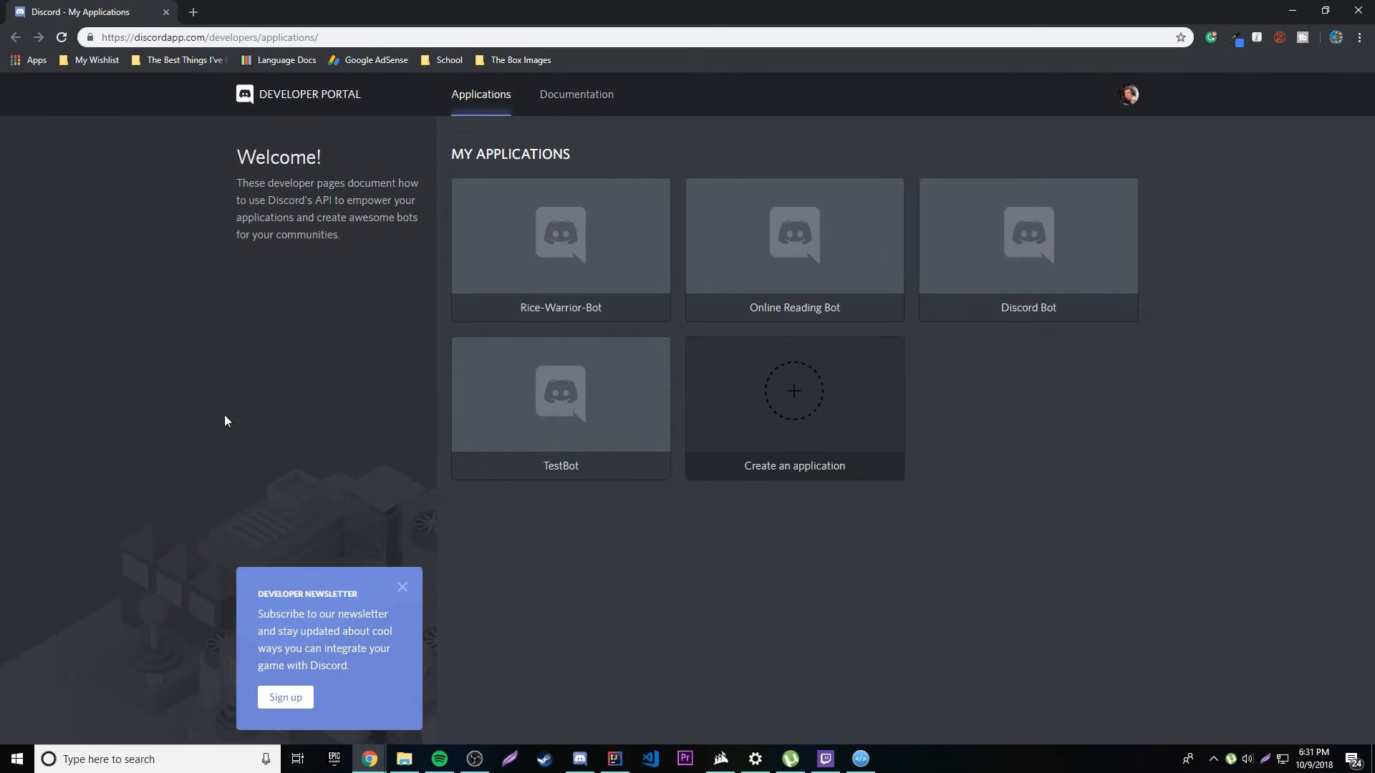
# - Create and save a Discord application named JavaBot, then open its Bot page
pyautogui.click(793, 390)
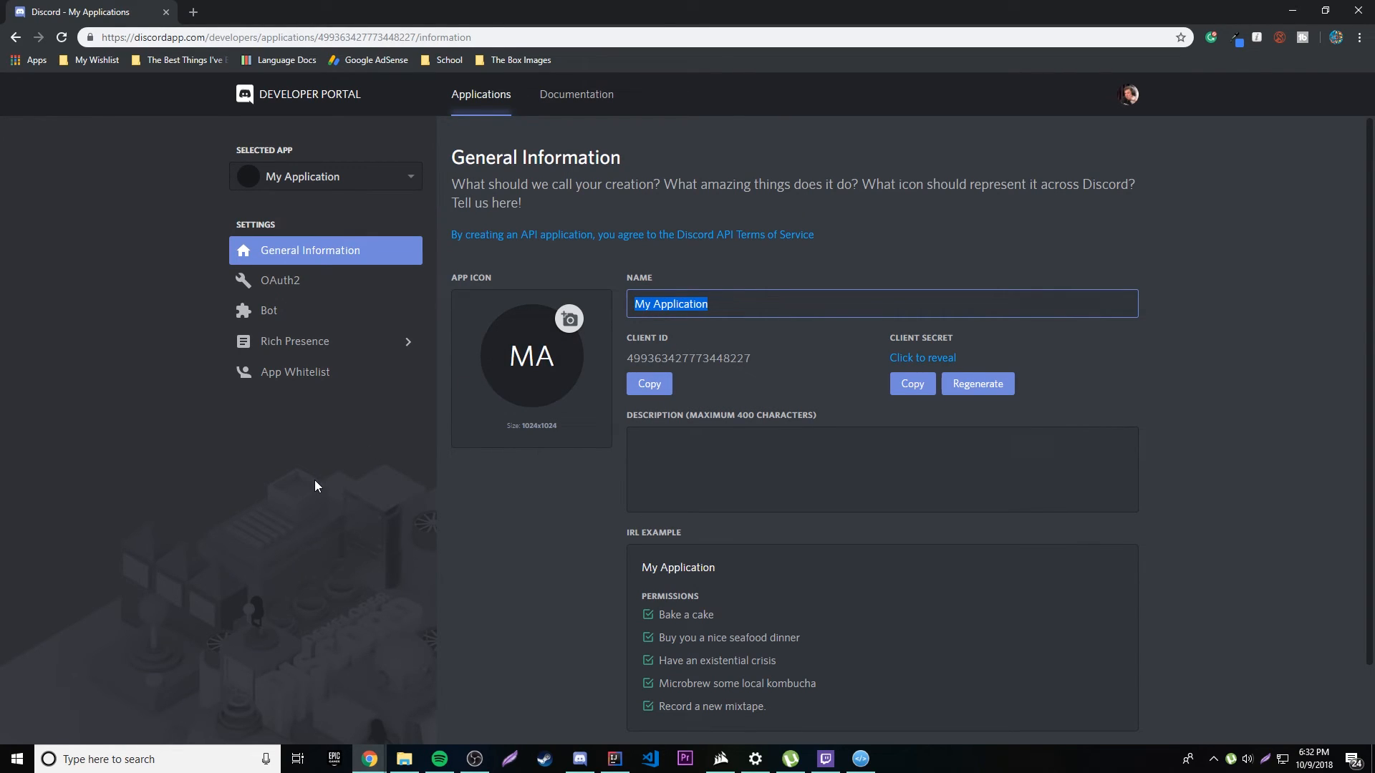
pyautogui.moveTo(324, 482)
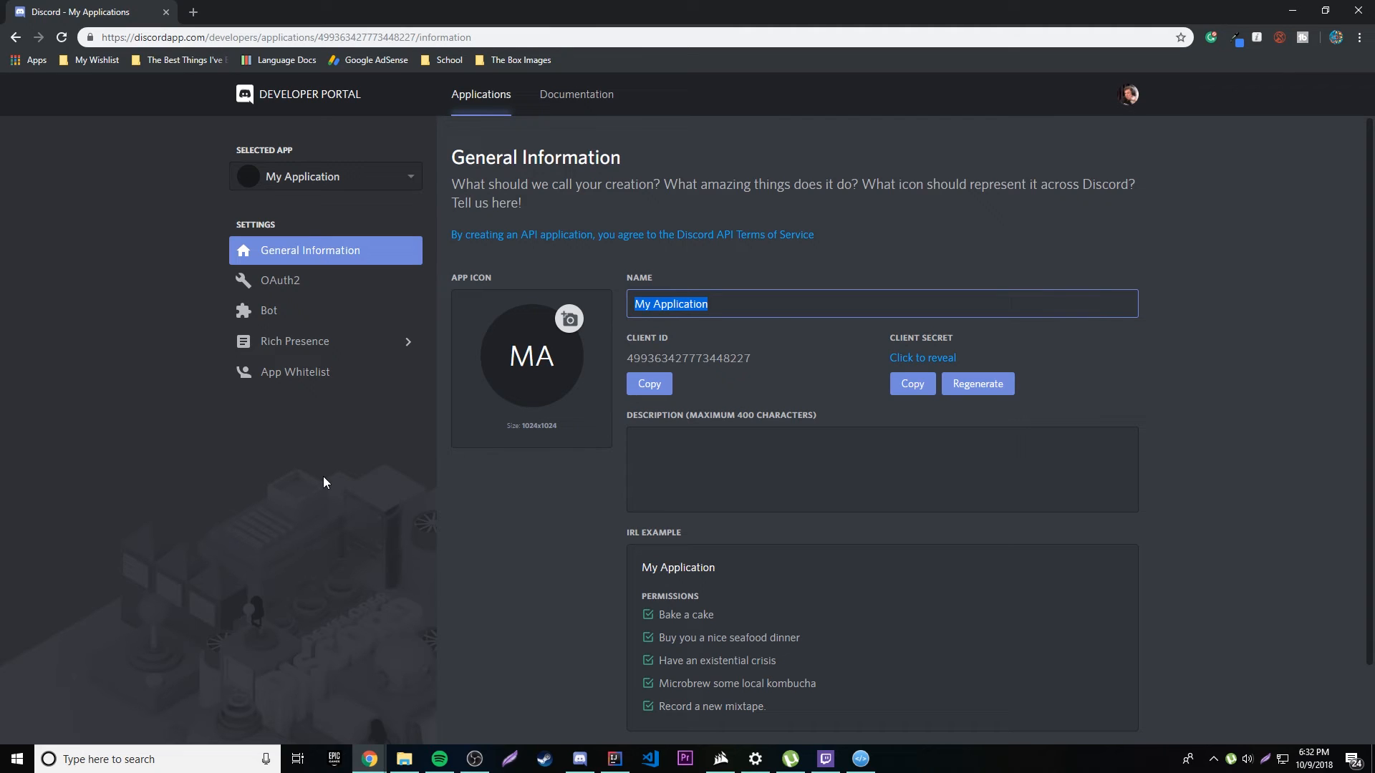
pyautogui.write('JavaBot')
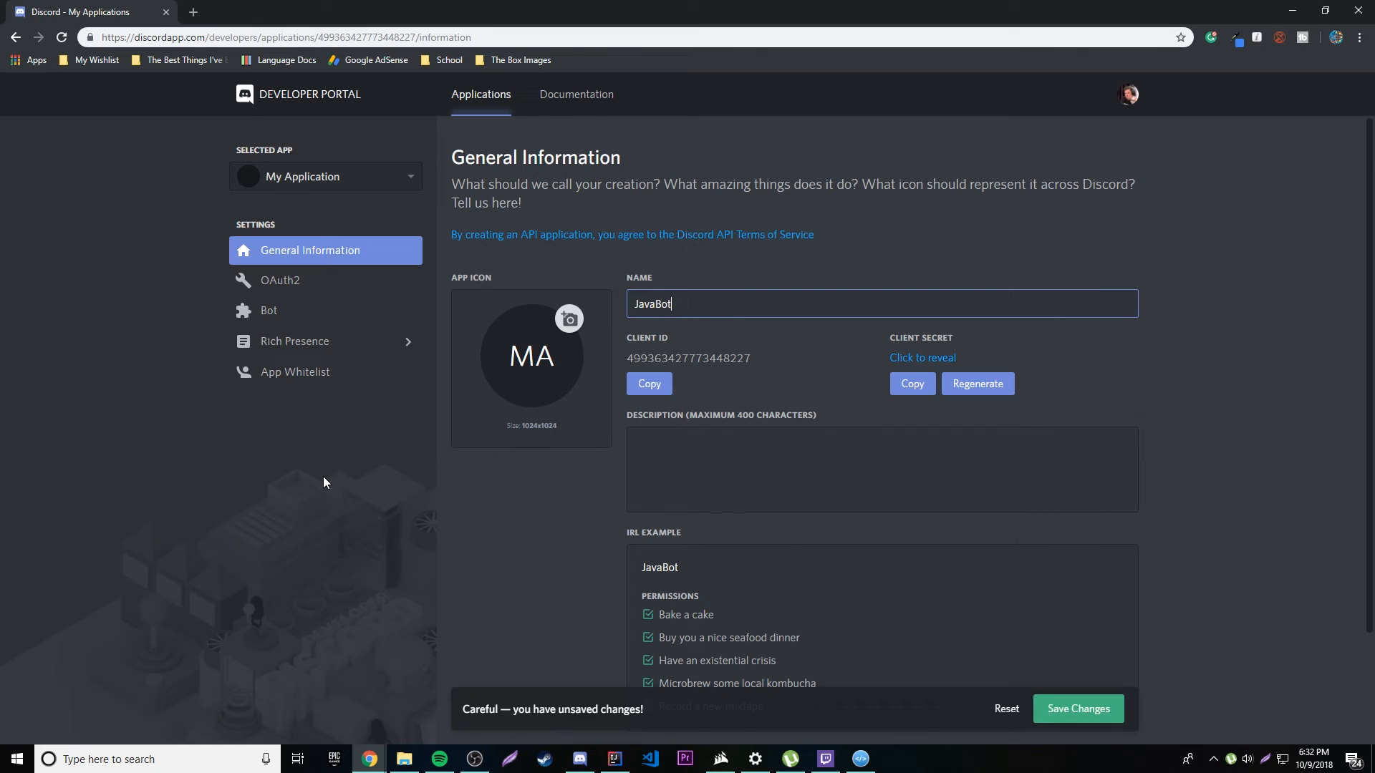
pyautogui.moveTo(675, 421)
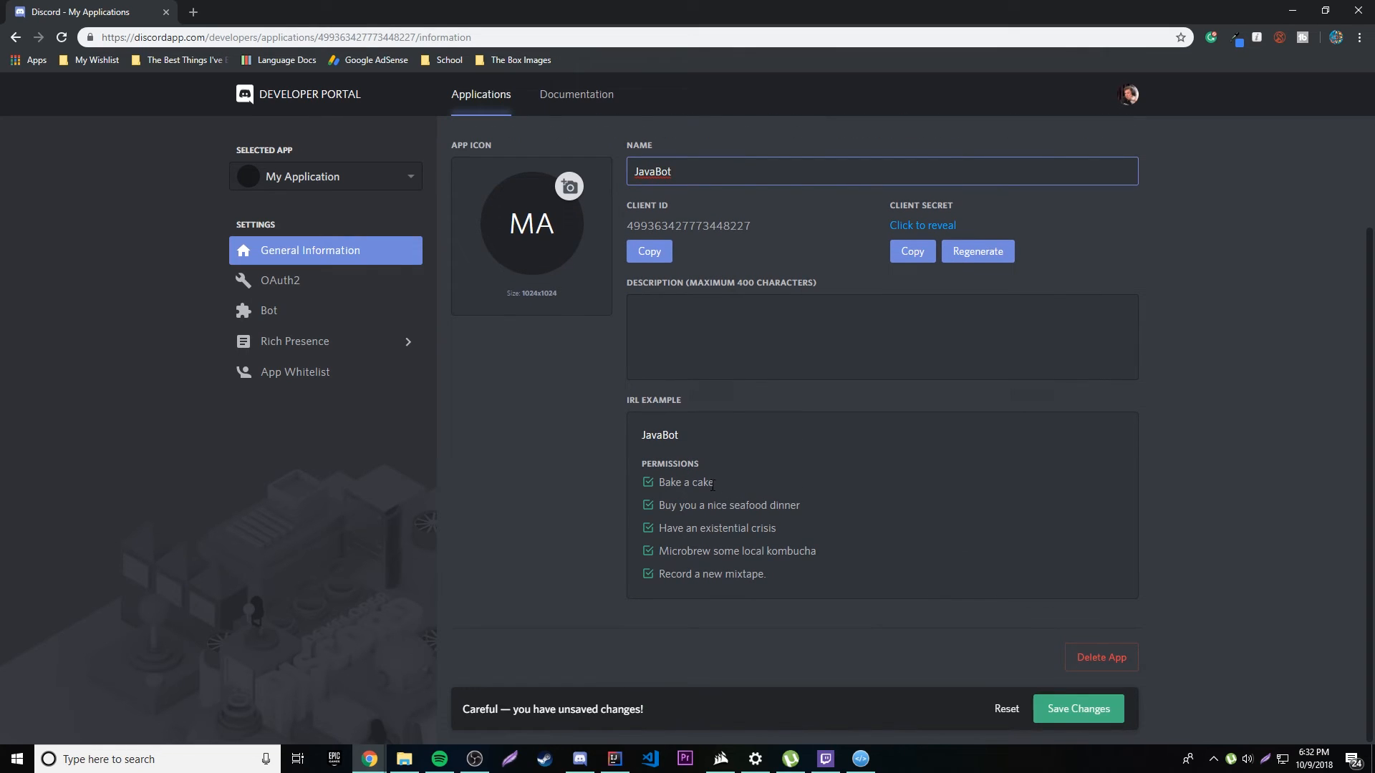
pyautogui.moveTo(1076, 708)
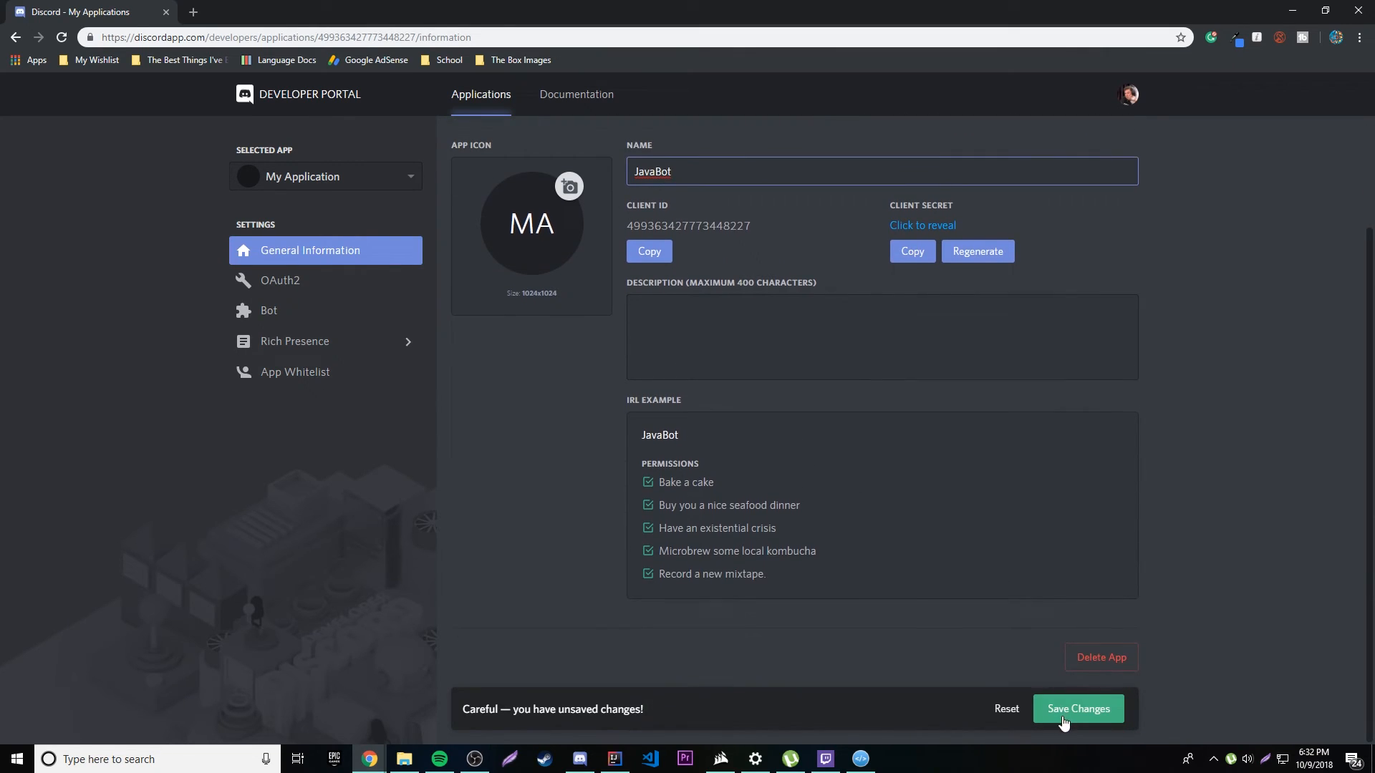
pyautogui.click(1077, 708)
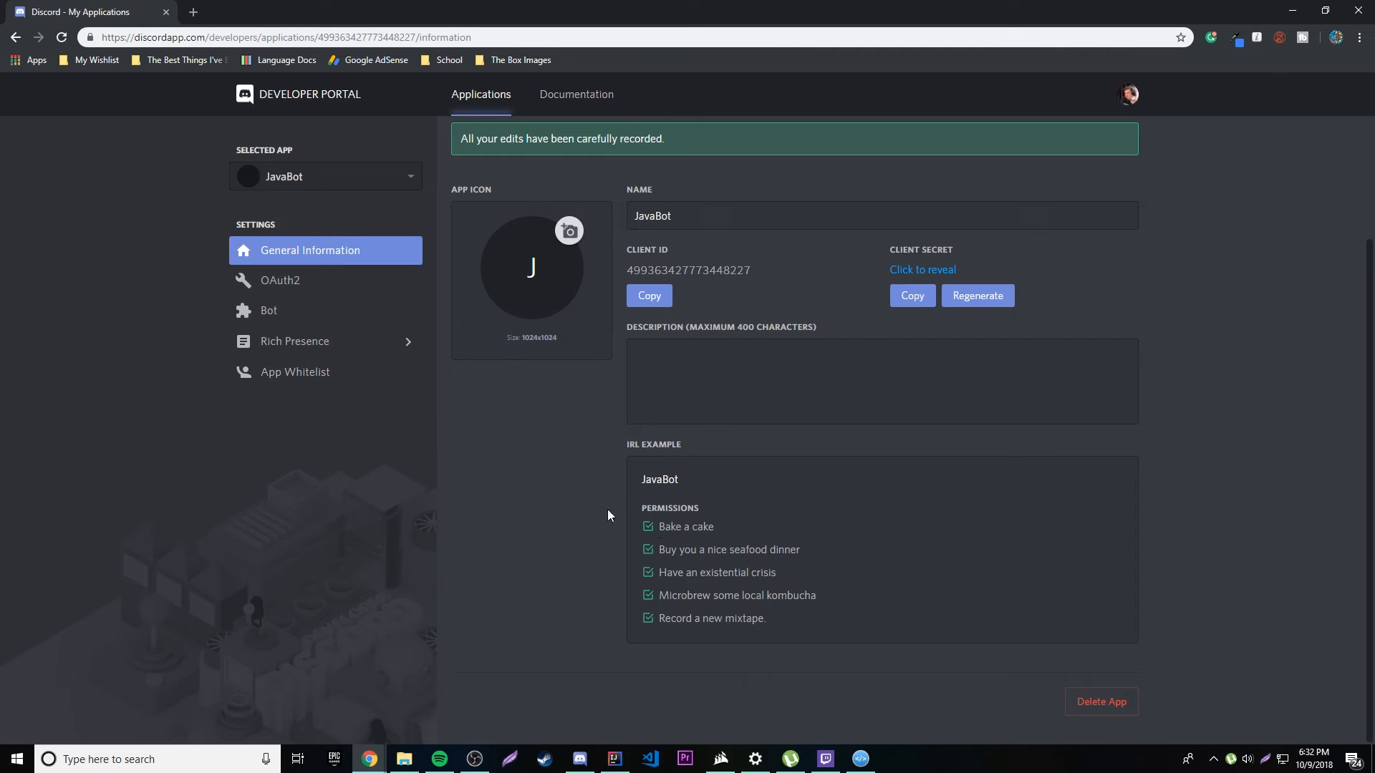
pyautogui.click(269, 310)
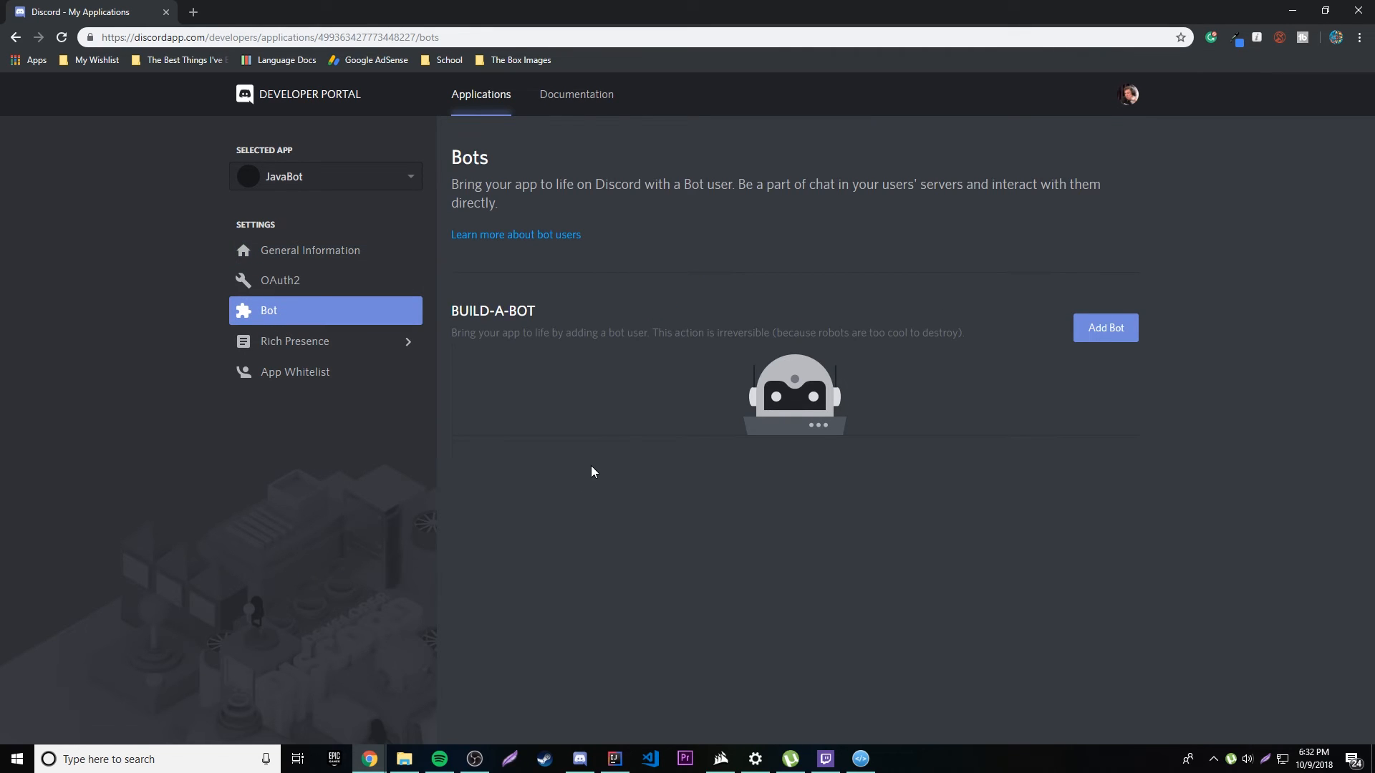
# - Add a bot user to the JavaBot application and confirm it
pyautogui.click(1105, 327)
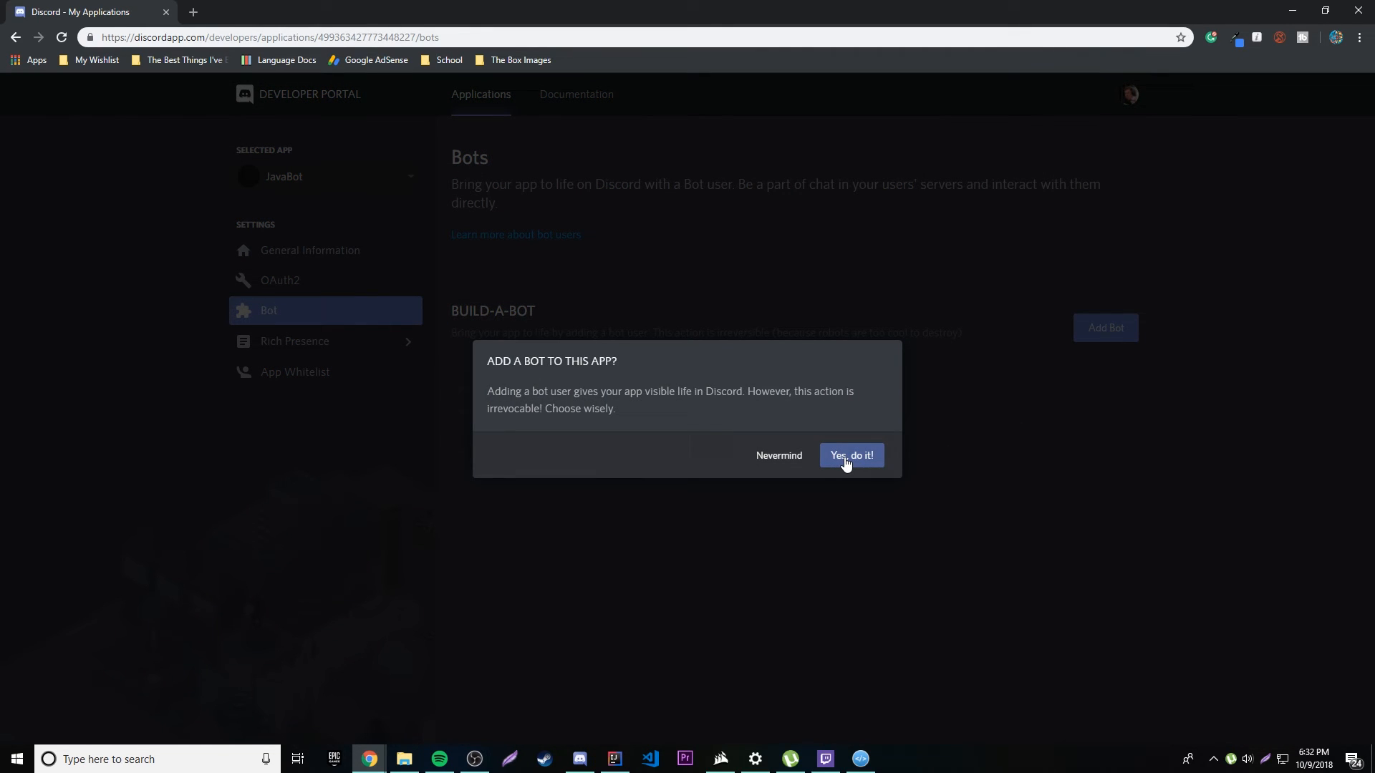
pyautogui.click(849, 455)
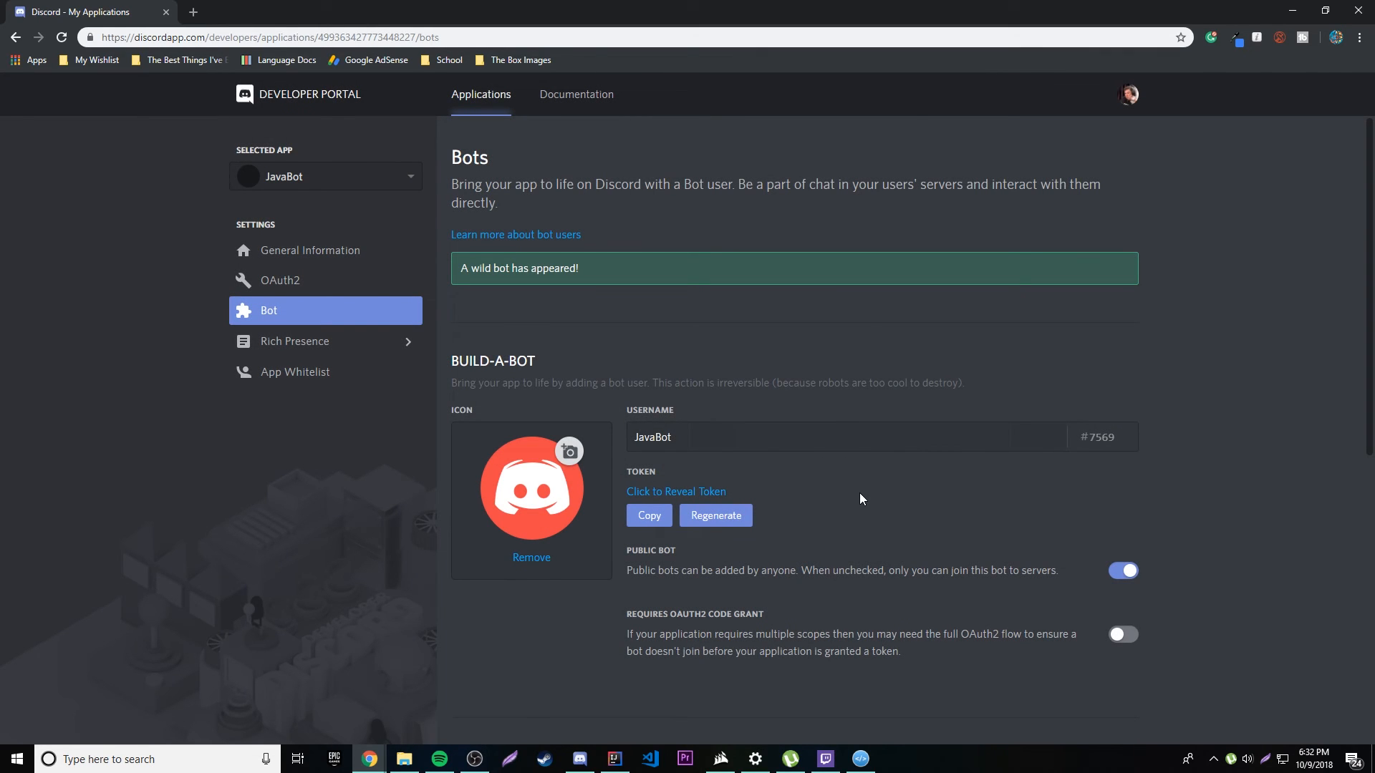
pyautogui.moveTo(632, 460)
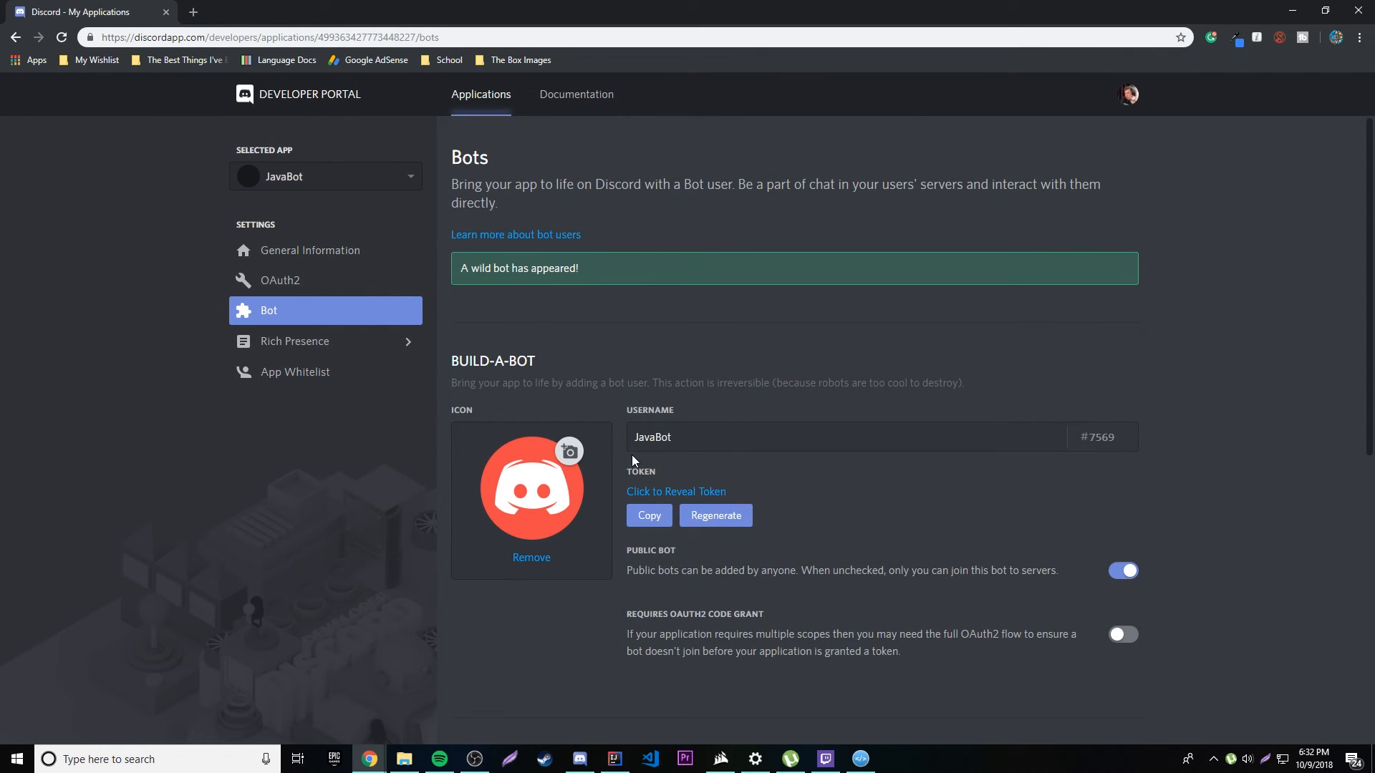
pyautogui.scroll(-3)
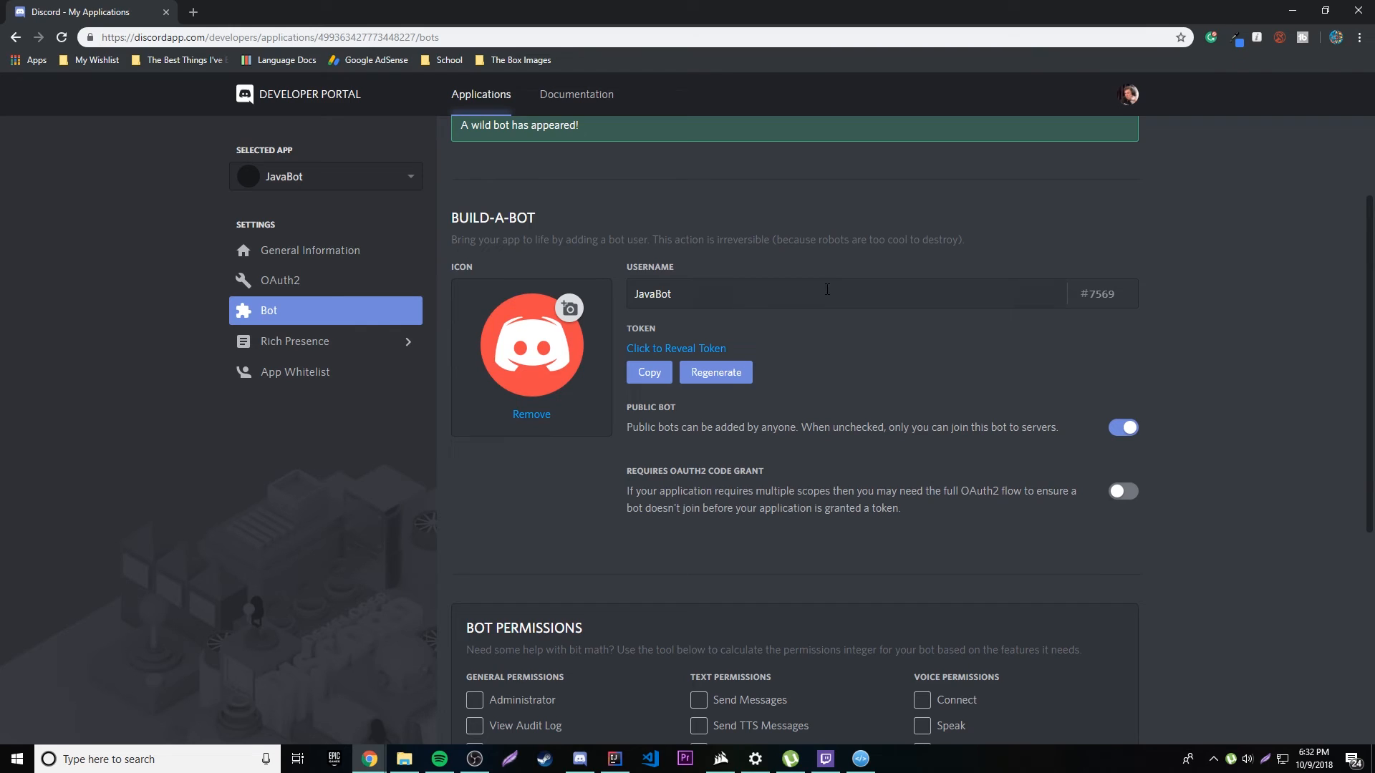
pyautogui.moveTo(733, 353)
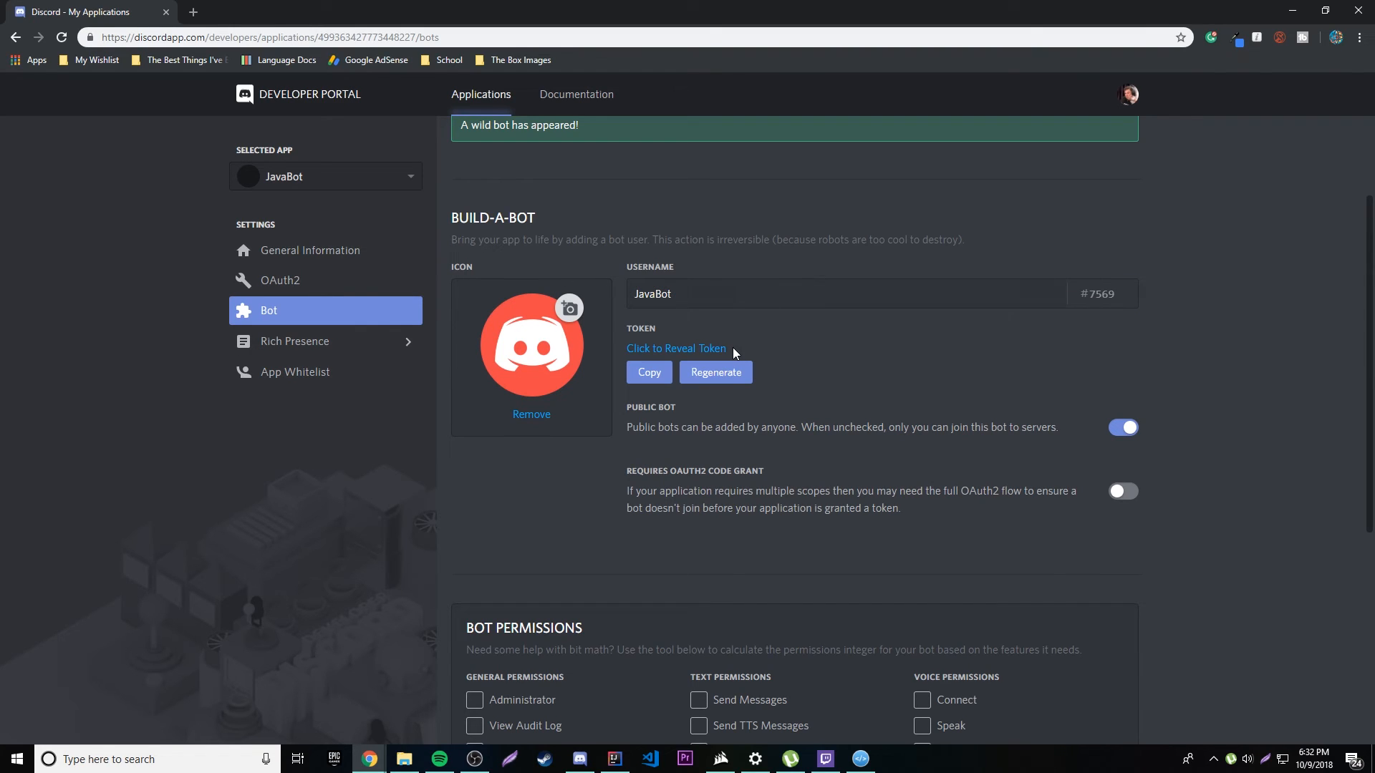
pyautogui.moveTo(668, 355)
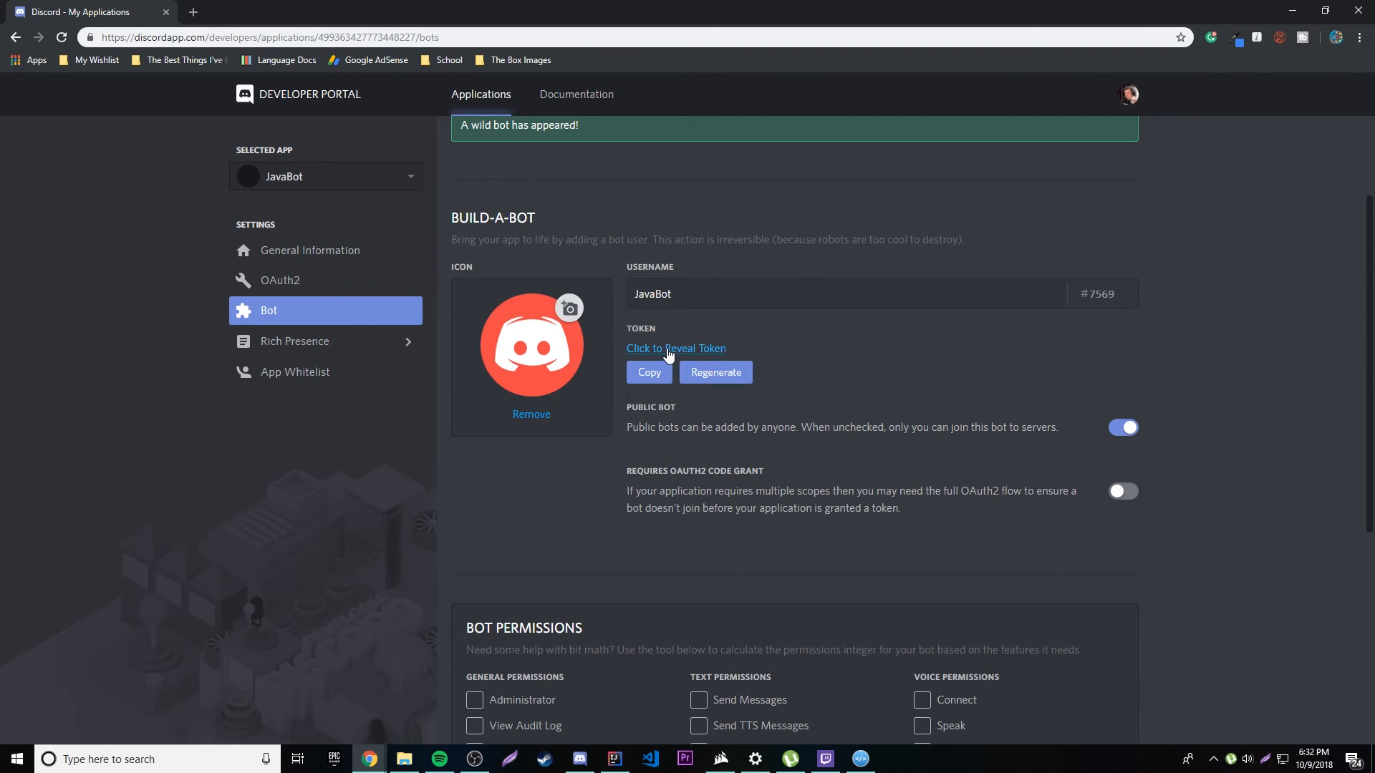
# - Reveal and copy JavaBot's token, then paste it into the Bot class
pyautogui.click(675, 348)
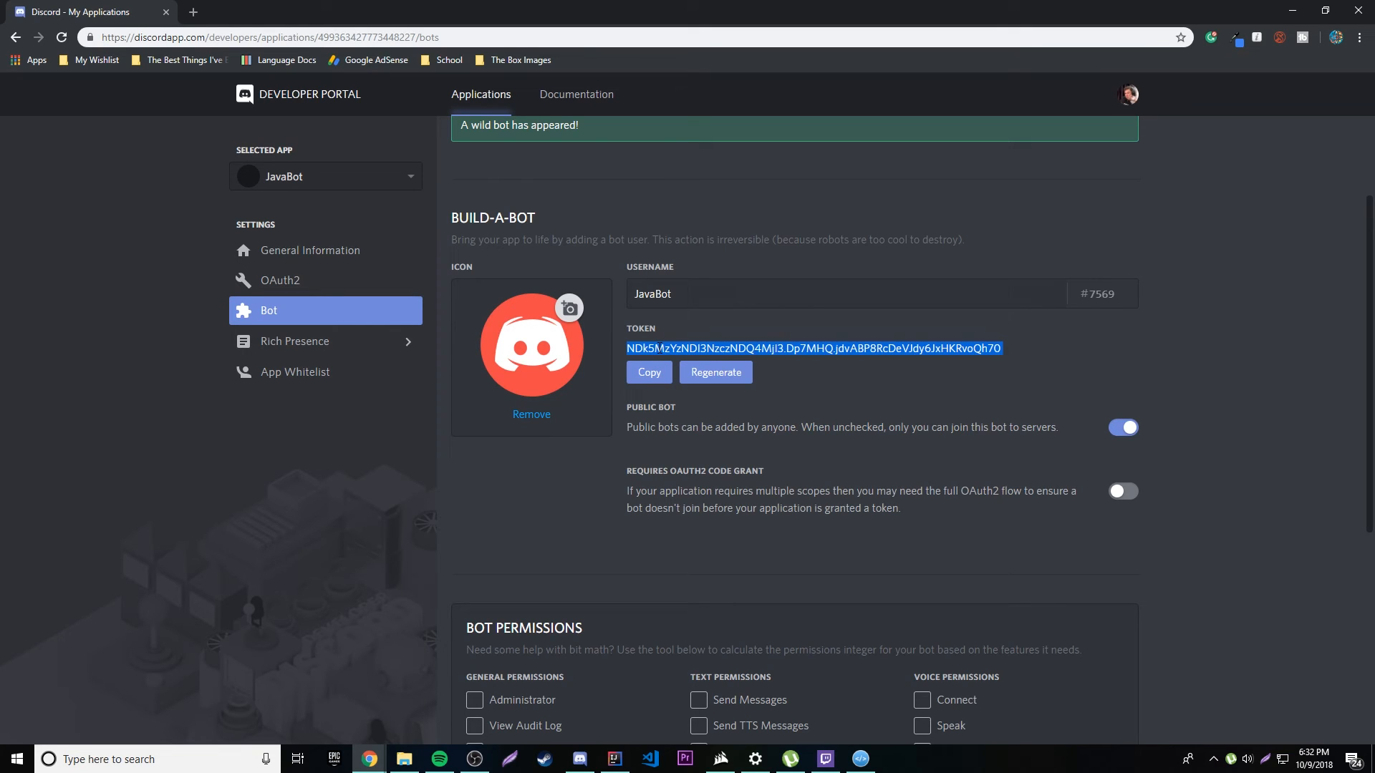
pyautogui.click(648, 372)
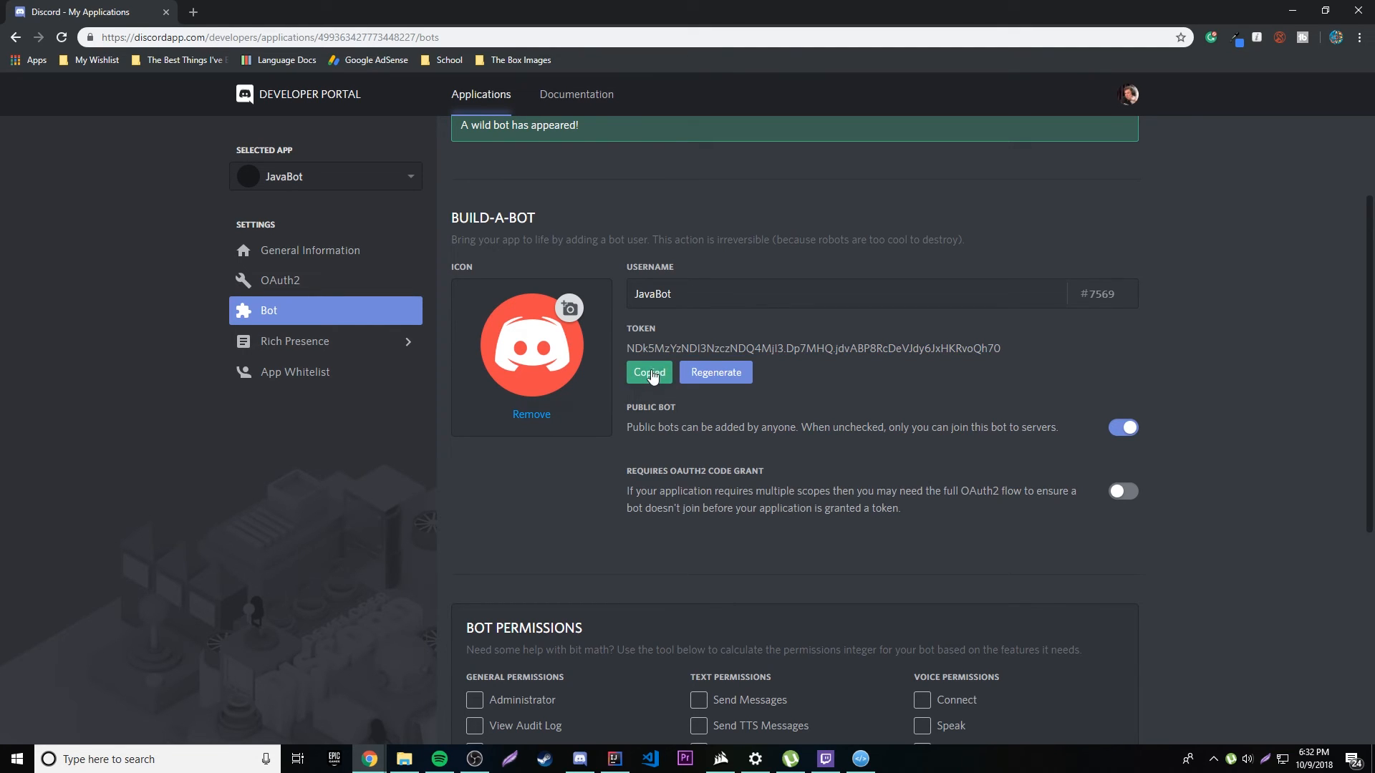
pyautogui.click(613, 758)
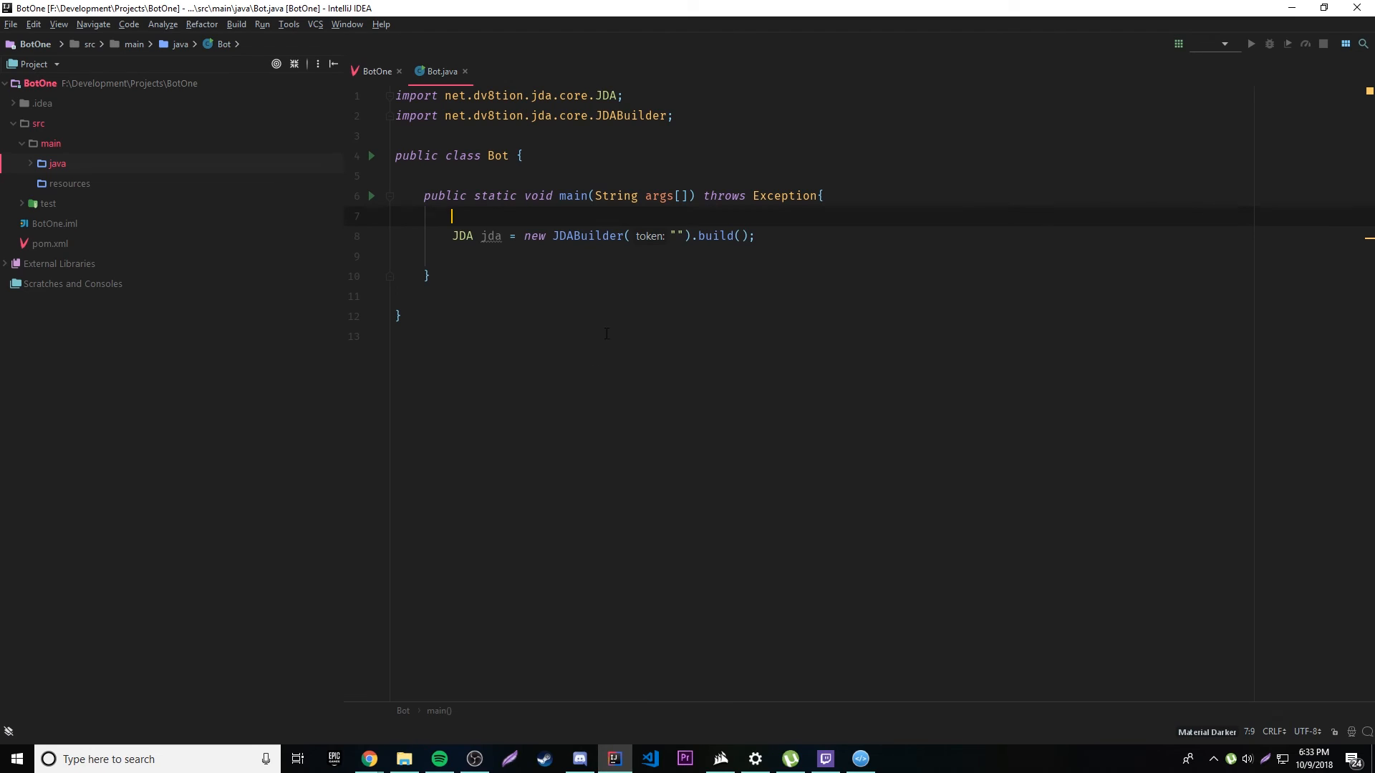
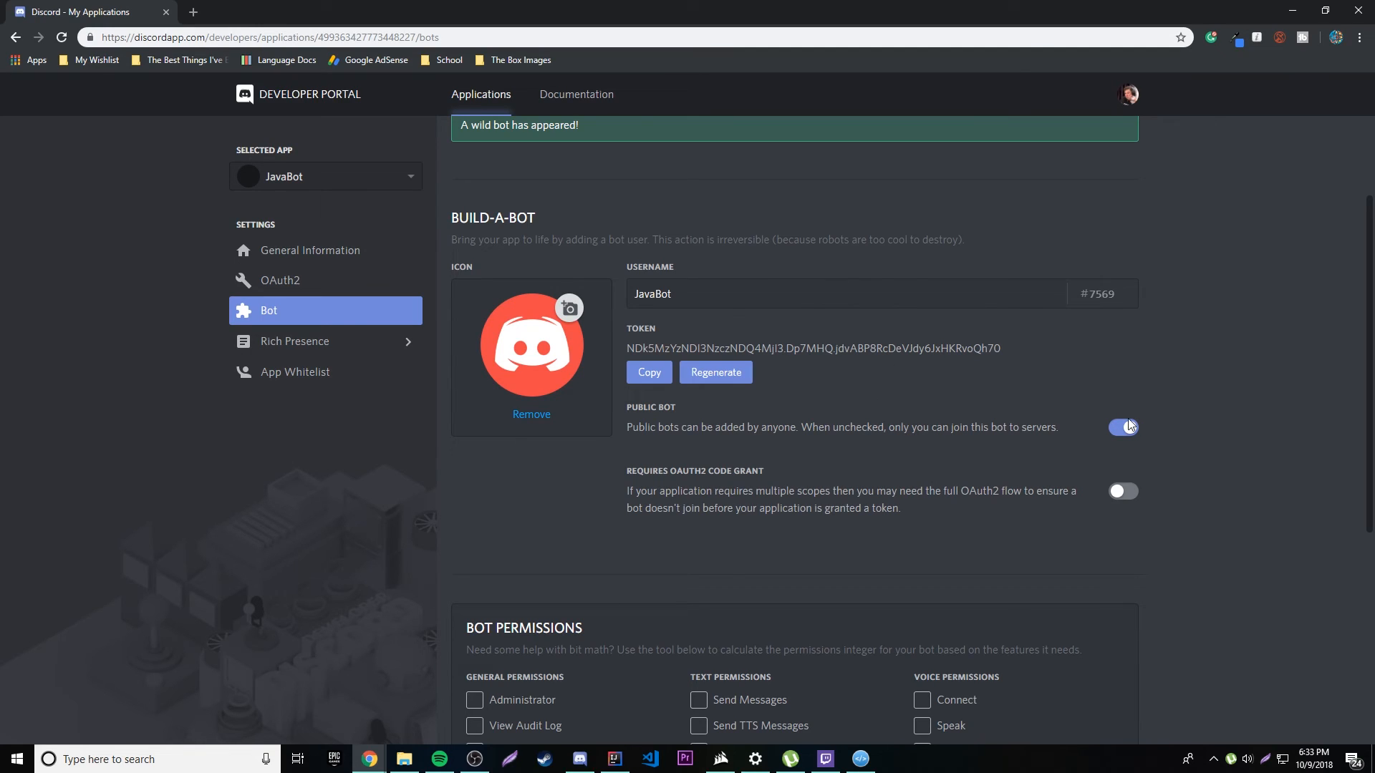
pyautogui.moveTo(1113, 438)
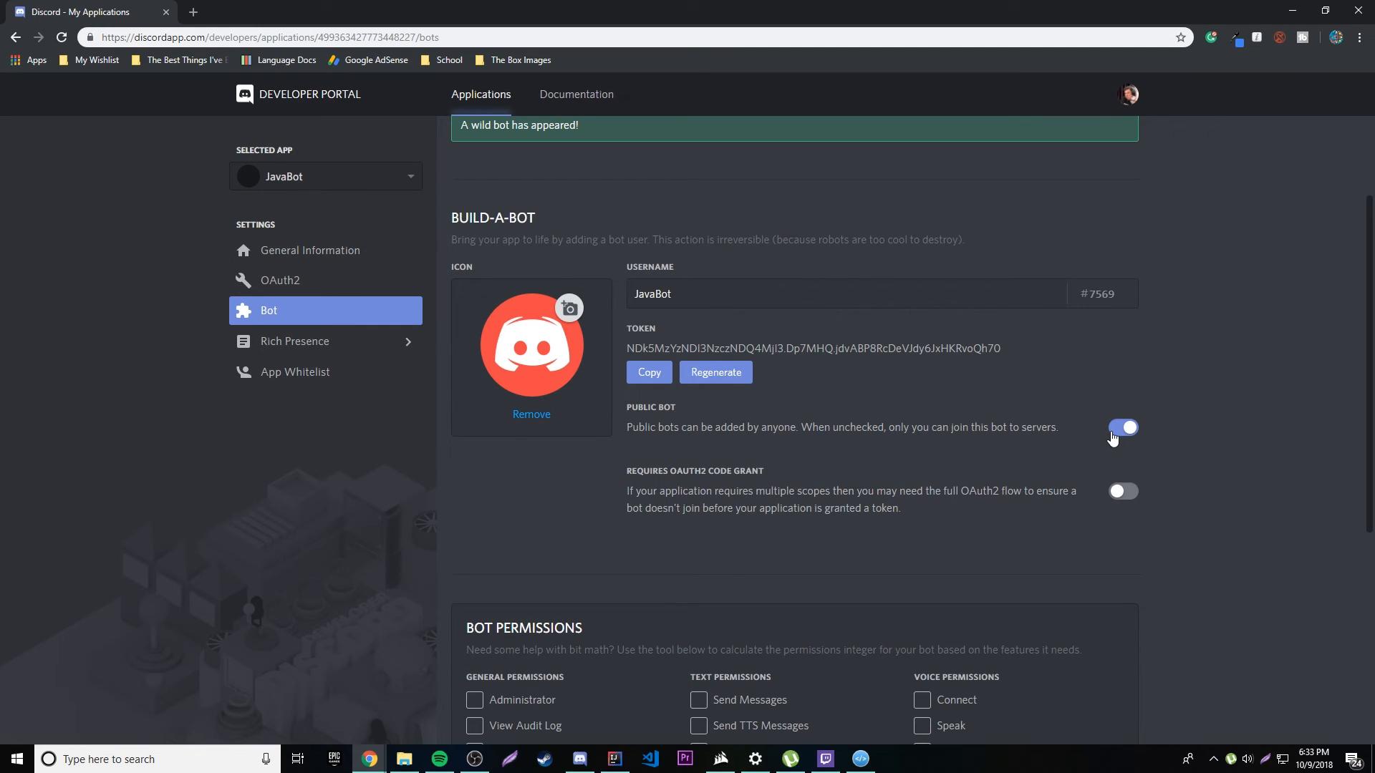
pyautogui.moveTo(1111, 441)
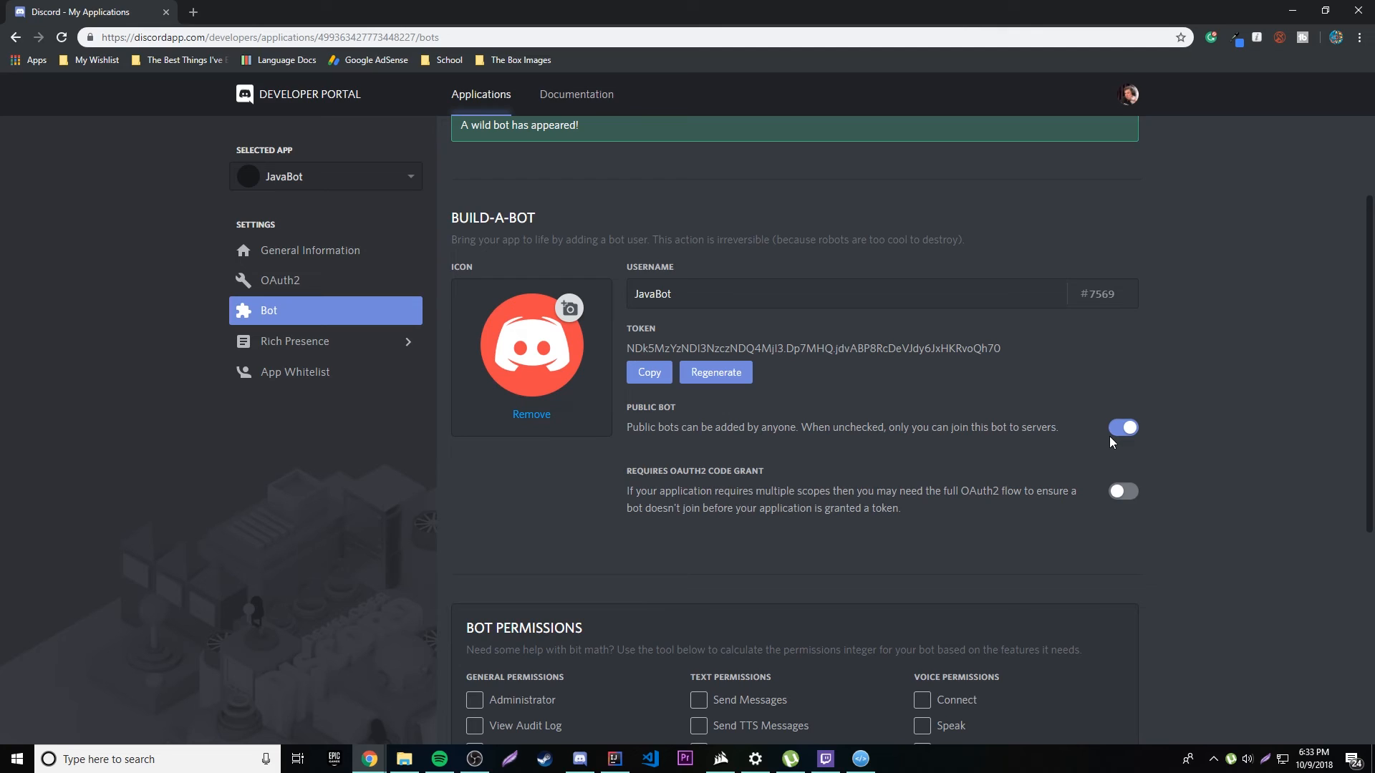
pyautogui.moveTo(1108, 451)
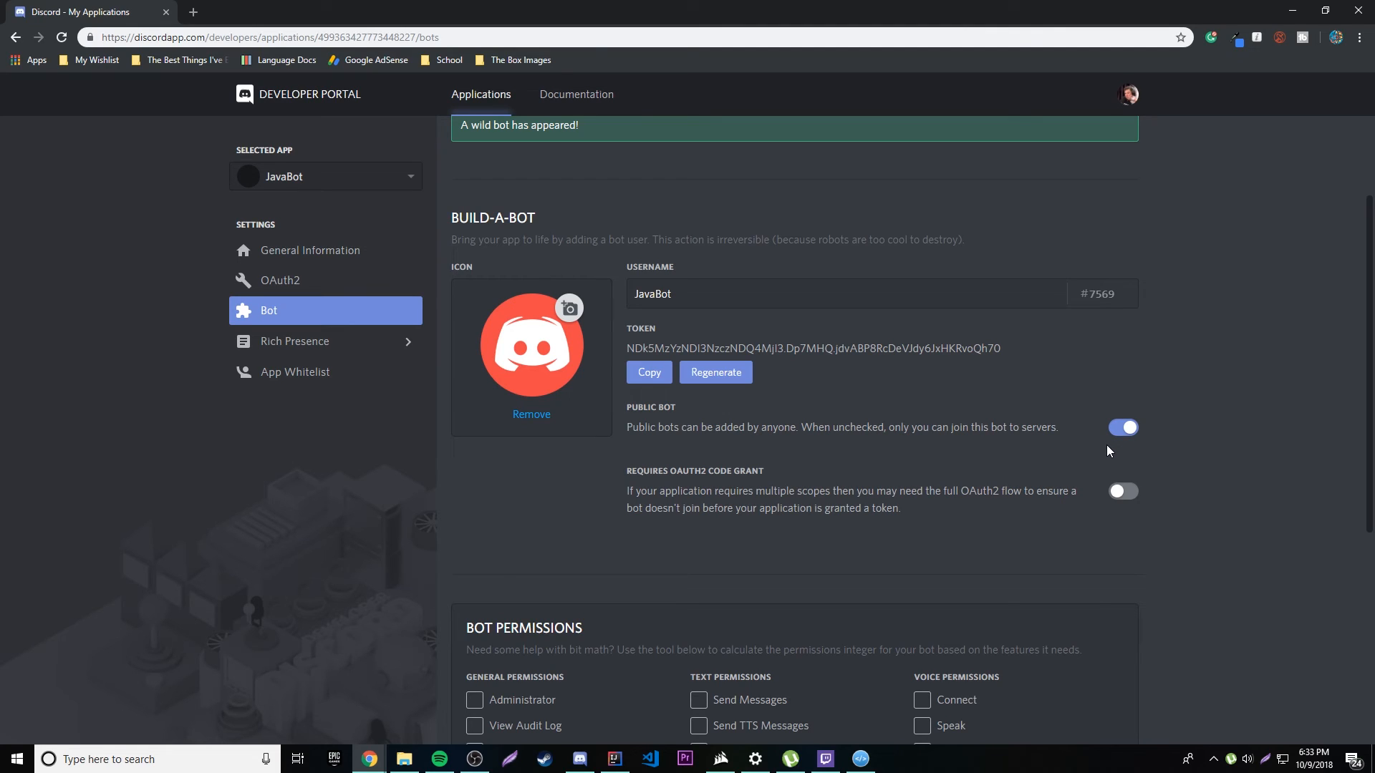
pyautogui.moveTo(1111, 446)
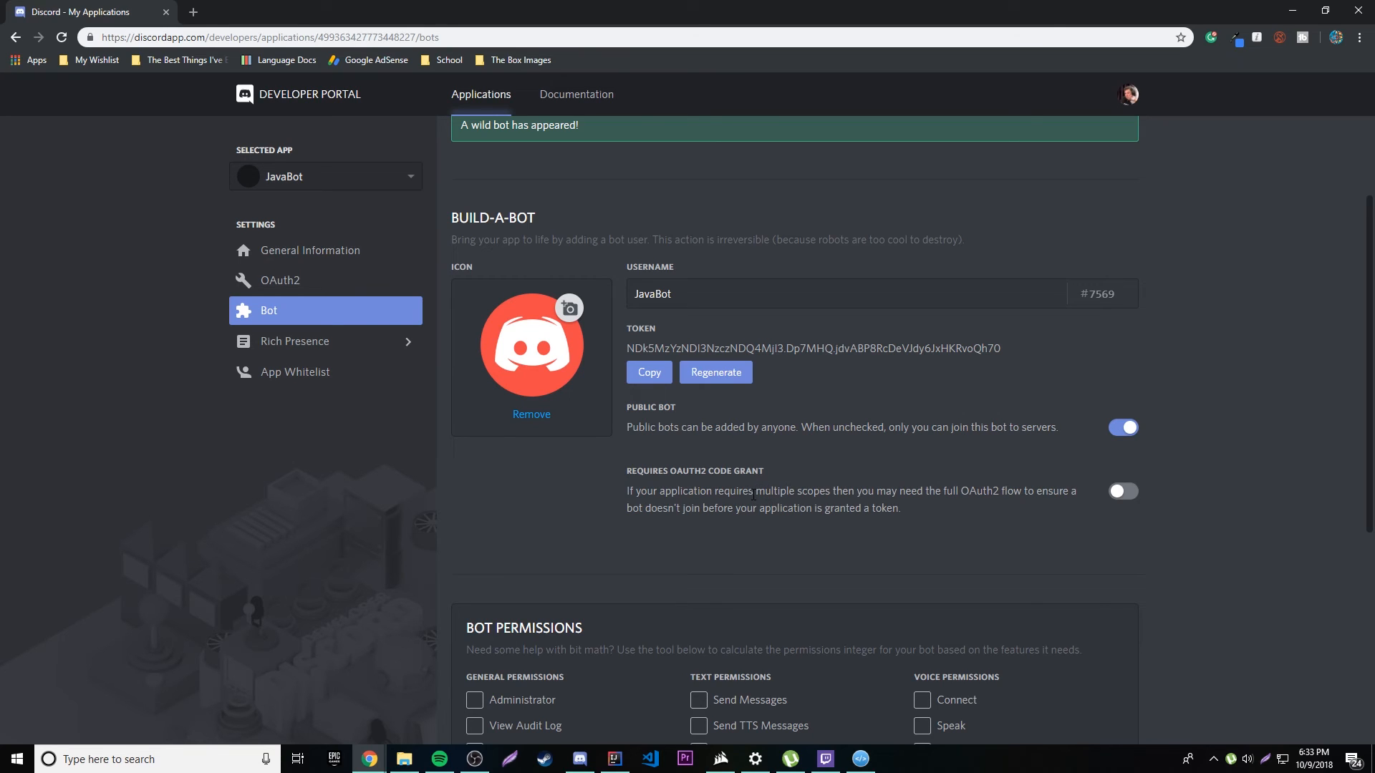
# - Generate a JavaBot OAuth2 invite URL with bot scope and Administrator permission
pyautogui.click(281, 280)
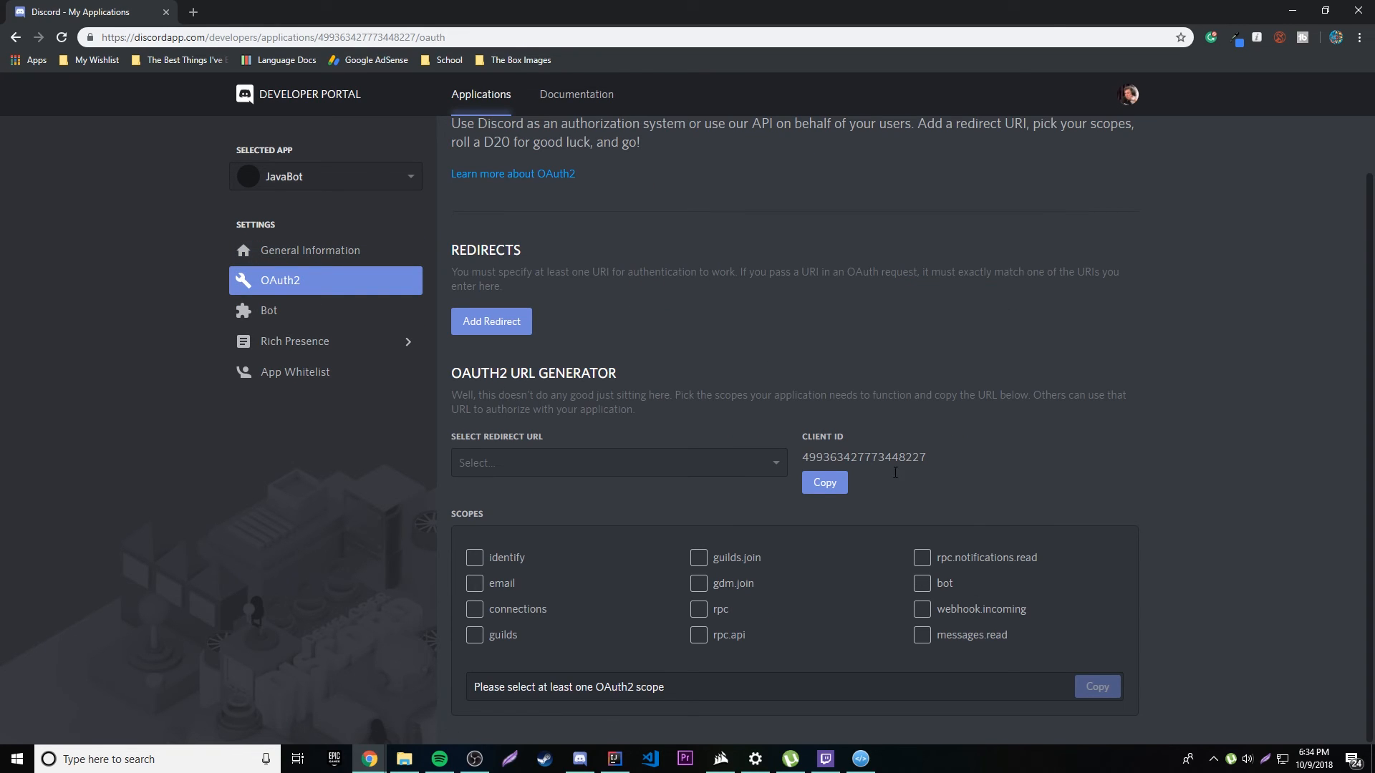
pyautogui.moveTo(716, 496)
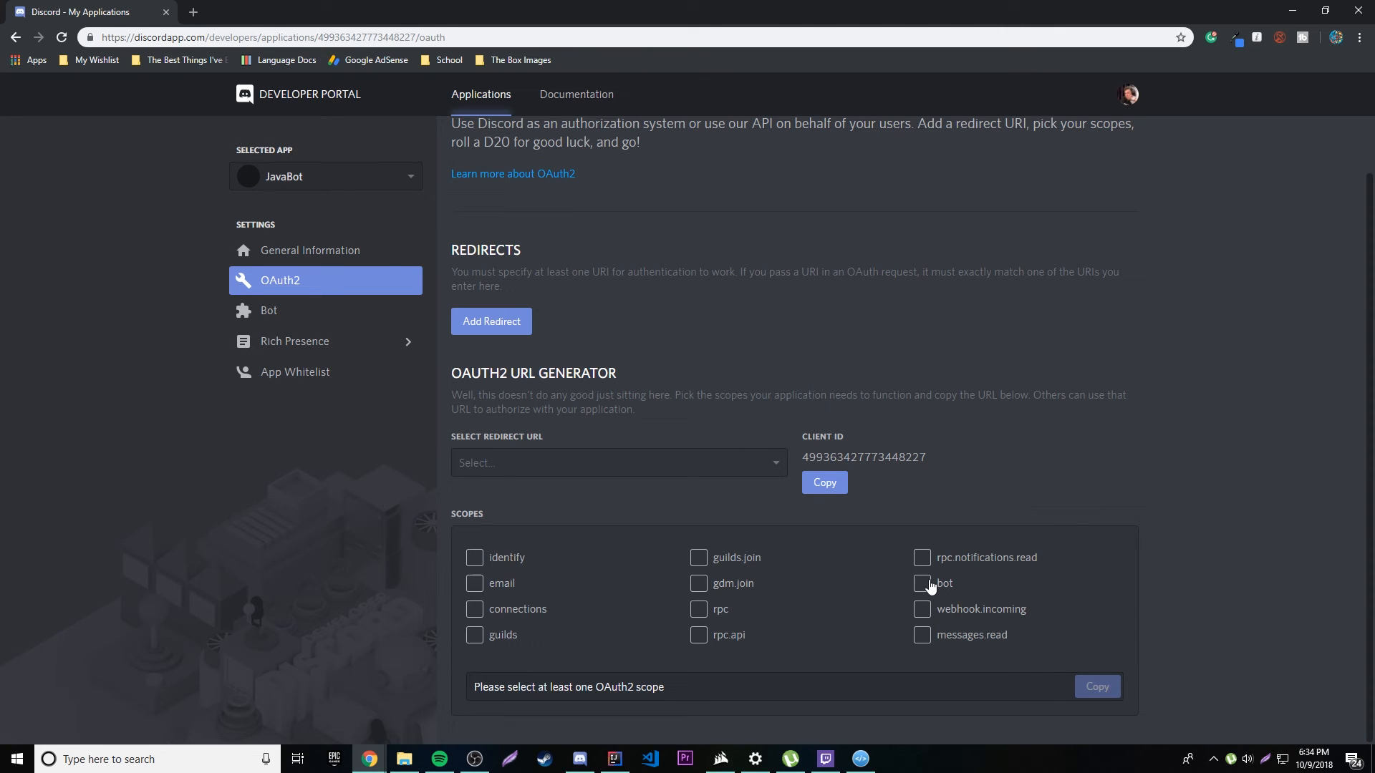
pyautogui.click(921, 582)
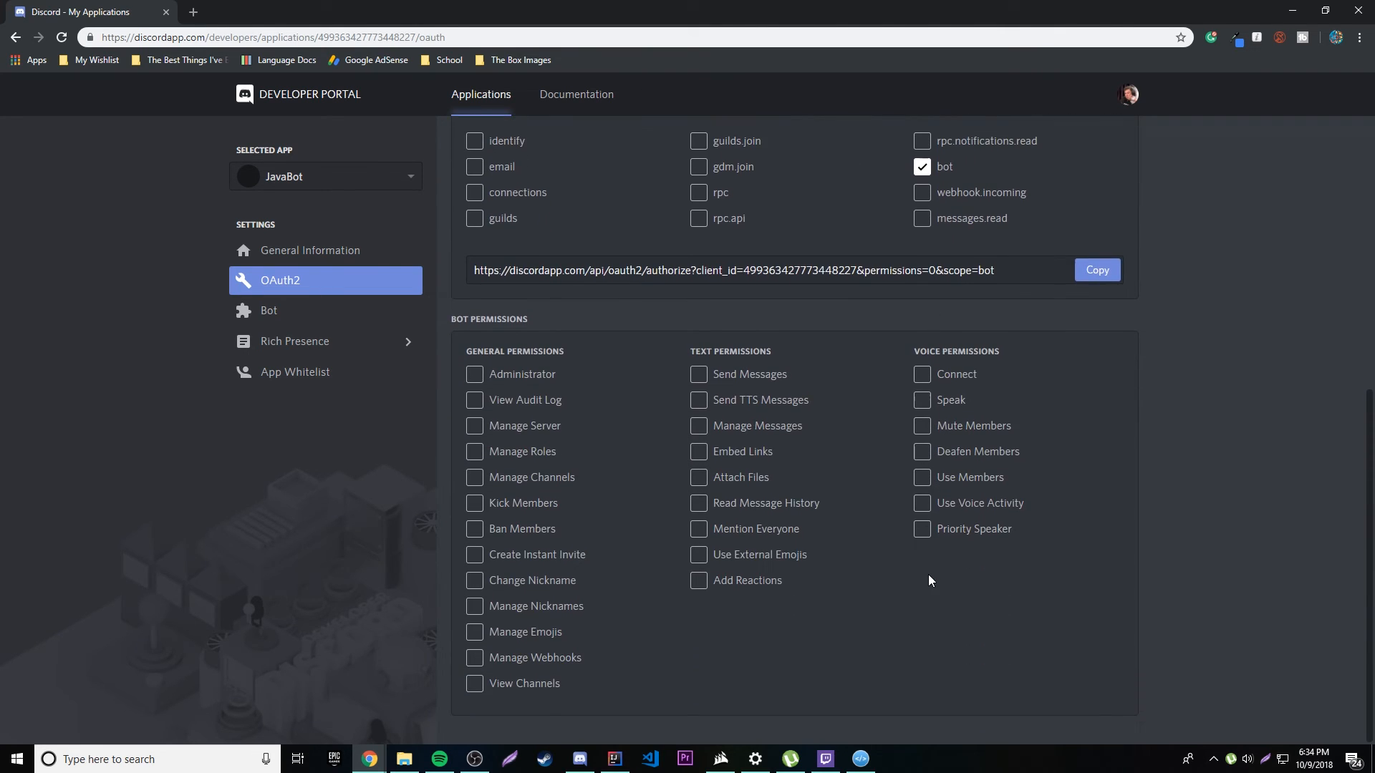
pyautogui.scroll(3)
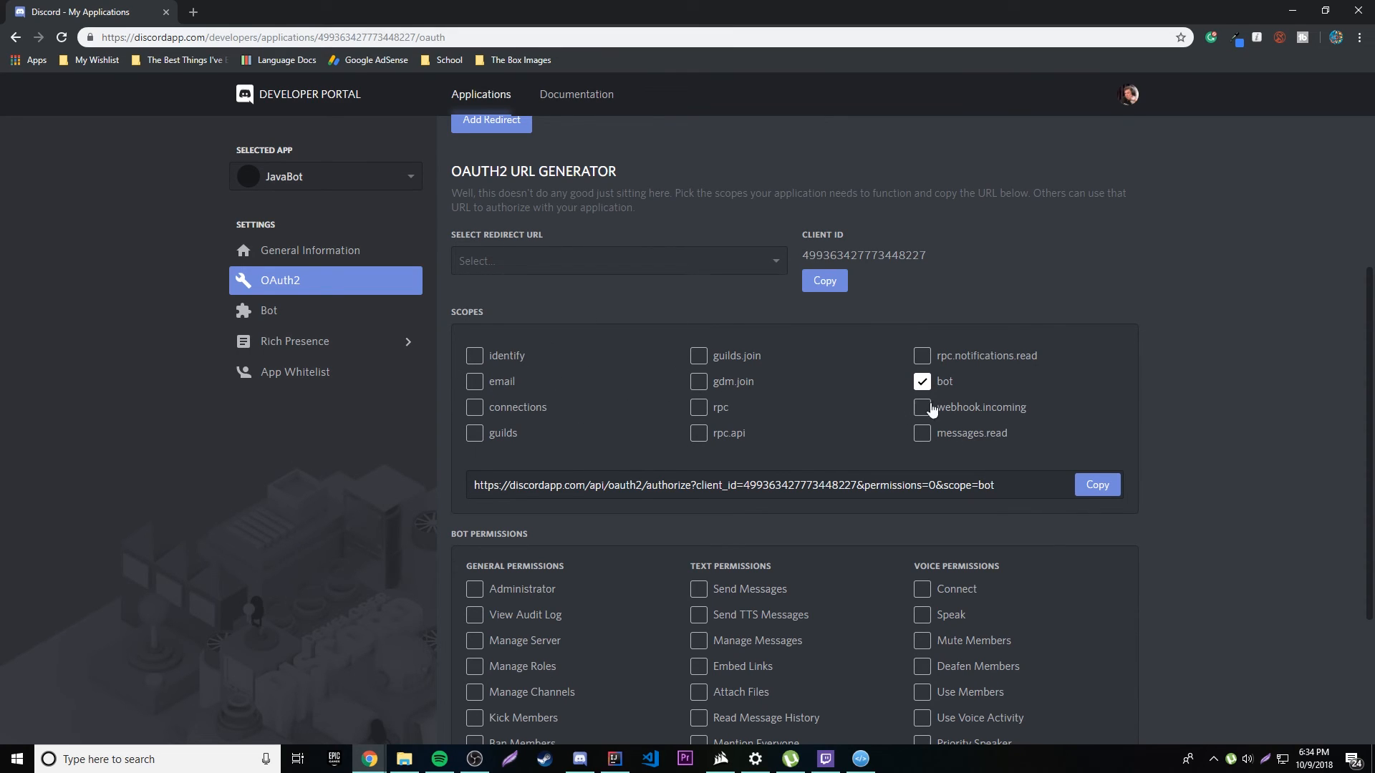
pyautogui.scroll(-3)
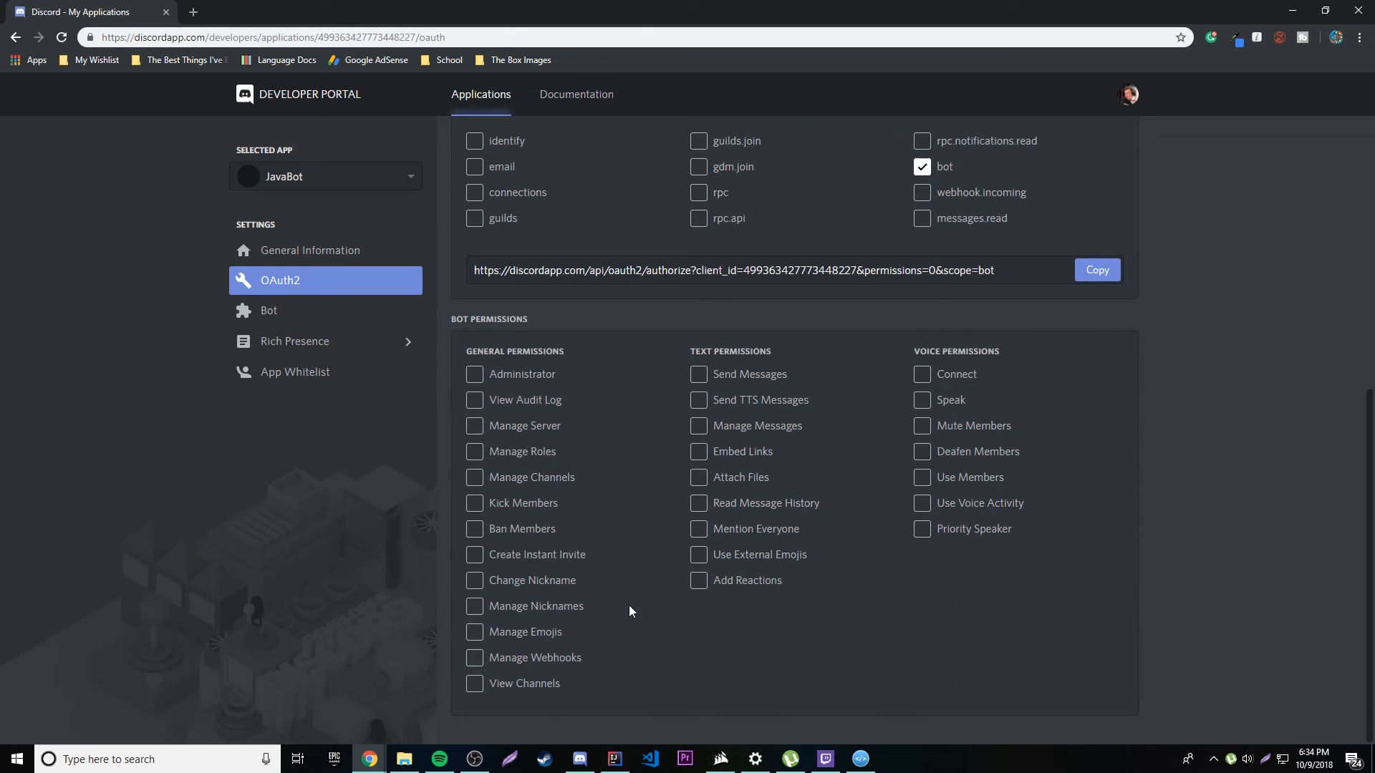
pyautogui.moveTo(484, 395)
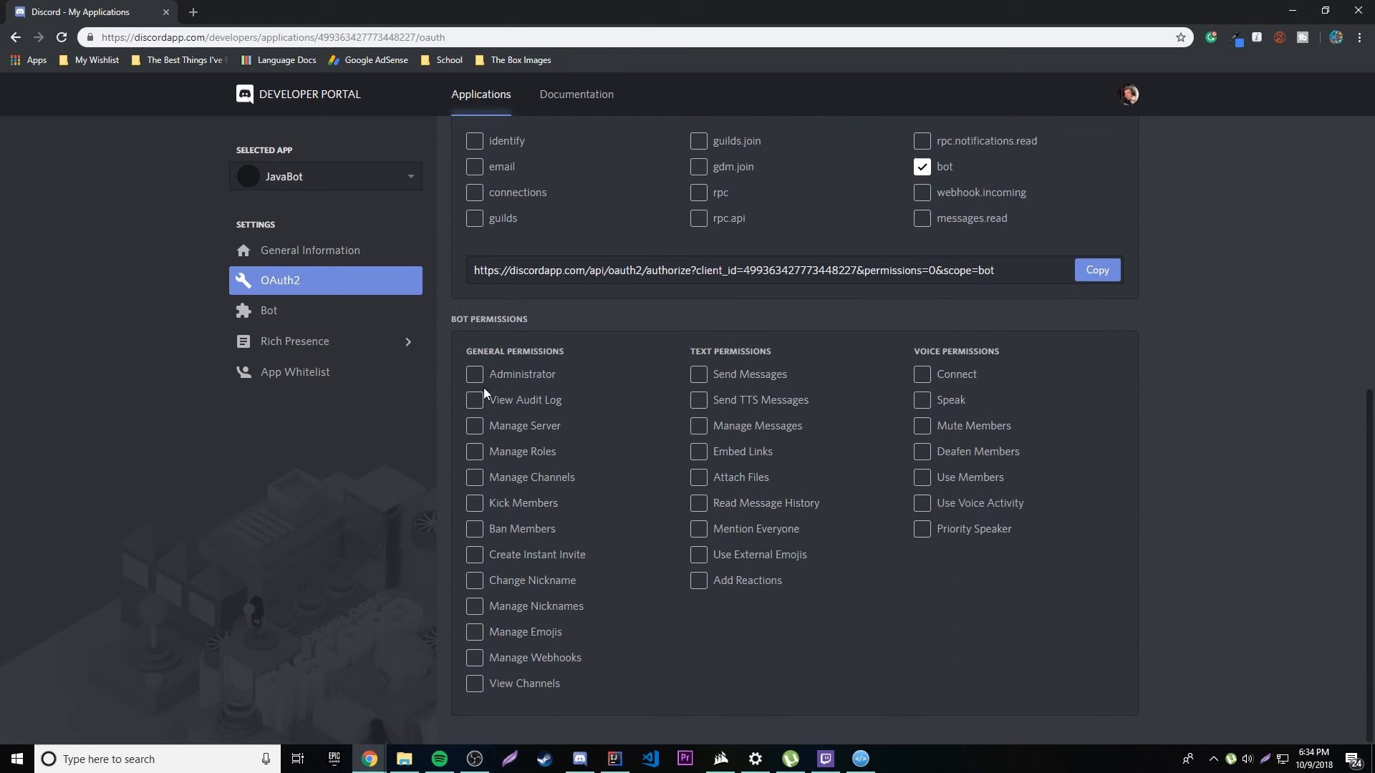
pyautogui.click(474, 375)
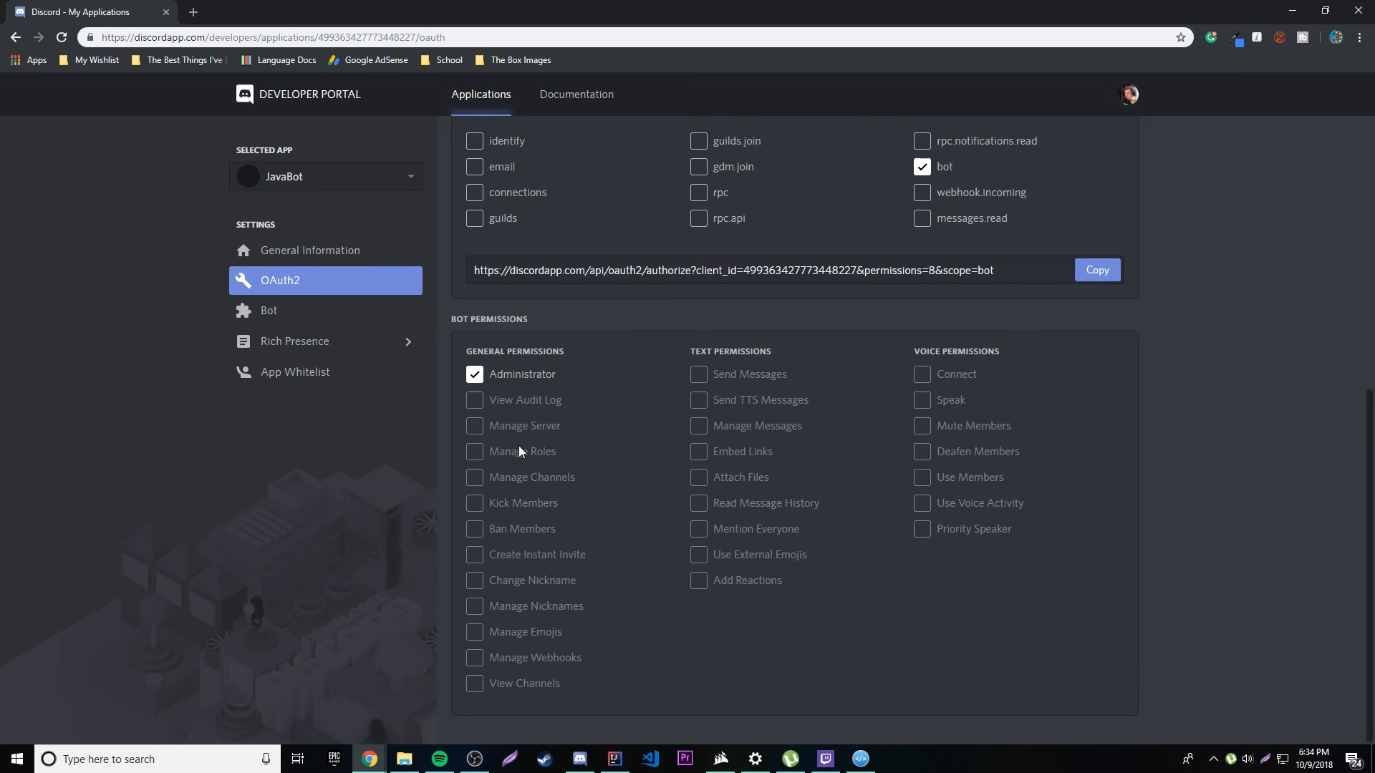
pyautogui.moveTo(382, 505)
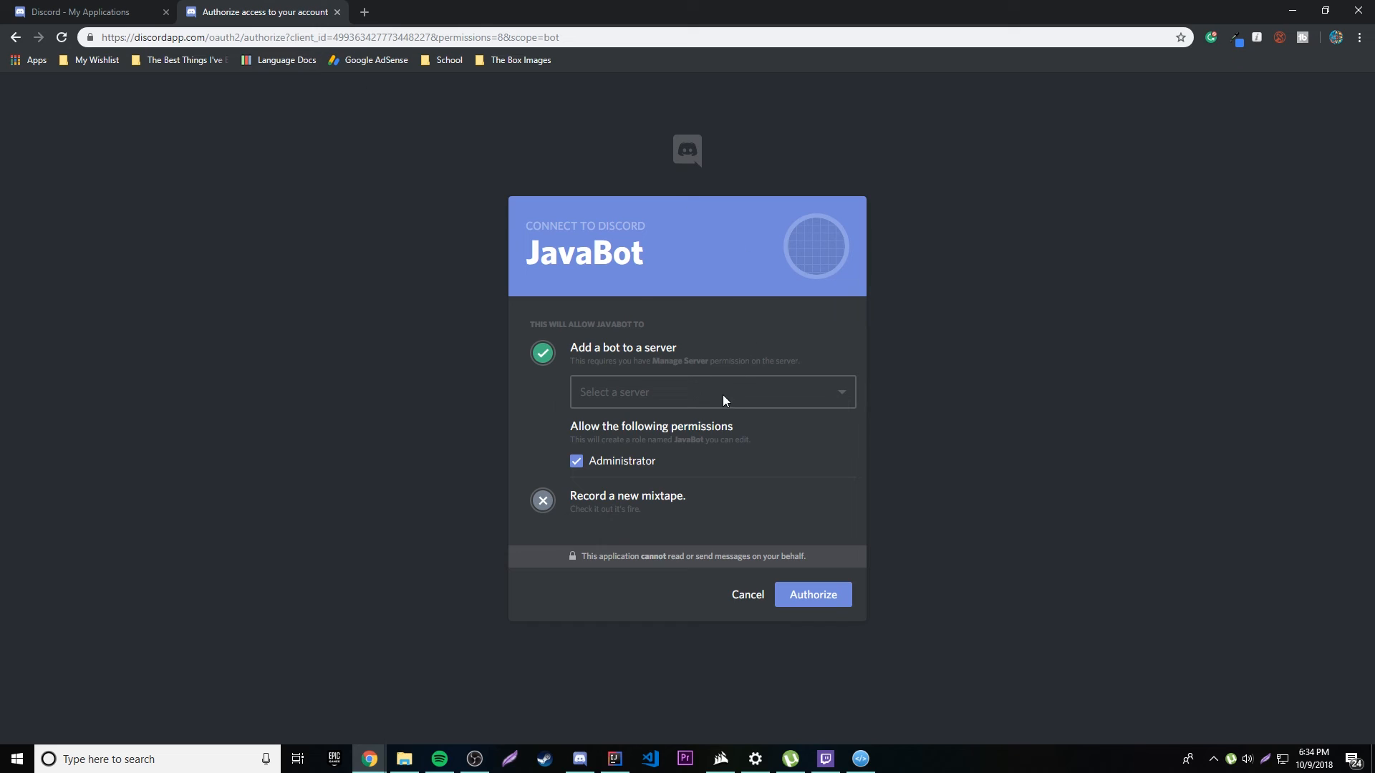
# - Select Kody's Test Server and authorize JavaBot to join it
pyautogui.click(710, 392)
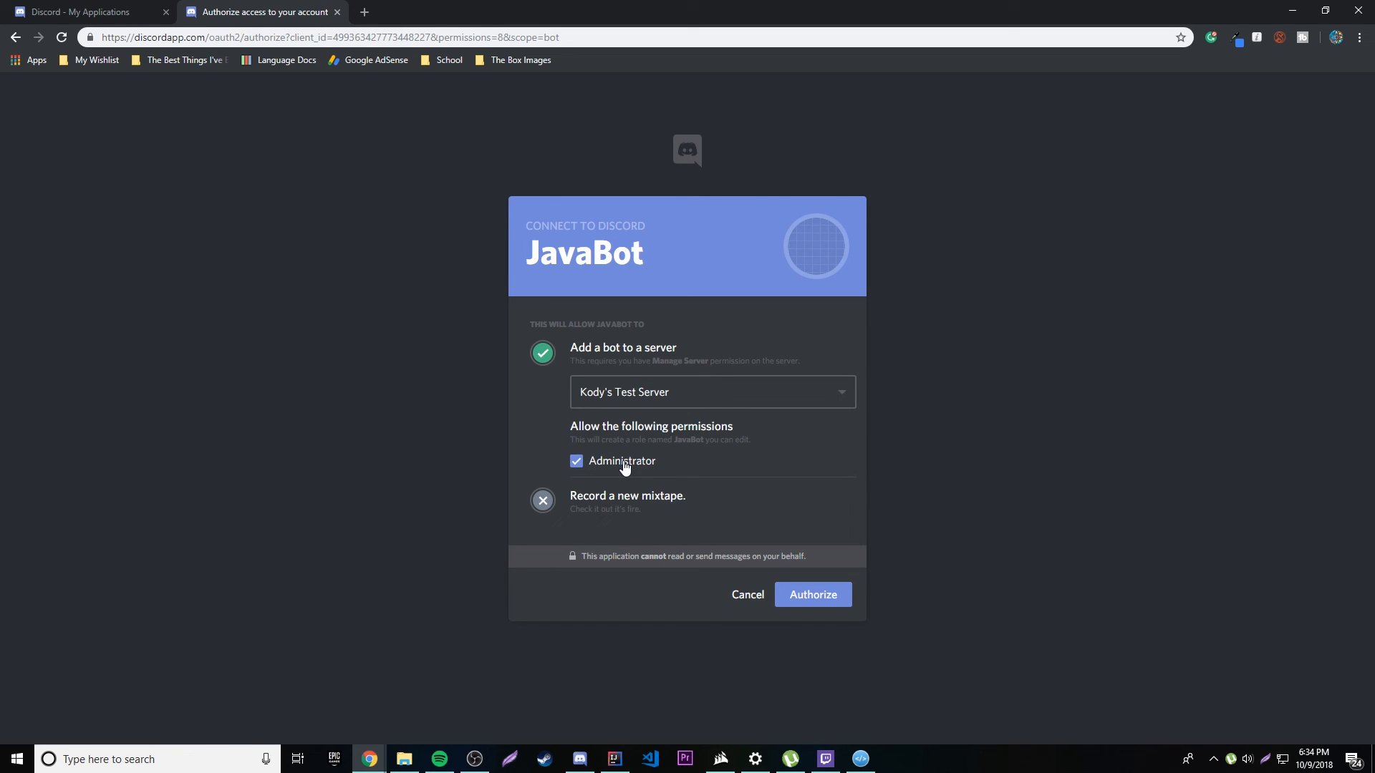
pyautogui.click(811, 595)
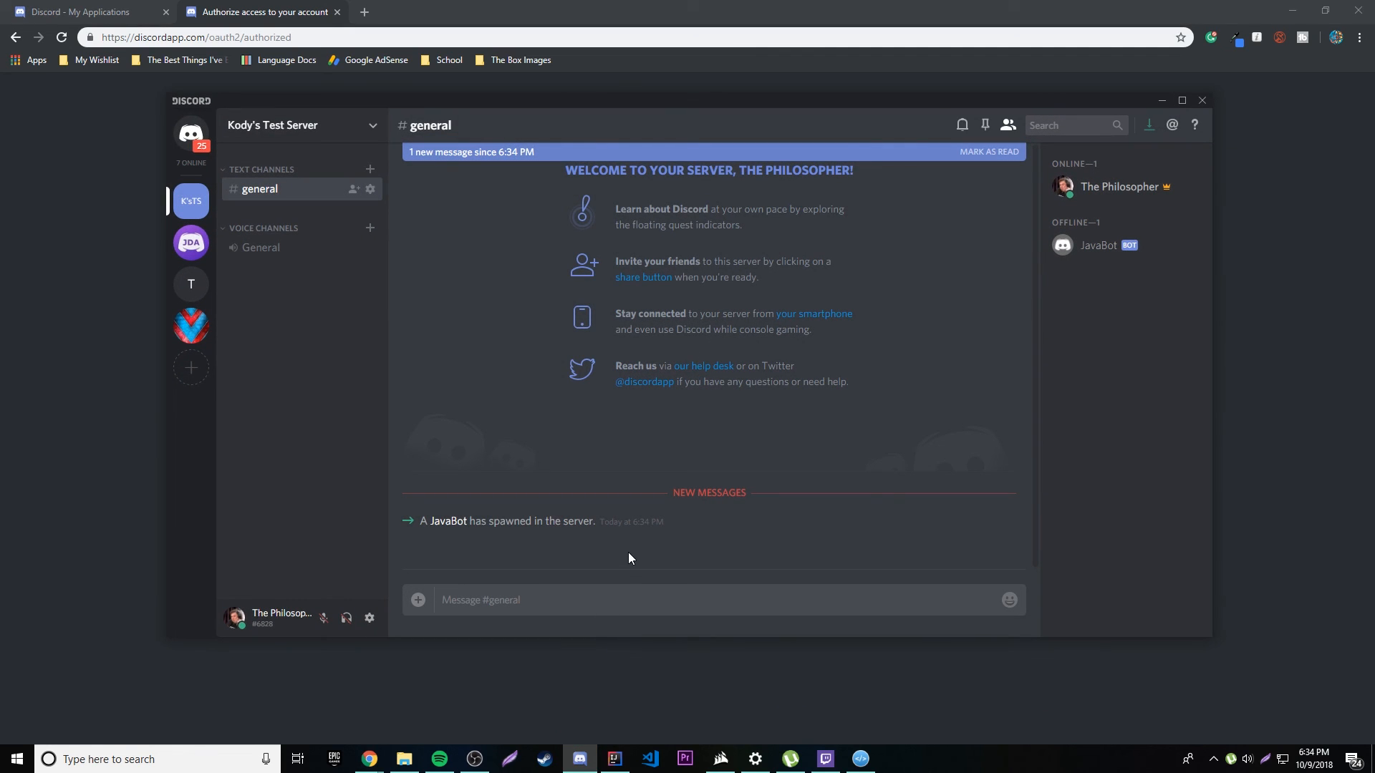
pyautogui.moveTo(413, 498)
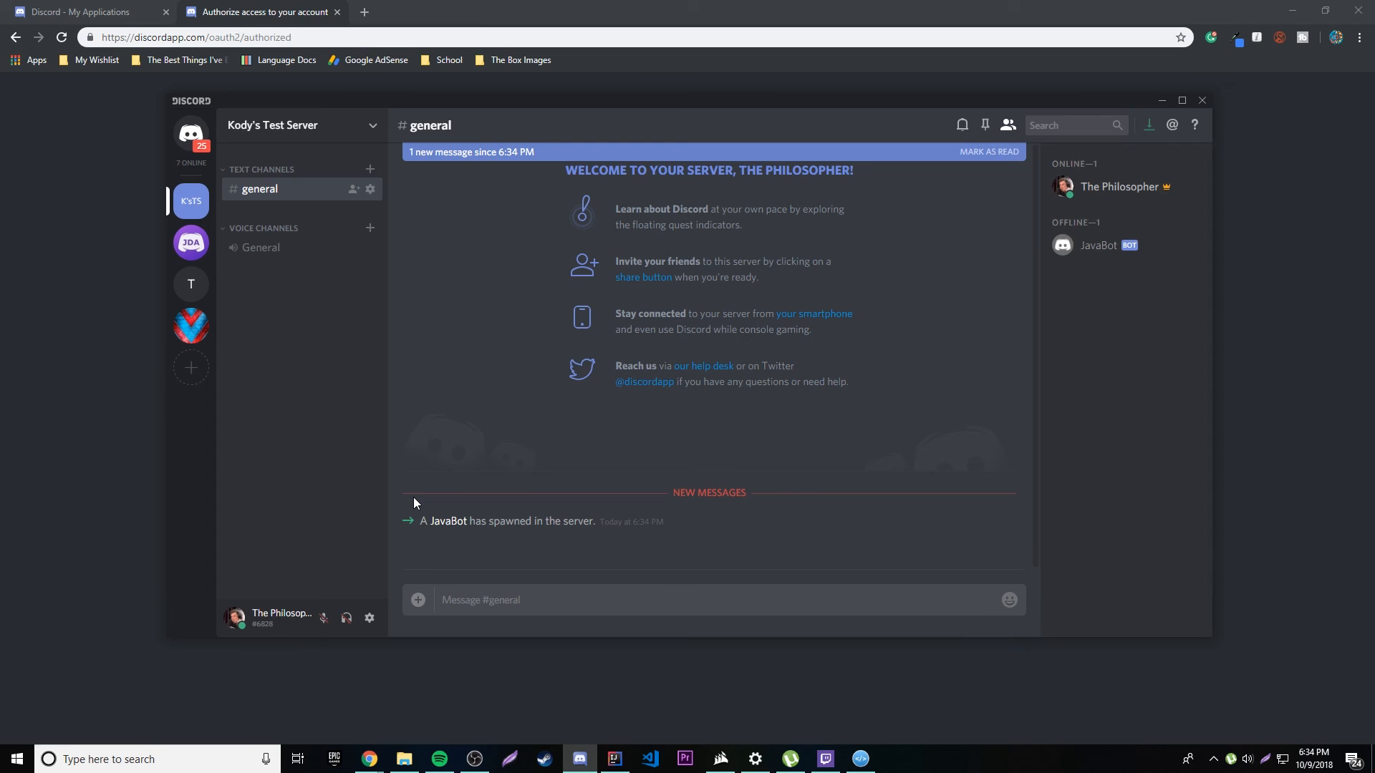
pyautogui.moveTo(1103, 255)
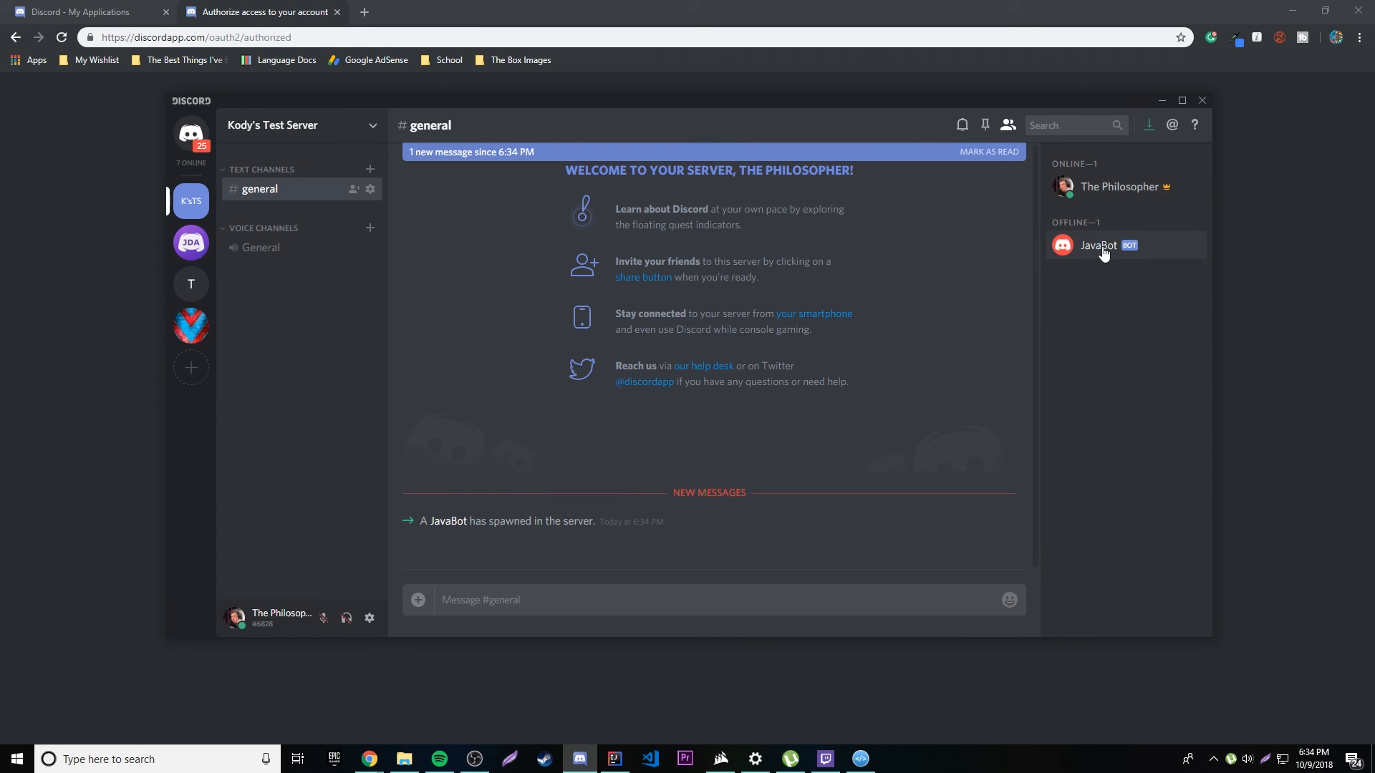
pyautogui.moveTo(1106, 234)
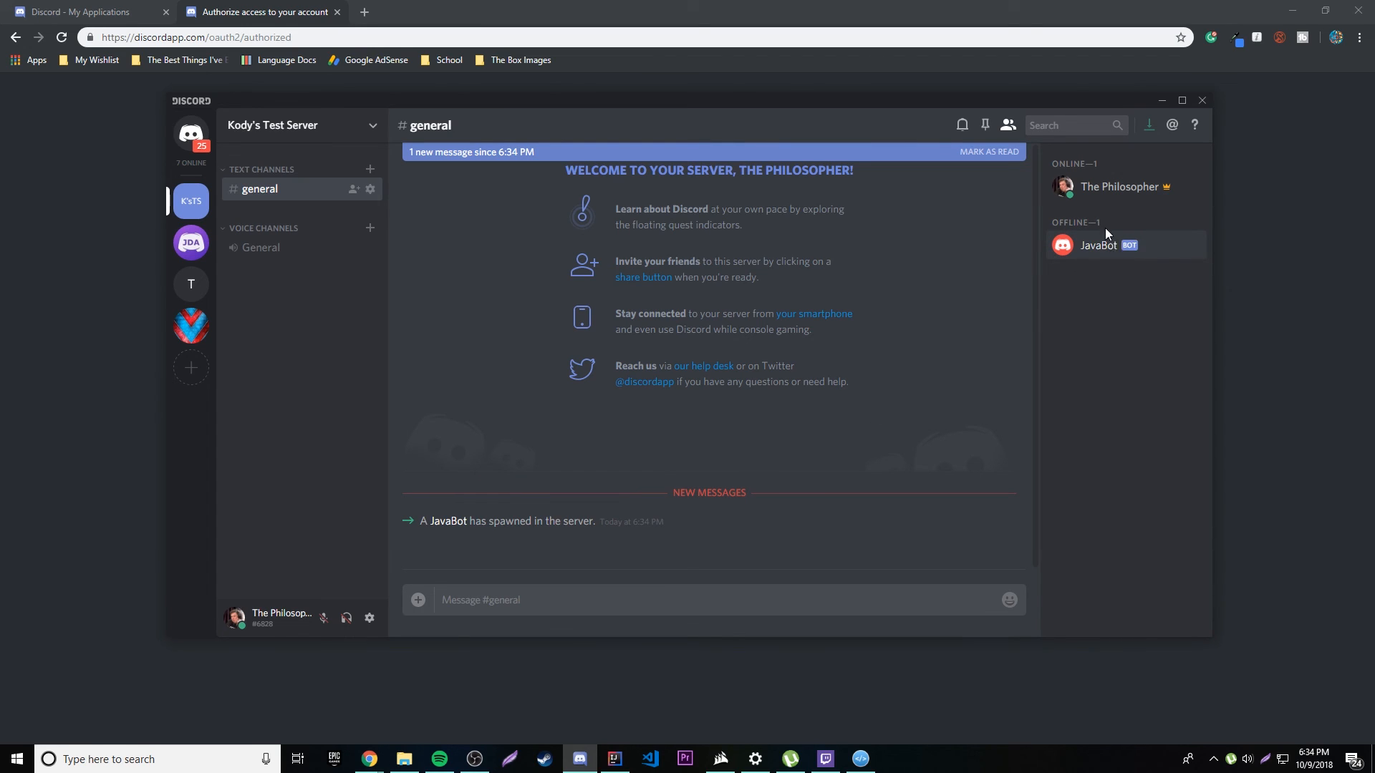
pyautogui.moveTo(886, 331)
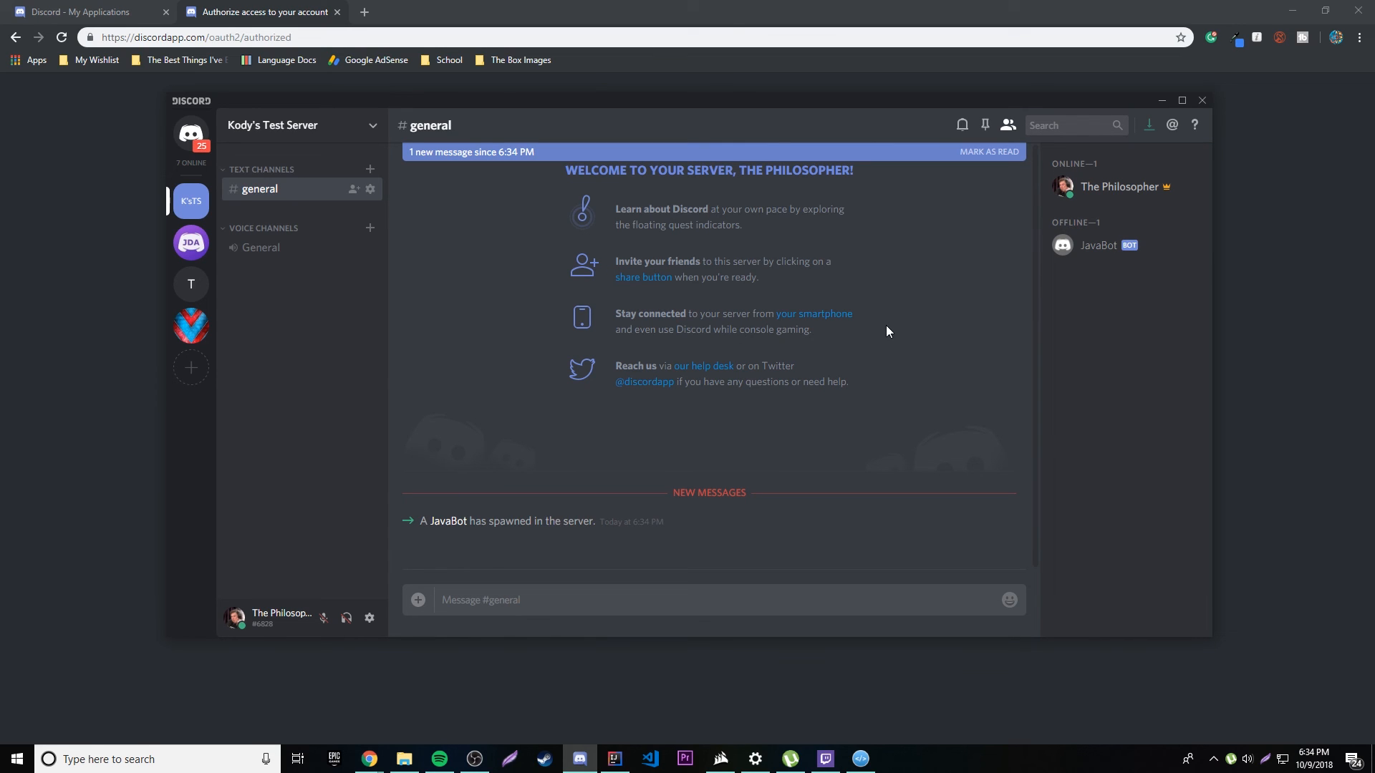
pyautogui.moveTo(831, 439)
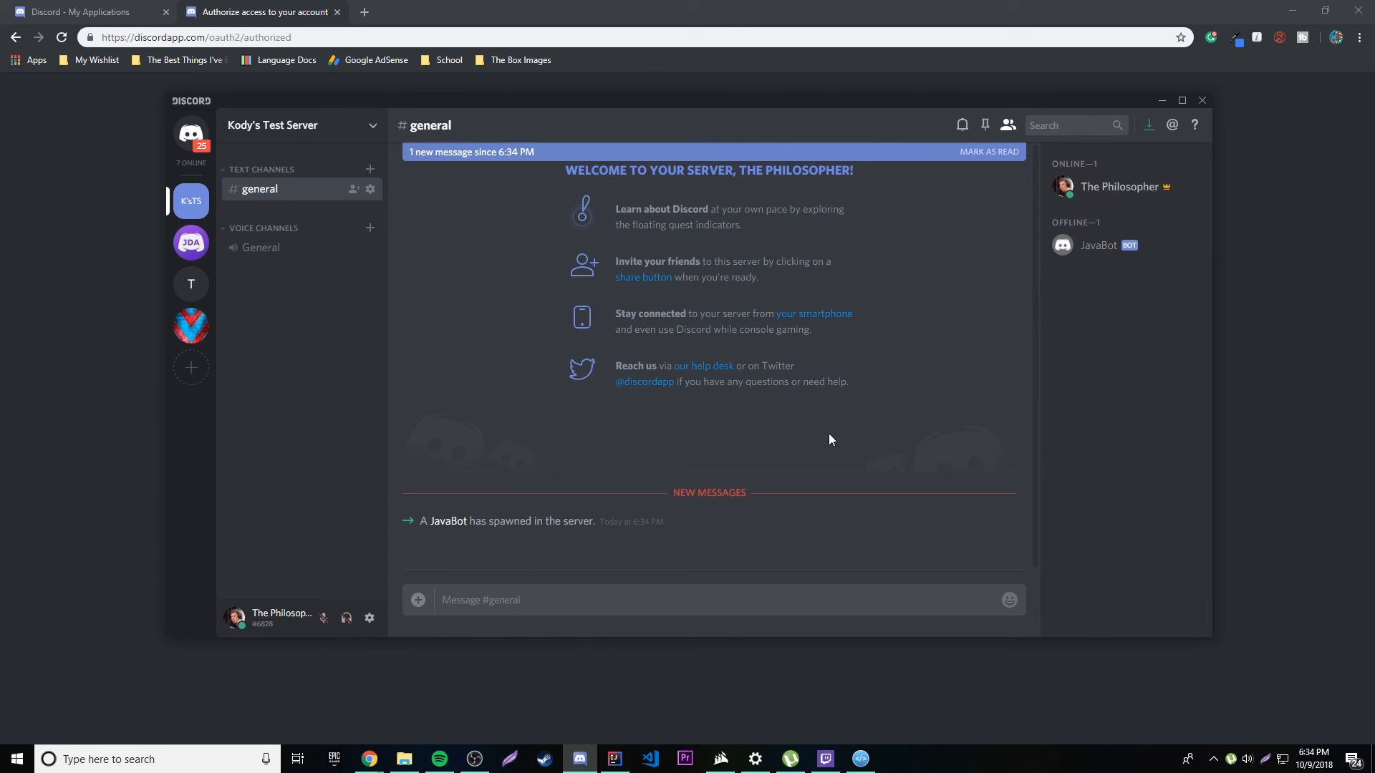
# - Return to Bot.java in IntelliJ IDEA after seeing JavaBot listed offline
pyautogui.click(612, 759)
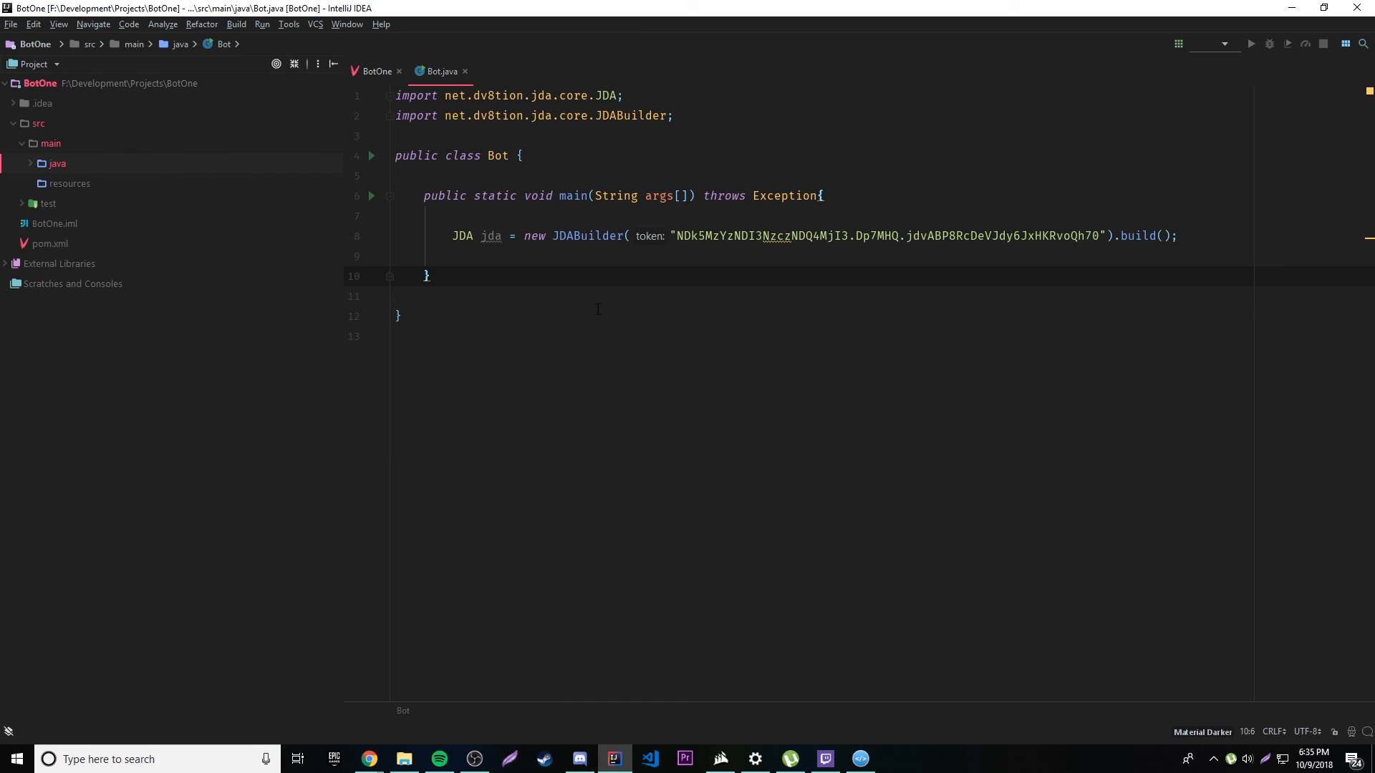
# - Run Bot.main() from the editor's context menu and watch JDA log in
pyautogui.click(395, 255)
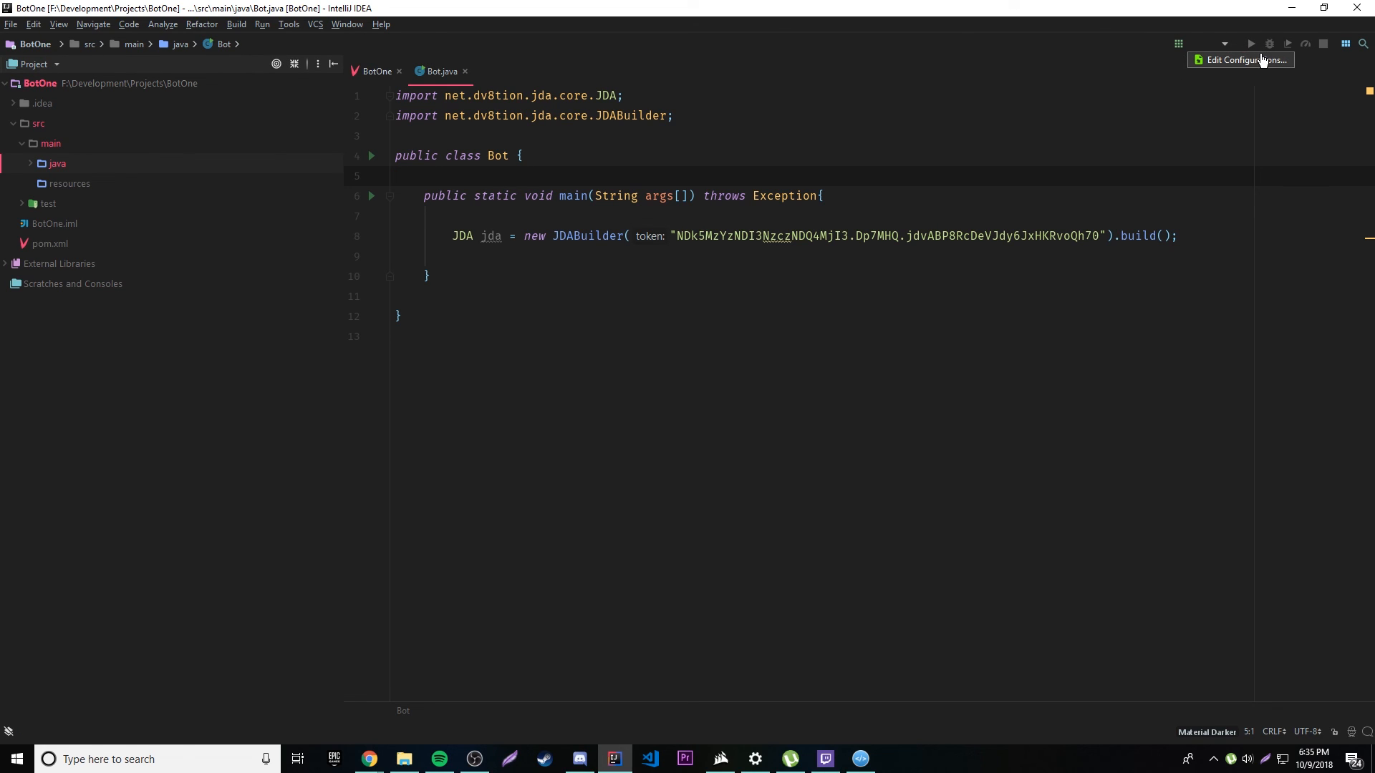
pyautogui.rightClick(761, 196)
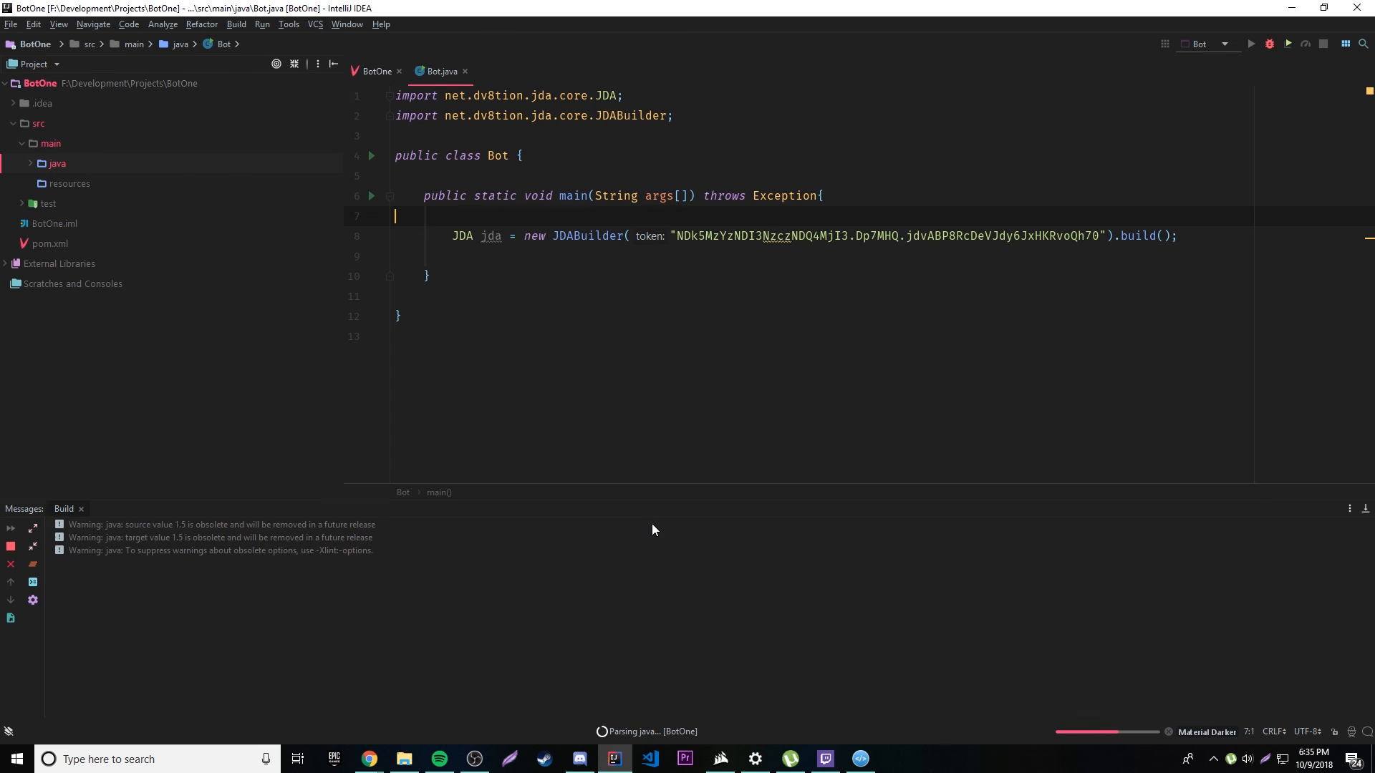
pyautogui.click(1288, 44)
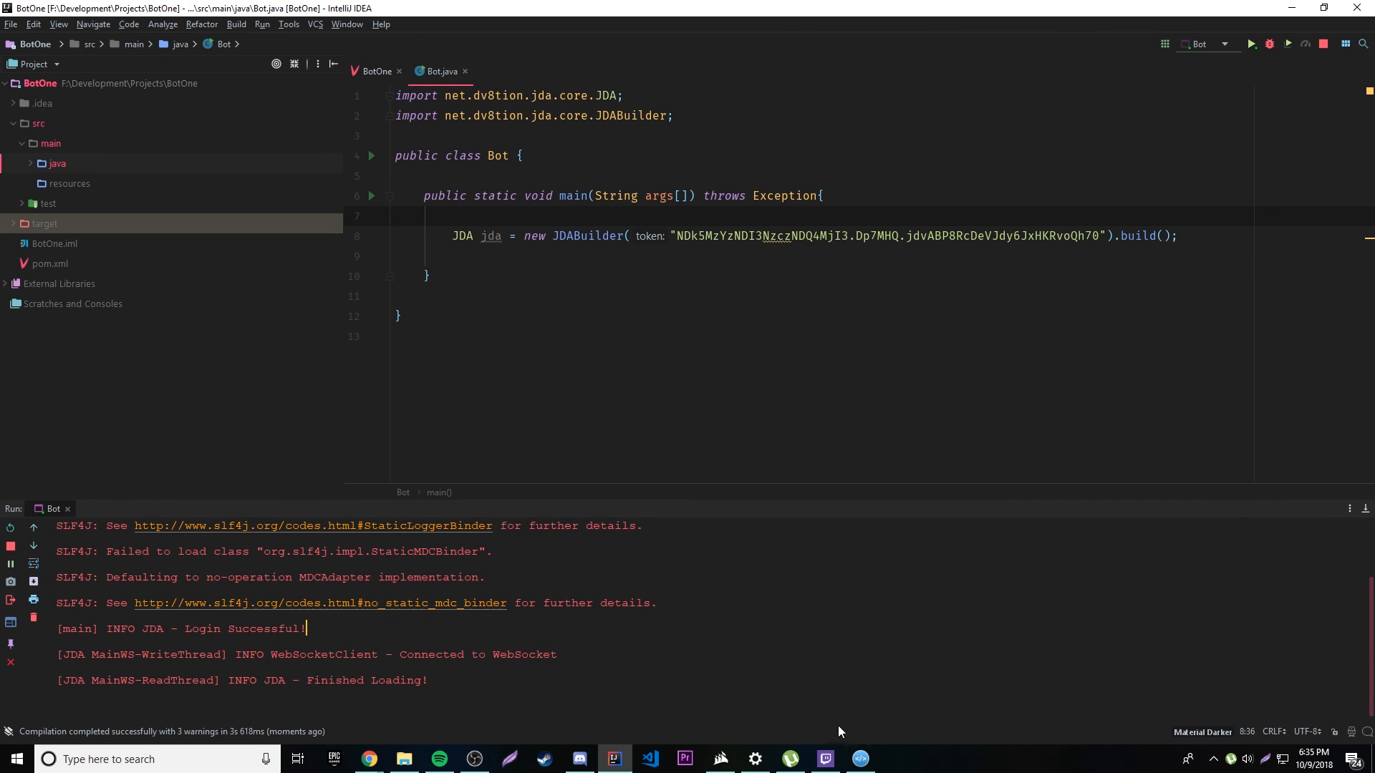
# - Check that Discord lists JavaBot under Online in Kody's Test Server
pyautogui.click(577, 758)
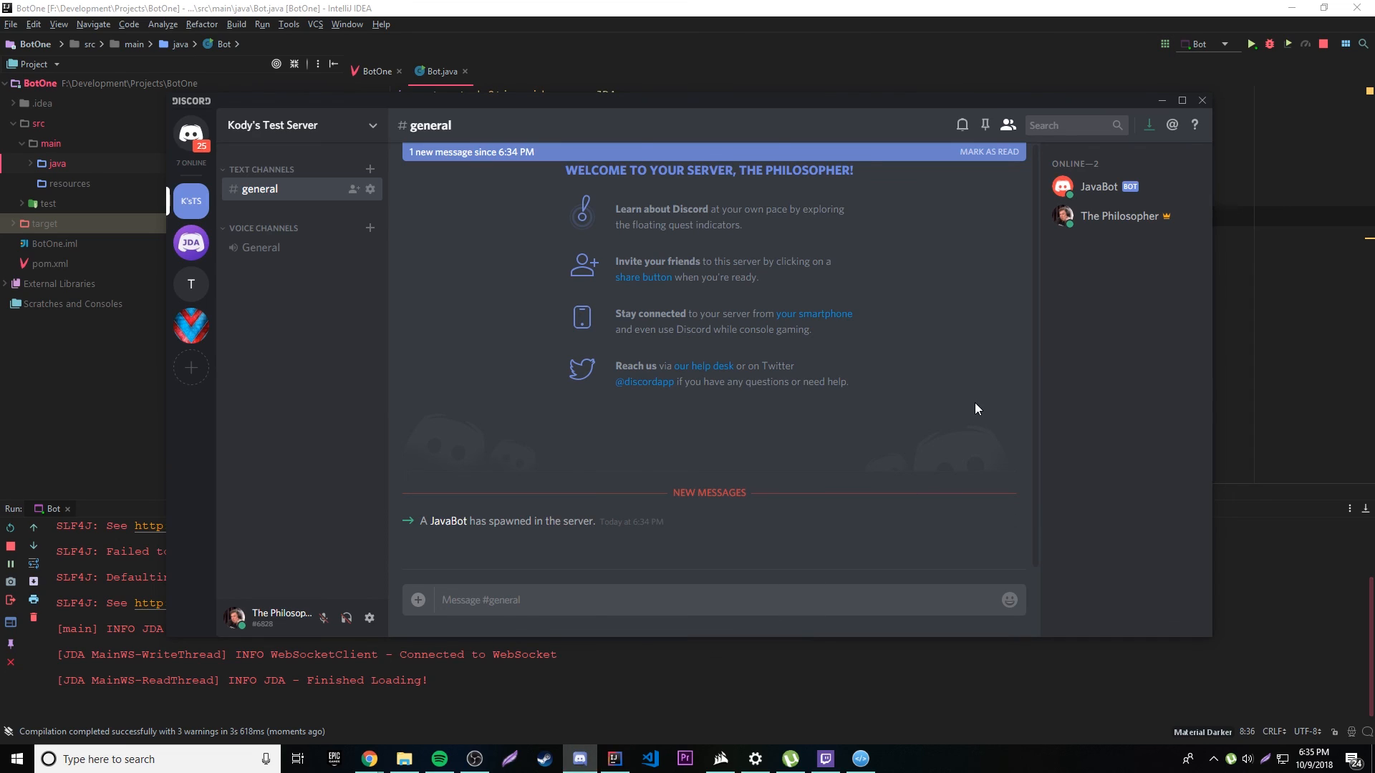
pyautogui.moveTo(1096, 186)
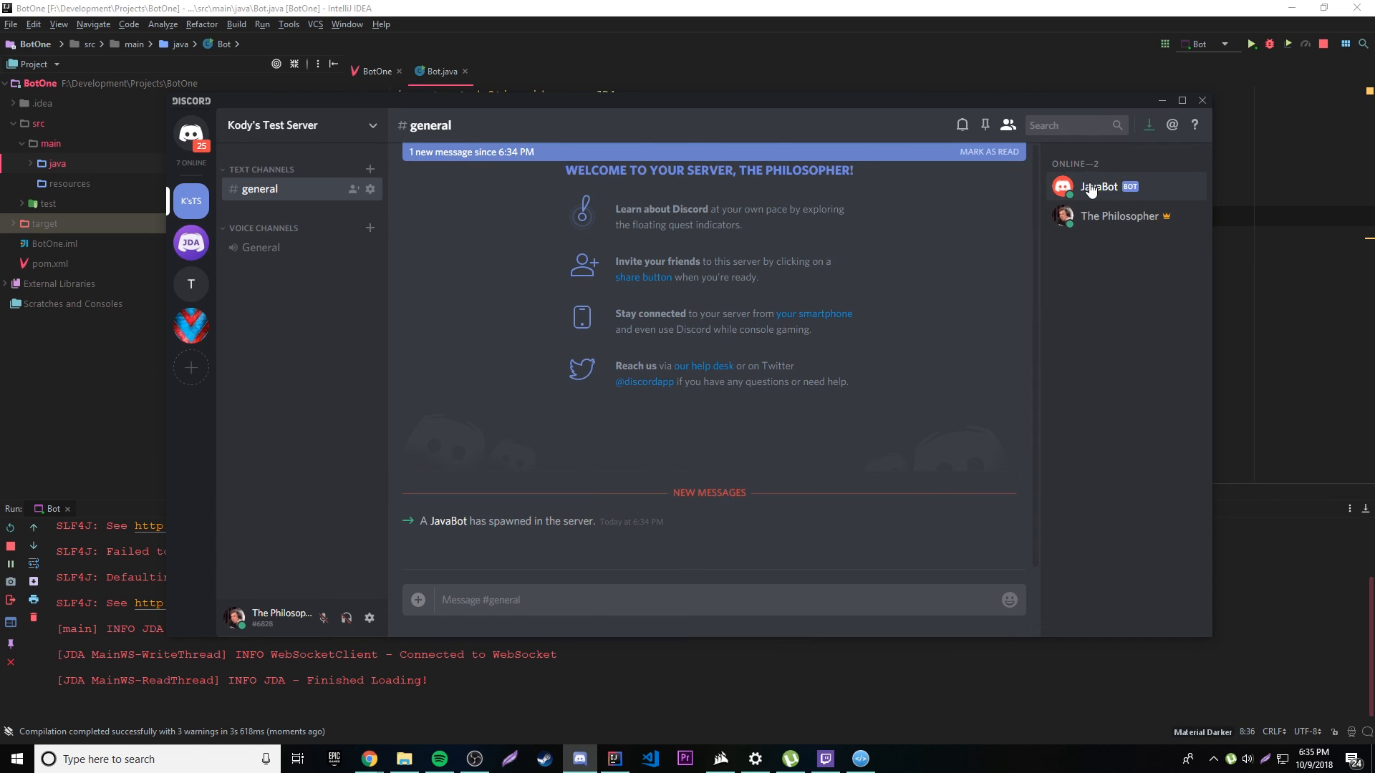
pyautogui.moveTo(816, 430)
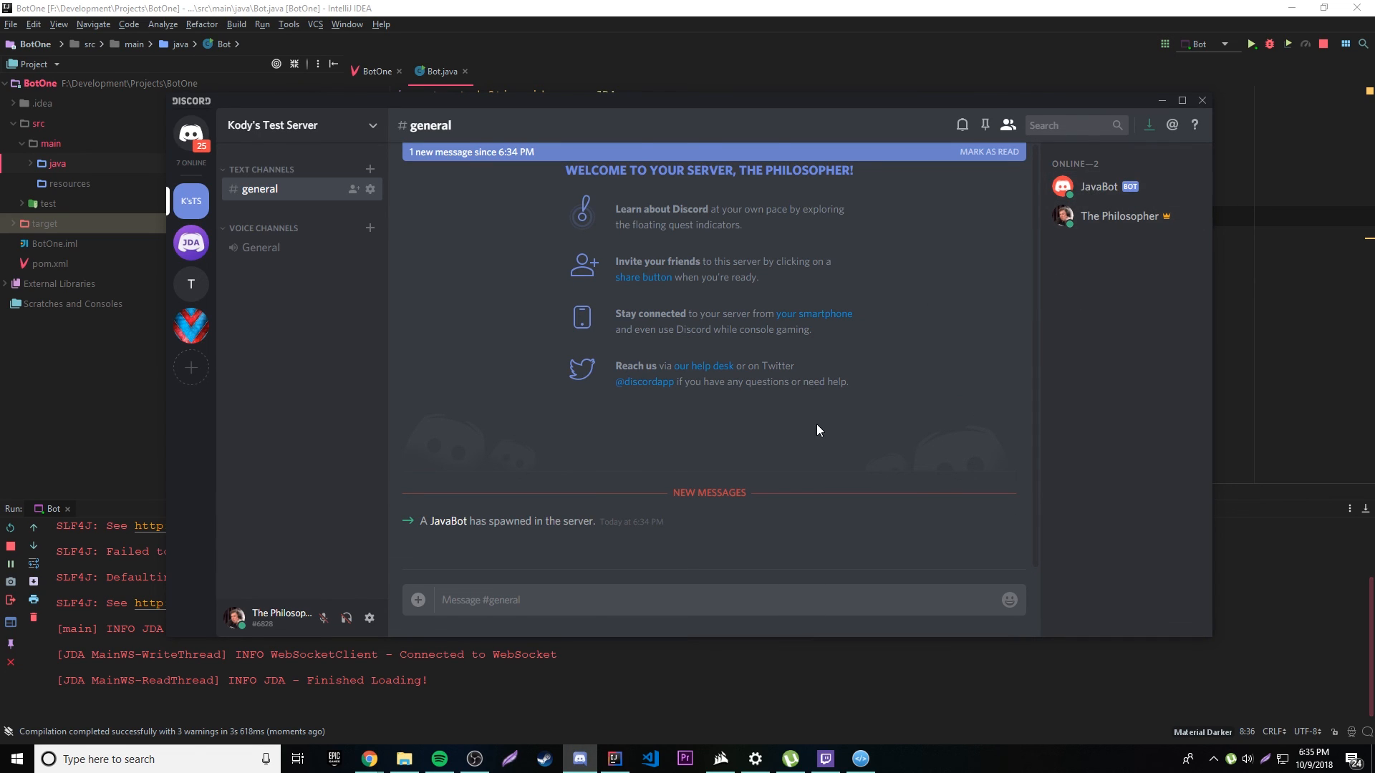